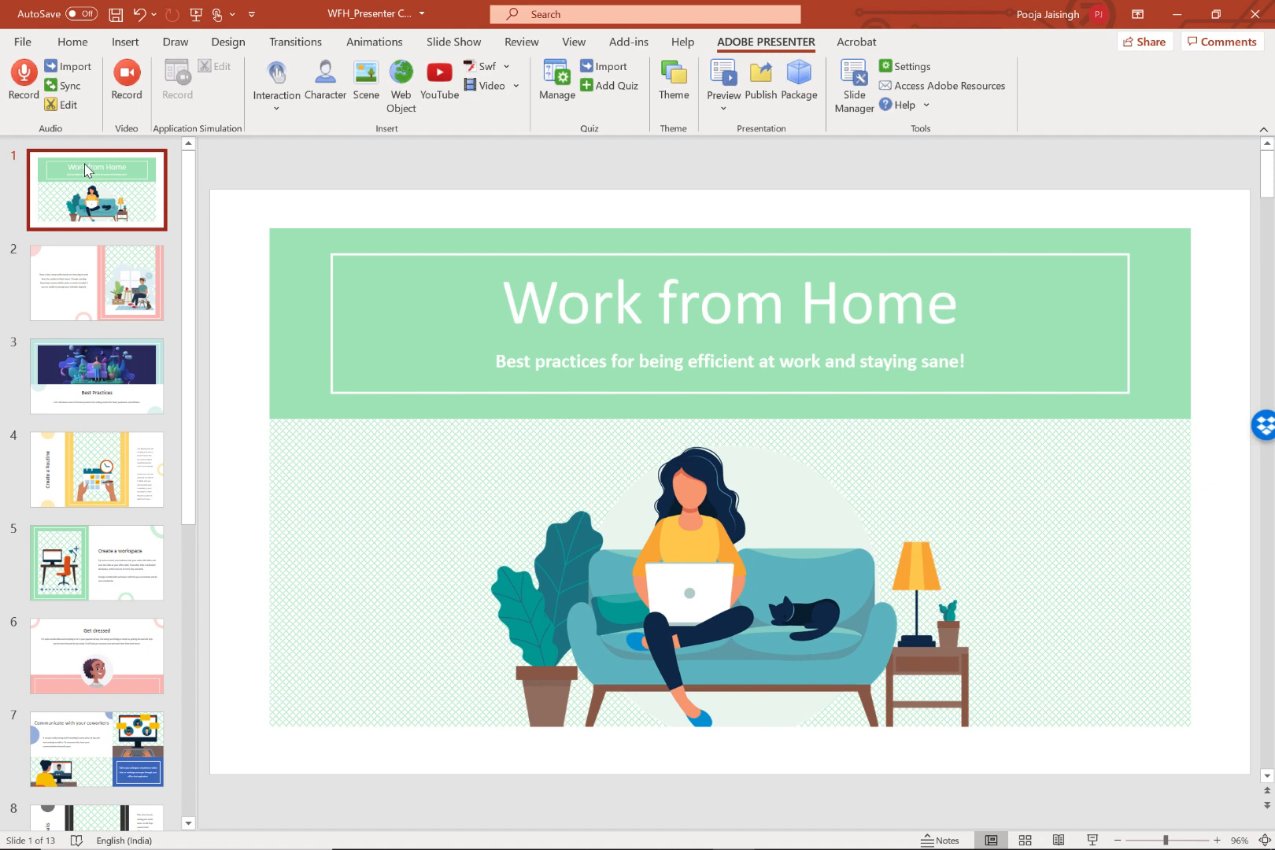
# Browse the Work from Home deck from slide 2 down to the final Quiz results slide.
pyautogui.click(96, 281)
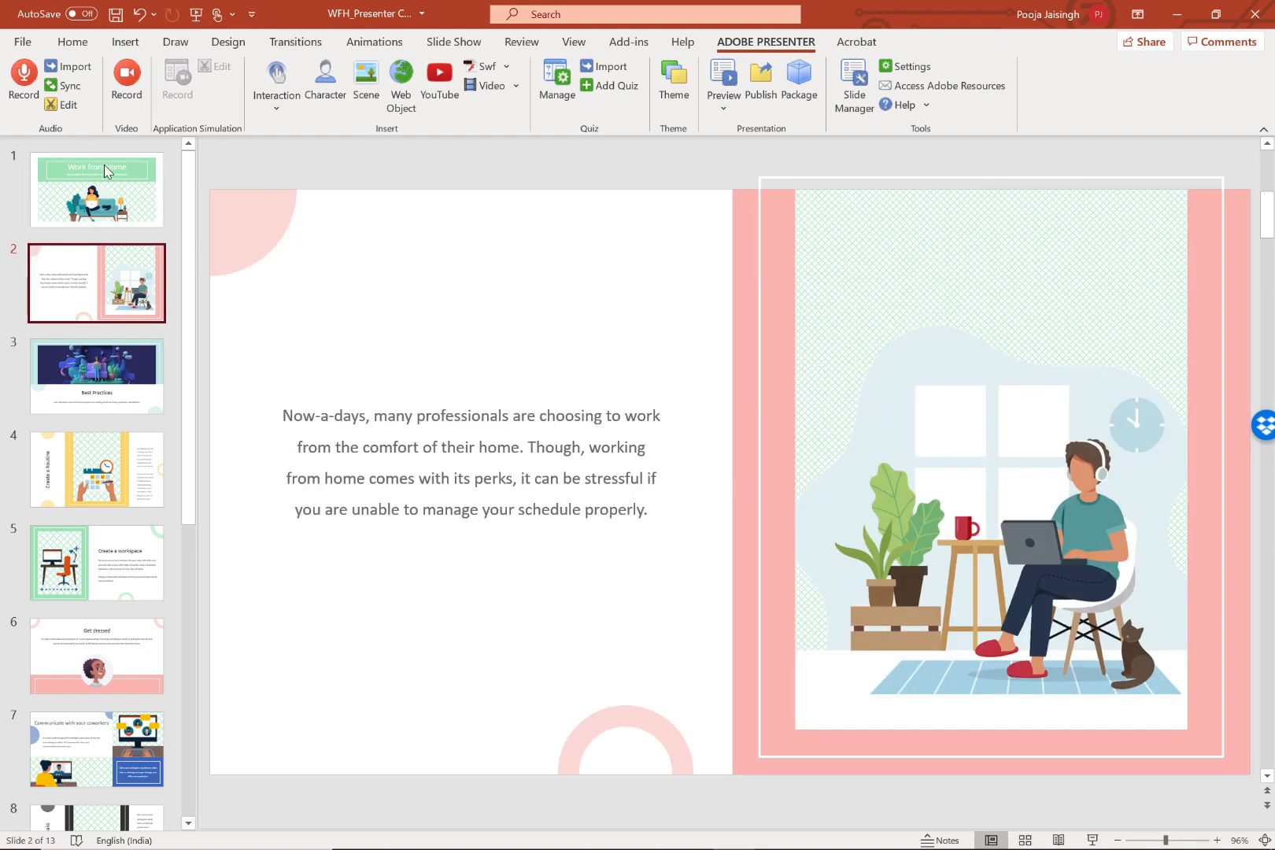
pyautogui.click(96, 655)
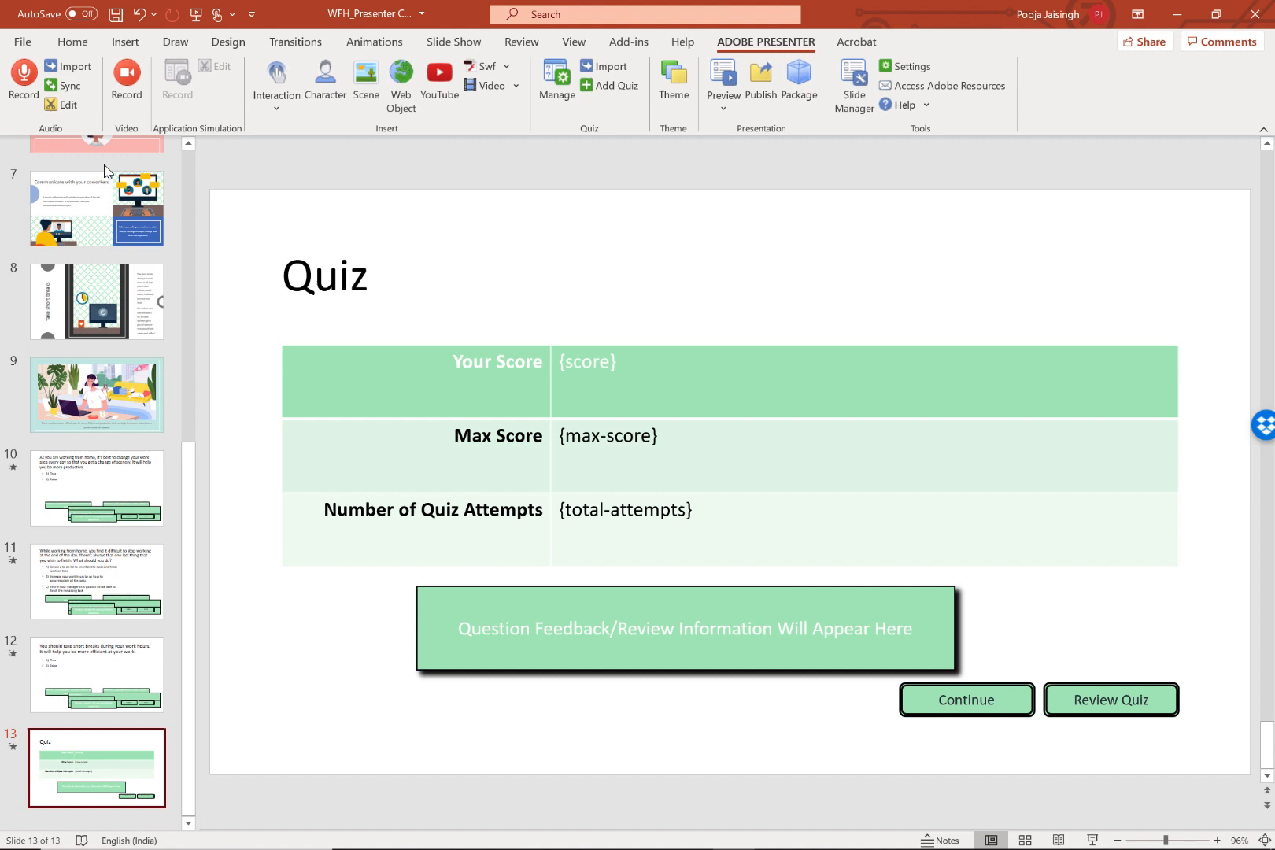
pyautogui.moveTo(611, 85)
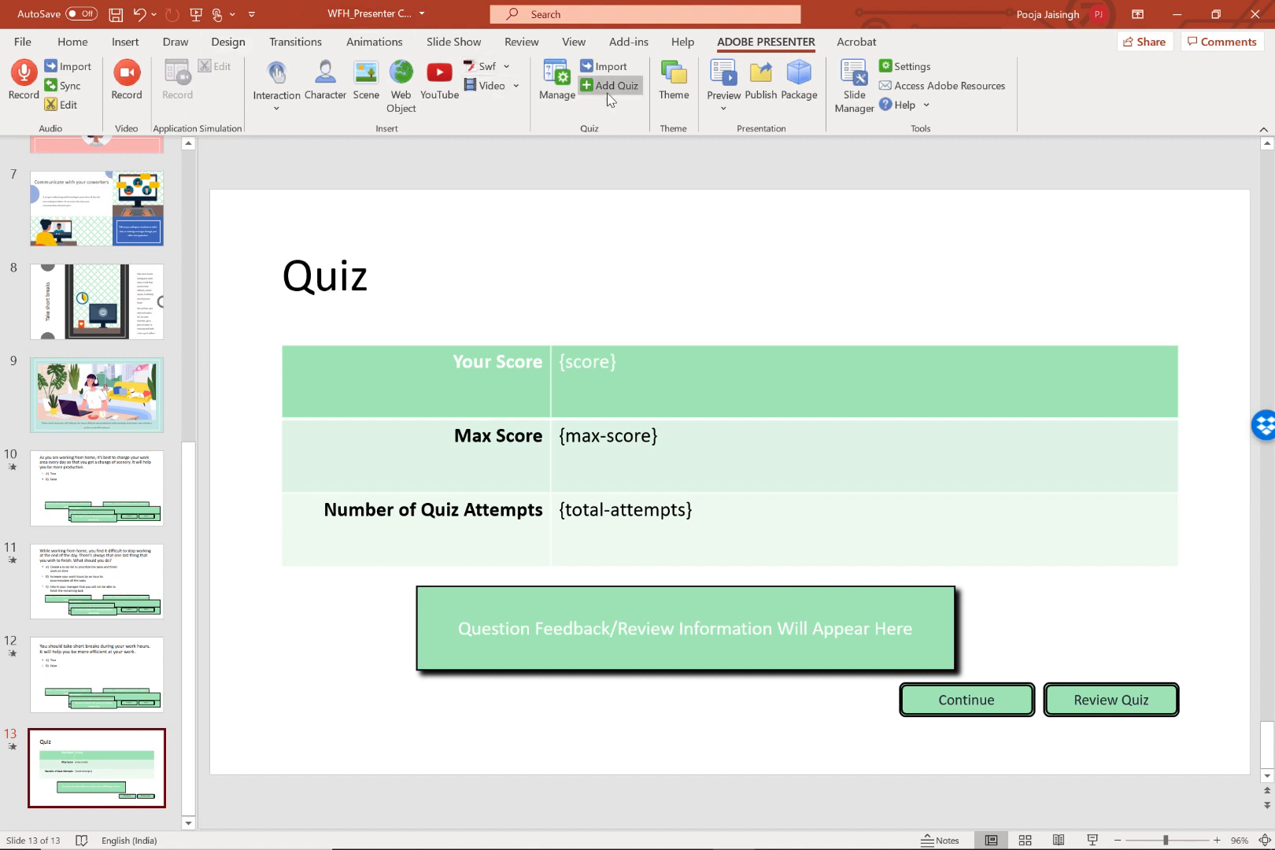
pyautogui.click(96, 395)
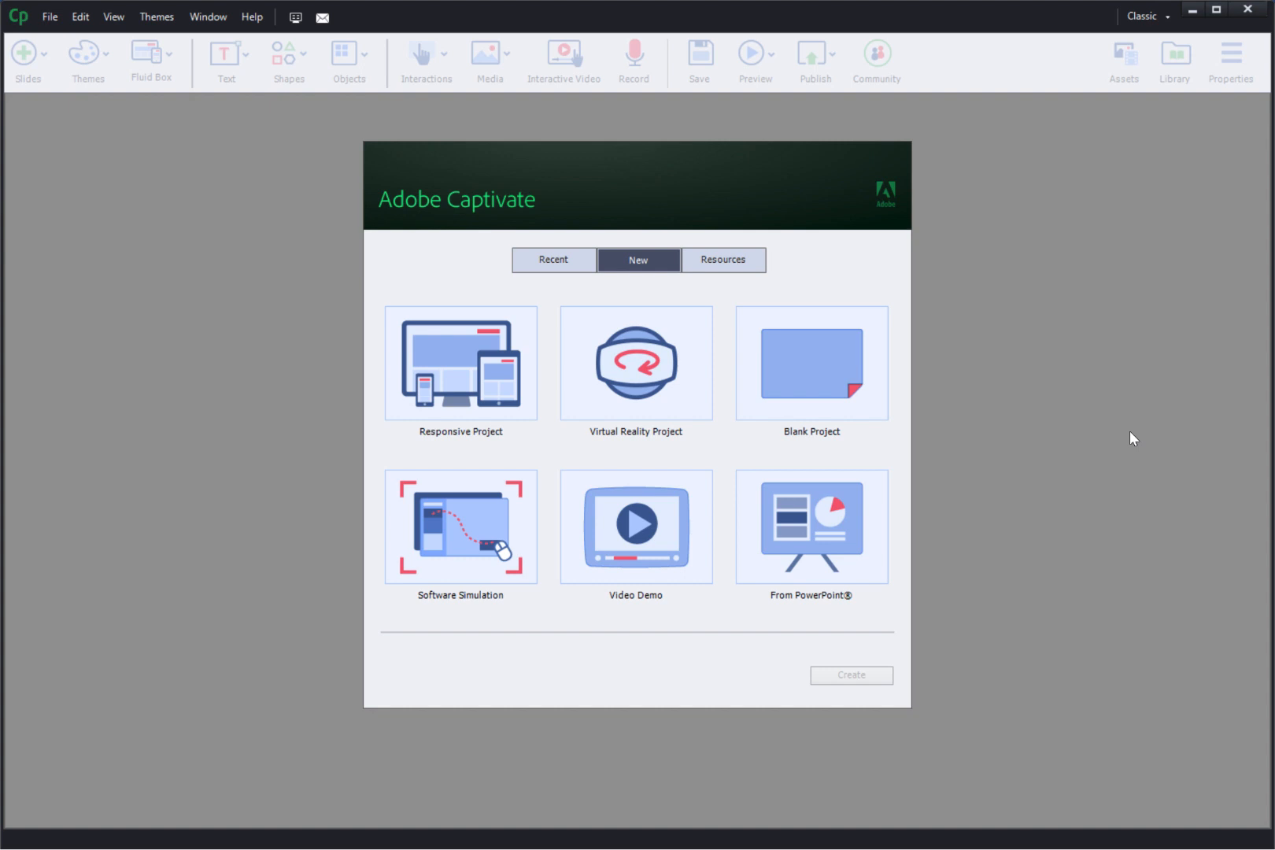
pyautogui.moveTo(805, 532)
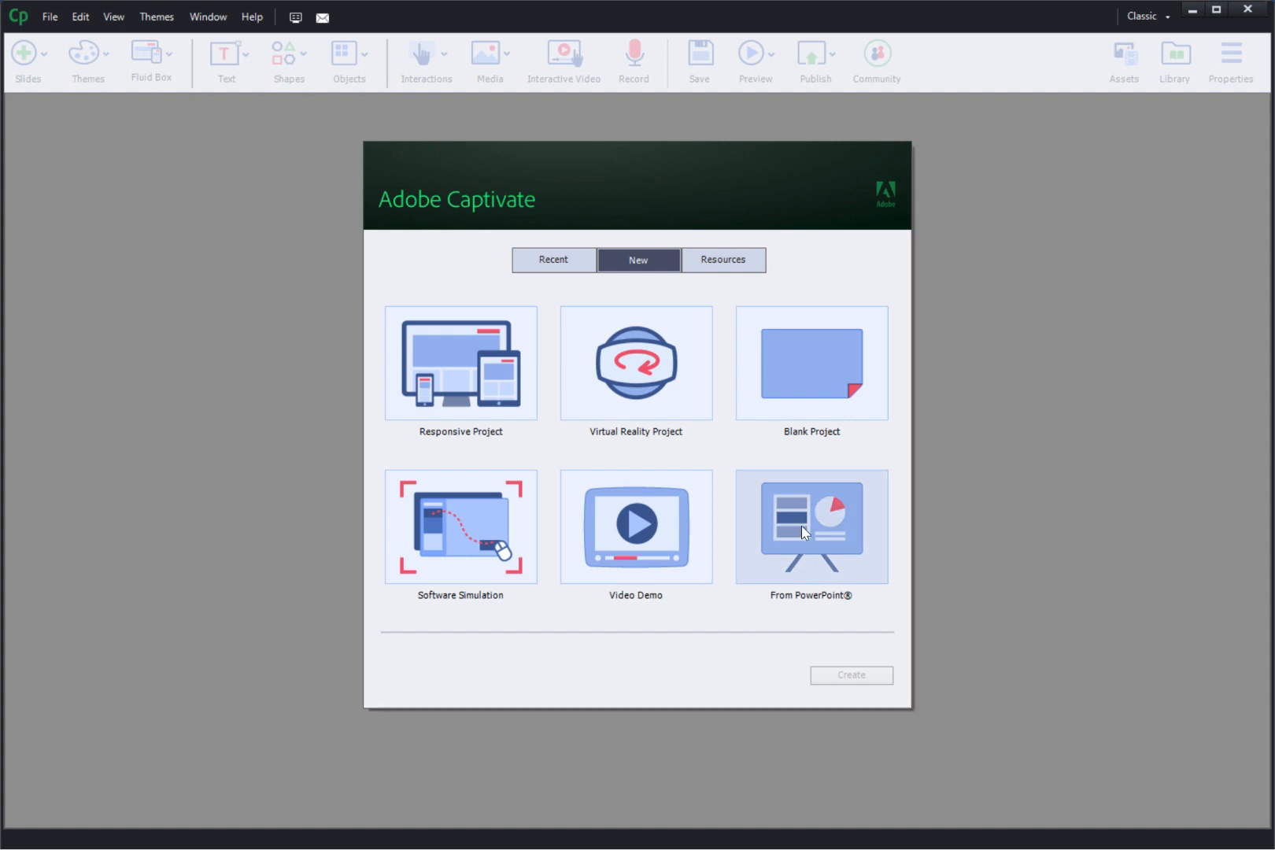
# Start a new project From PowerPoint and reach the file browser listing WFH.pptx.
pyautogui.click(810, 527)
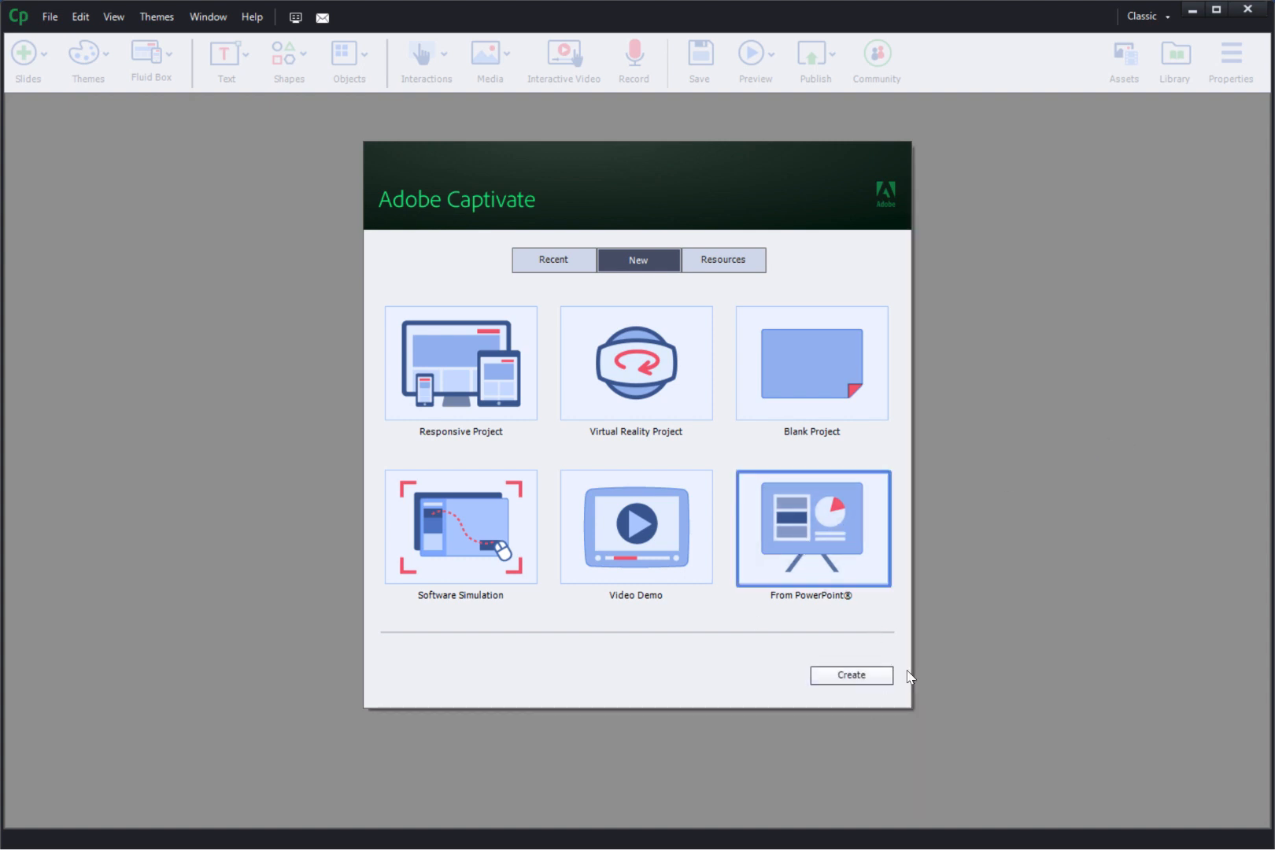
pyautogui.click(850, 675)
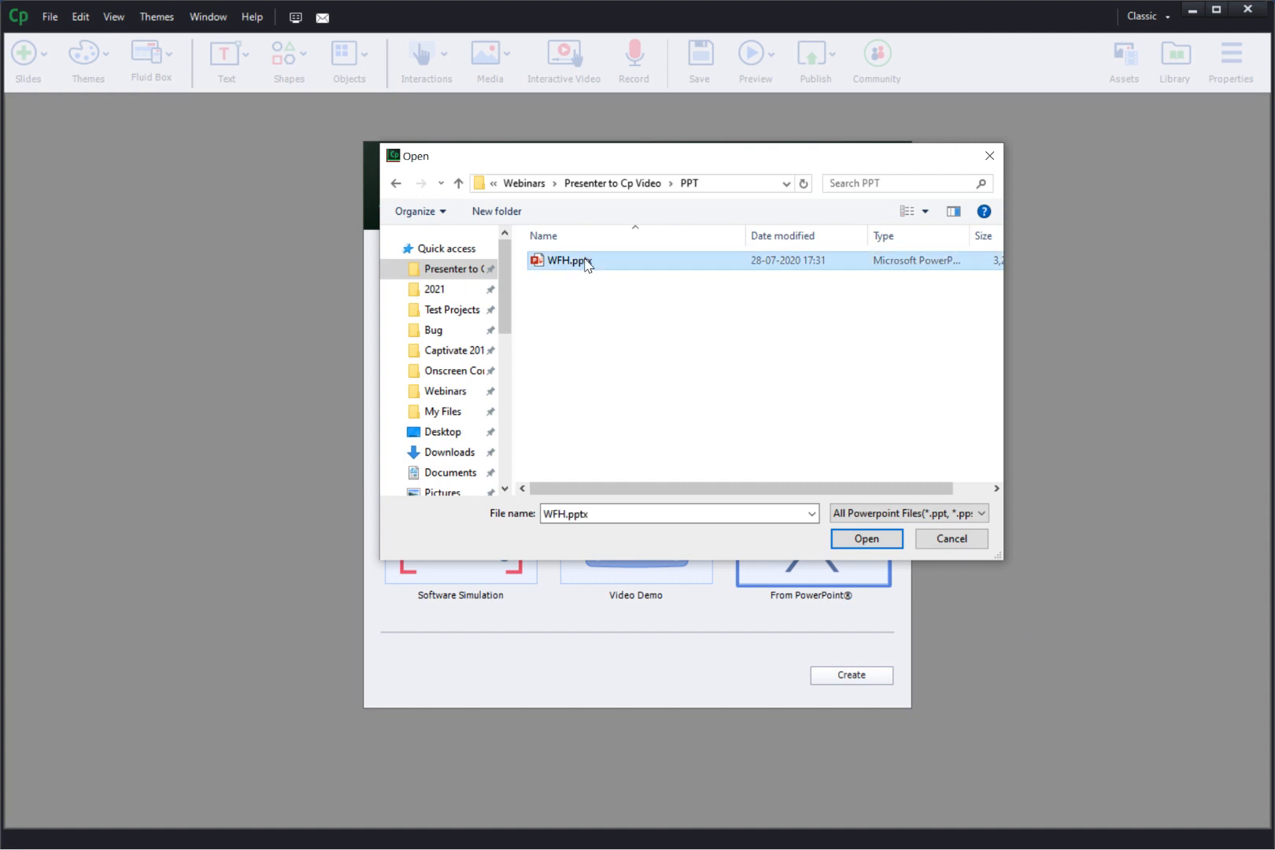
# Import WFH.pptx with all slides, advancing on mouse click, as a 1280×720 project.
pyautogui.click(865, 538)
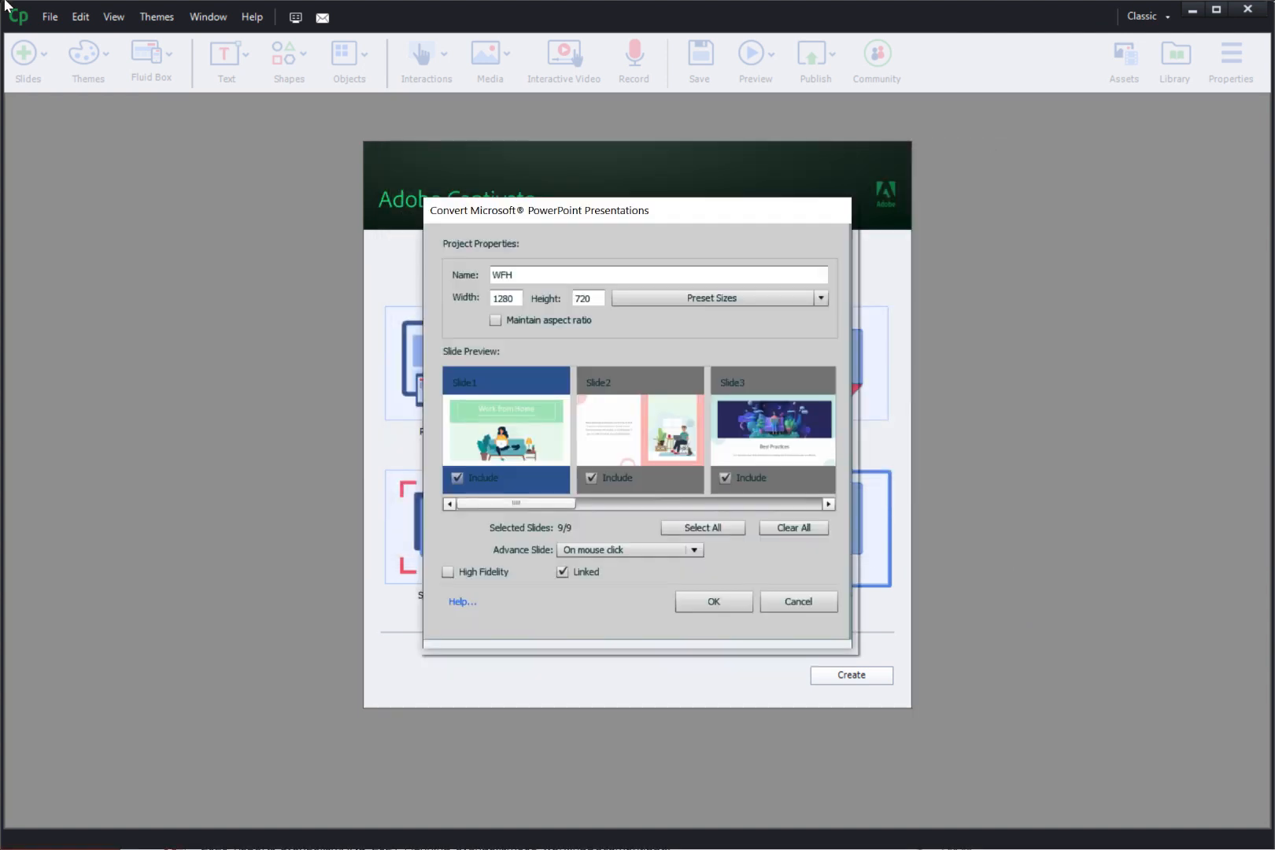
pyautogui.moveTo(566, 339)
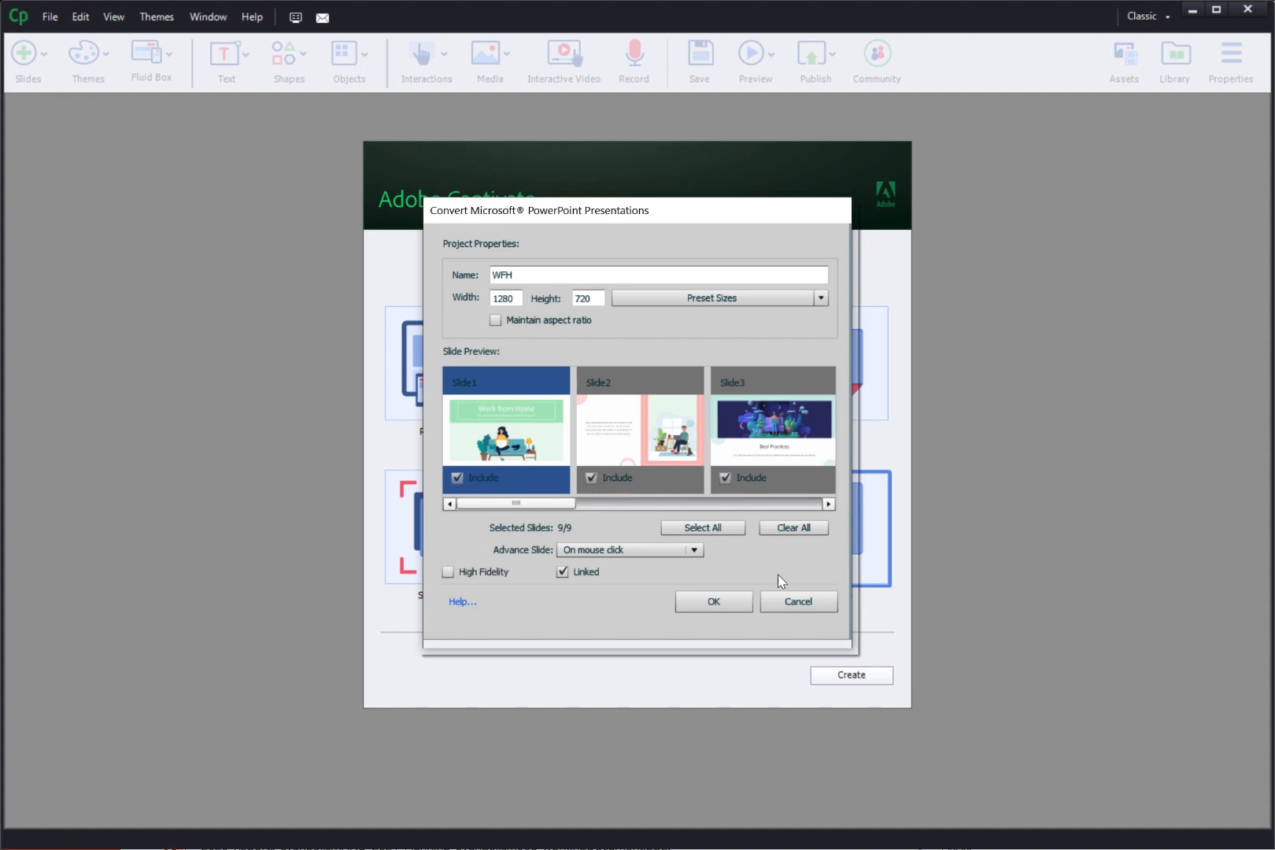
pyautogui.moveTo(648, 554)
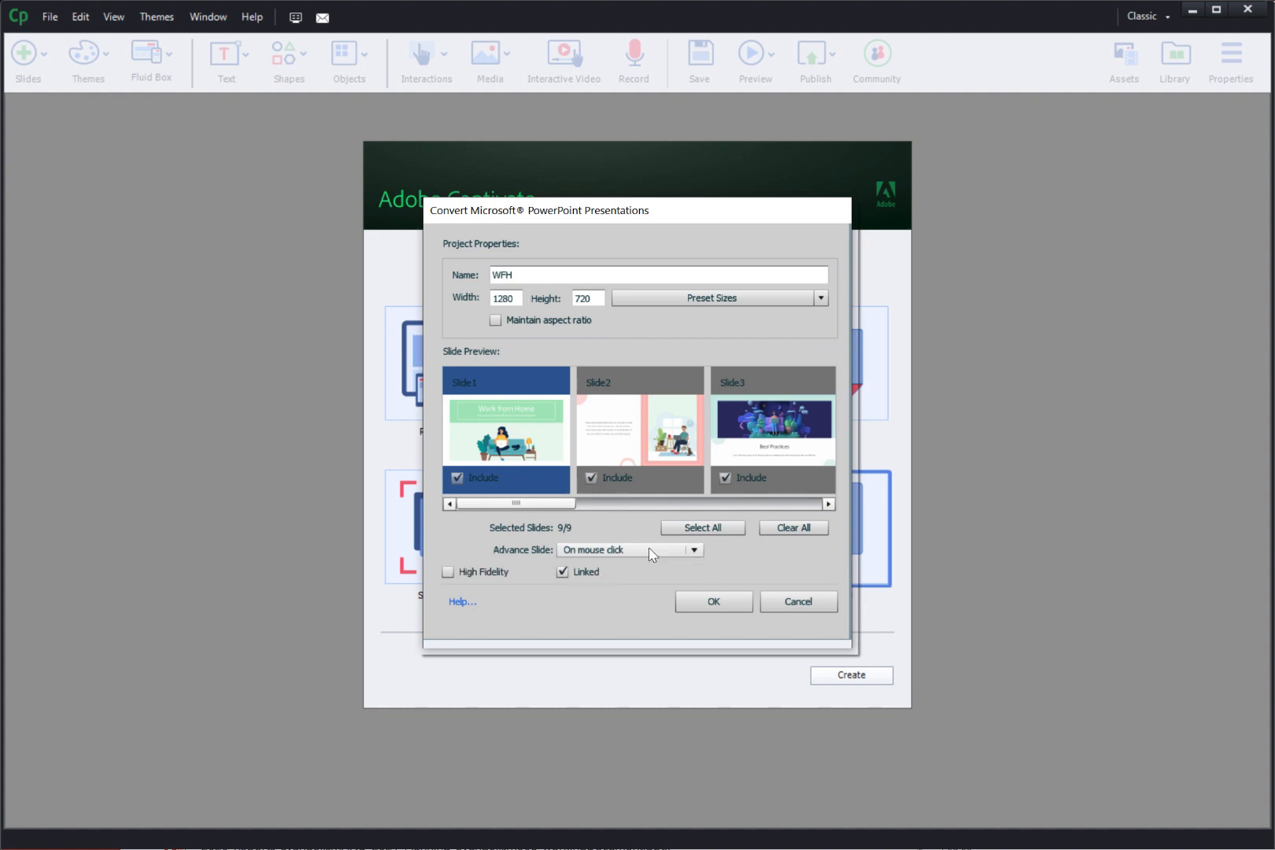
pyautogui.click(692, 550)
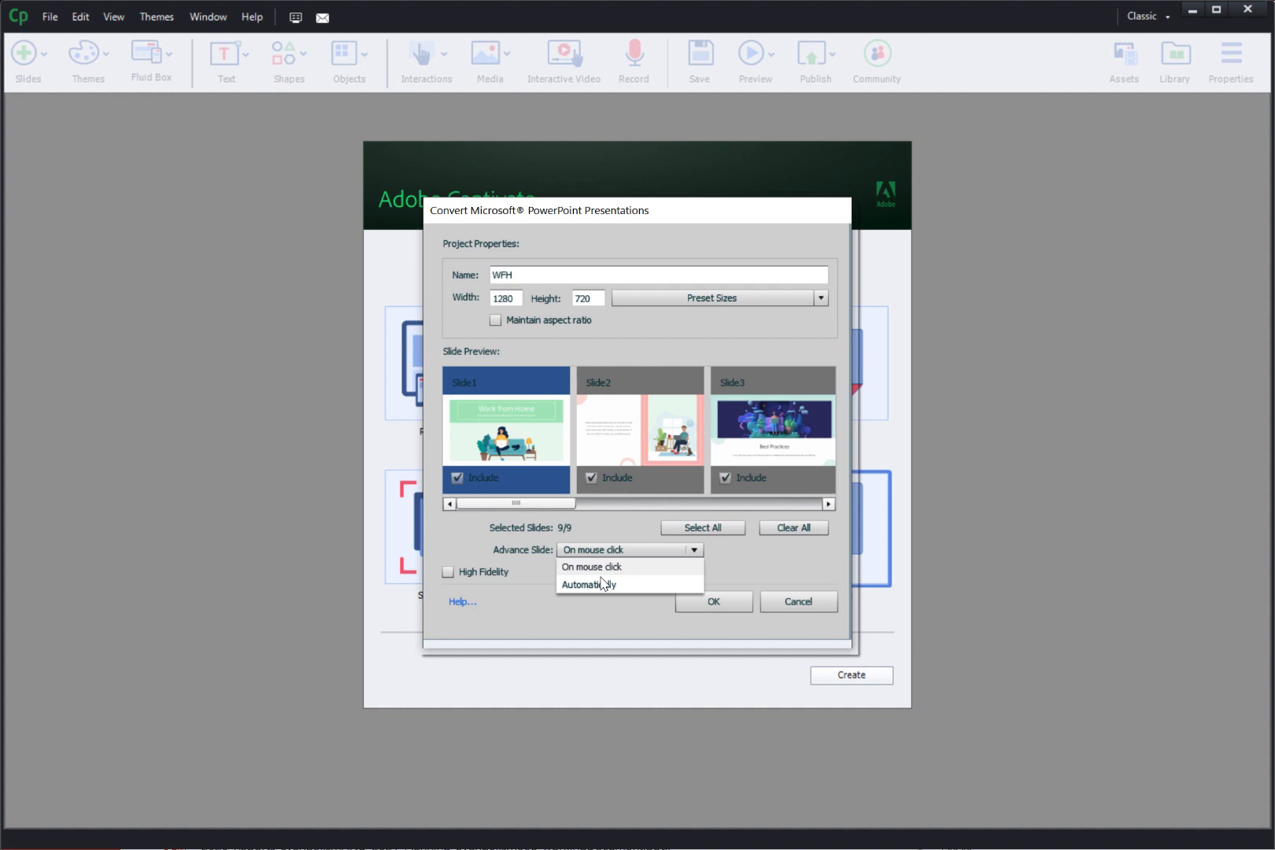
pyautogui.moveTo(645, 554)
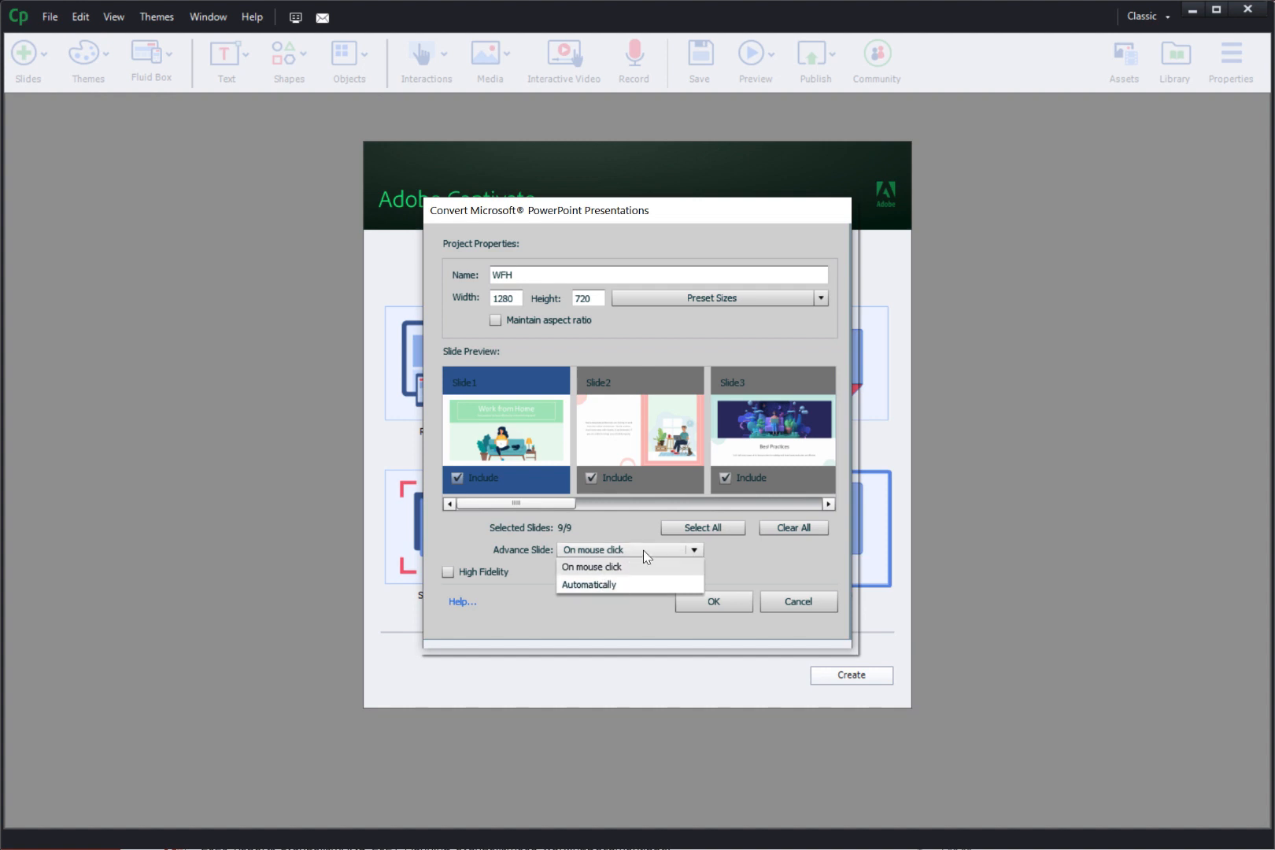
pyautogui.click(590, 567)
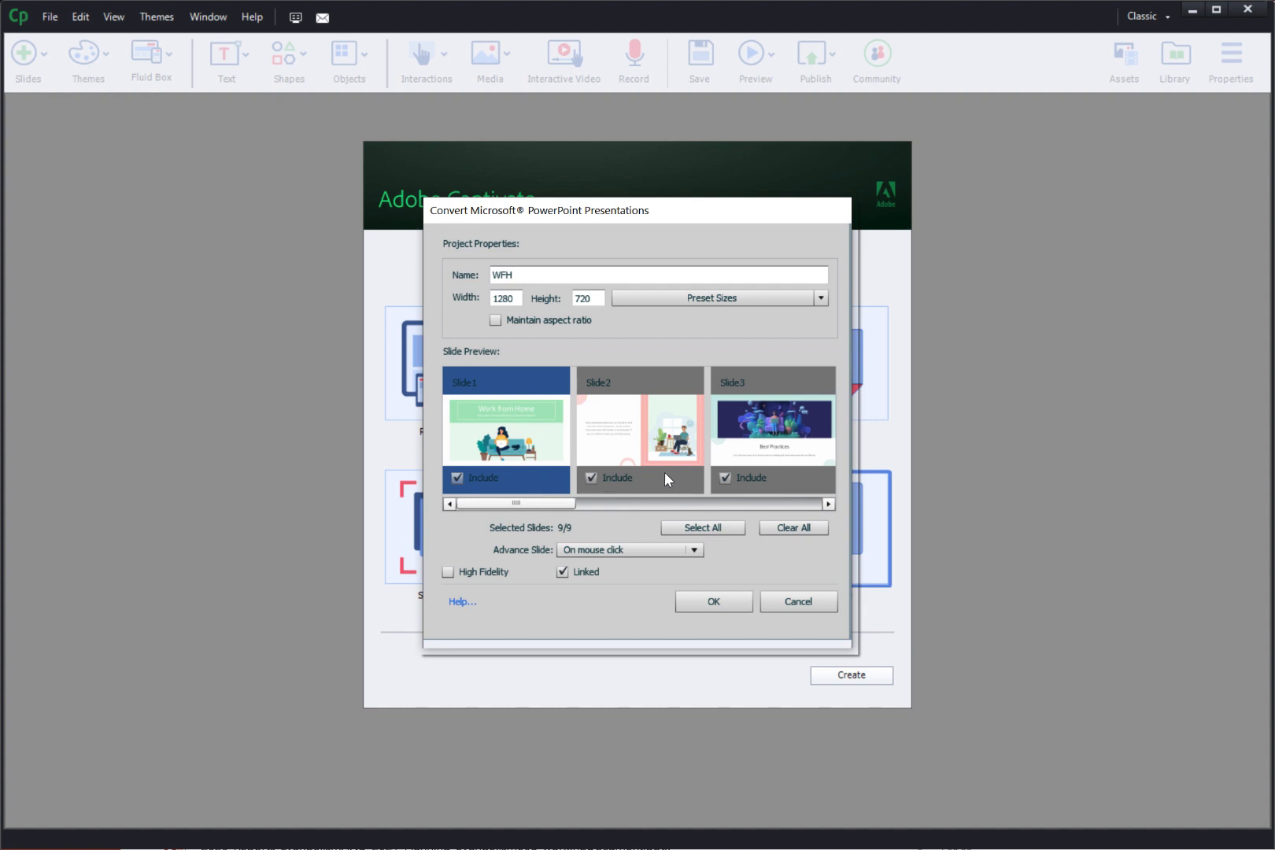
pyautogui.moveTo(500, 590)
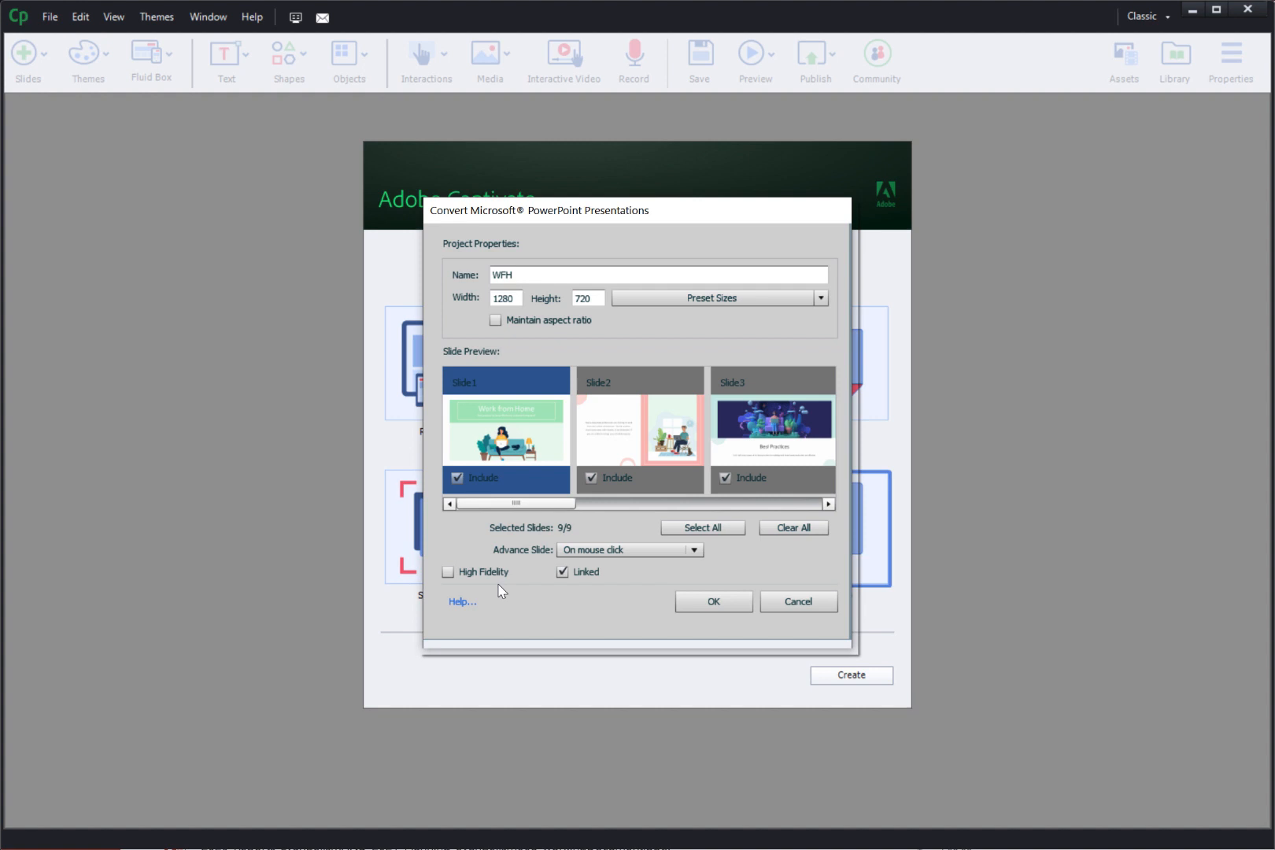
pyautogui.moveTo(678, 524)
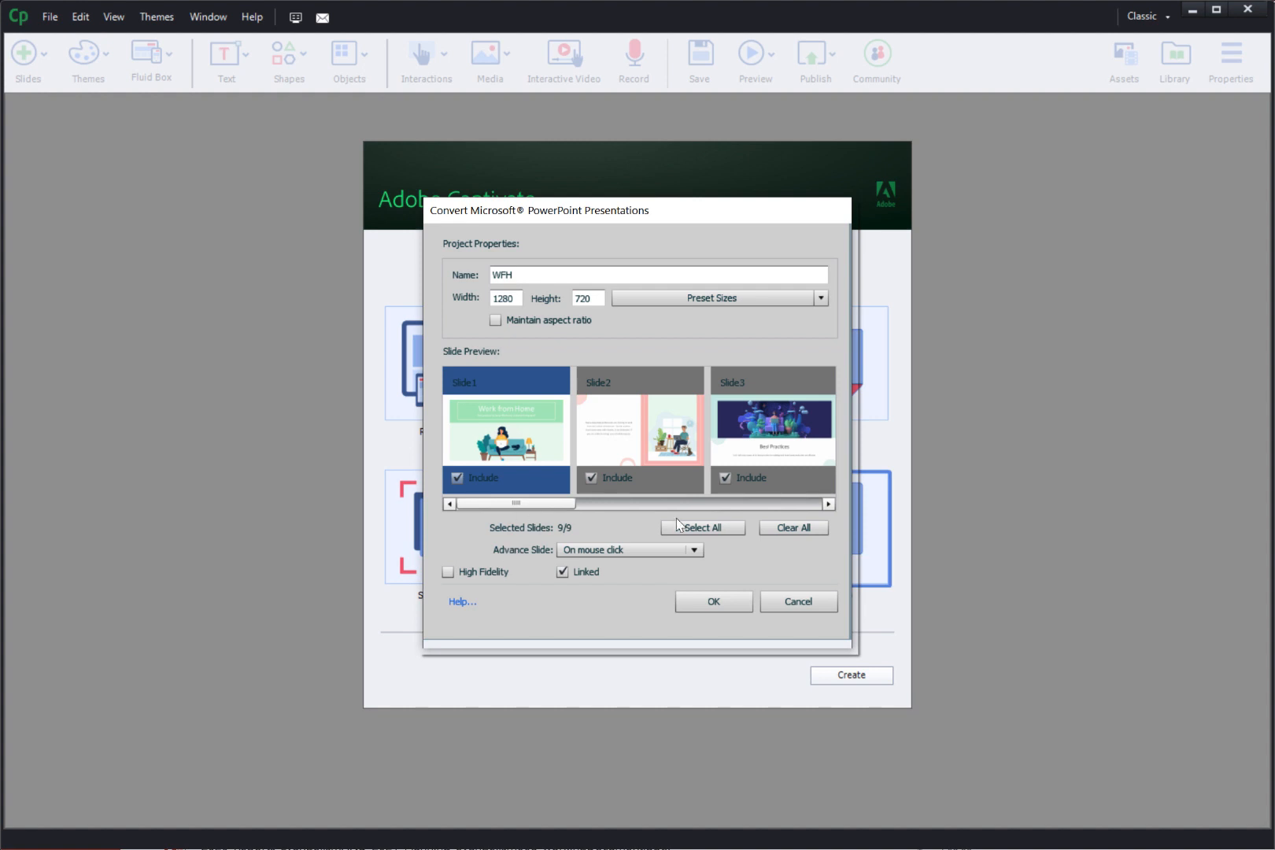
pyautogui.moveTo(712, 596)
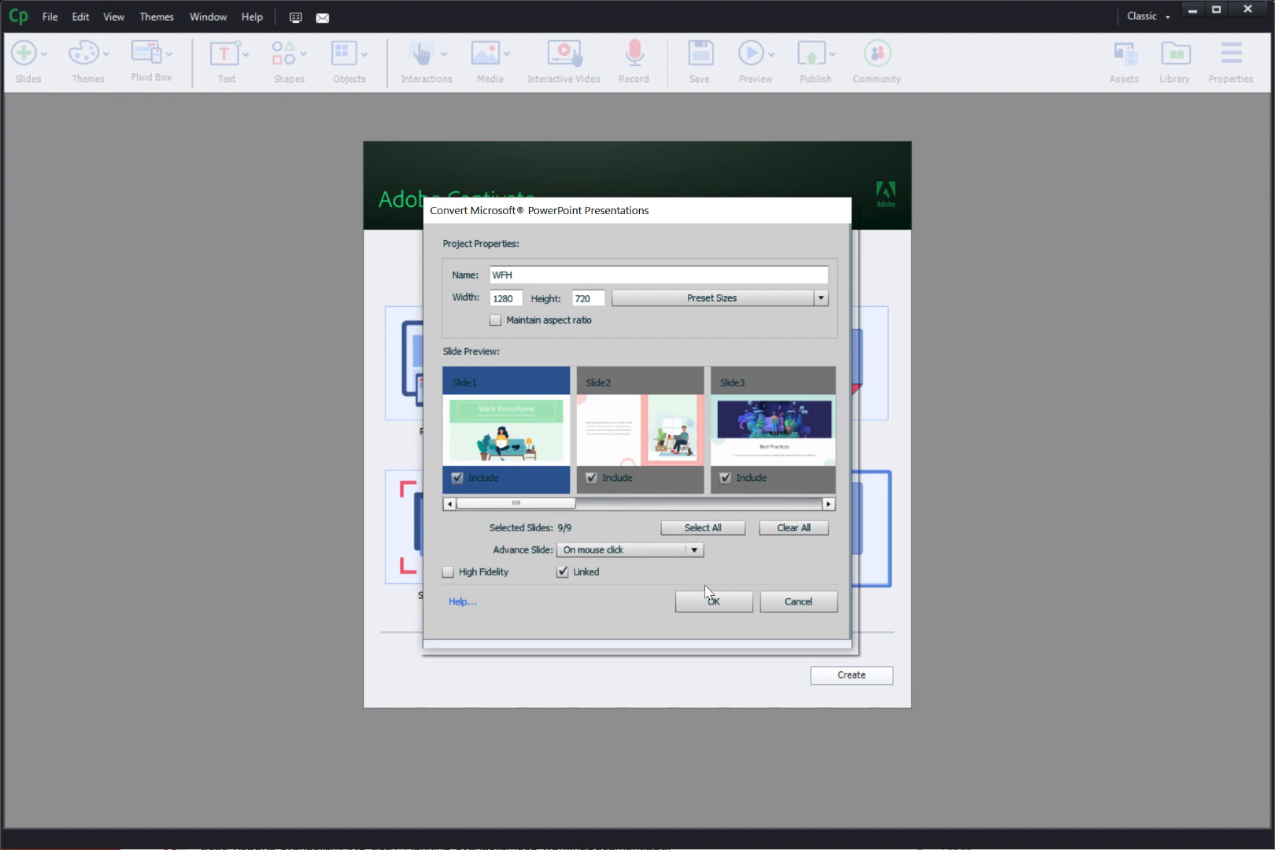
pyautogui.moveTo(795, 618)
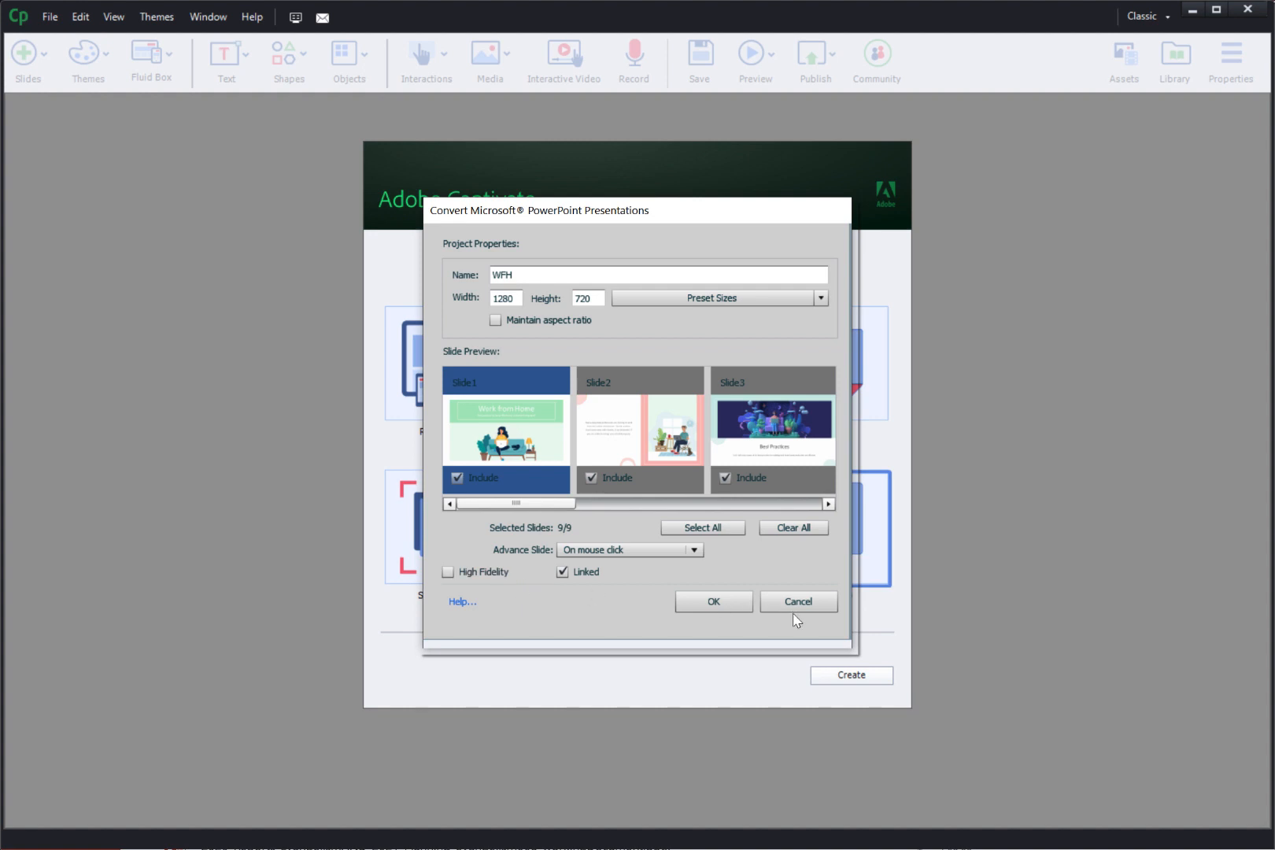
pyautogui.click(713, 602)
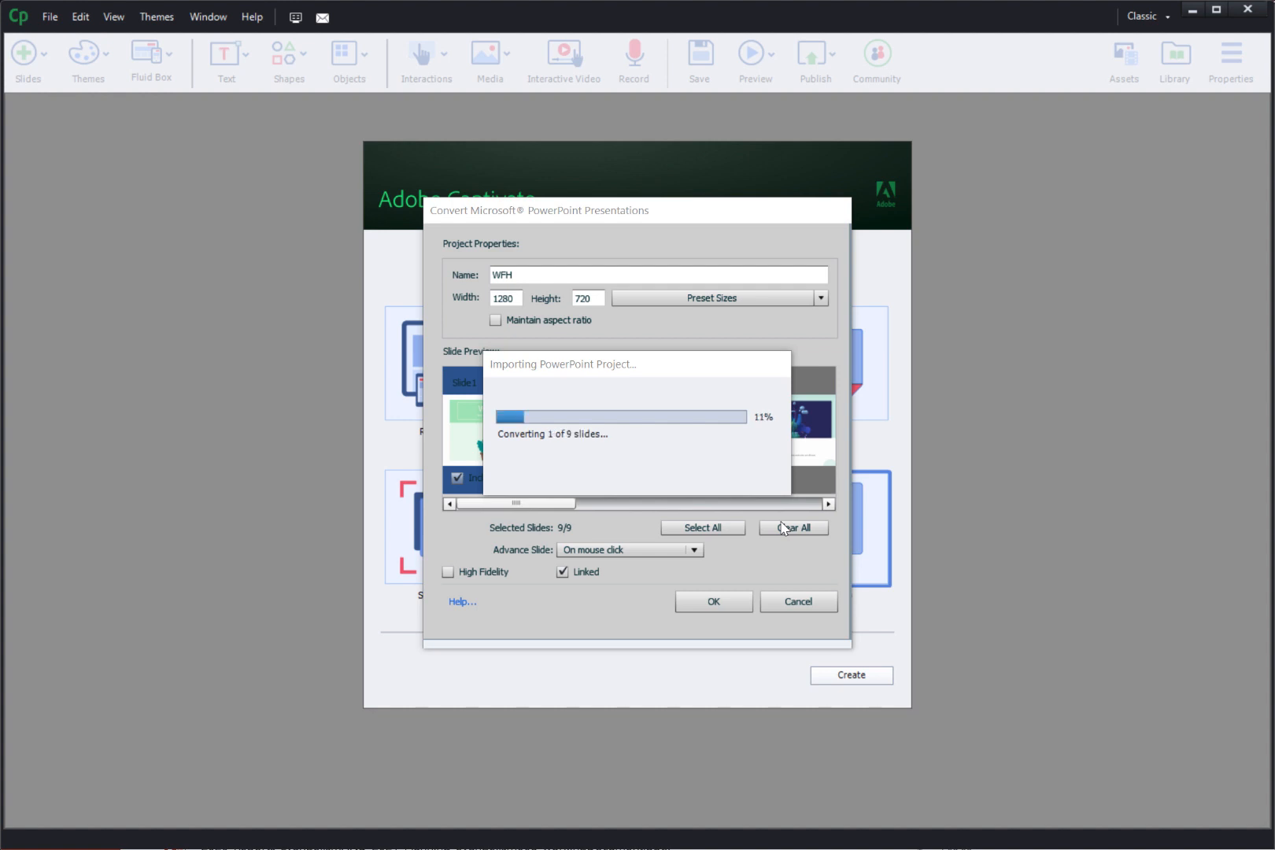
# Review the Best Practices and Create a workspace slides, then return to the title slide.
pyautogui.click(713, 601)
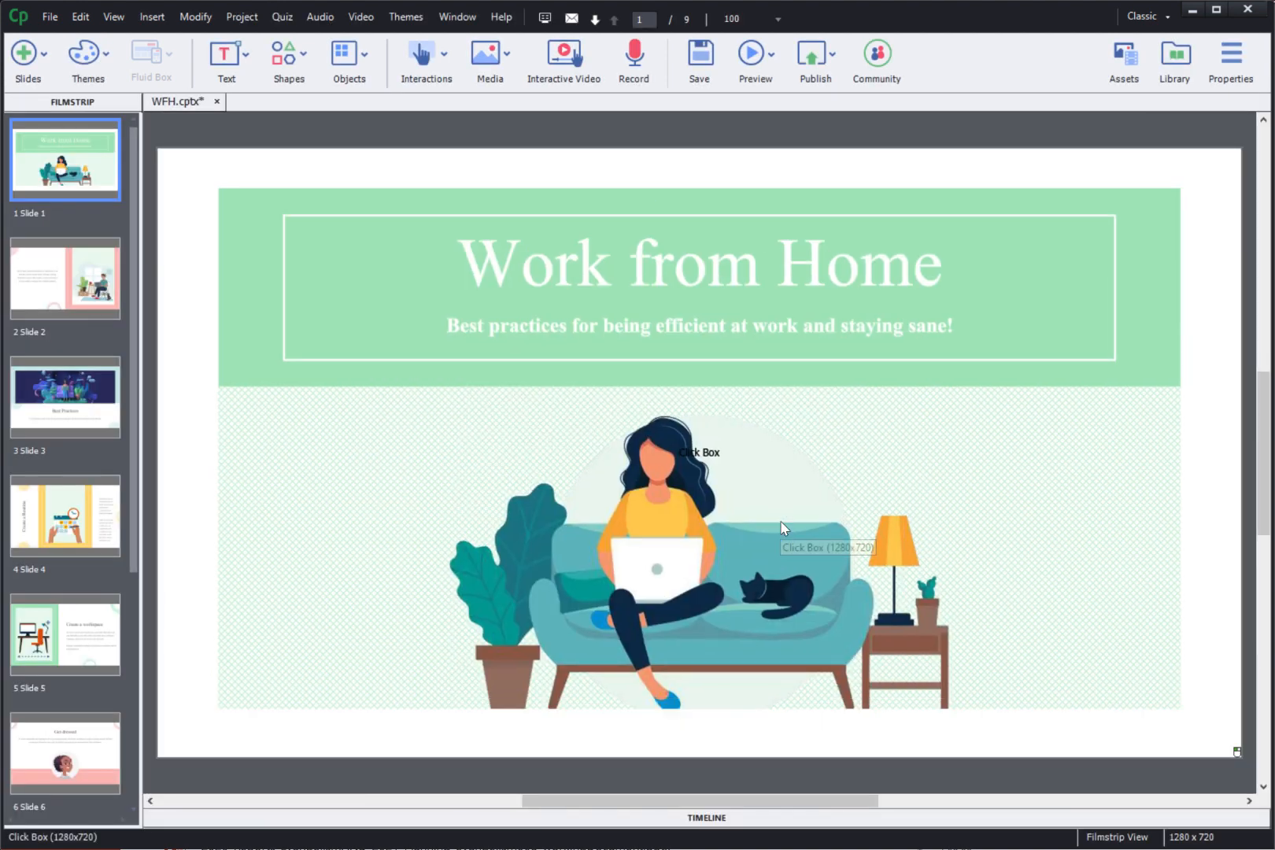
pyautogui.click(65, 396)
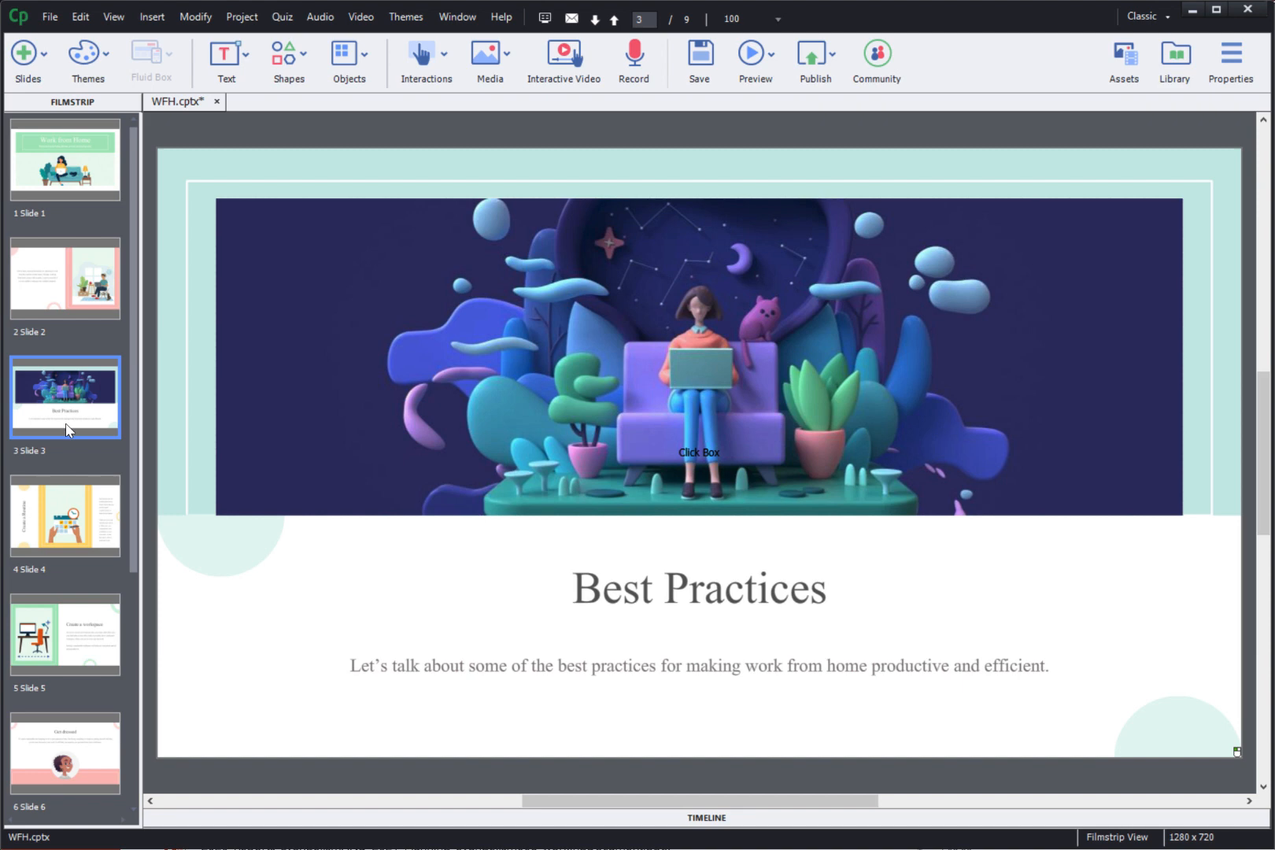
pyautogui.click(65, 634)
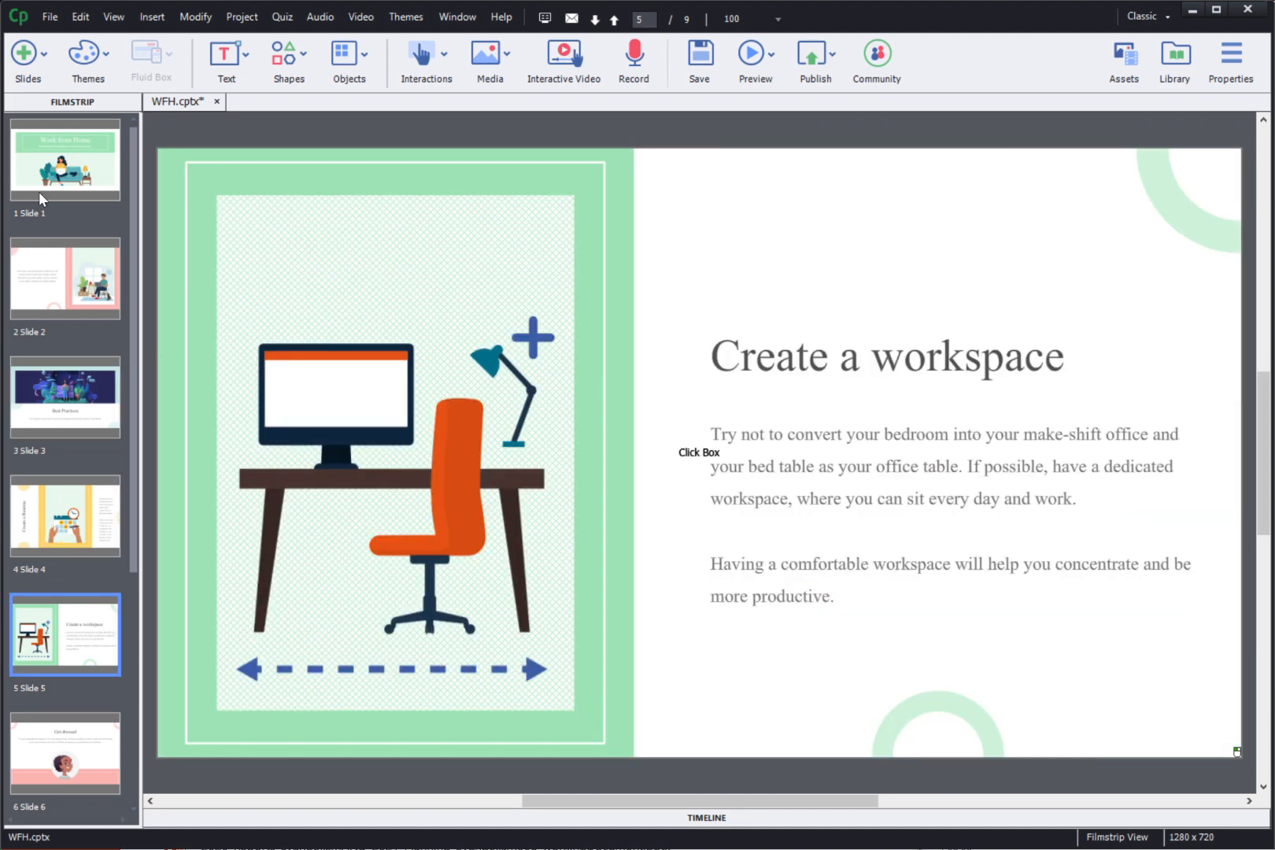
pyautogui.click(65, 159)
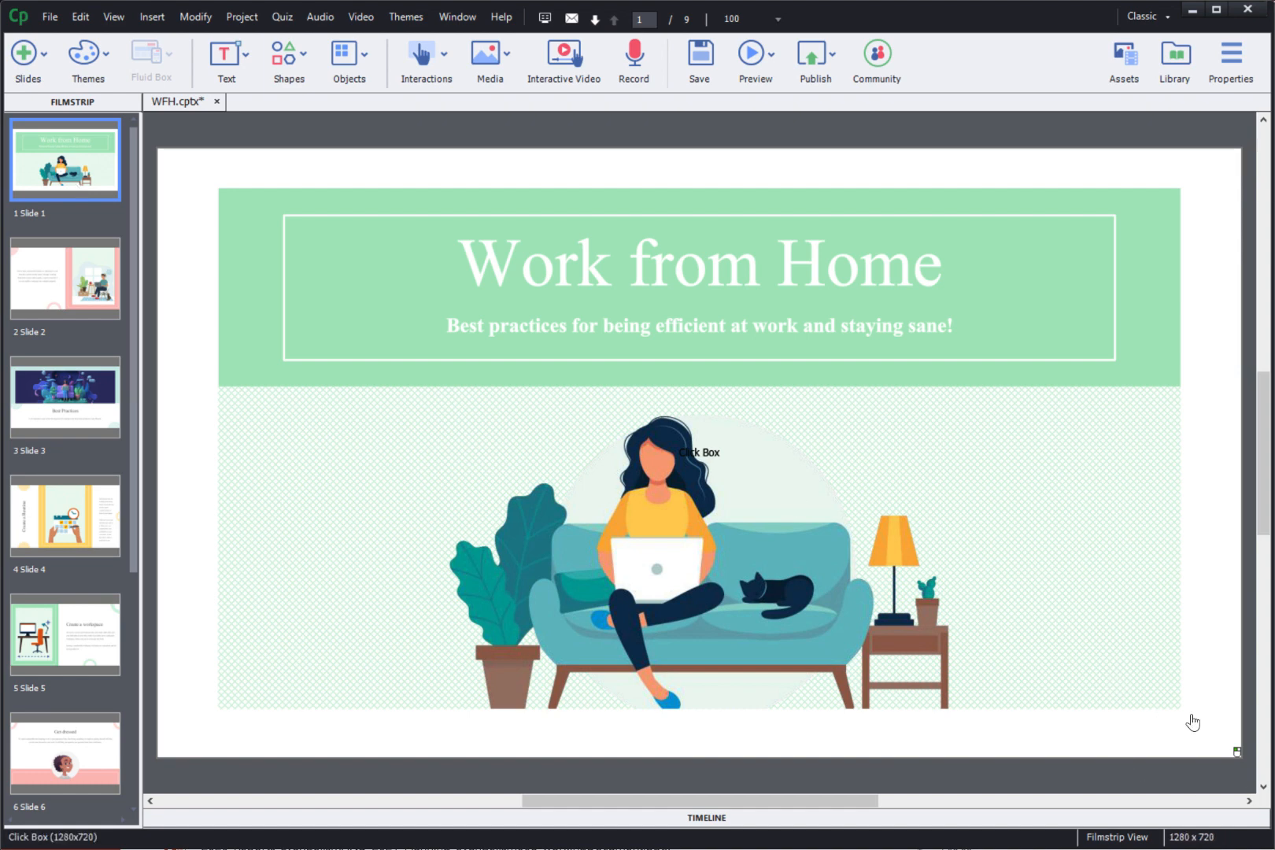
pyautogui.moveTo(1113, 687)
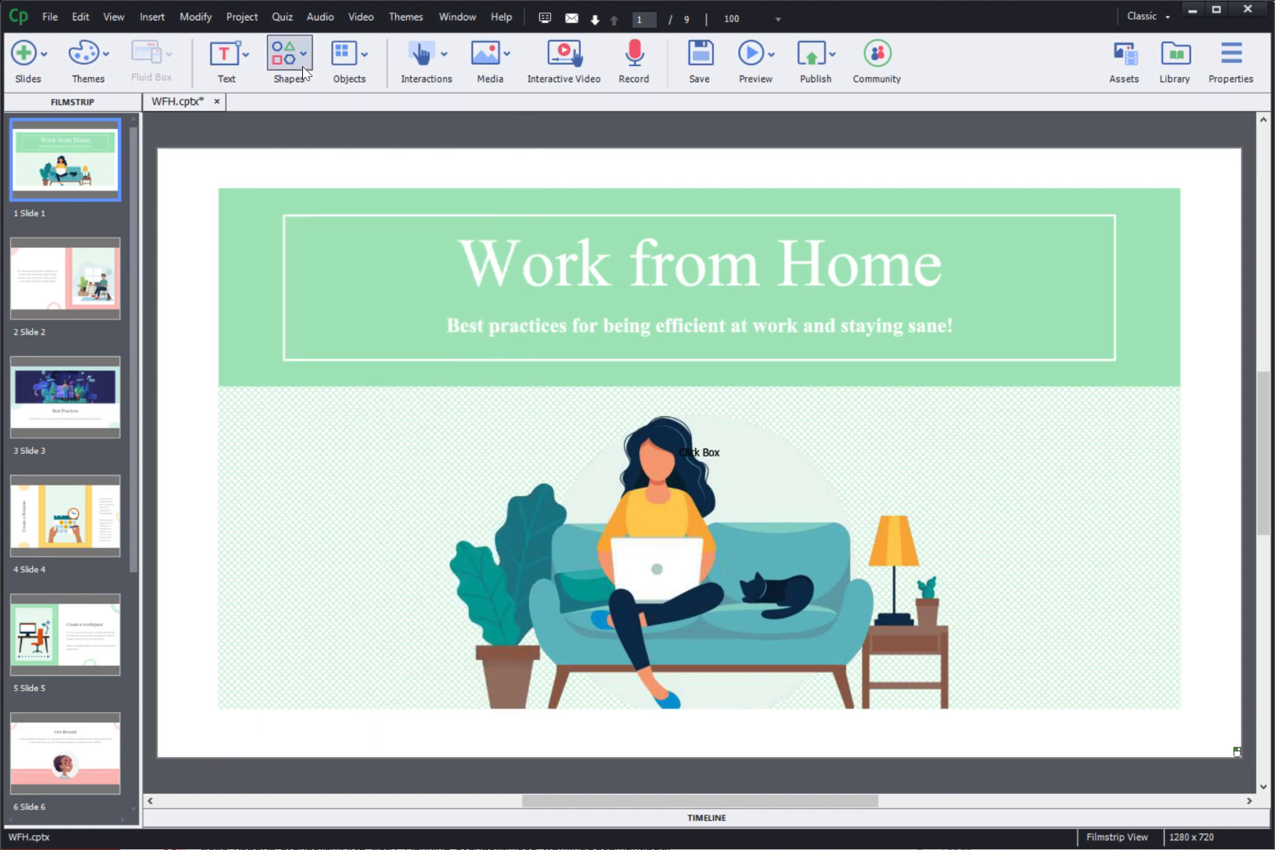
pyautogui.moveTo(1123, 58)
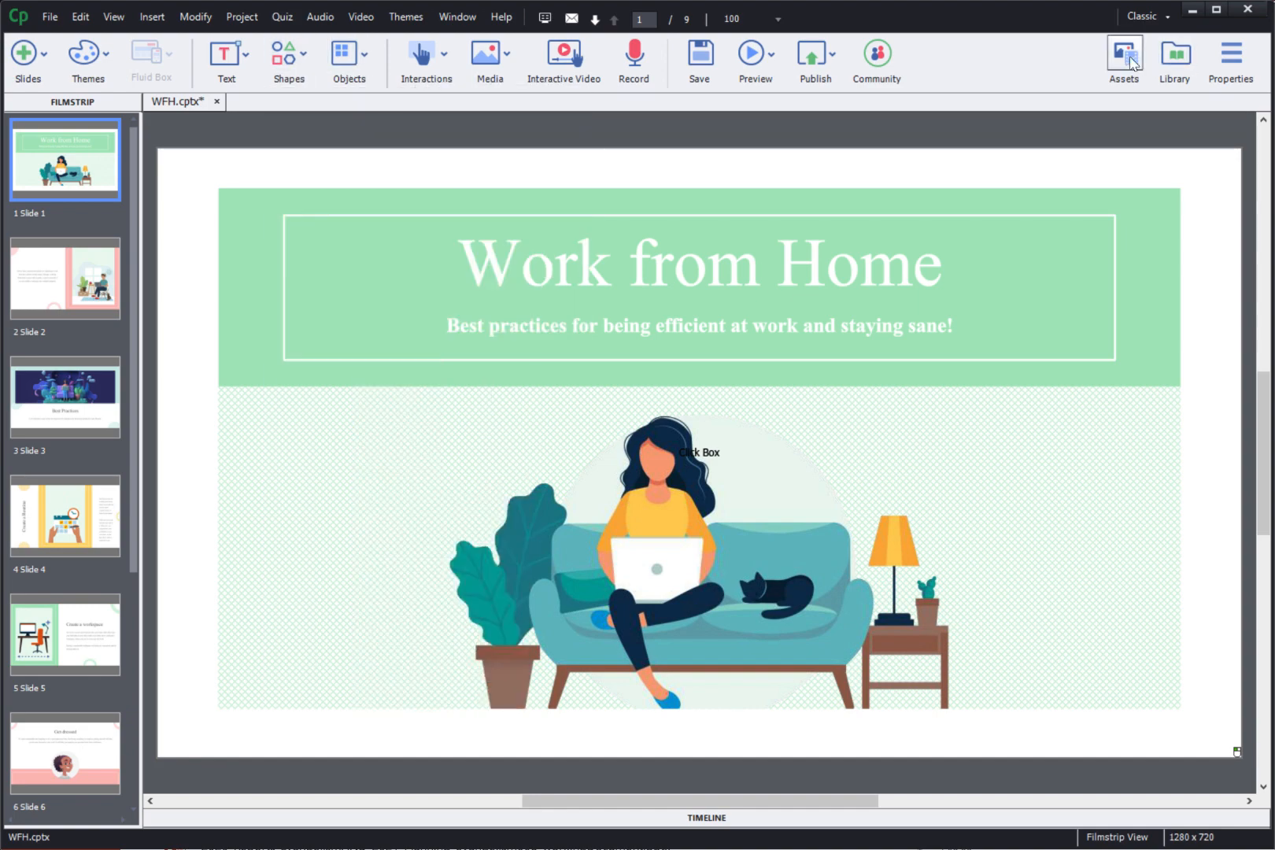
# Insert the teal Start button from the Assets button library onto the title slide.
pyautogui.click(1124, 55)
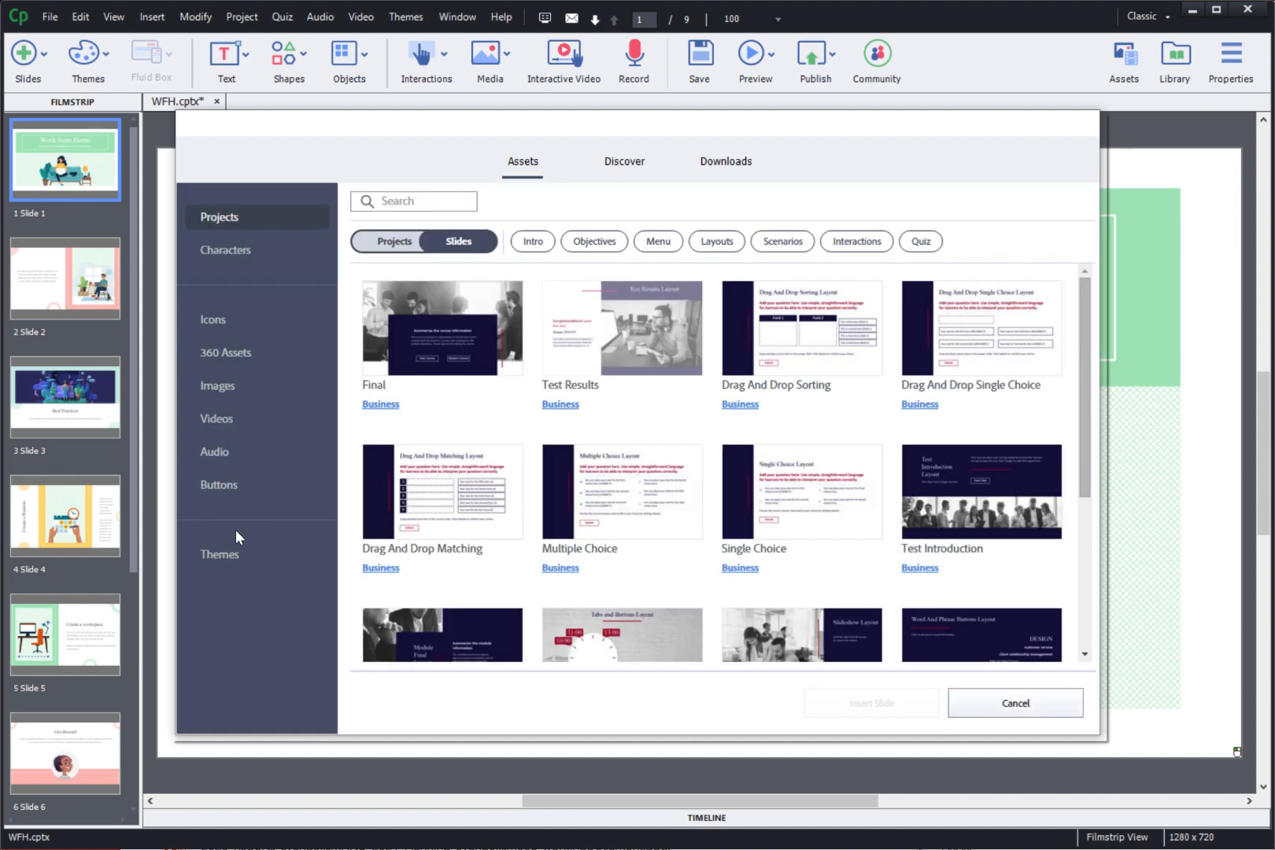
pyautogui.click(217, 485)
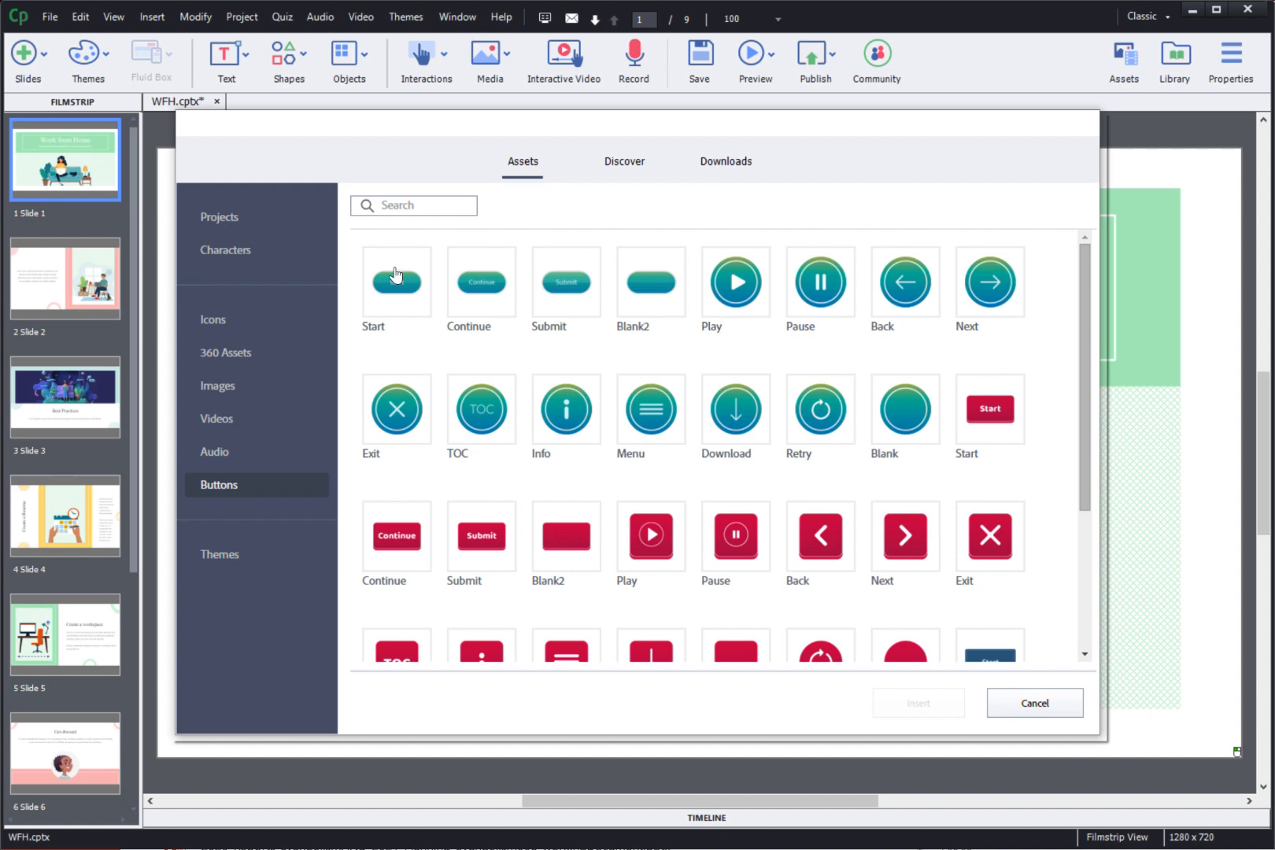
pyautogui.click(397, 281)
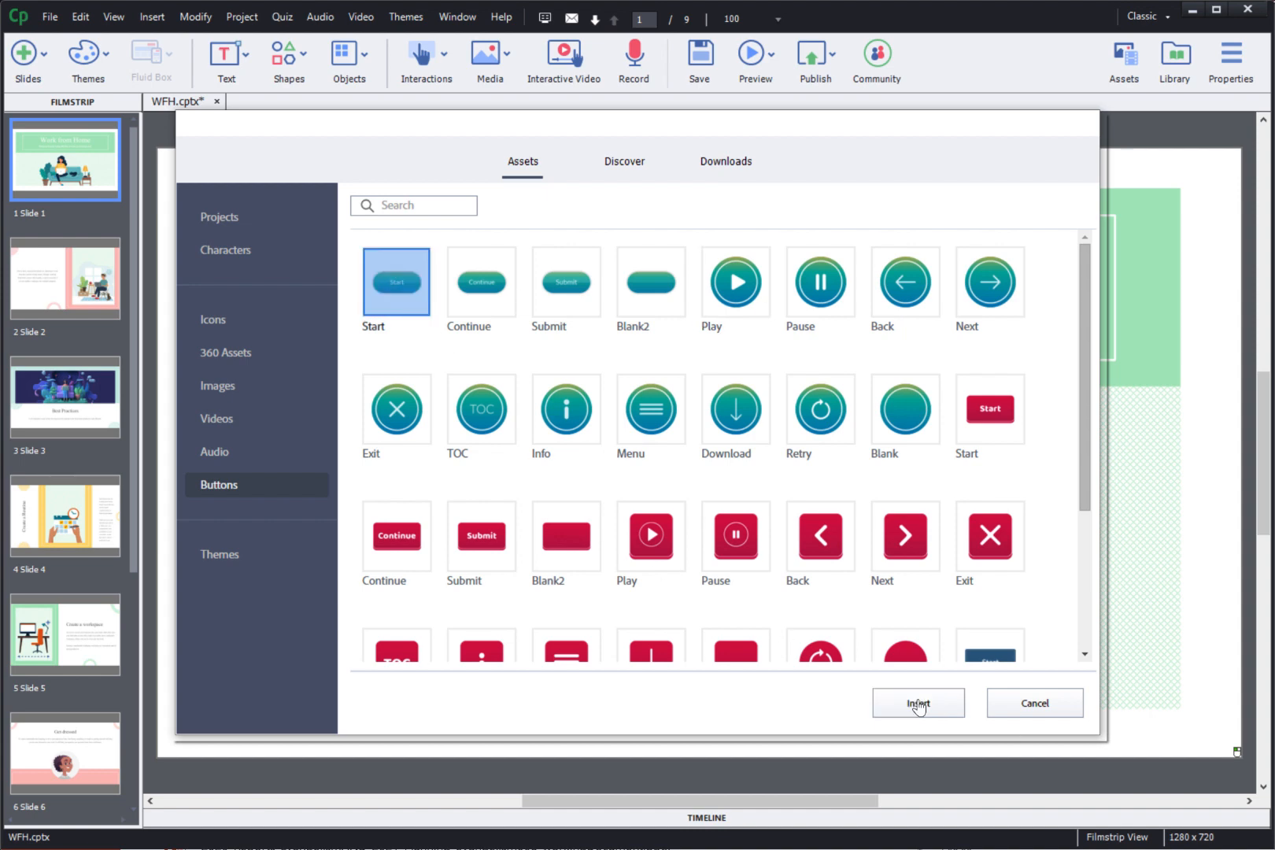
pyautogui.click(917, 702)
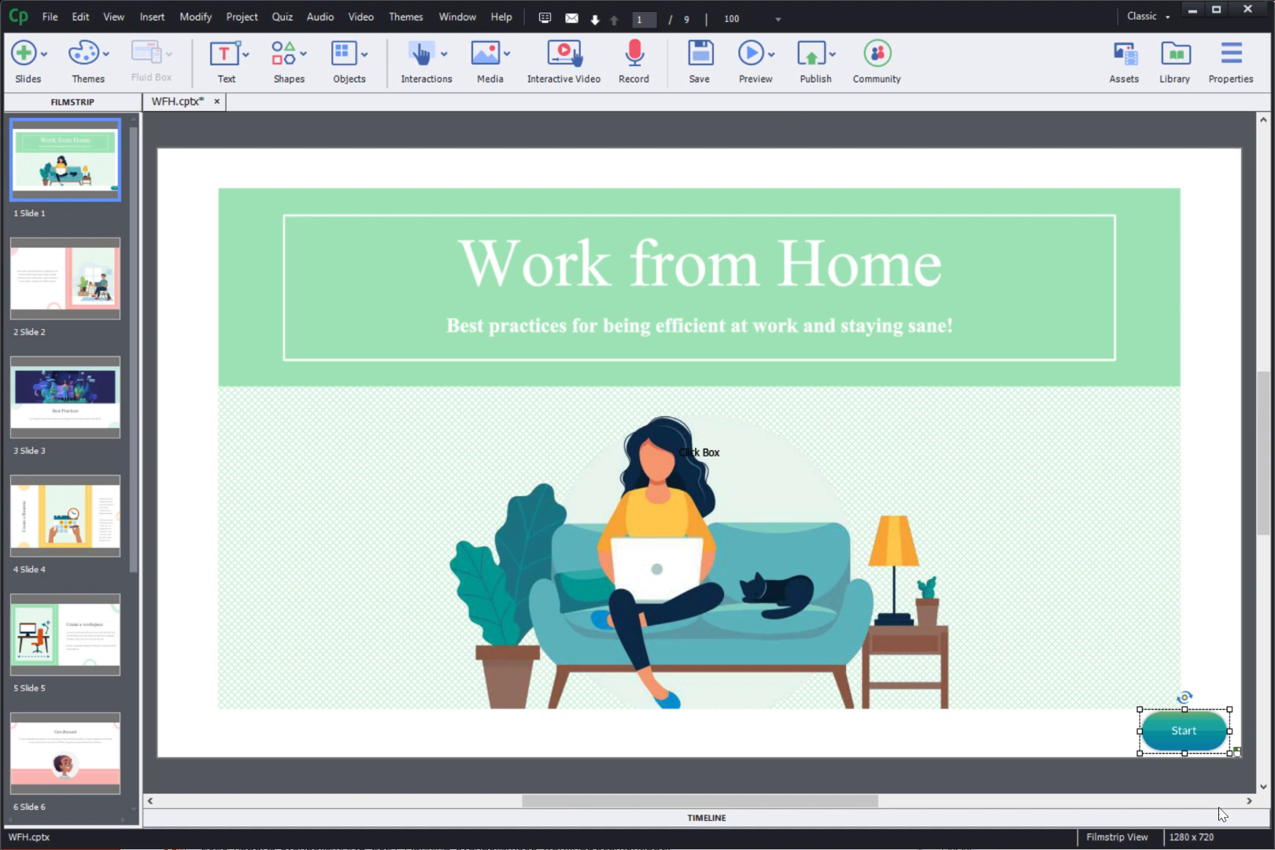
pyautogui.click(488, 60)
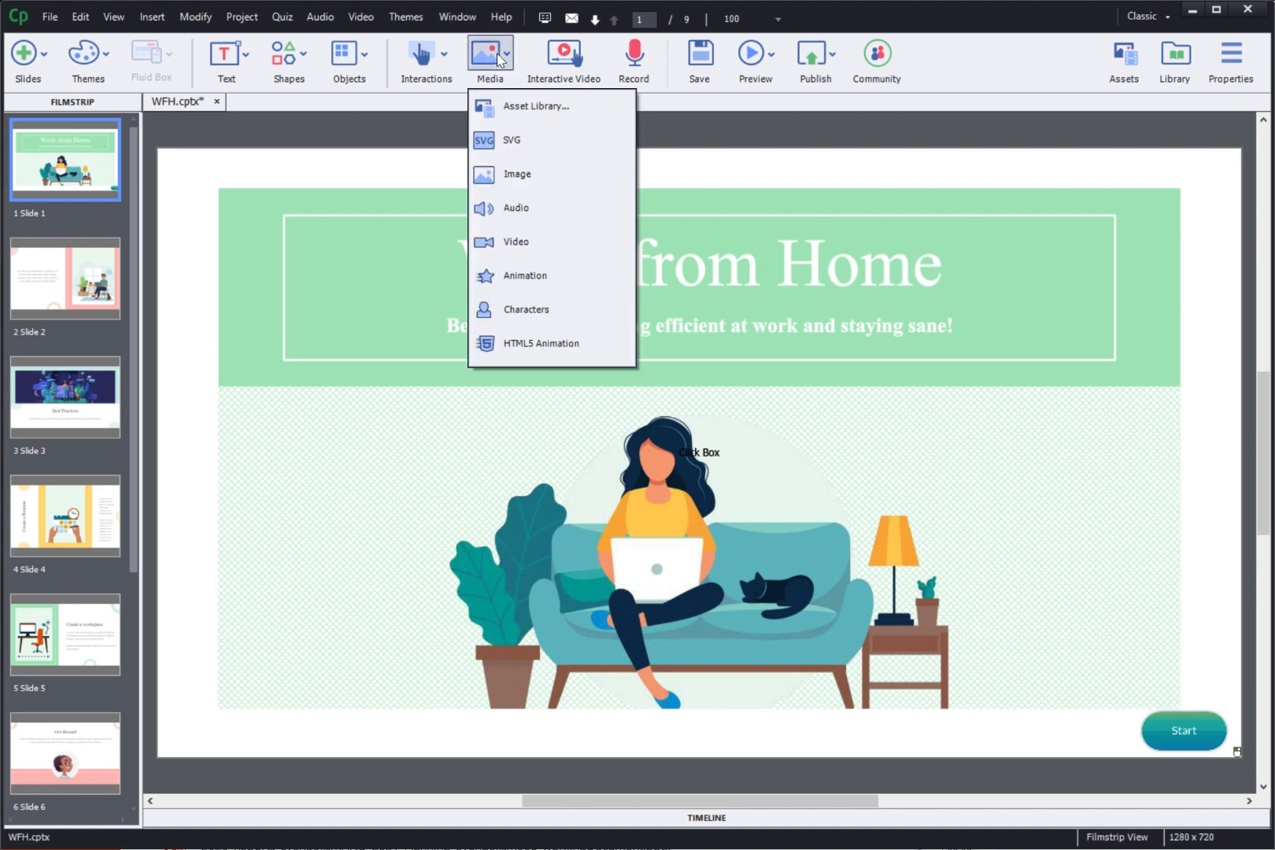
pyautogui.moveTo(518, 175)
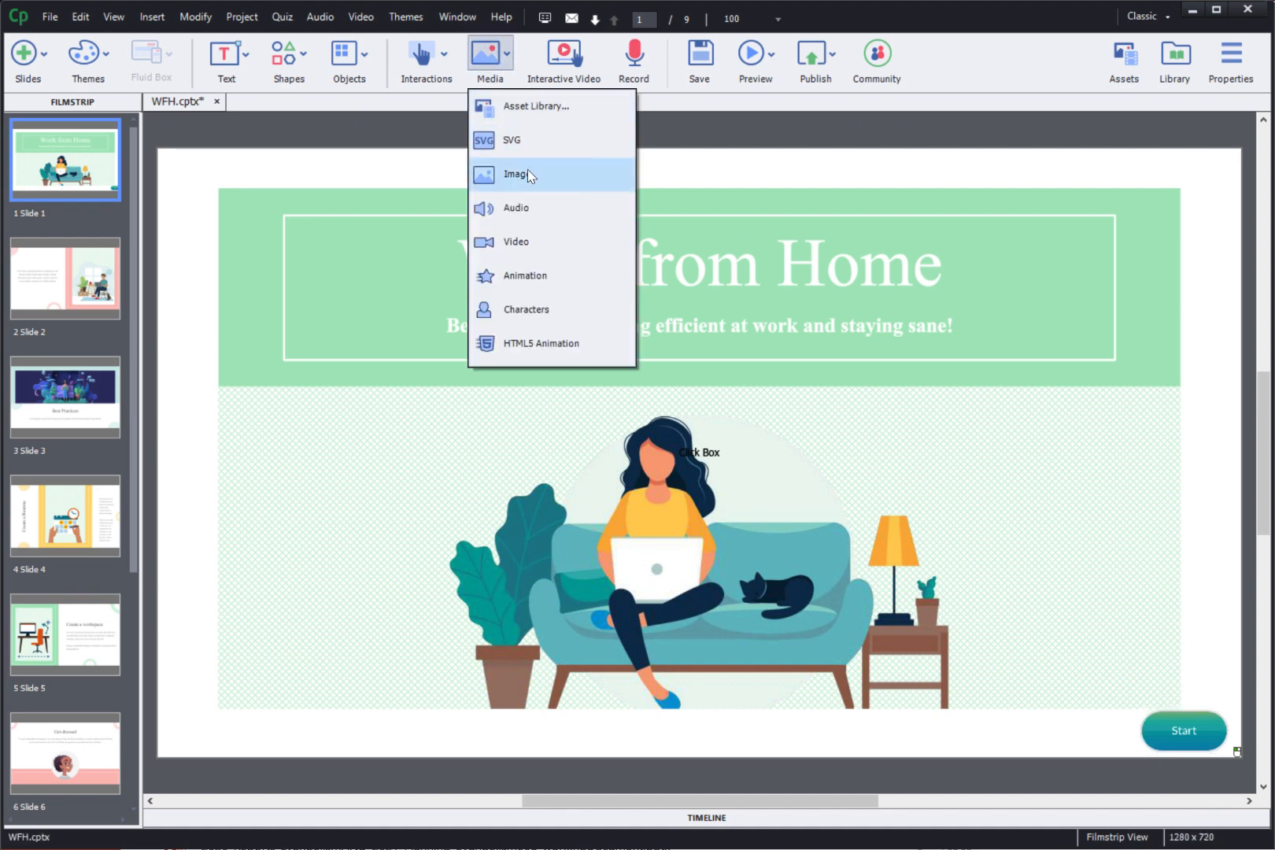
pyautogui.moveTo(526, 275)
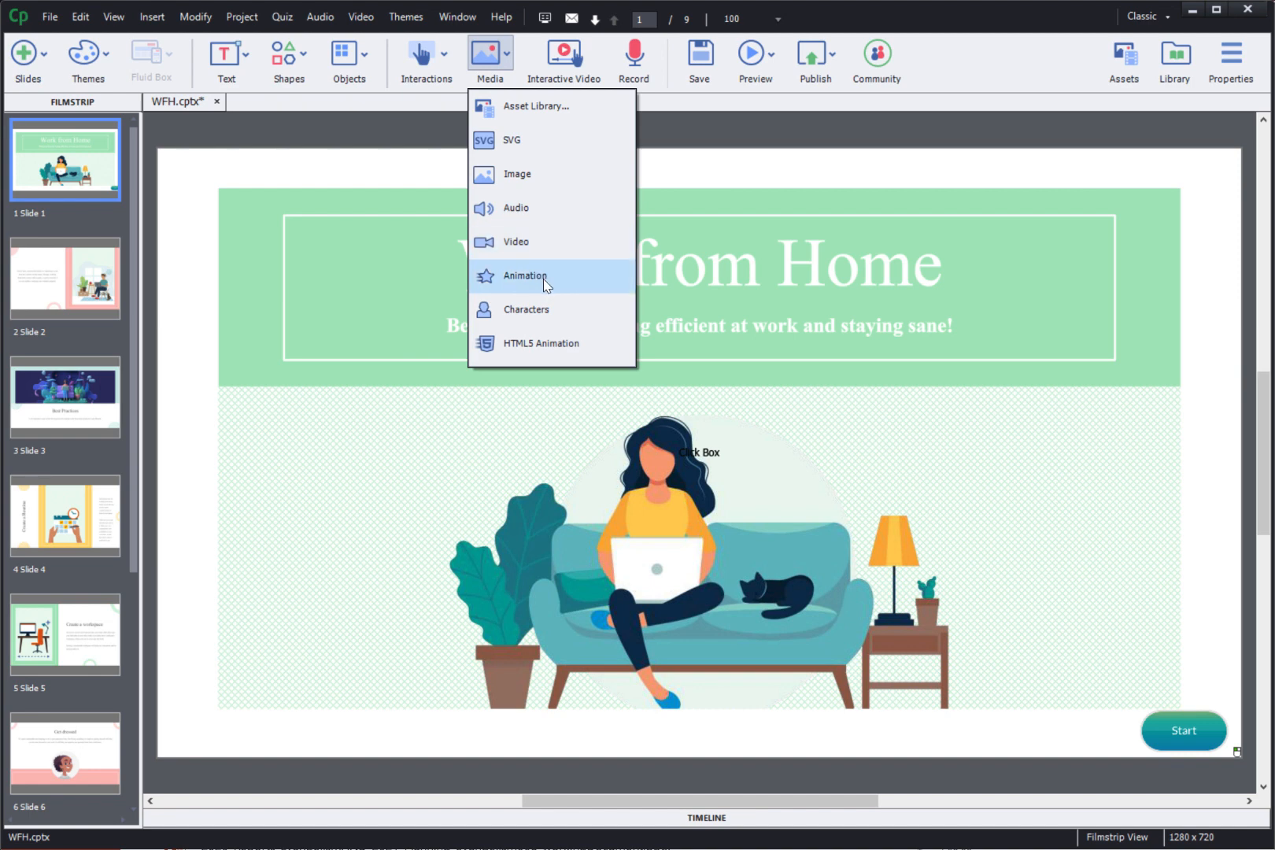
pyautogui.moveTo(552, 318)
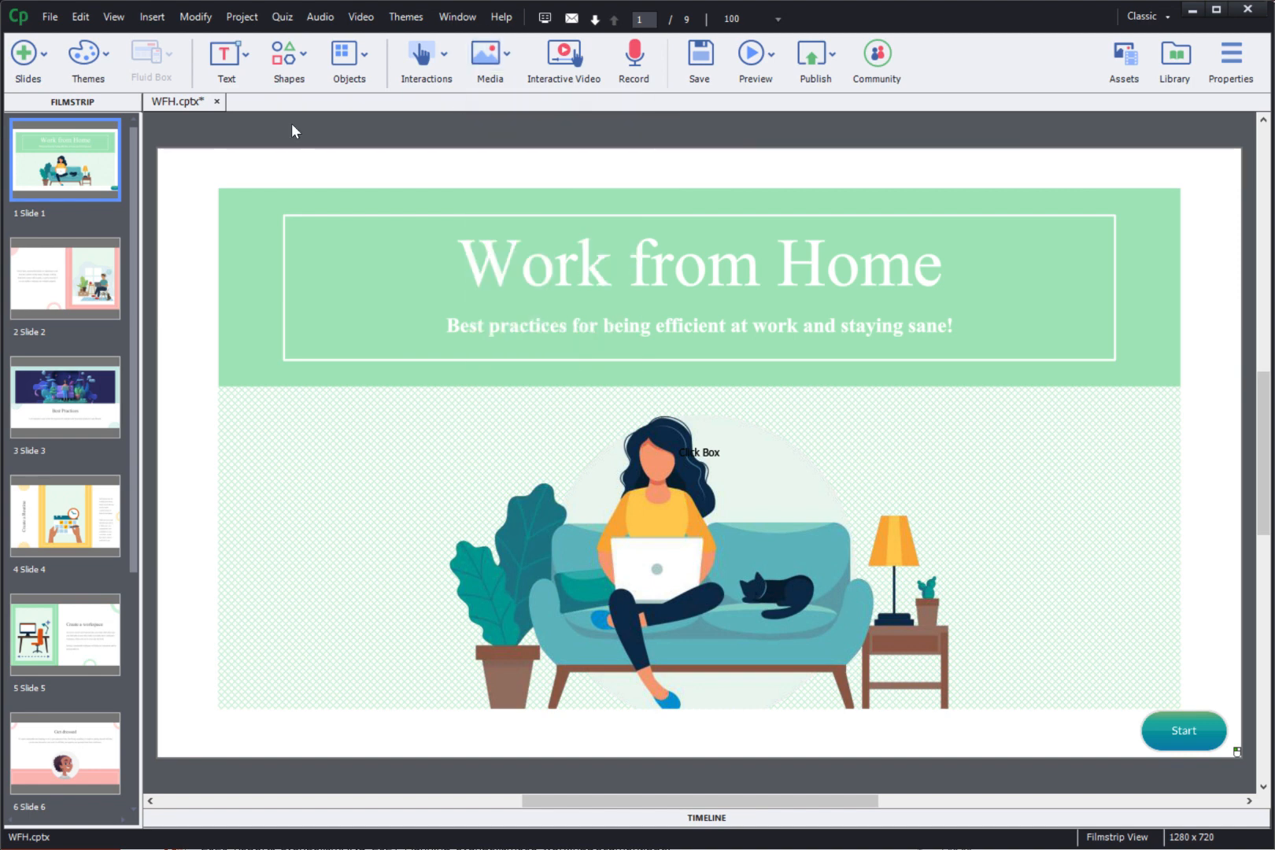
pyautogui.scroll(-3)
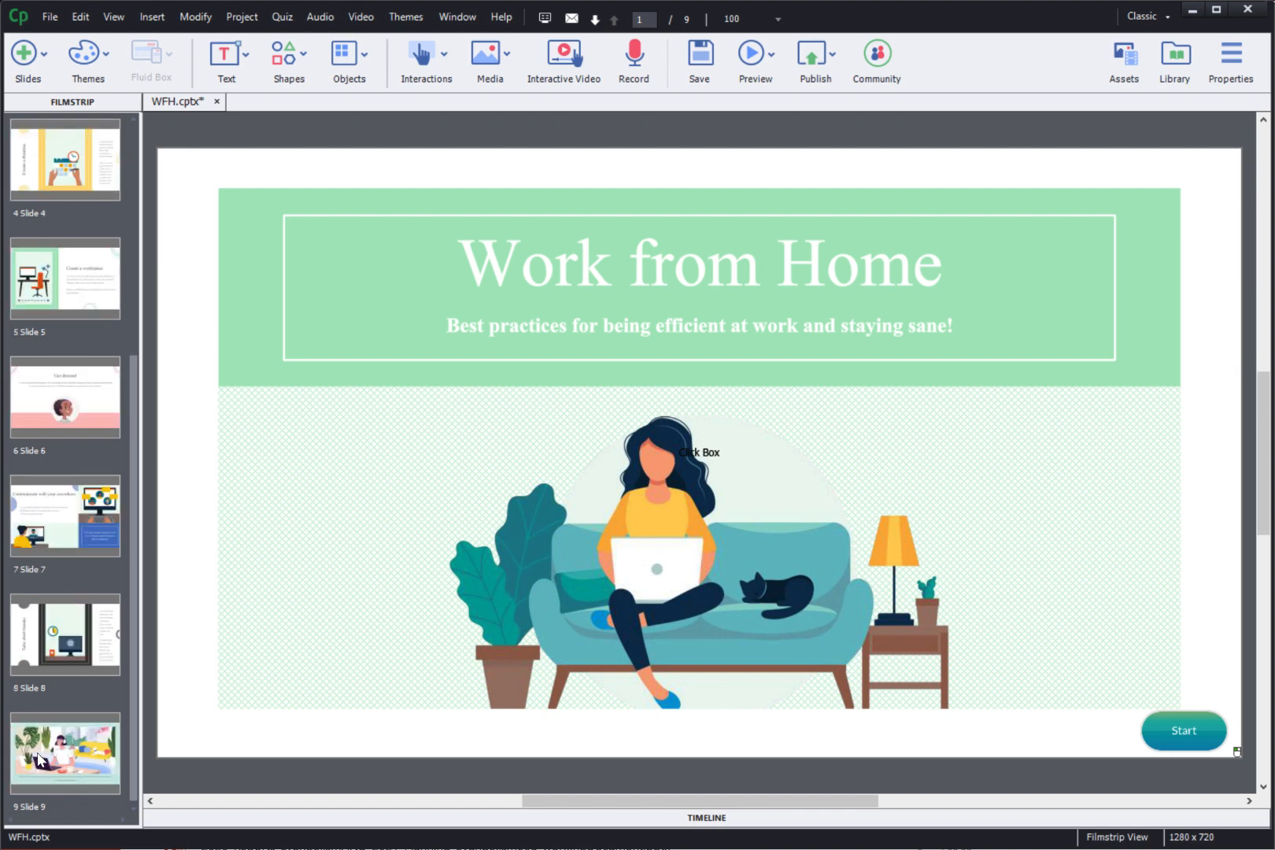
# After slide 9, add 1 Multiple Choice and 2 True/False question slides.
pyautogui.click(64, 751)
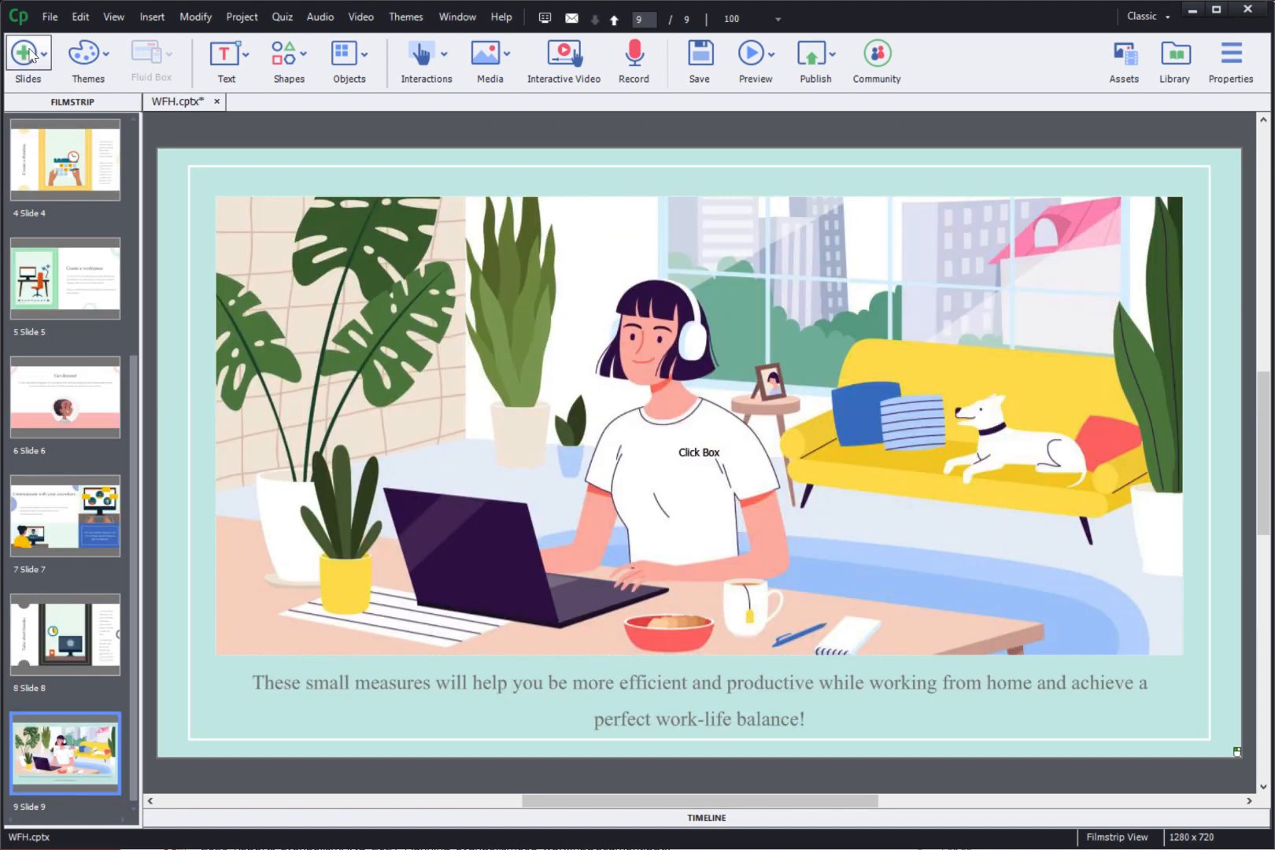
pyautogui.click(27, 53)
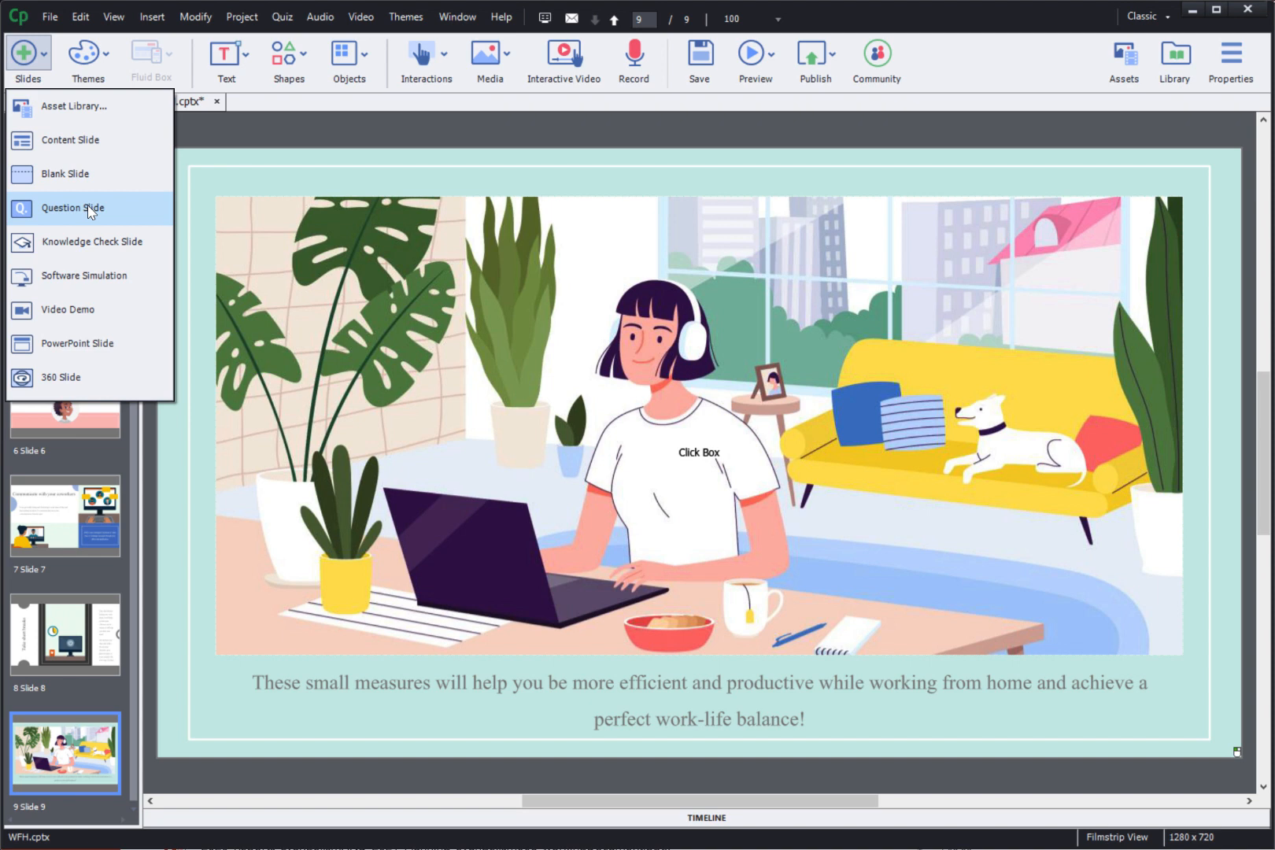
pyautogui.click(71, 207)
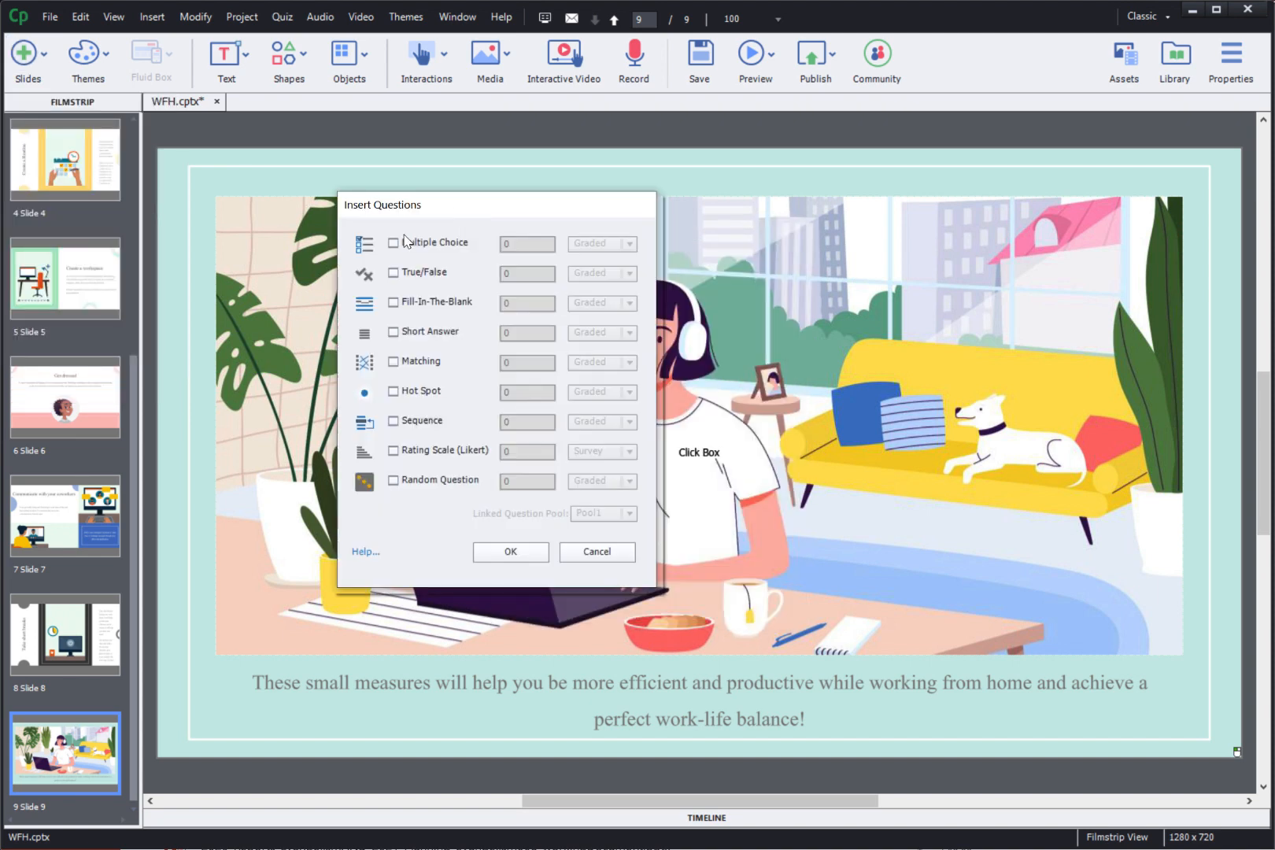
pyautogui.click(393, 242)
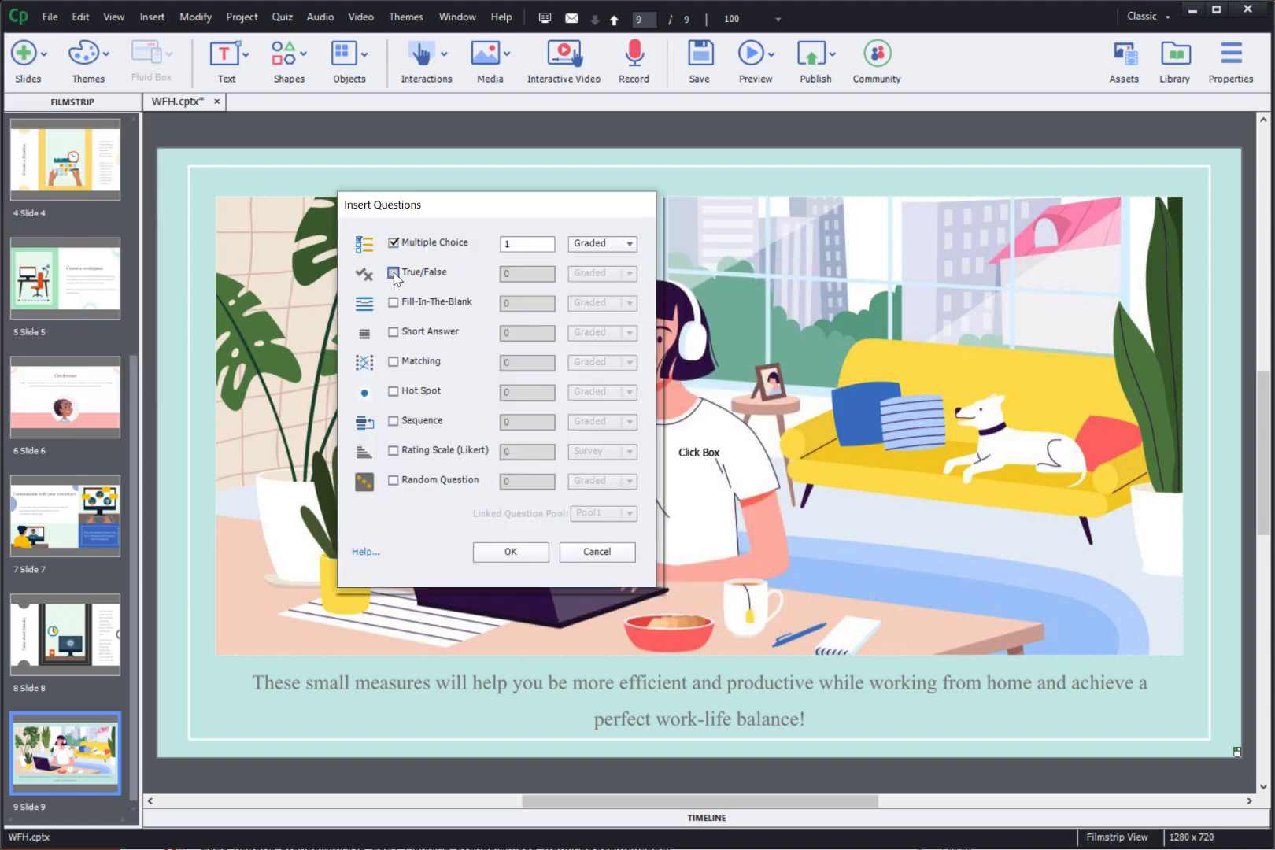
pyautogui.click(393, 272)
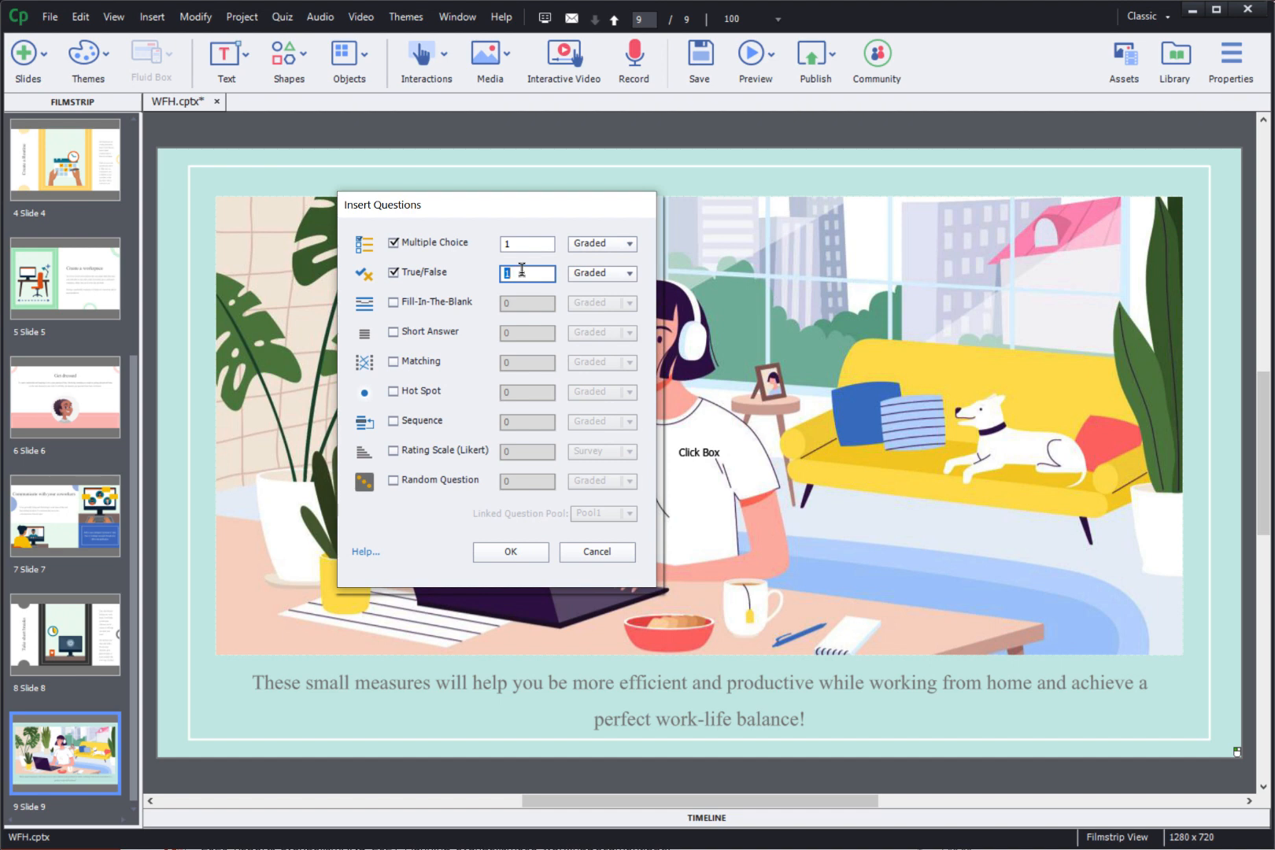
pyautogui.write('2')
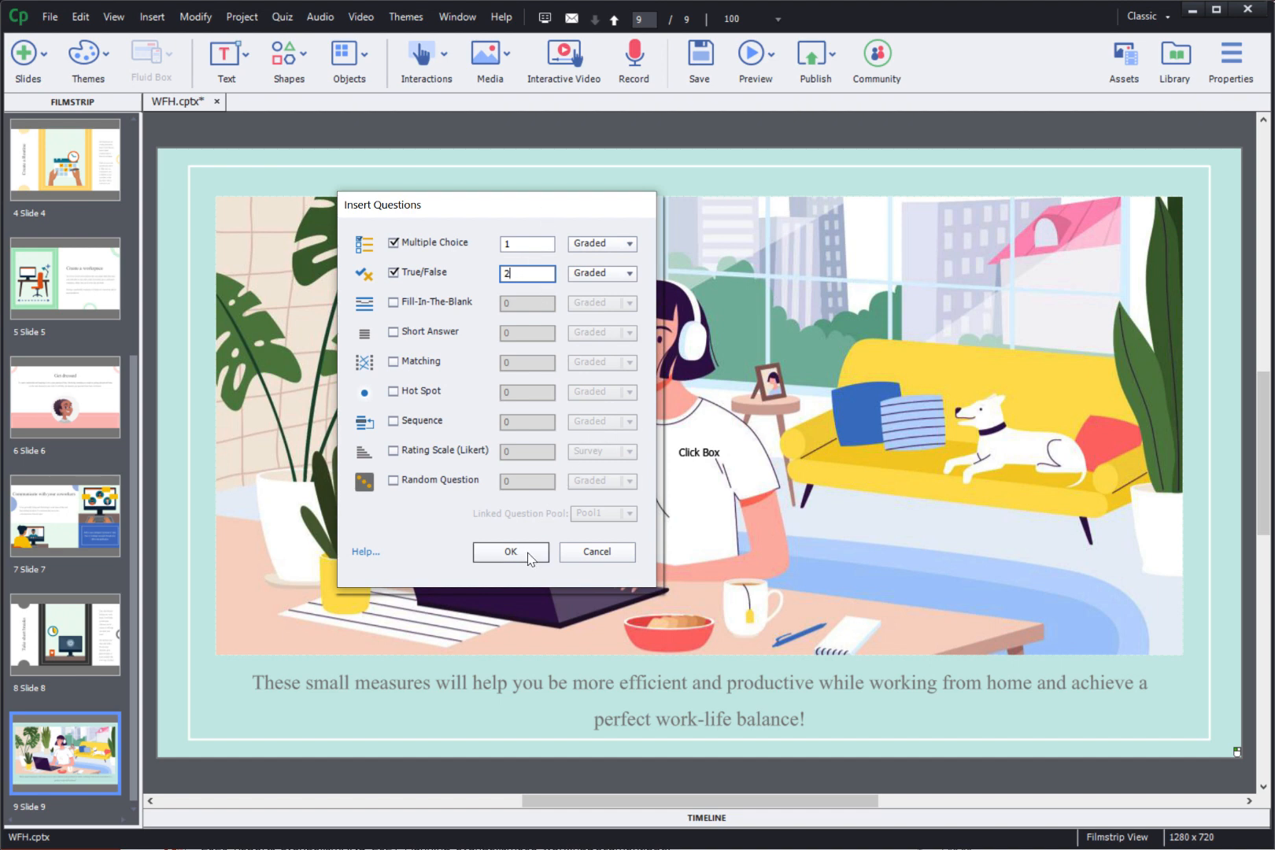
pyautogui.click(509, 551)
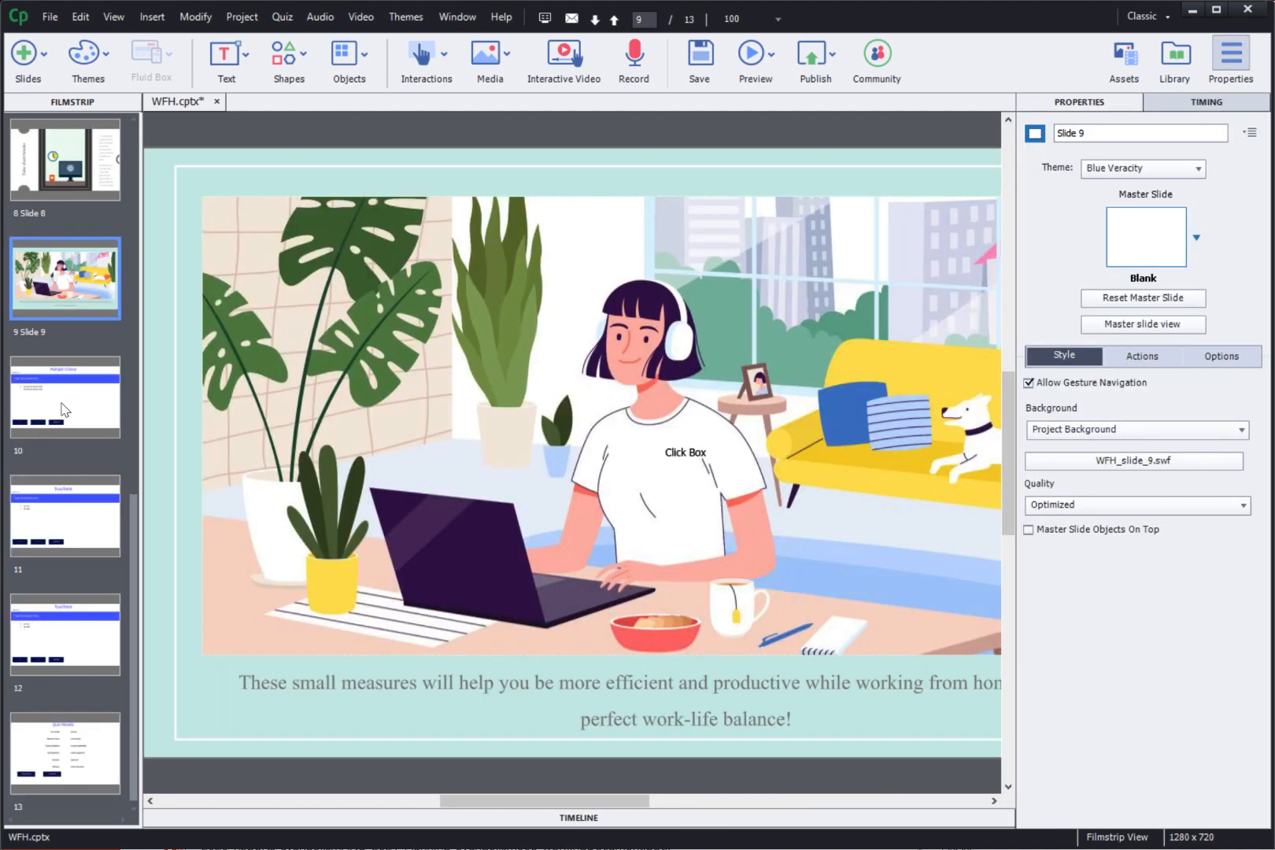
# Move a True/False slide ahead of the Multiple Choice slide to open the quiz.
pyautogui.click(65, 397)
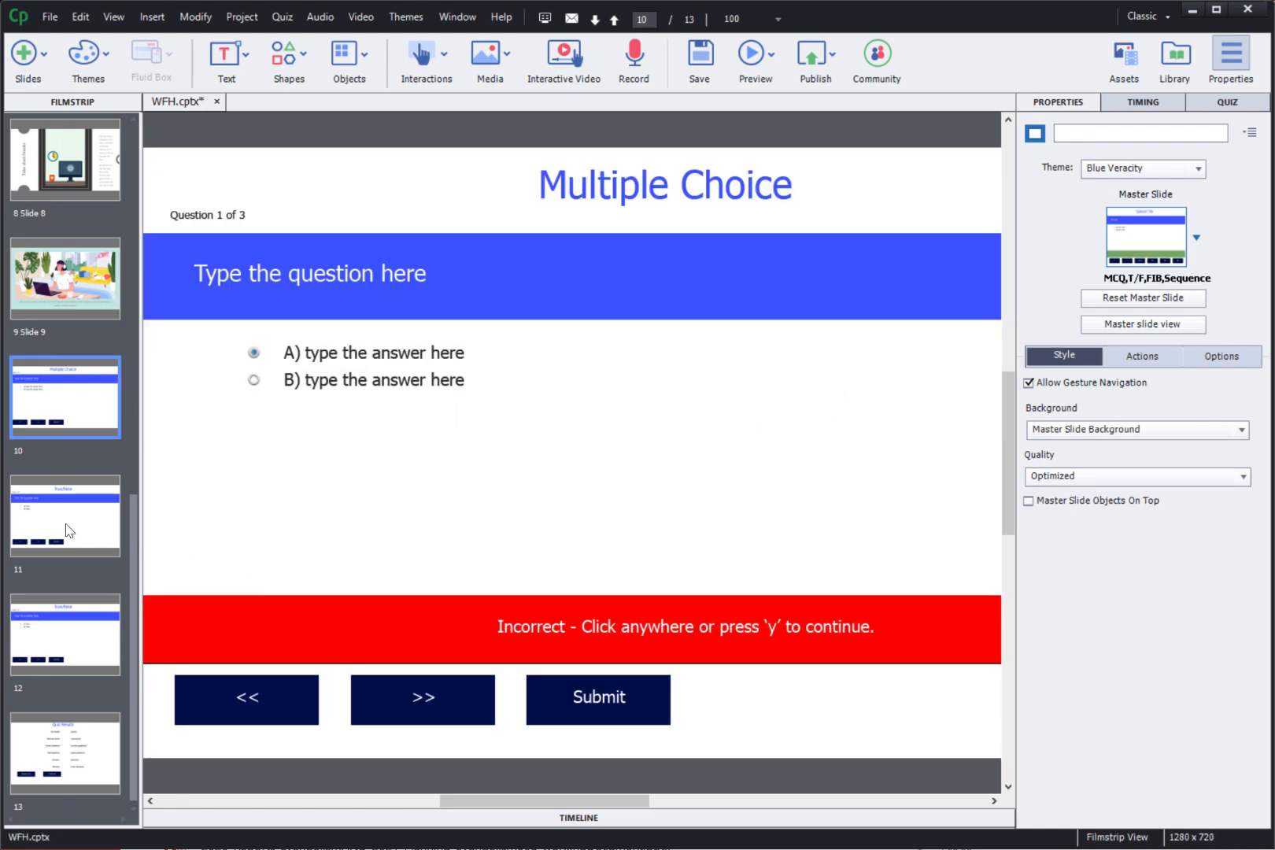
pyautogui.click(64, 632)
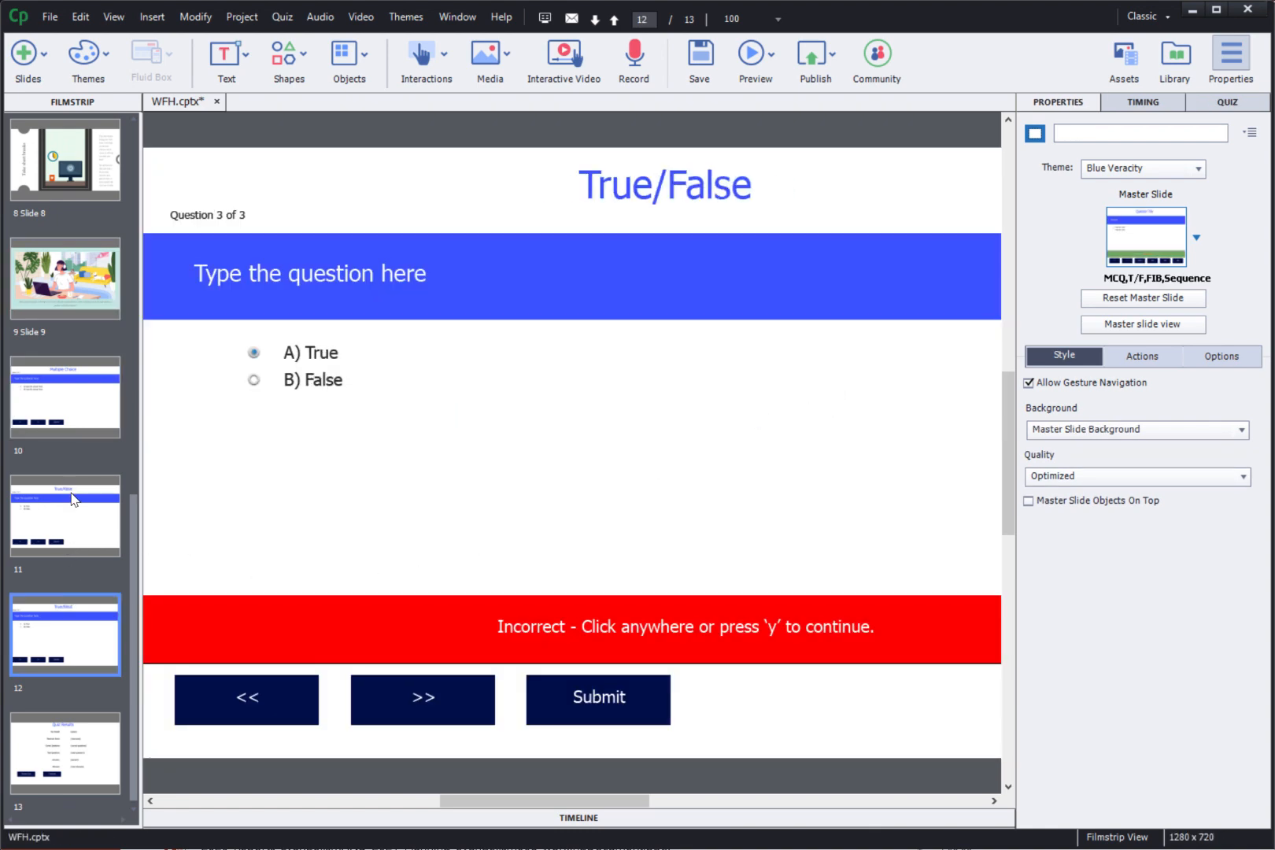
pyautogui.click(65, 396)
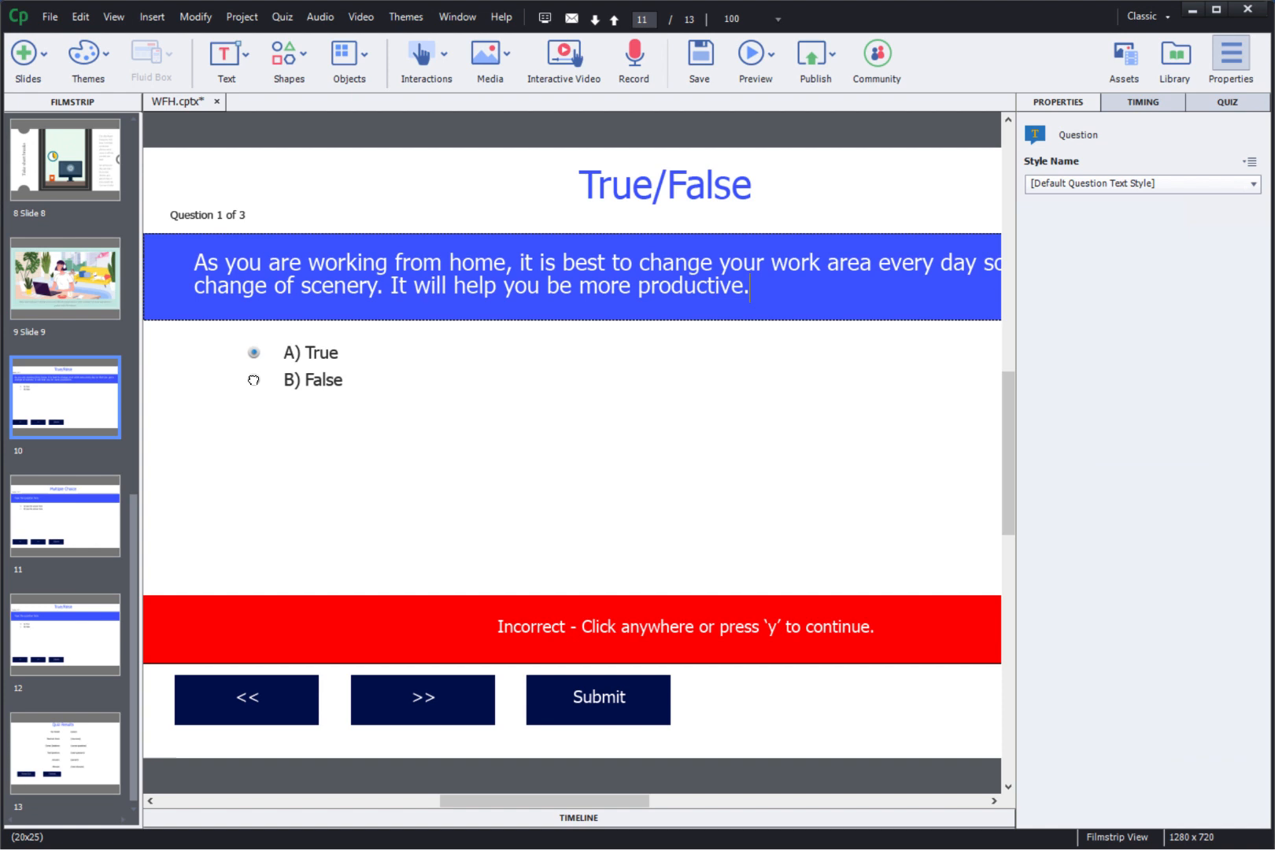
# Mark False correct on the work-area question and give the multiple-choice question 3 answers.
pyautogui.click(311, 379)
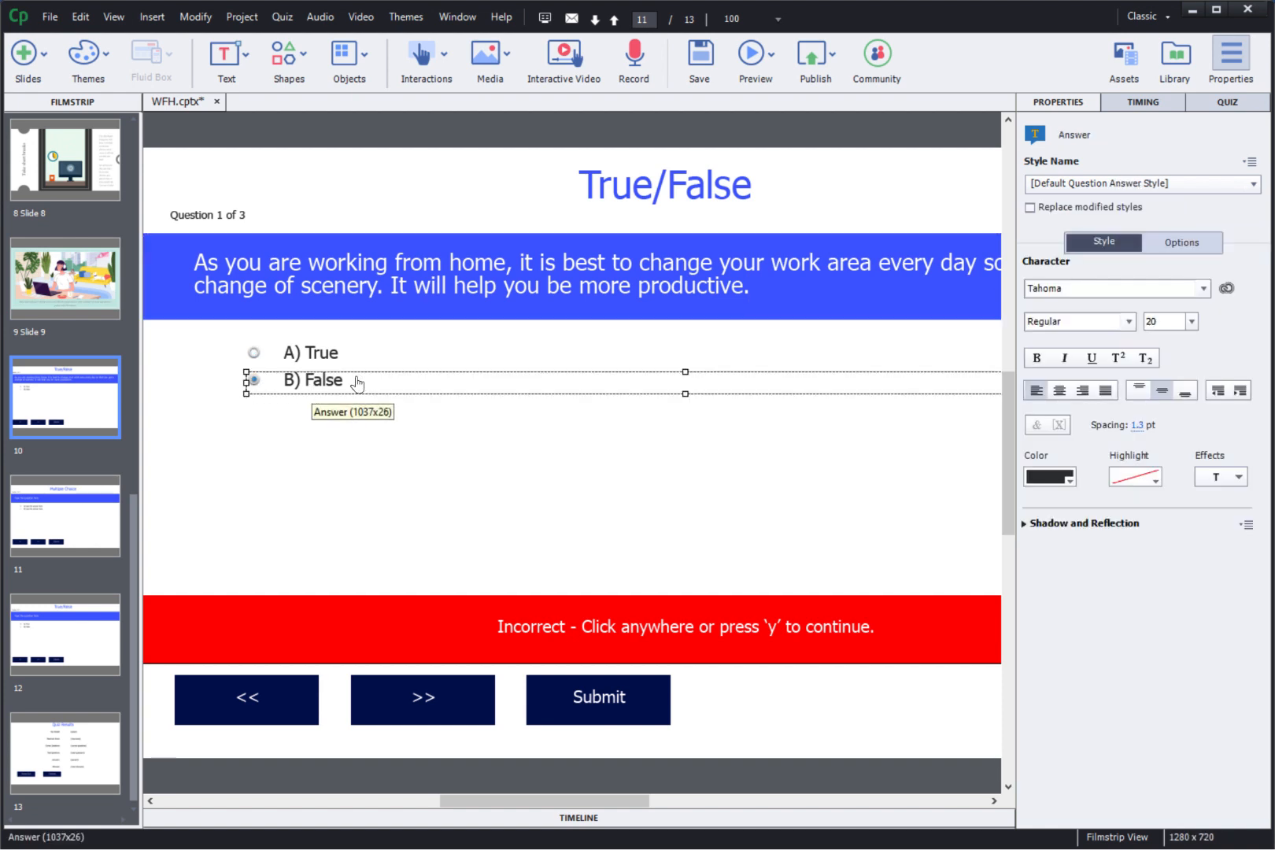
pyautogui.click(64, 516)
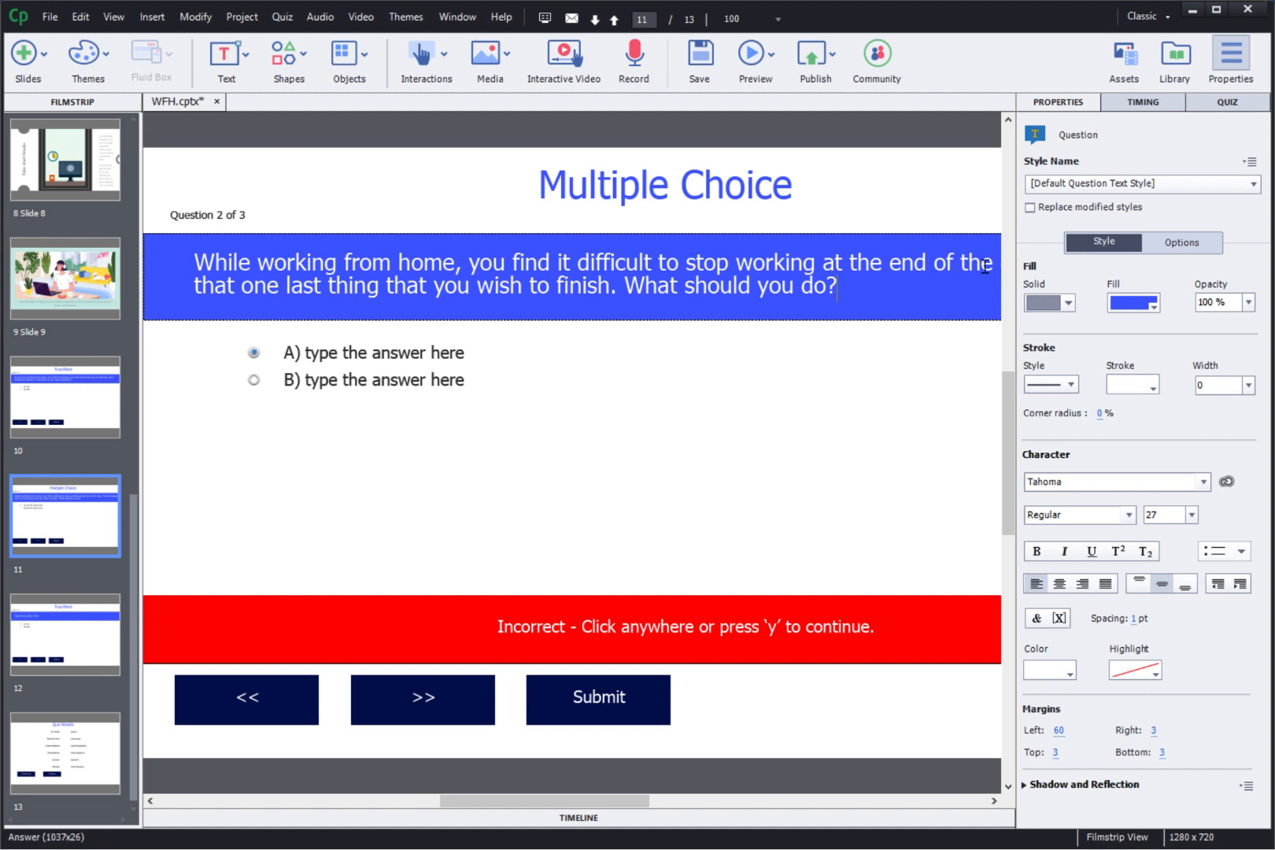
pyautogui.click(1227, 102)
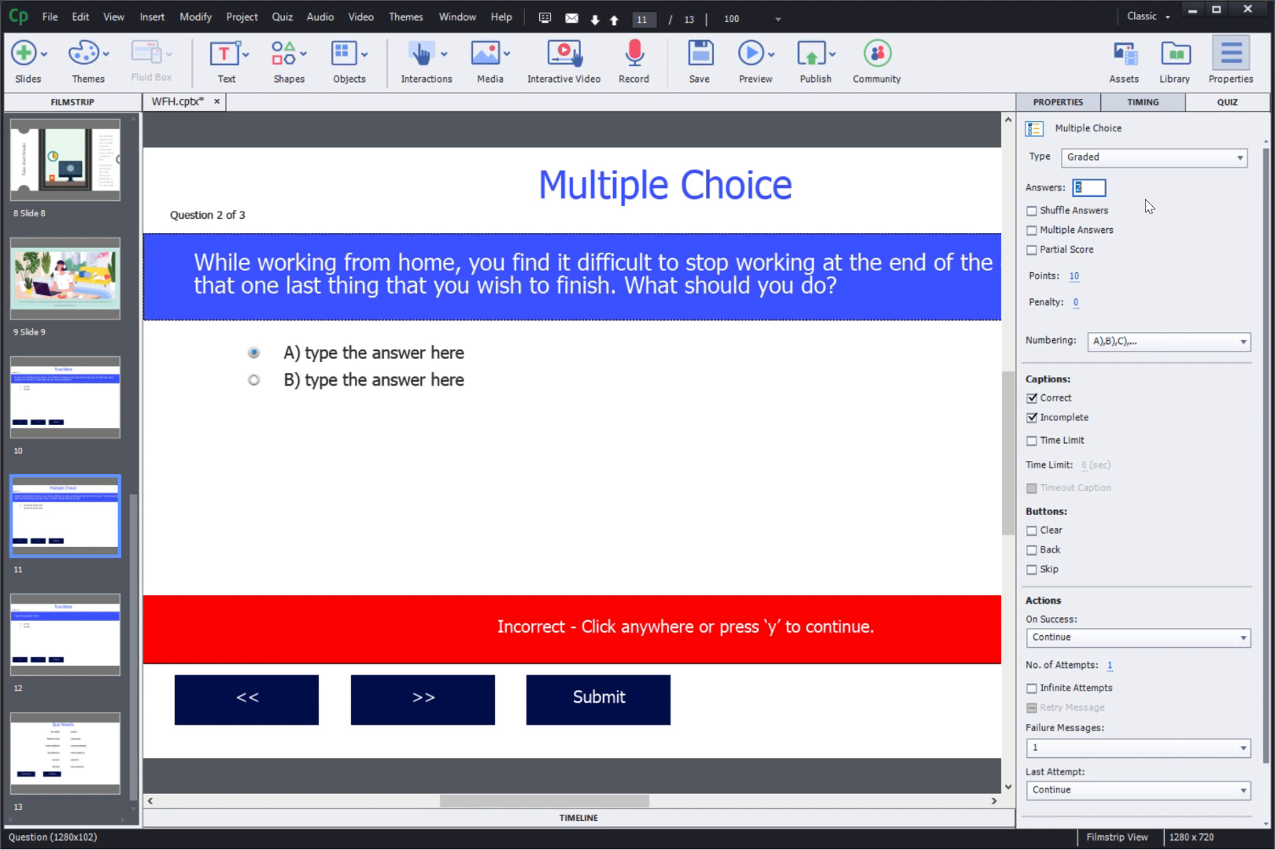
pyautogui.write('3')
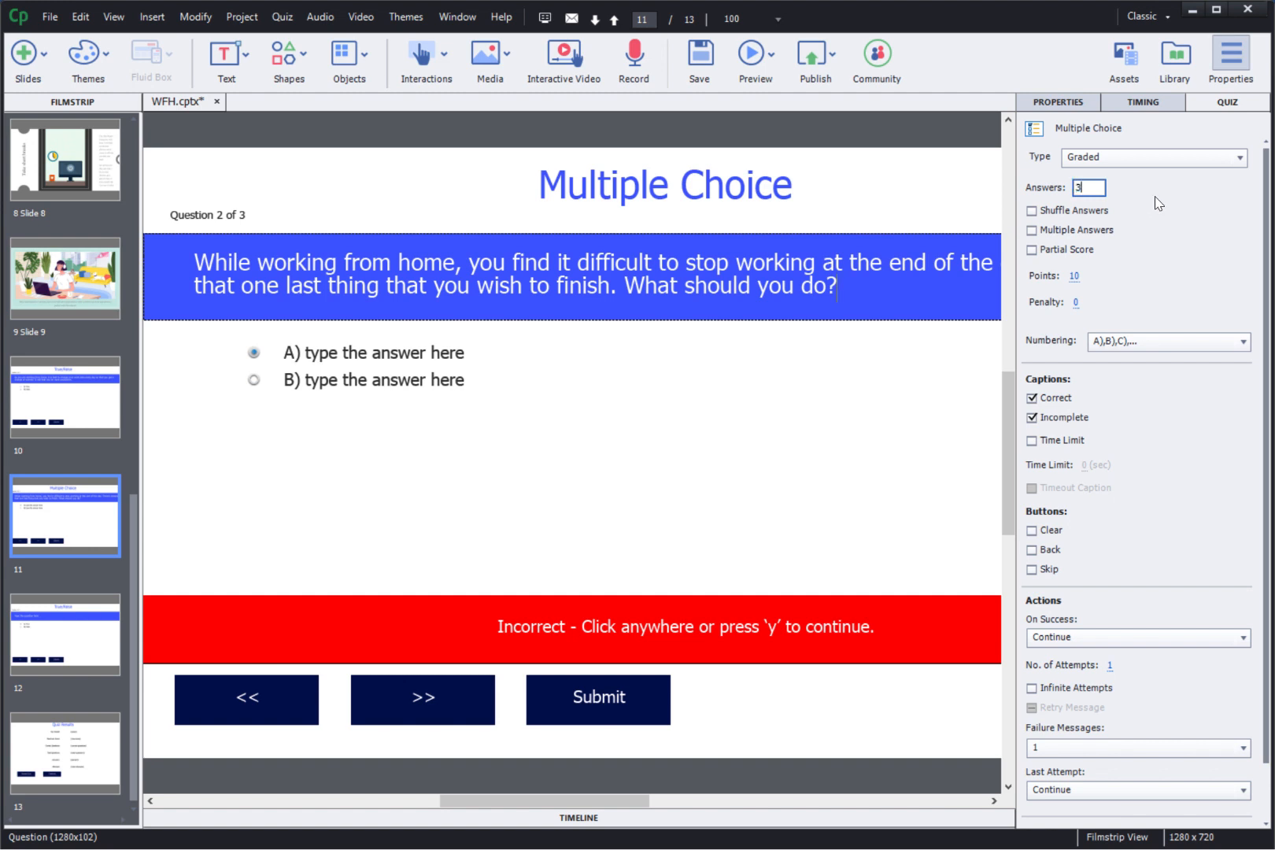
pyautogui.write('3')
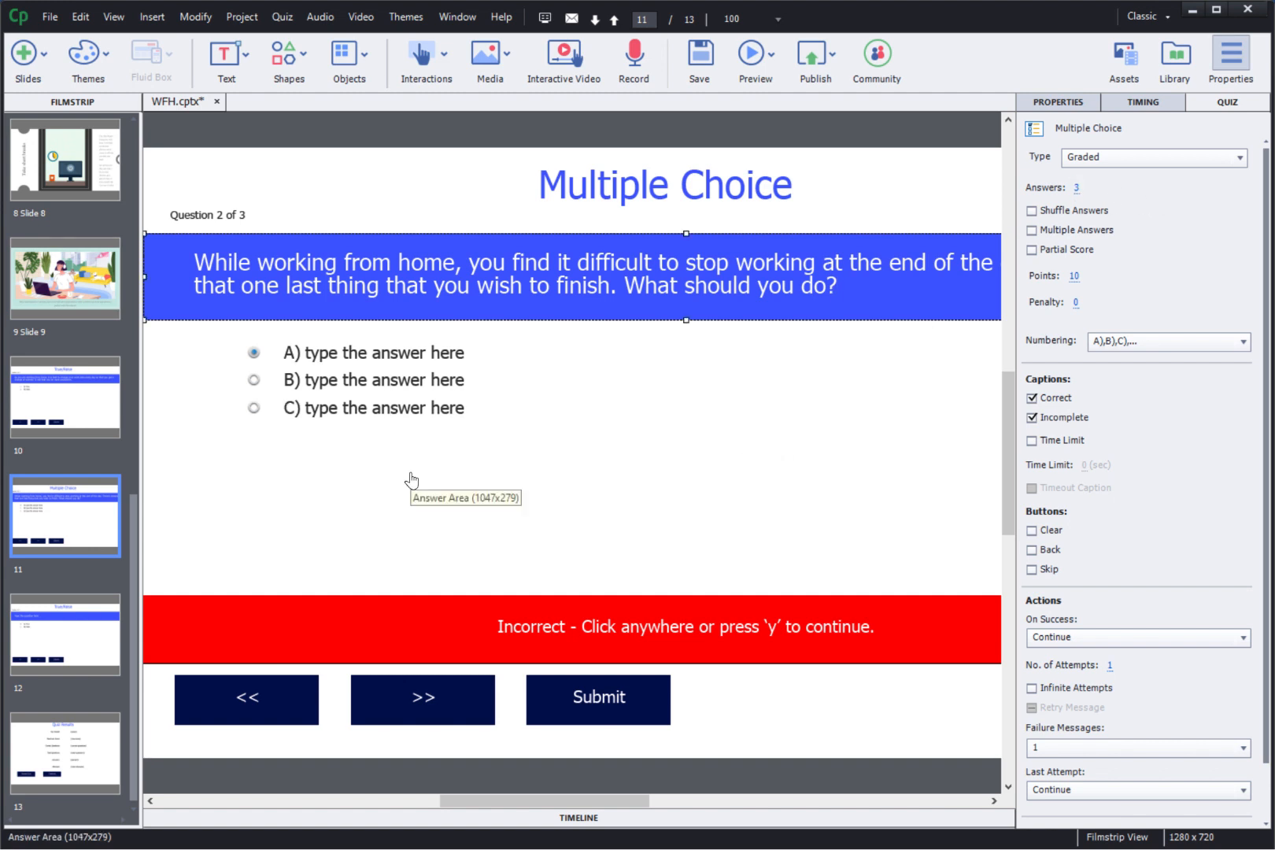
pyautogui.moveTo(413, 458)
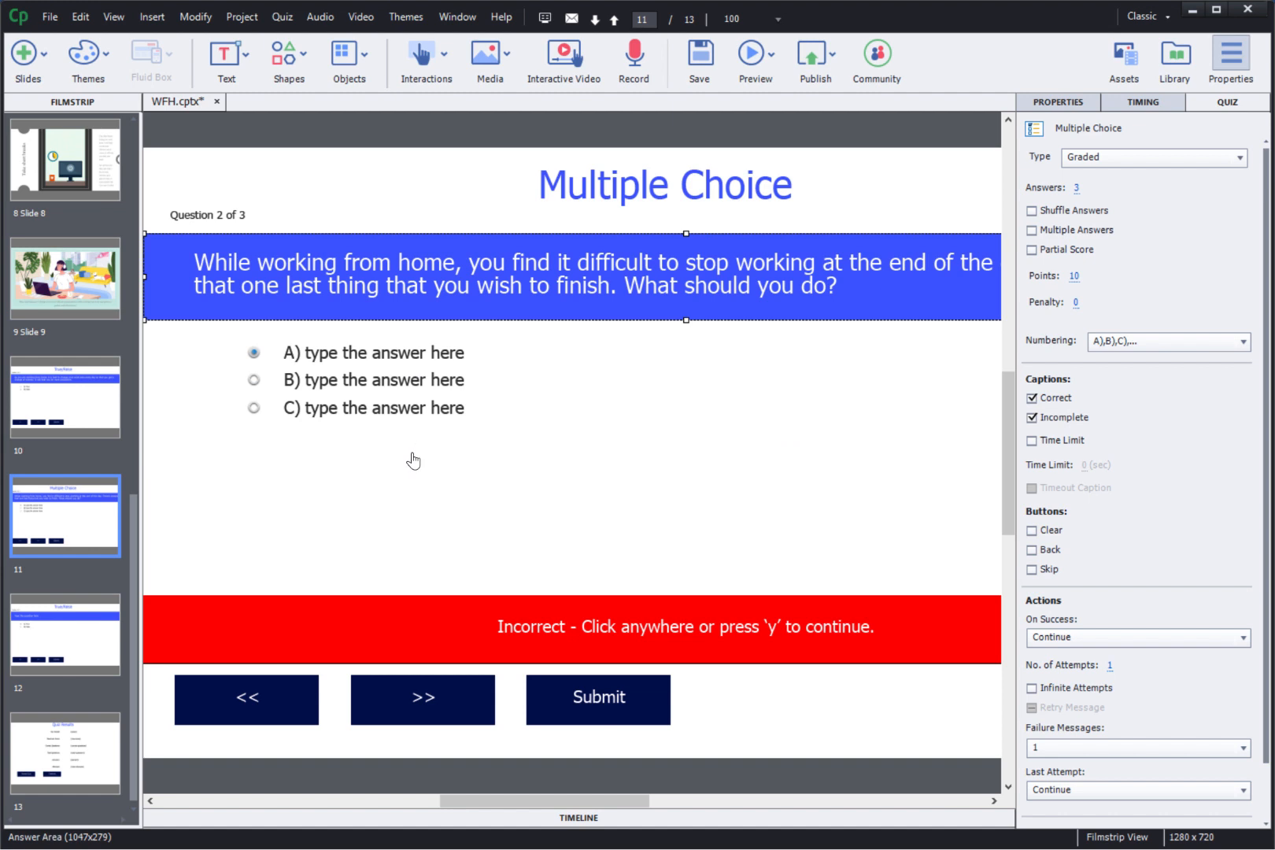
pyautogui.click(65, 634)
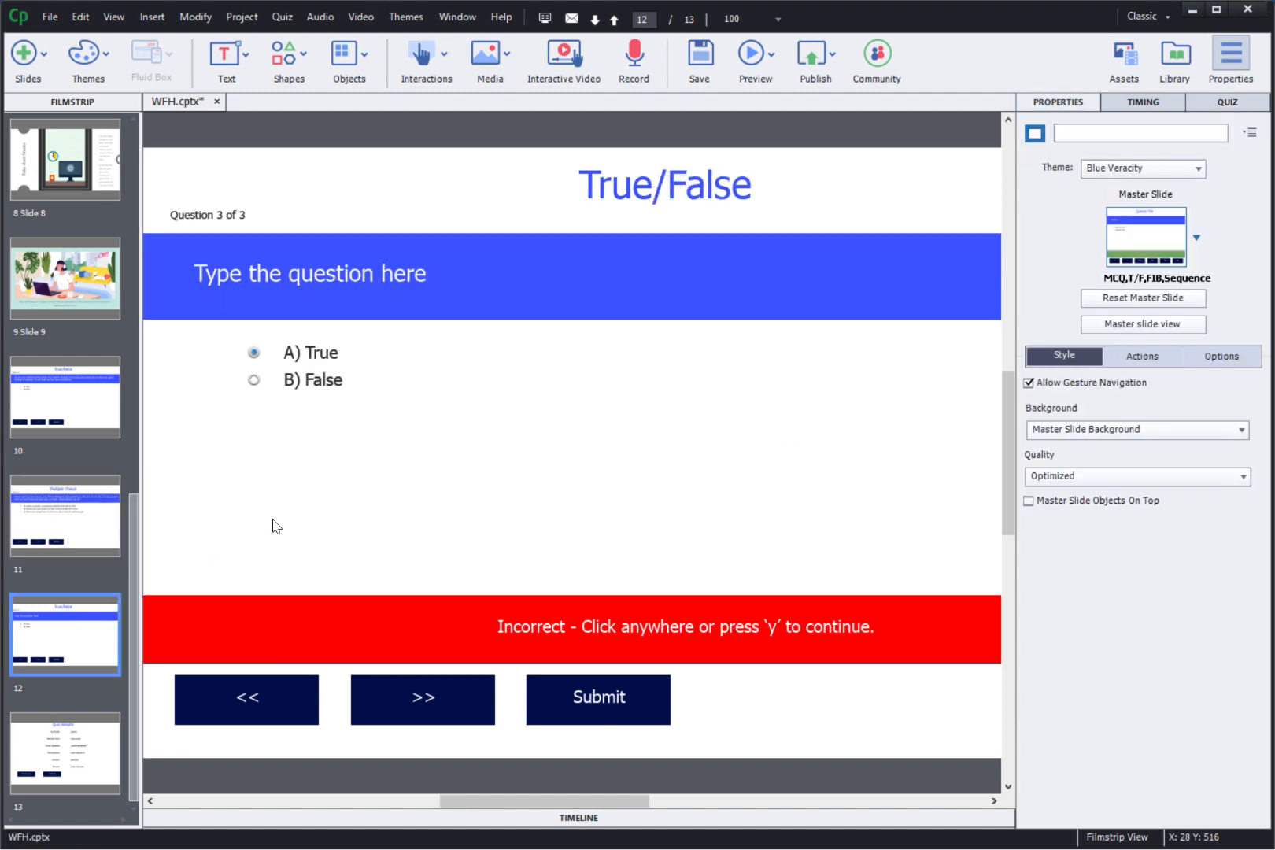
# Write the third question: short breaks during work hours help you be more effective.
pyautogui.click(341, 273)
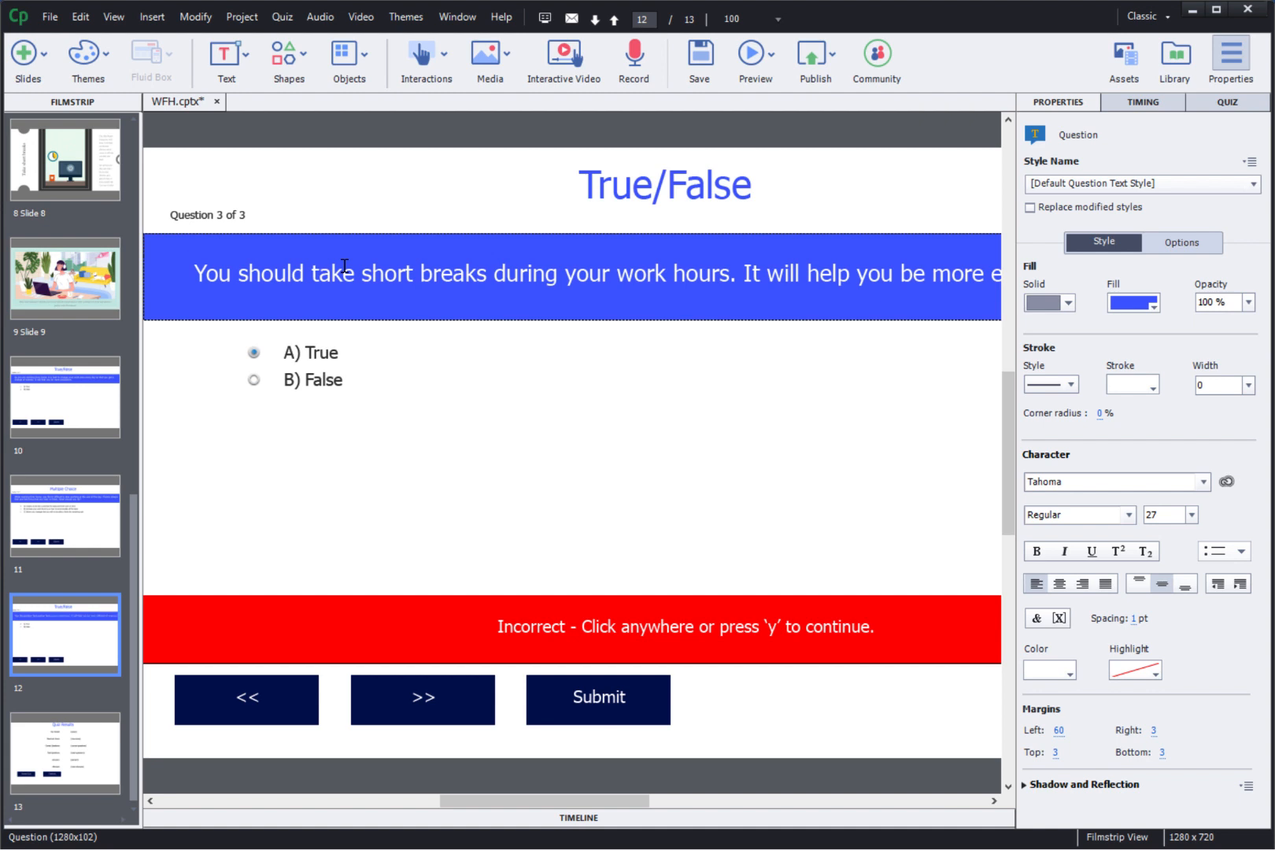
pyautogui.scroll(3)
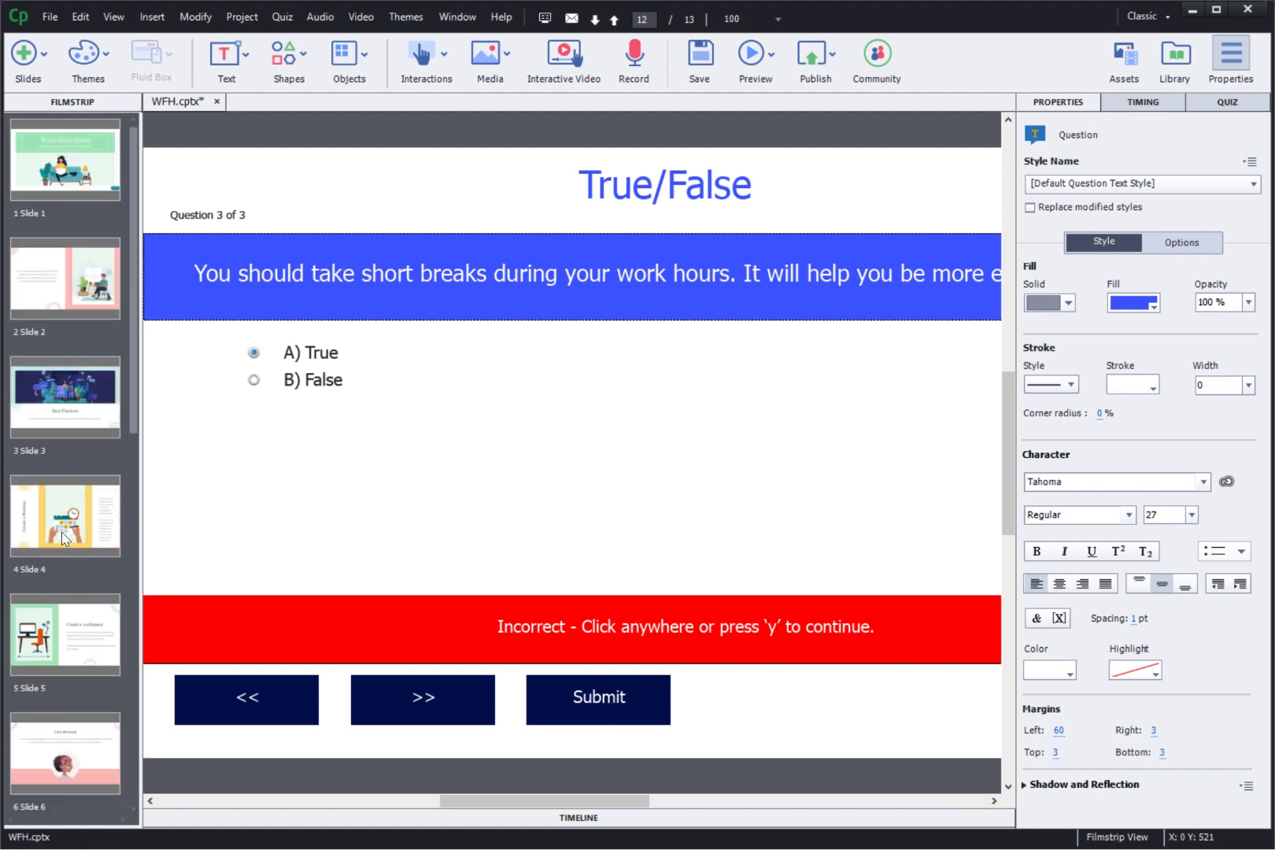
pyautogui.scroll(-3)
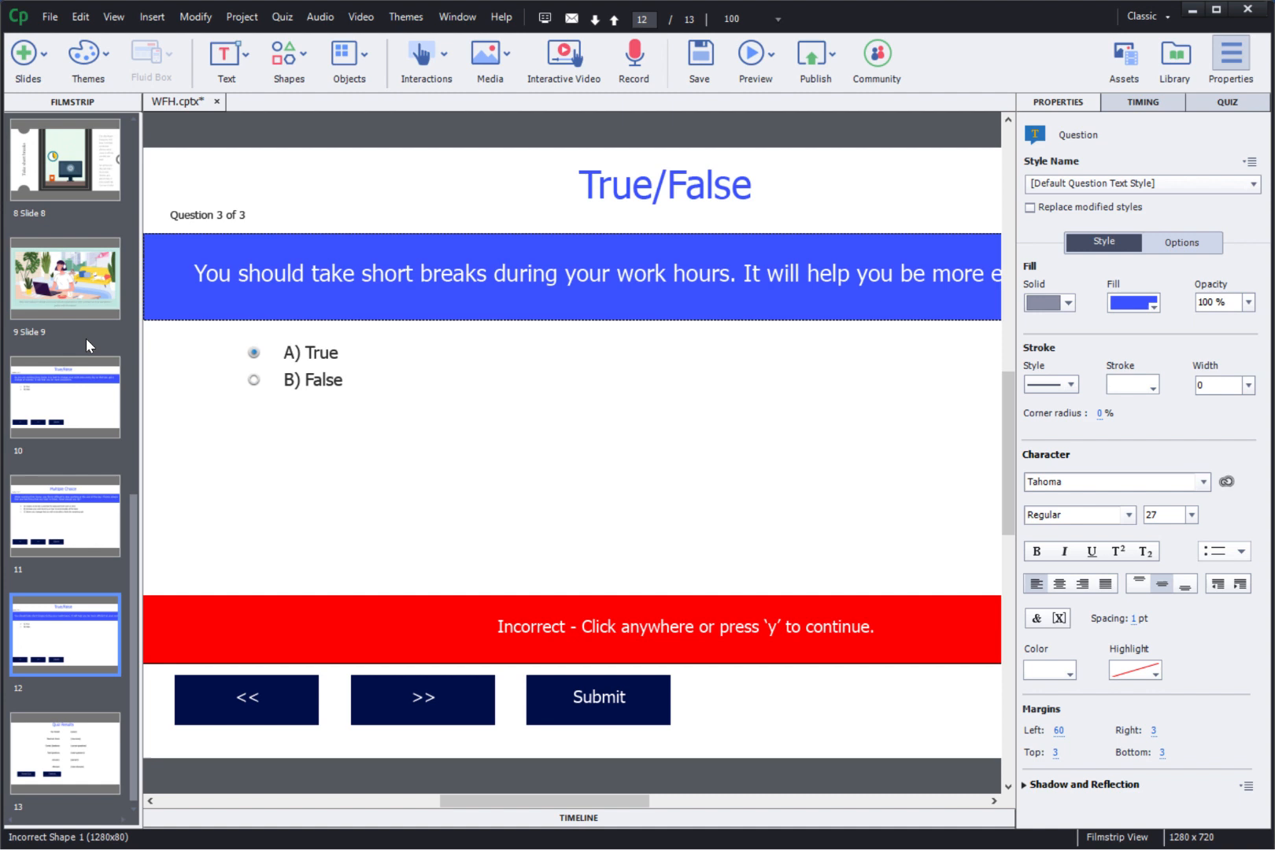
pyautogui.click(750, 55)
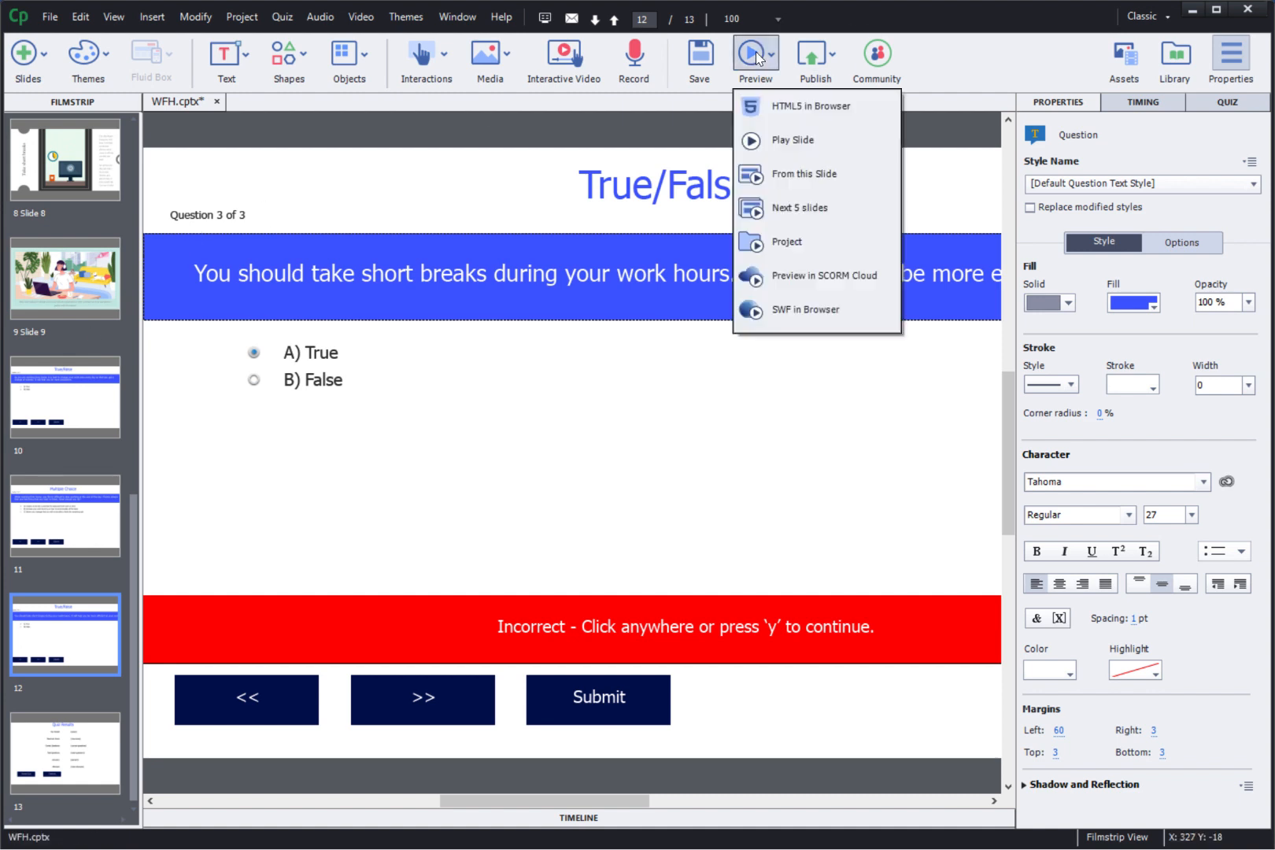
# Preview as HTML5 in Chrome, start the course and advance through its content slides.
pyautogui.click(763, 110)
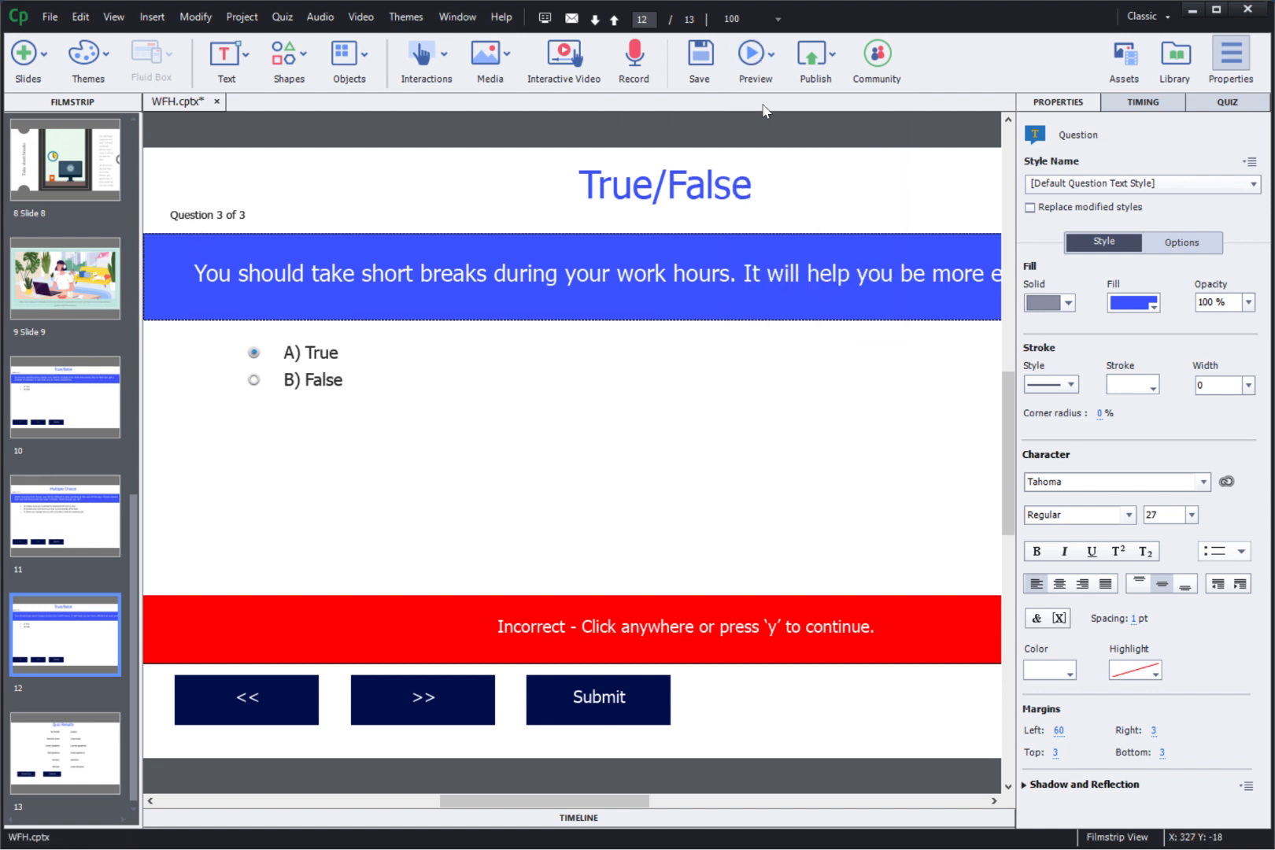
pyautogui.click(752, 55)
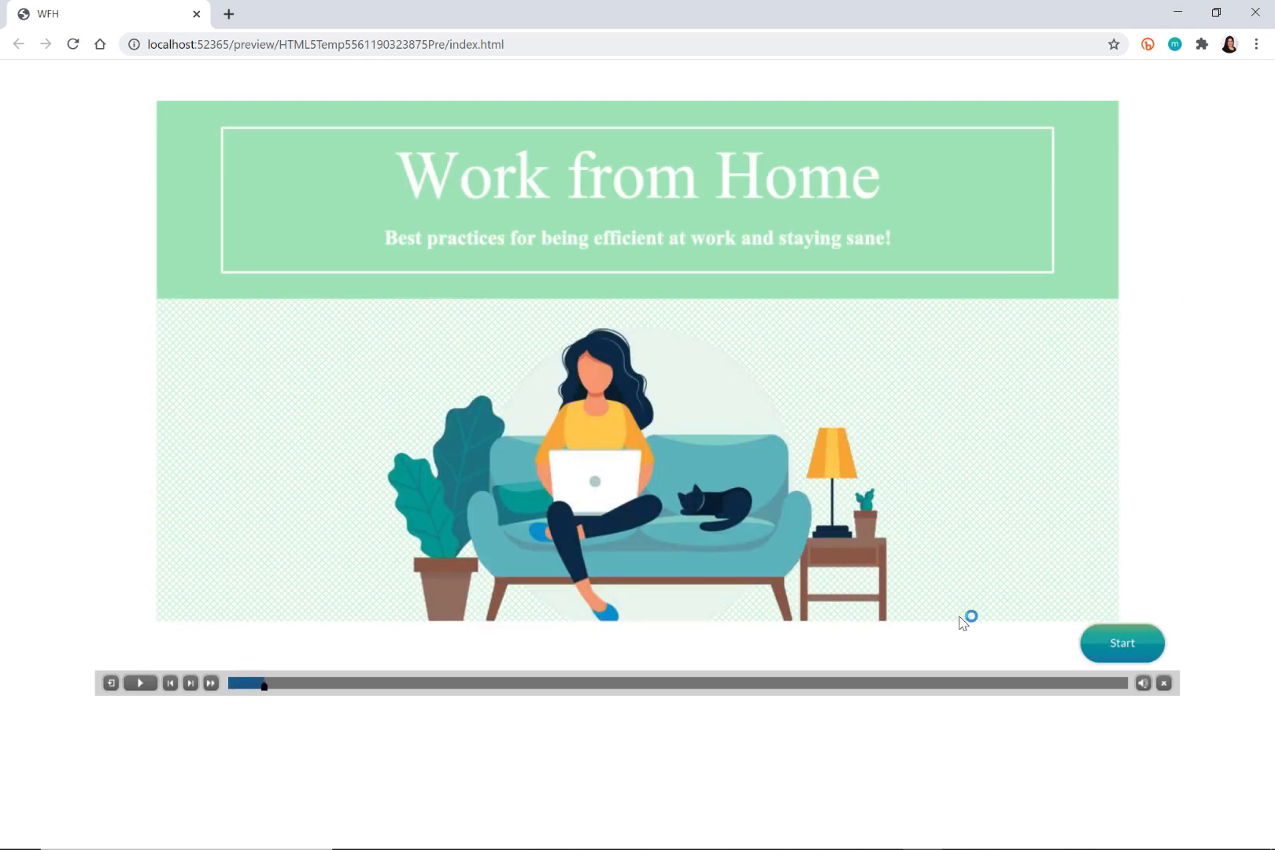
pyautogui.click(1121, 642)
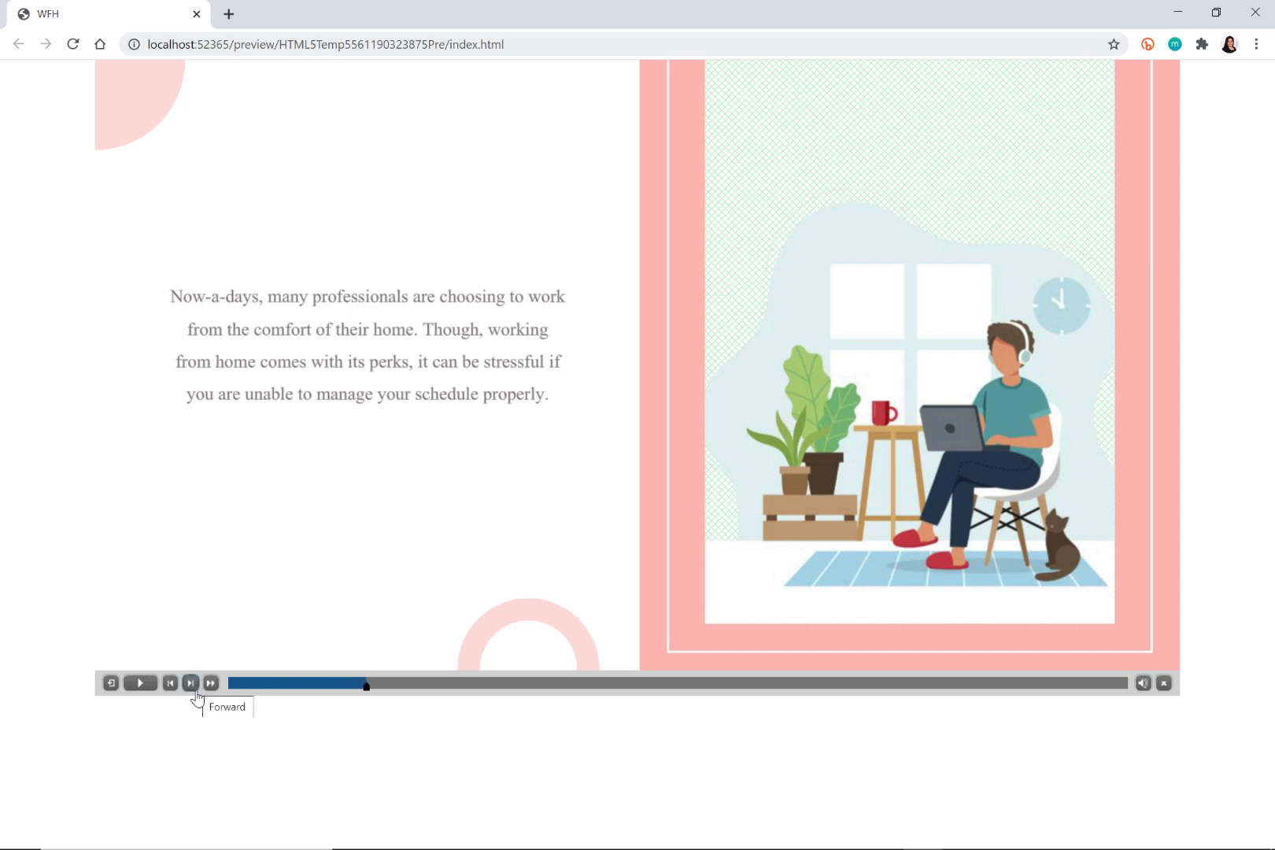
pyautogui.click(190, 683)
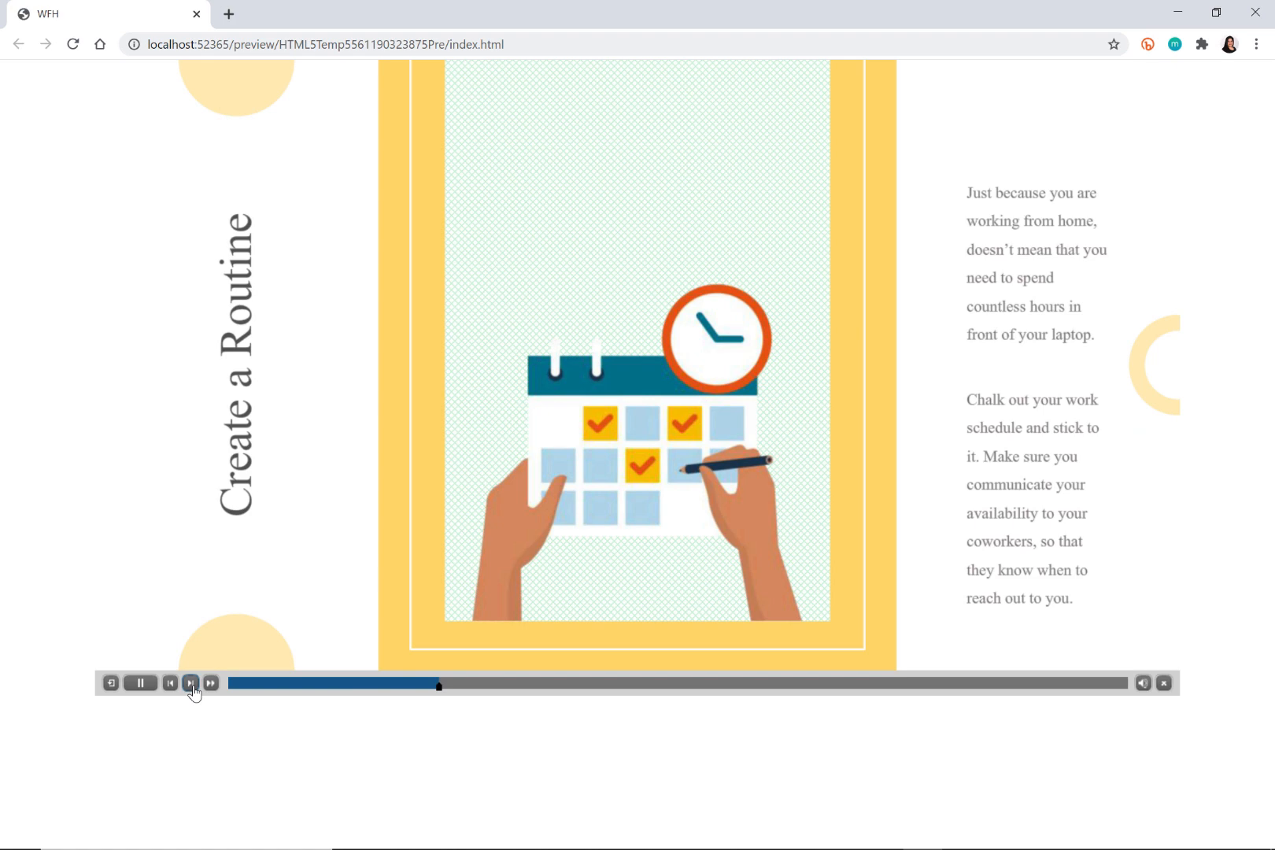
pyautogui.click(191, 683)
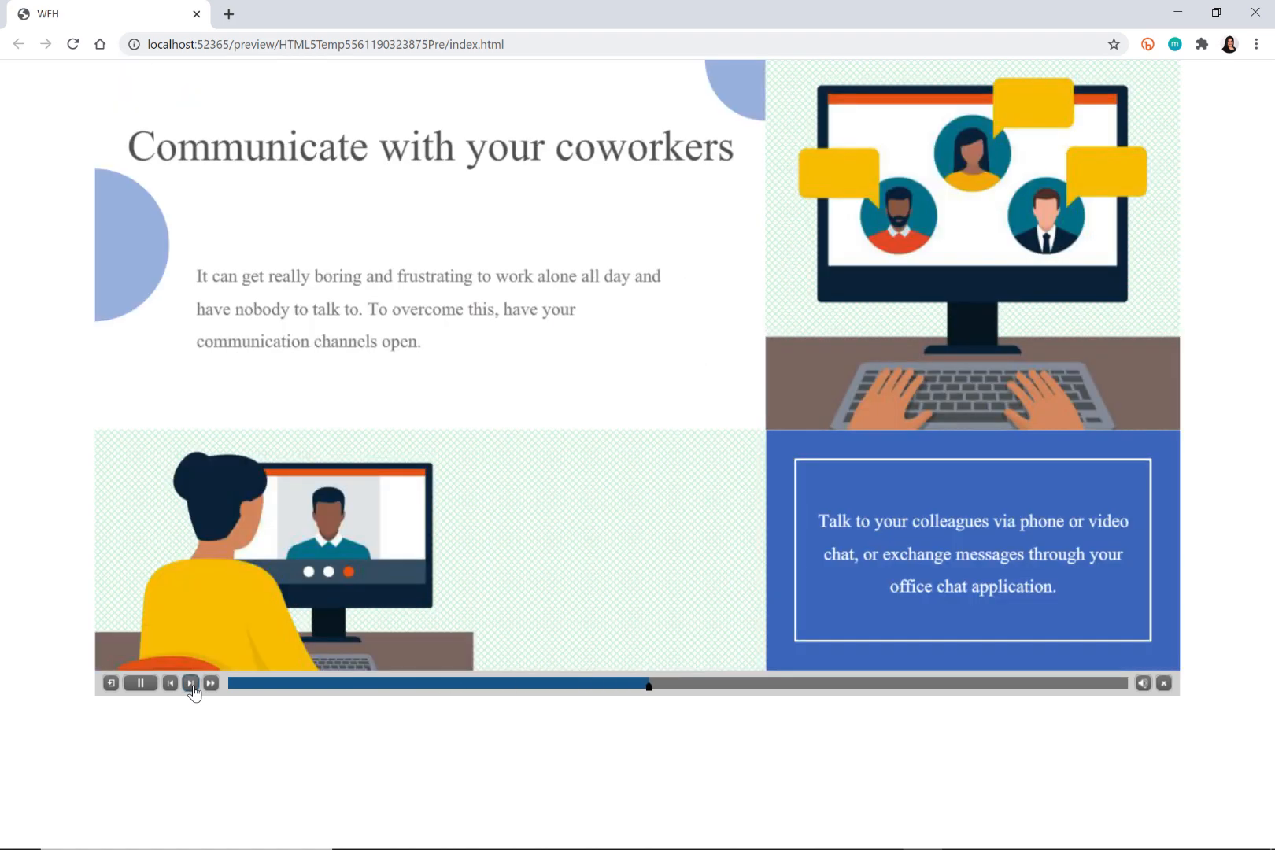
pyautogui.click(190, 683)
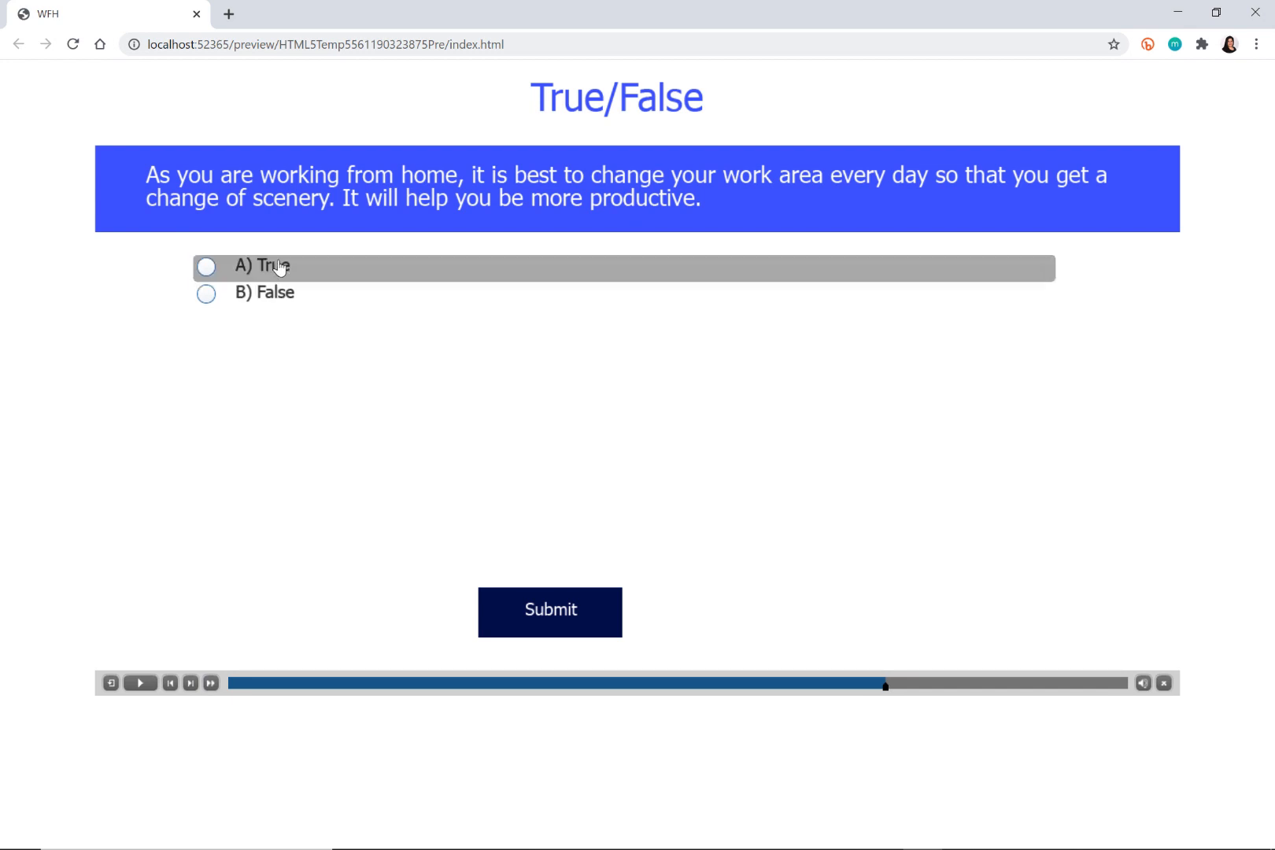
# Answer False, the to-do list and True on the three questions for 100%, then close Chrome.
pyautogui.click(207, 295)
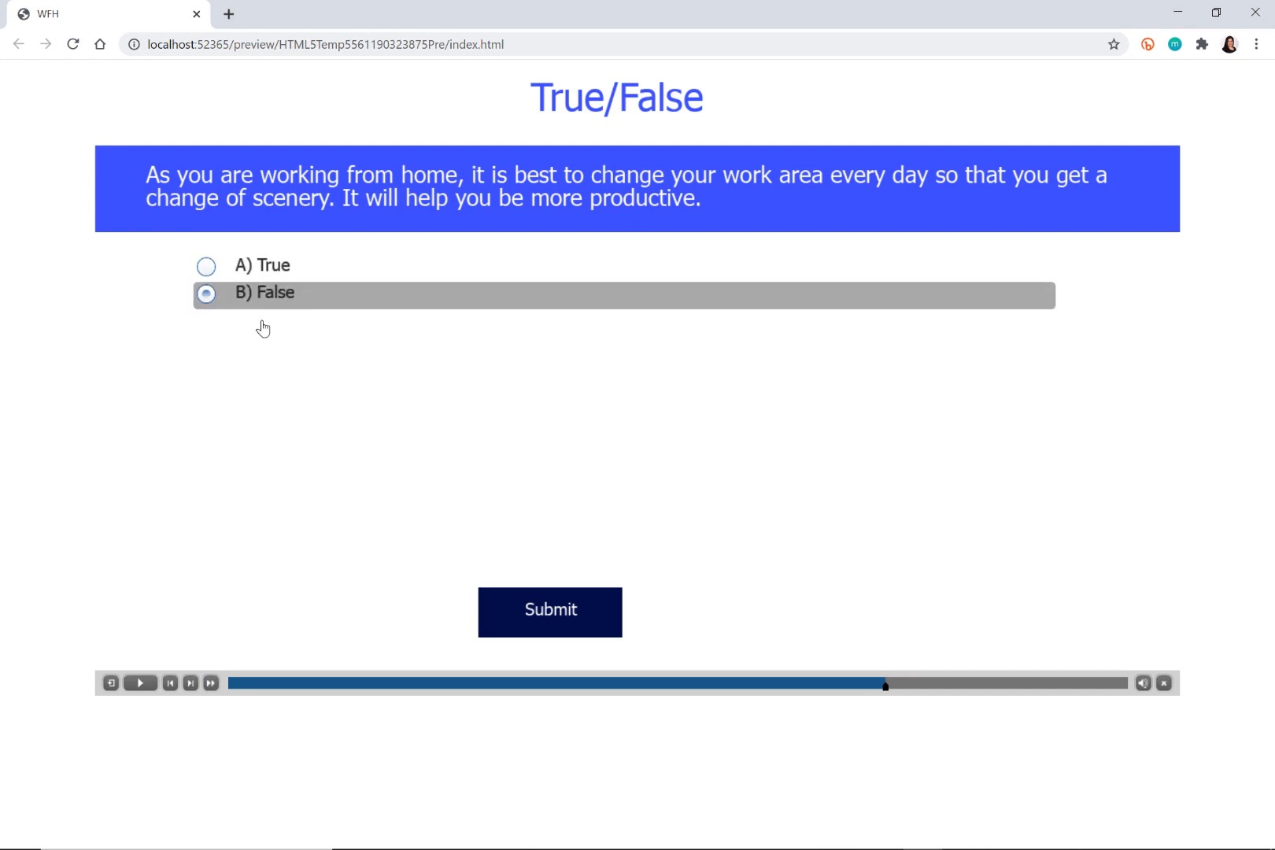
pyautogui.click(549, 612)
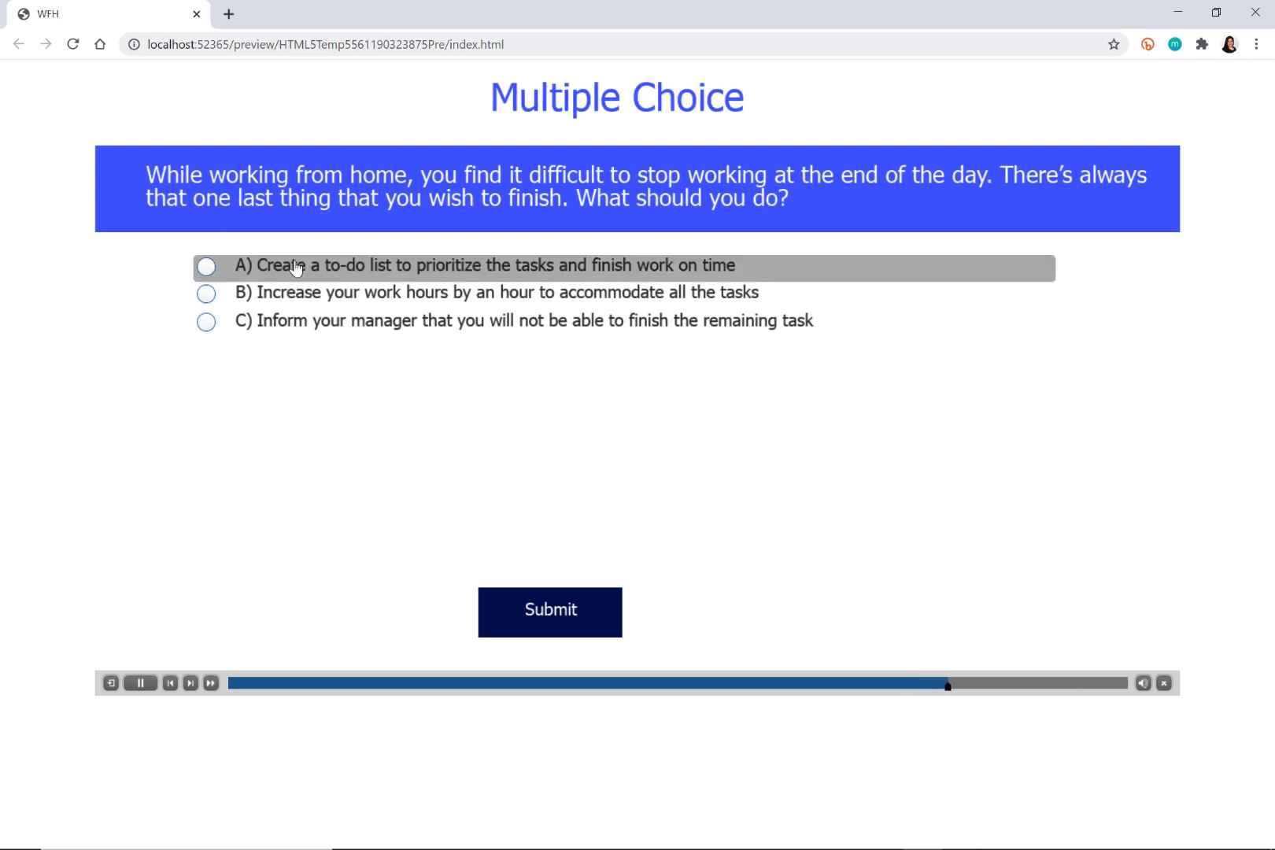
pyautogui.click(549, 612)
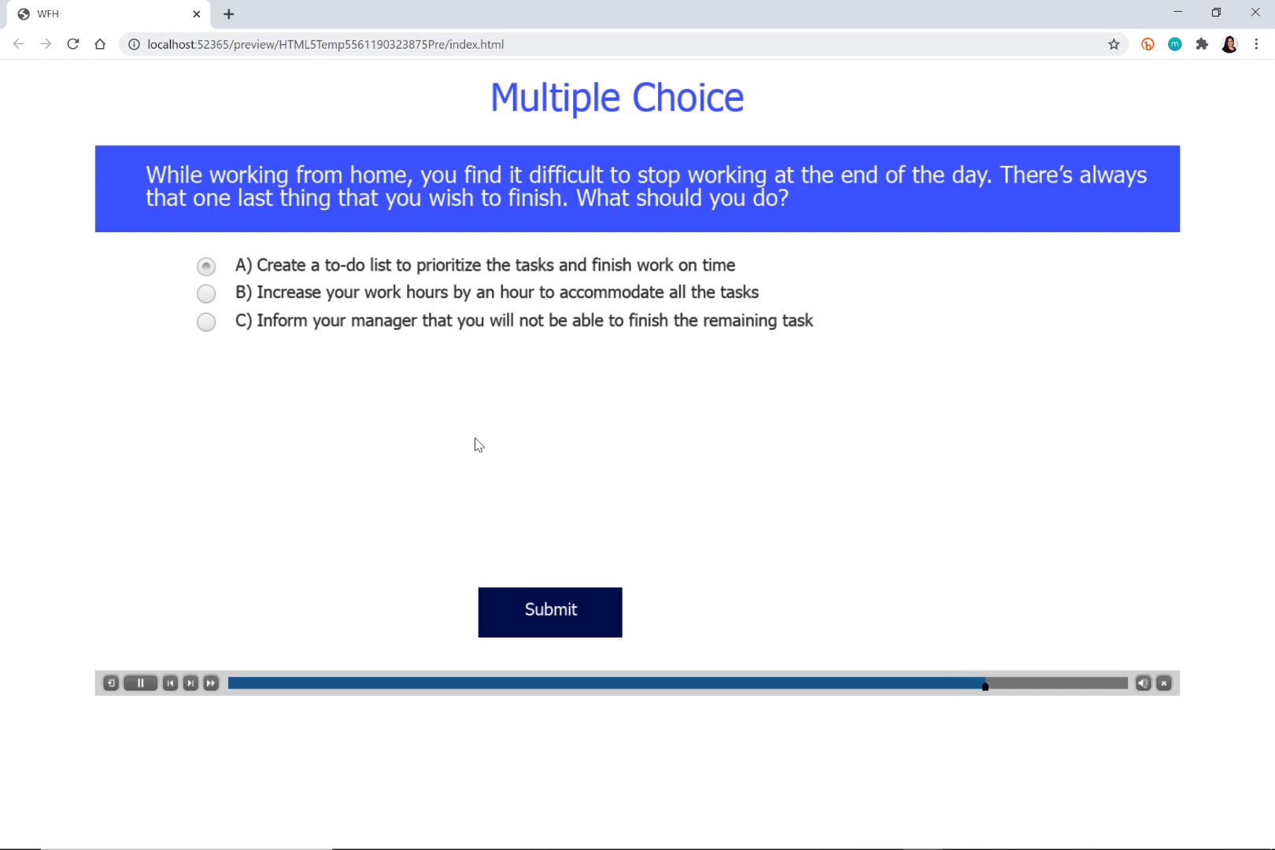
pyautogui.click(550, 611)
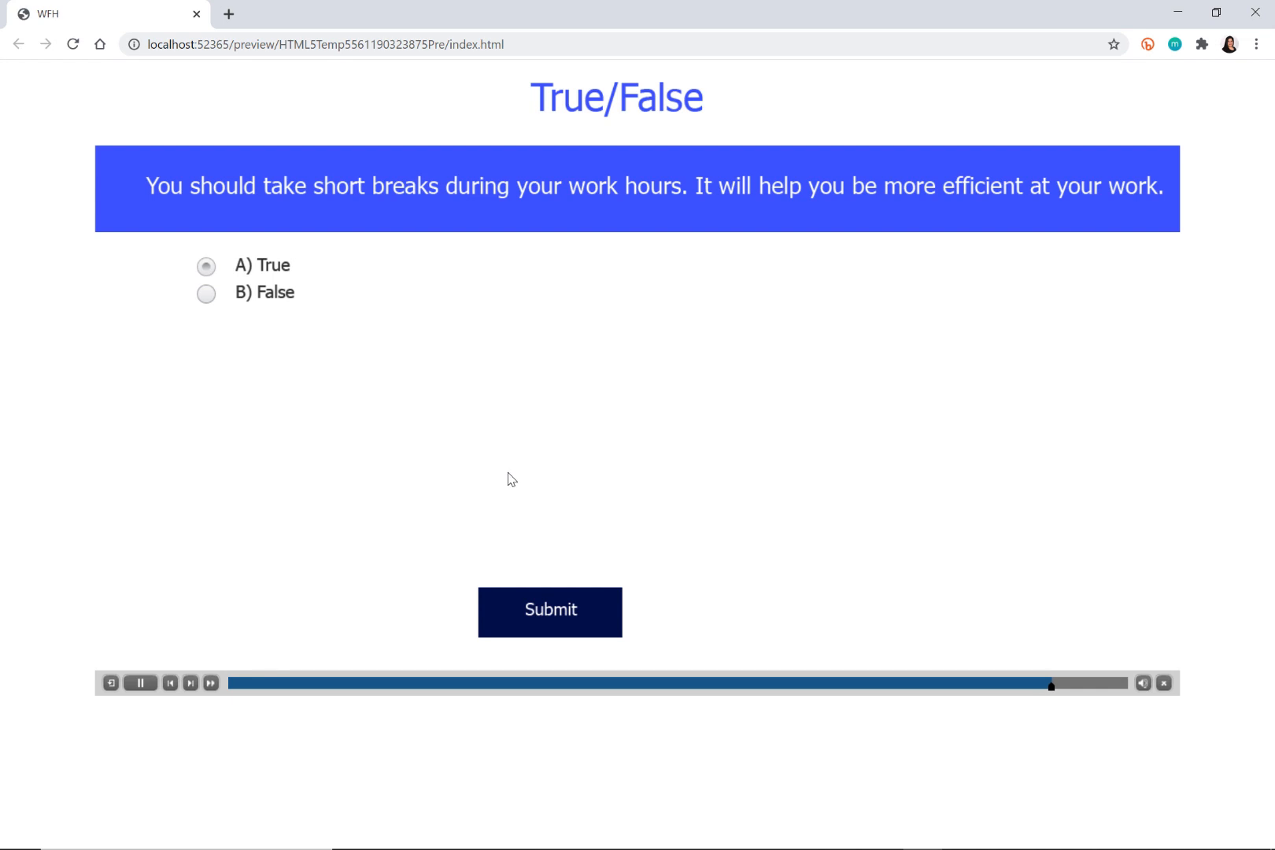
pyautogui.click(549, 611)
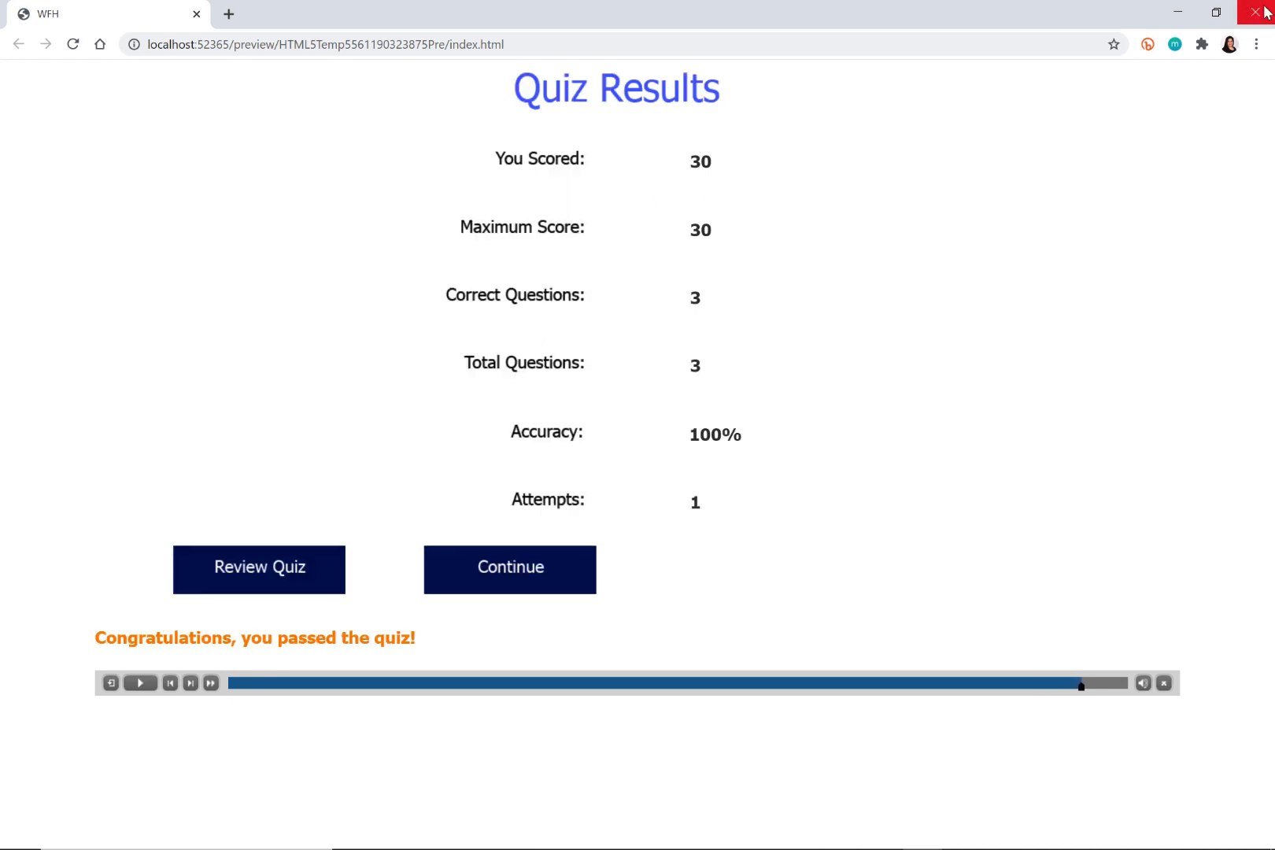
pyautogui.click(1262, 12)
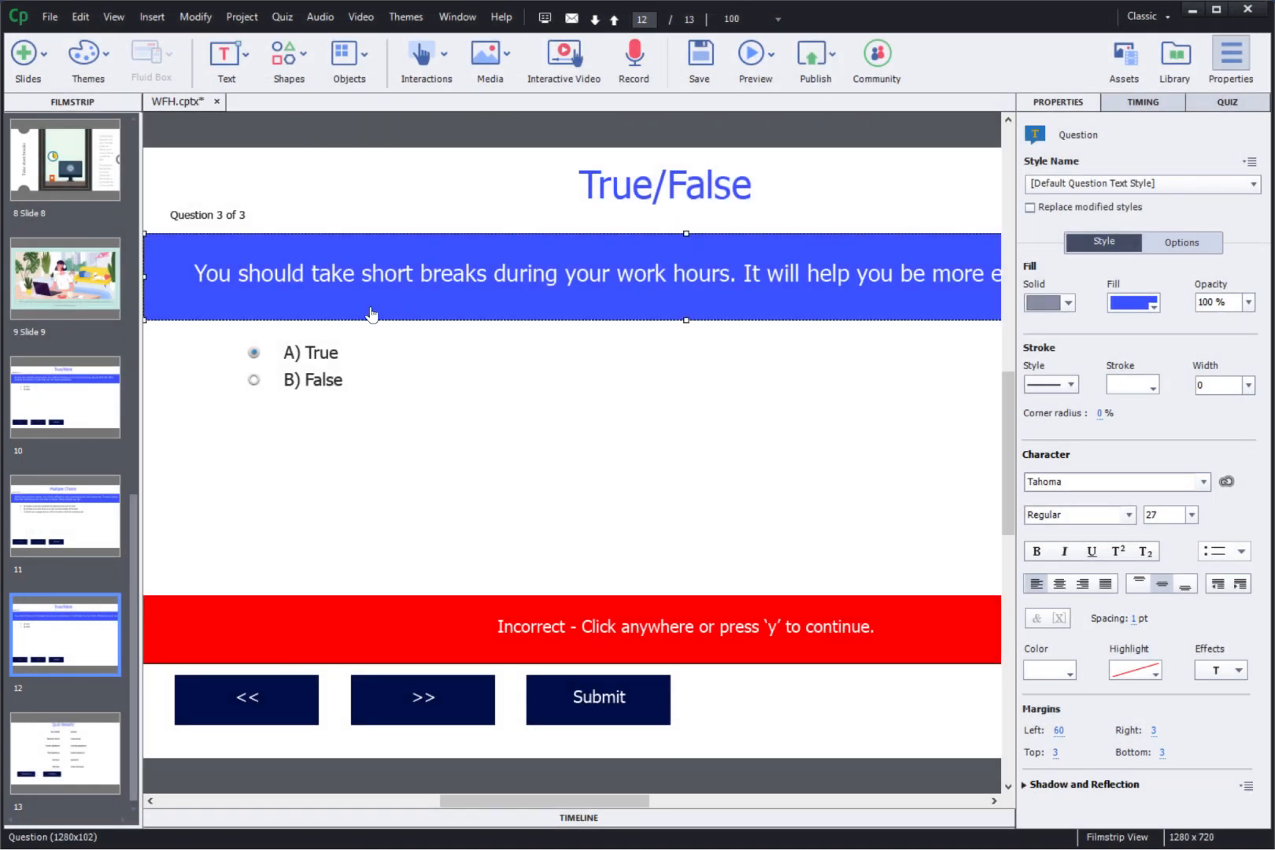
pyautogui.moveTo(372, 315)
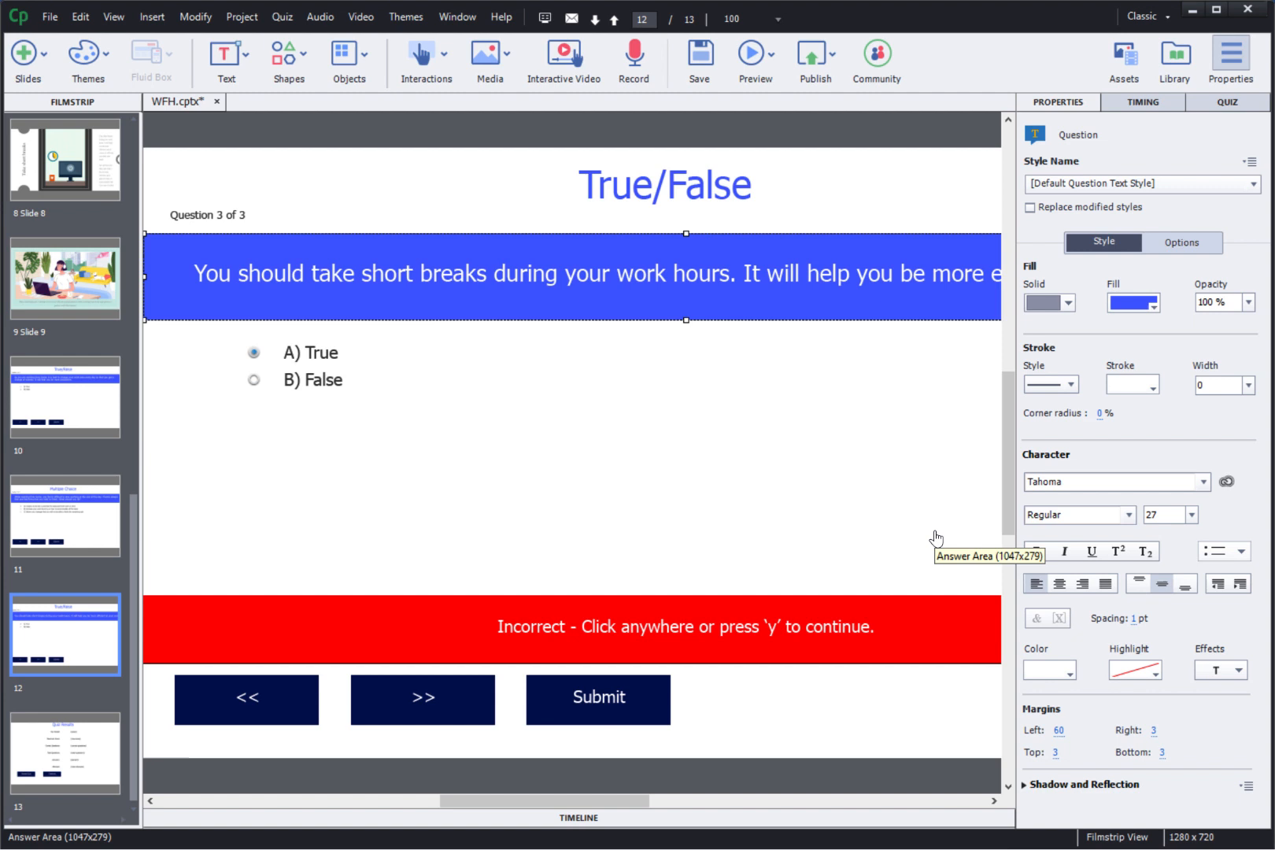
pyautogui.moveTo(483, 460)
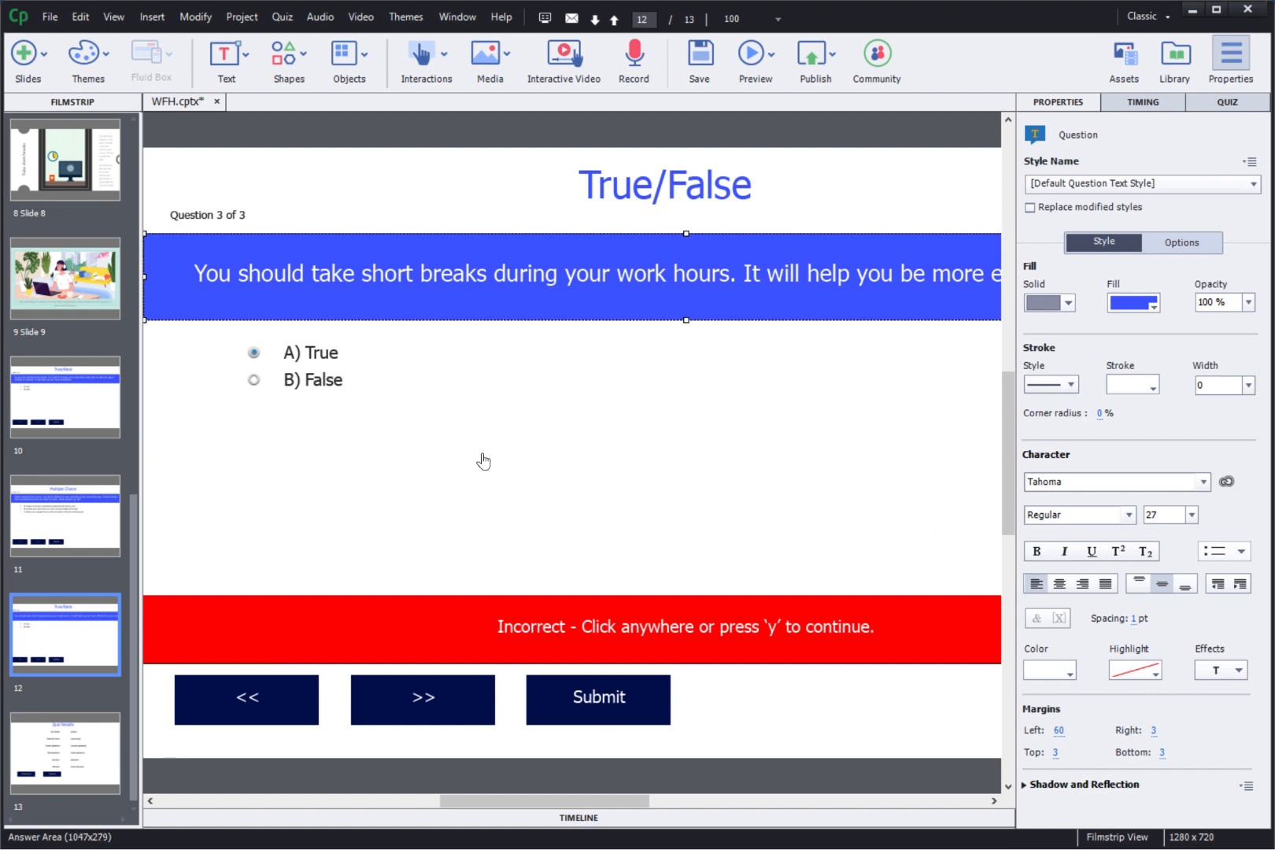
pyautogui.click(80, 16)
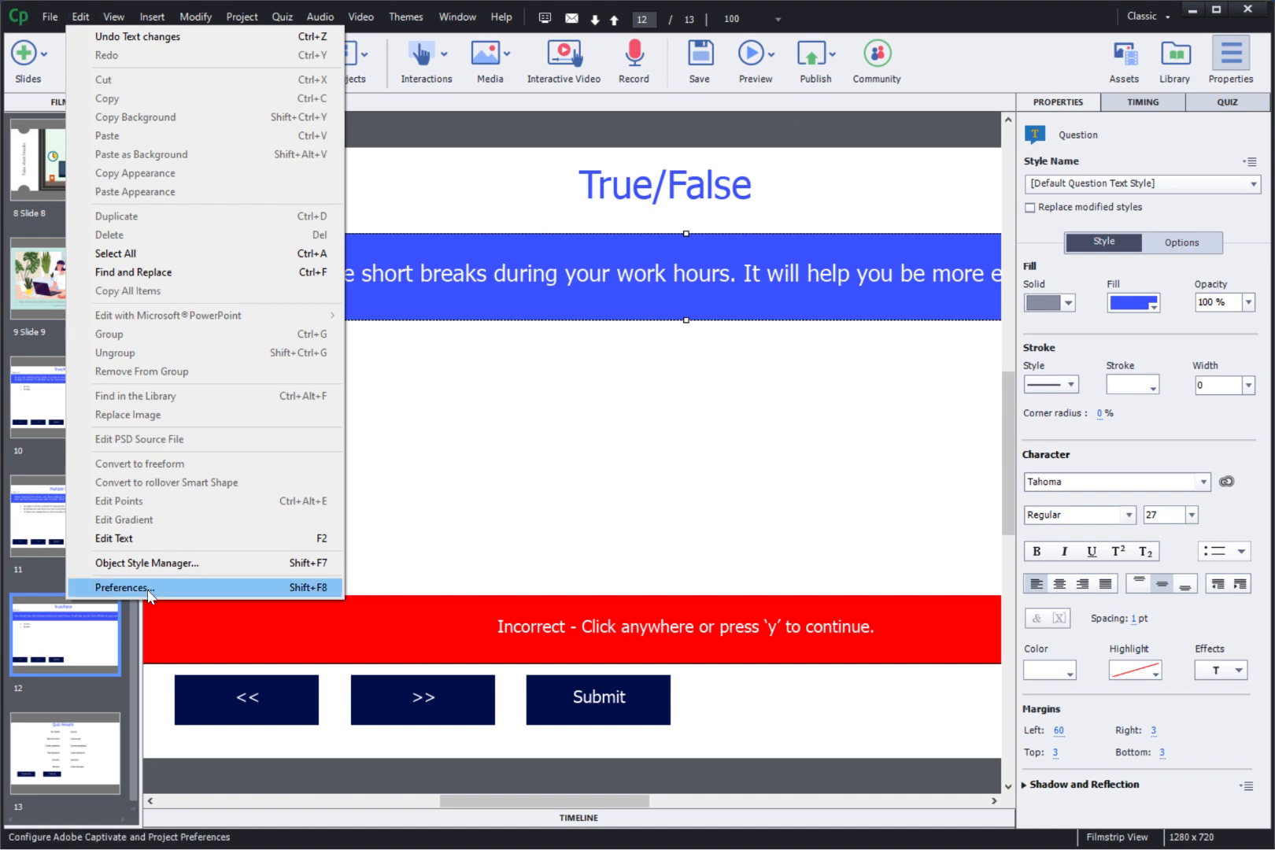
# Enable quiz reporting for the project in Preferences > Quiz, keeping Other Standard LMSs.
pyautogui.click(125, 587)
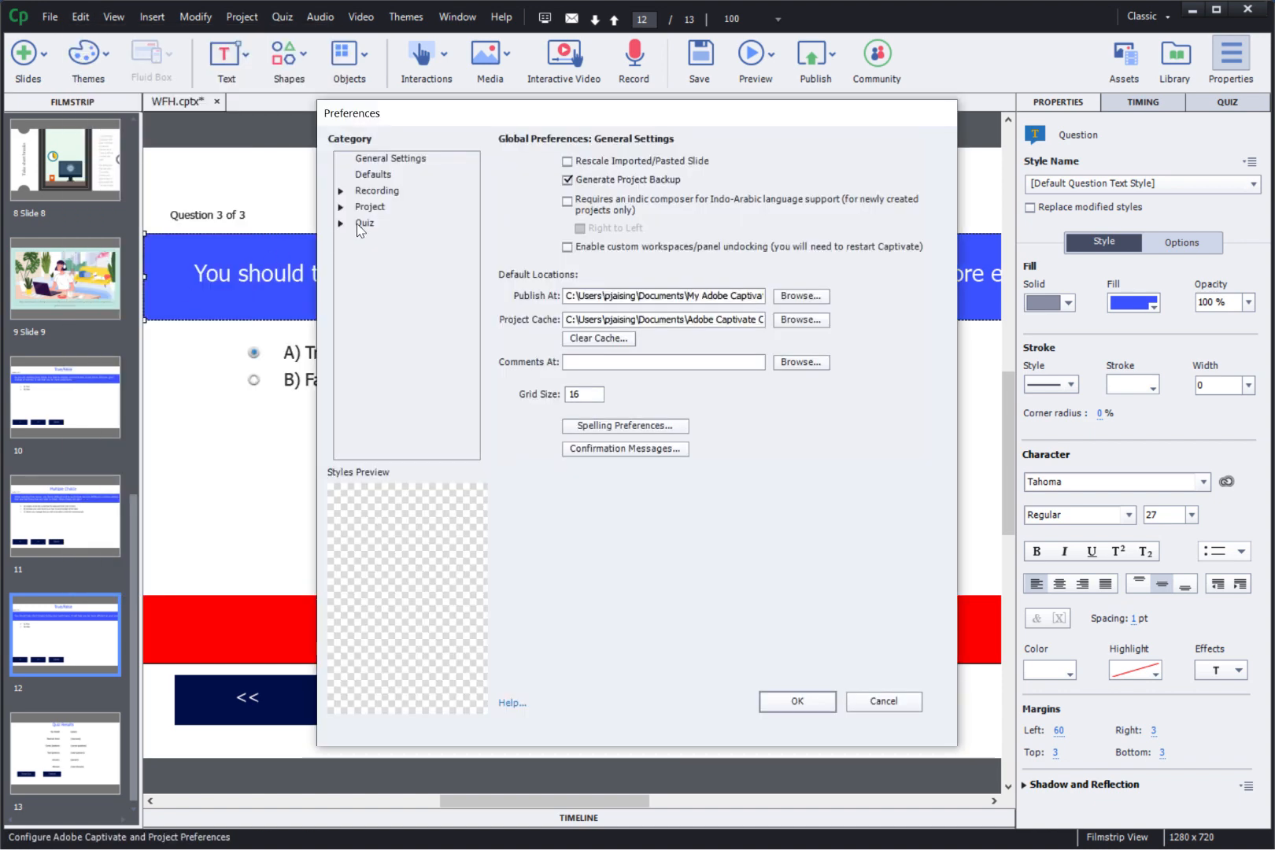
pyautogui.click(365, 224)
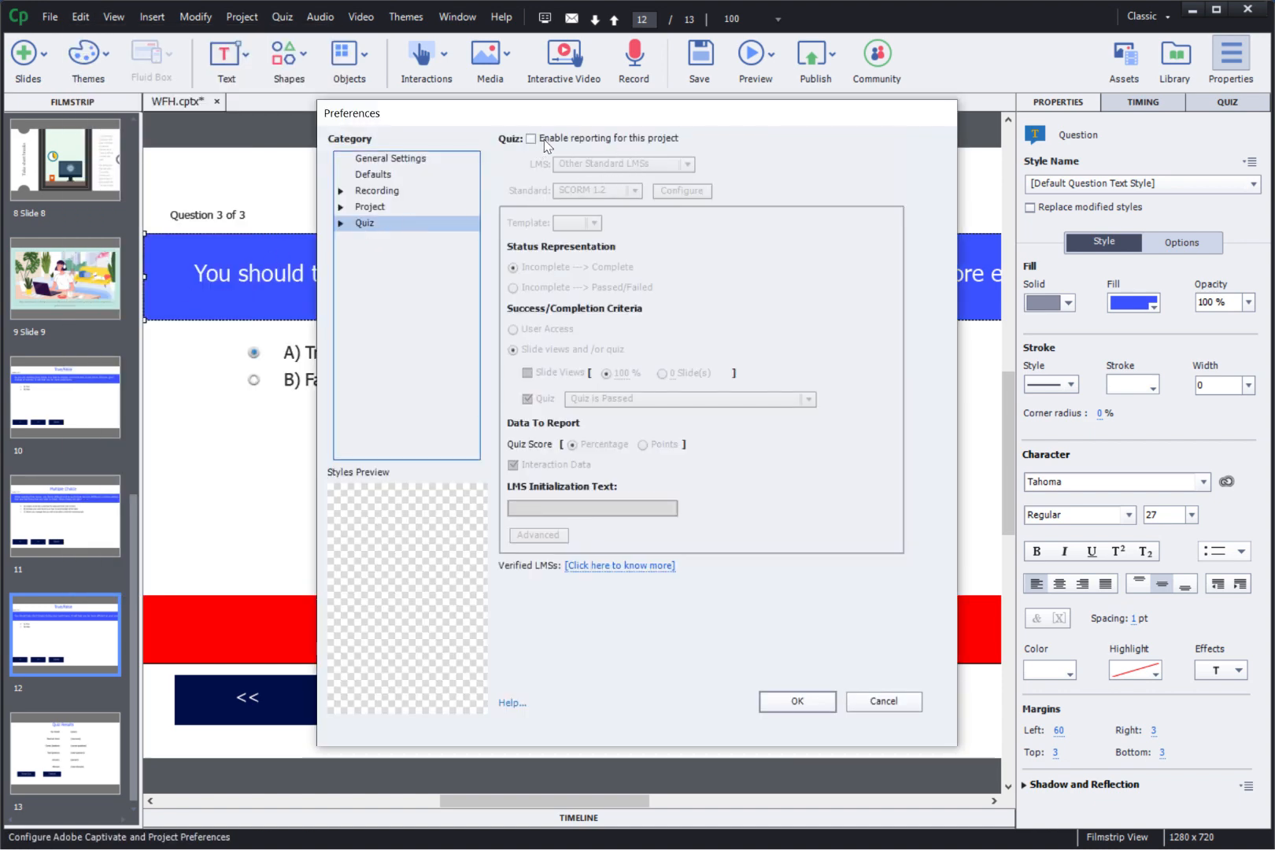
pyautogui.click(530, 136)
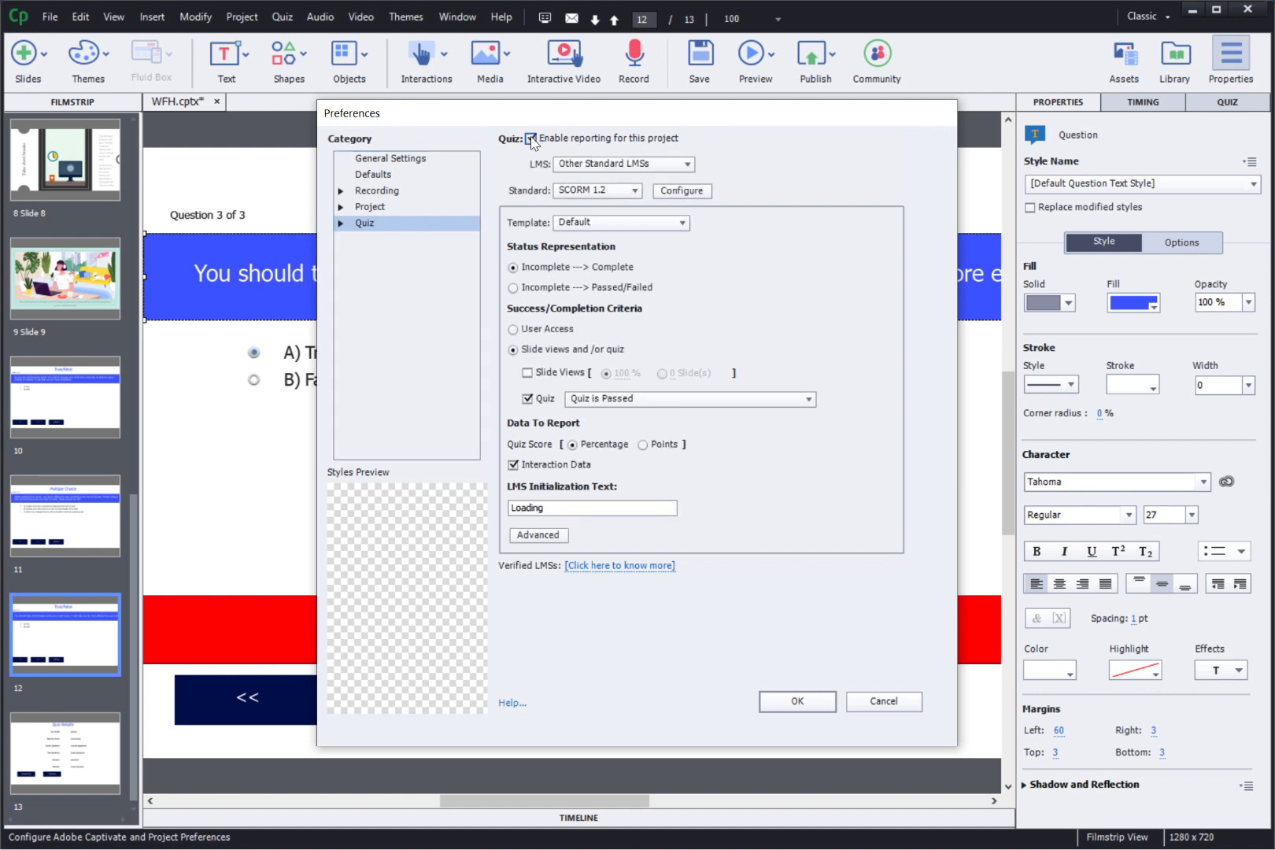
pyautogui.click(684, 164)
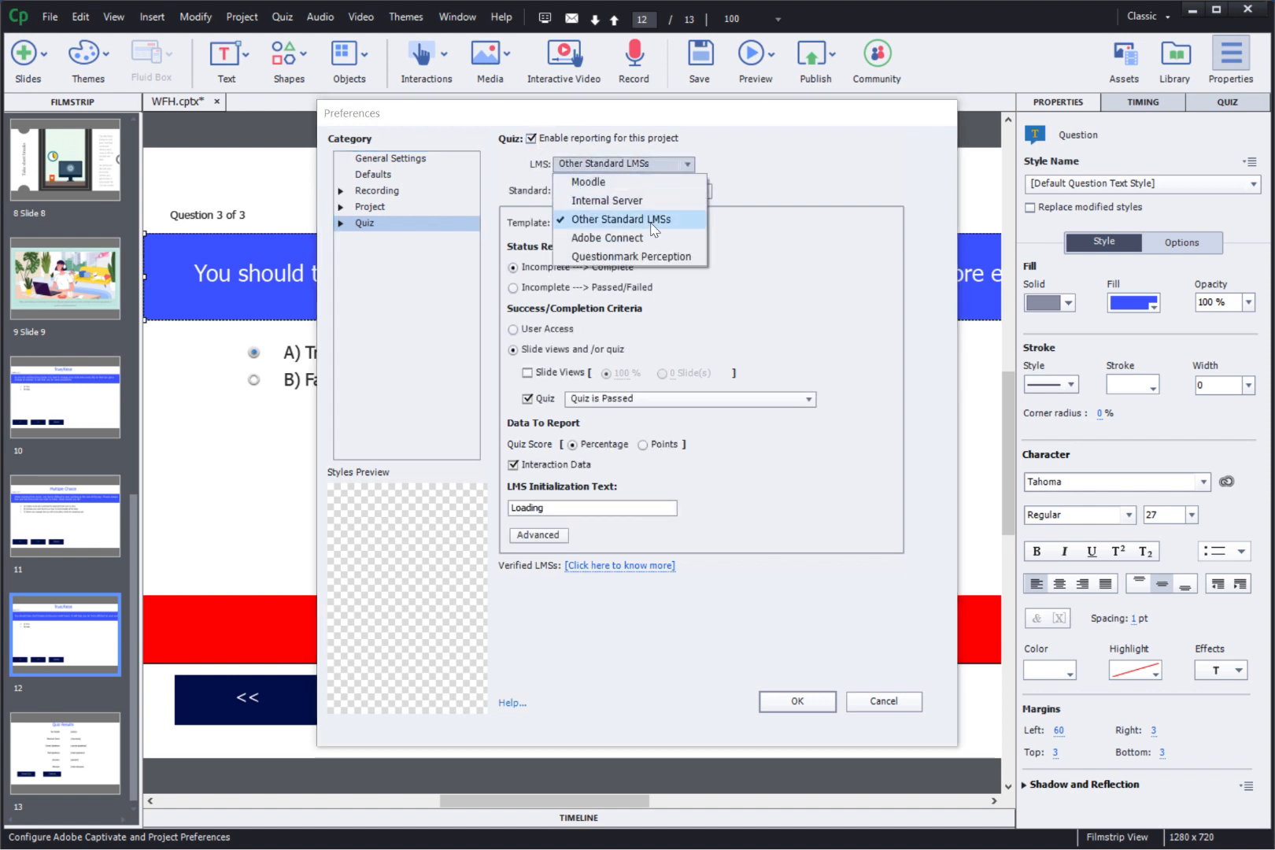
pyautogui.moveTo(606, 221)
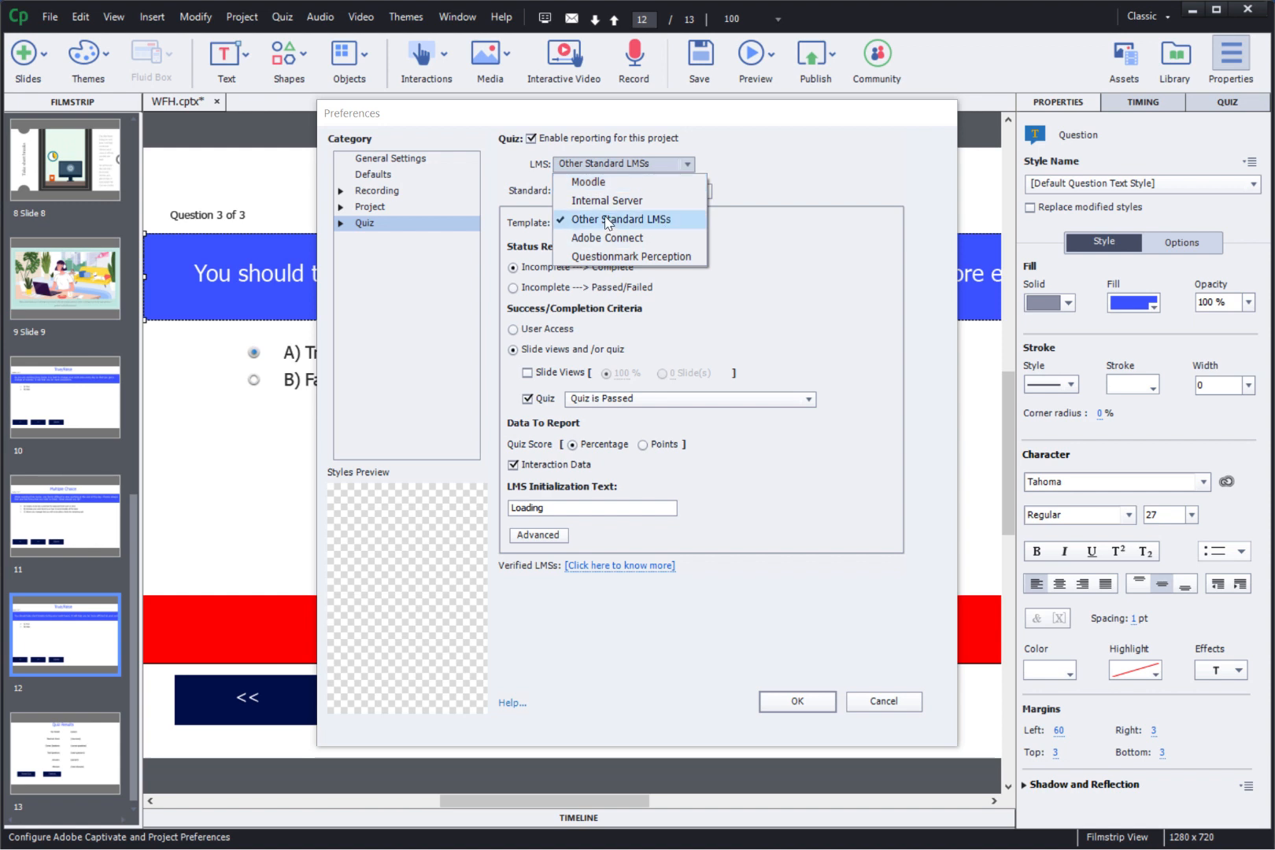
pyautogui.click(620, 220)
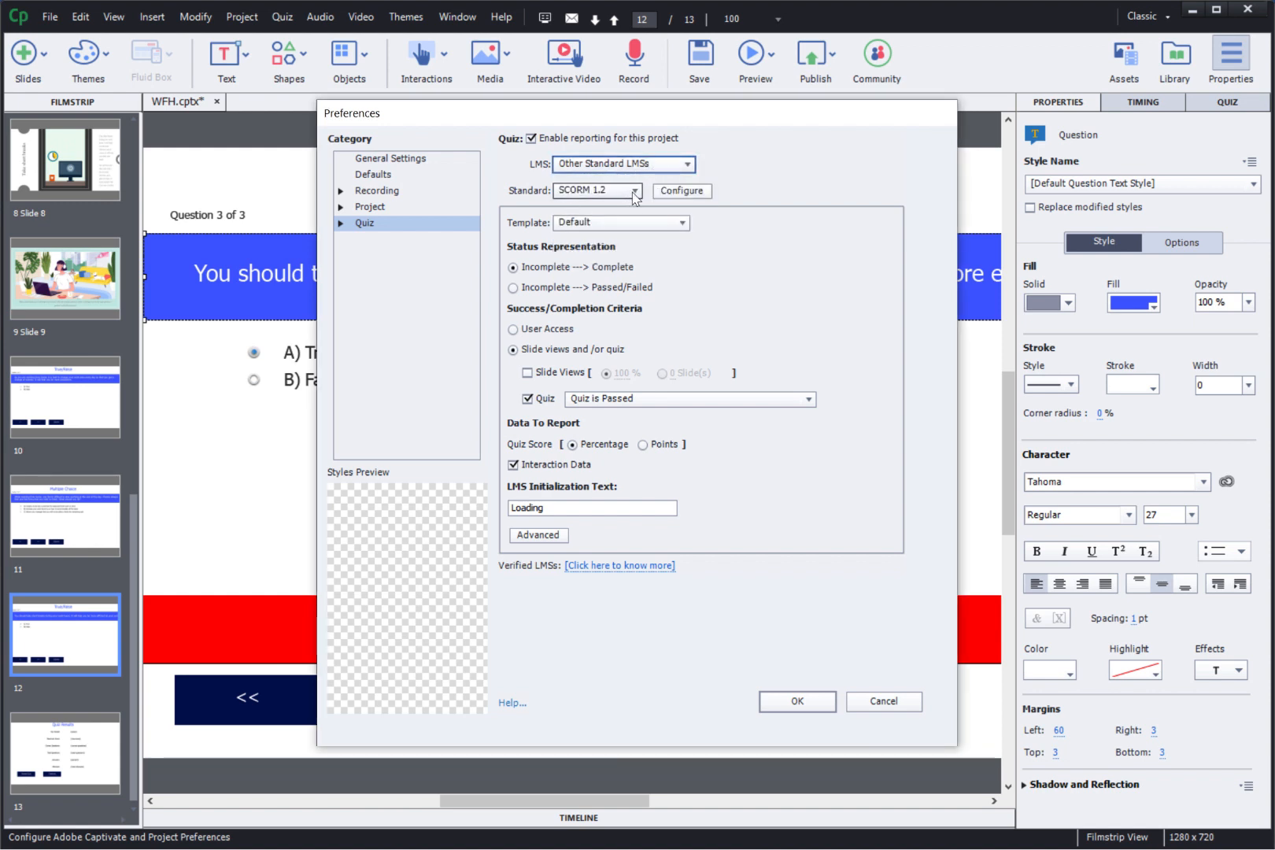
# Set the reporting standard to SCORM 2004, view the manifest settings and cancel them.
pyautogui.click(635, 190)
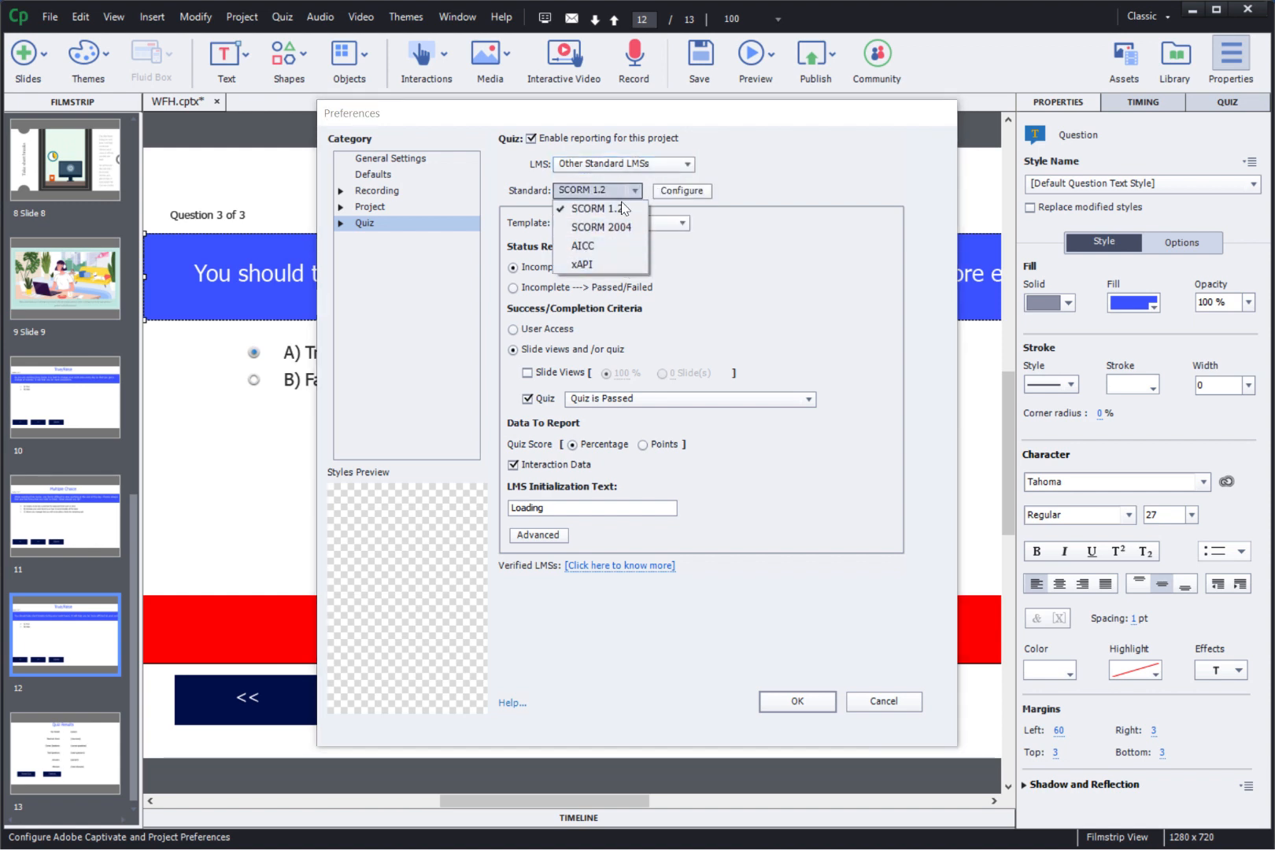
pyautogui.click(601, 227)
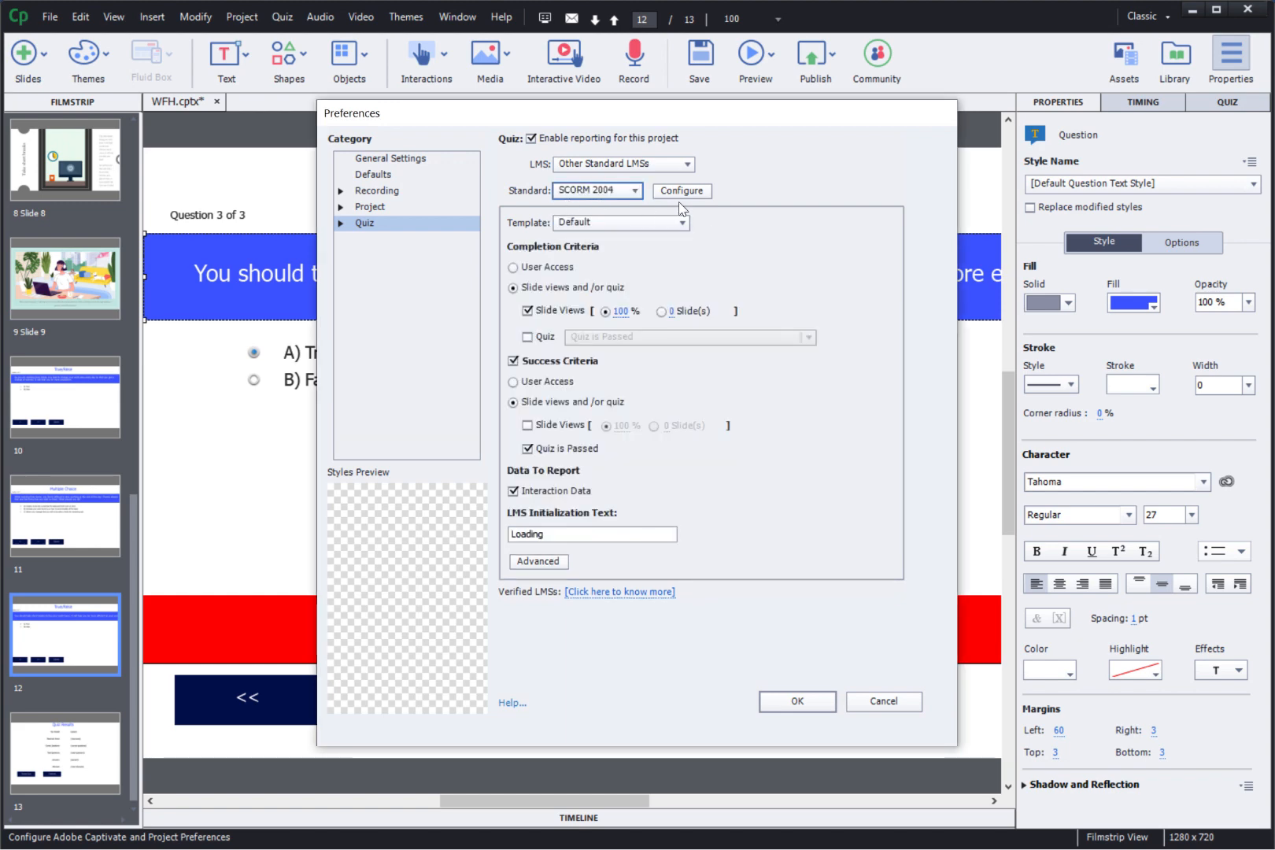
pyautogui.click(681, 191)
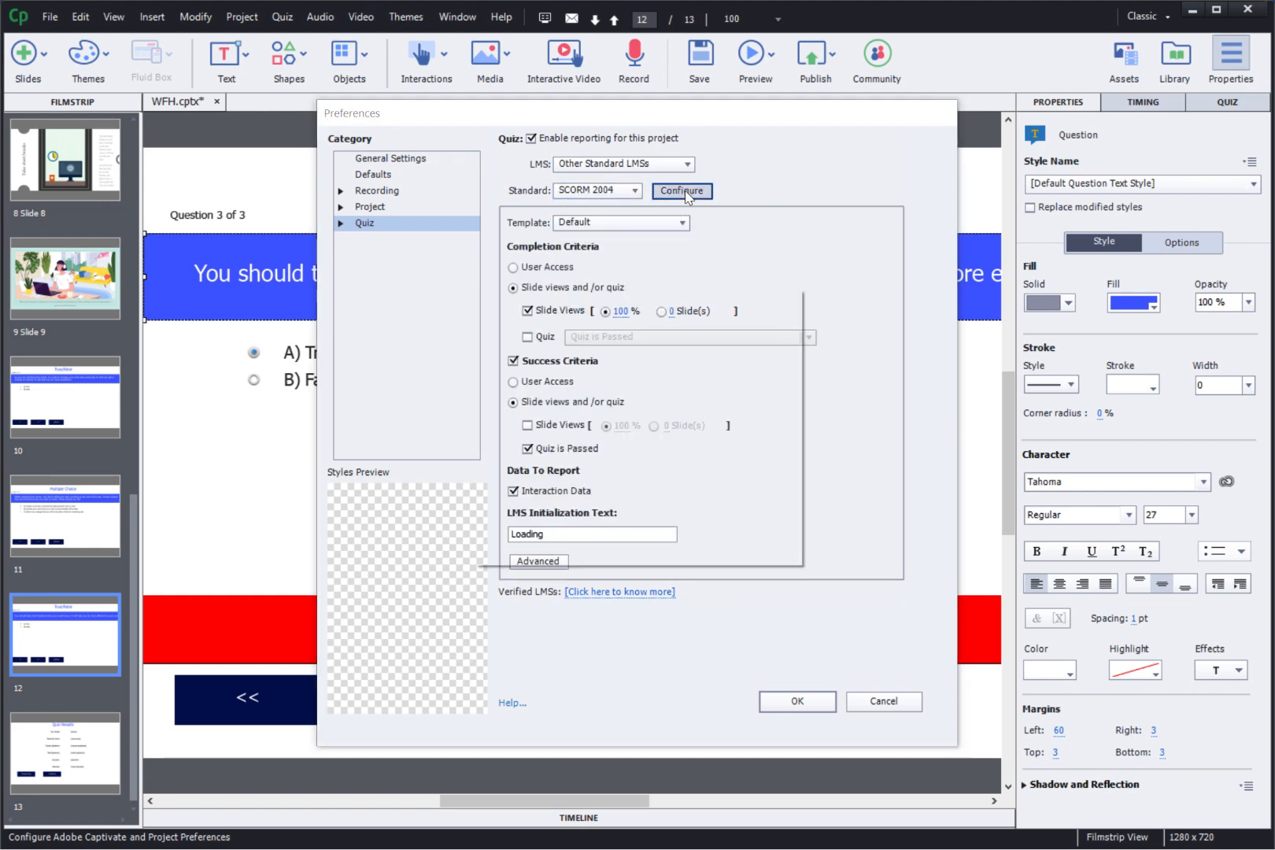
pyautogui.click(681, 190)
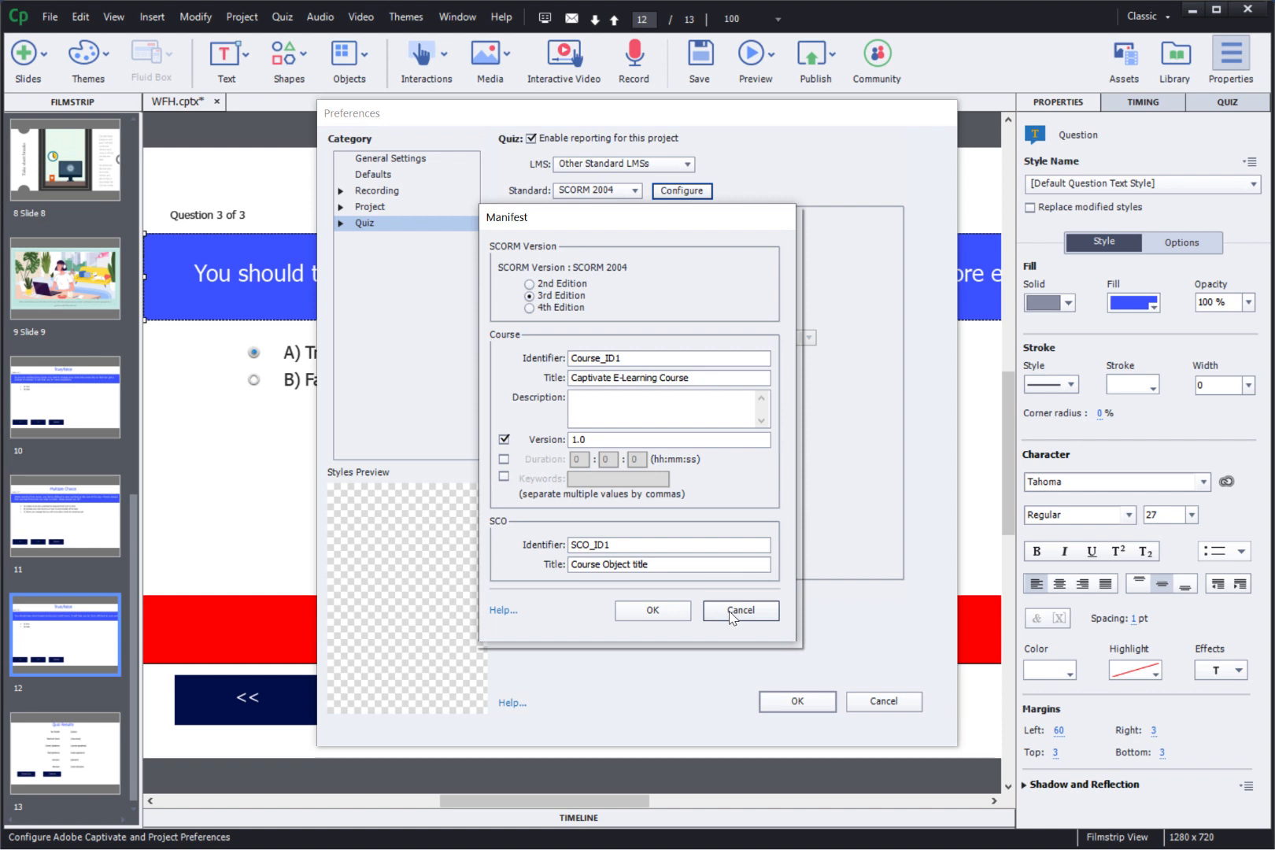
pyautogui.click(742, 610)
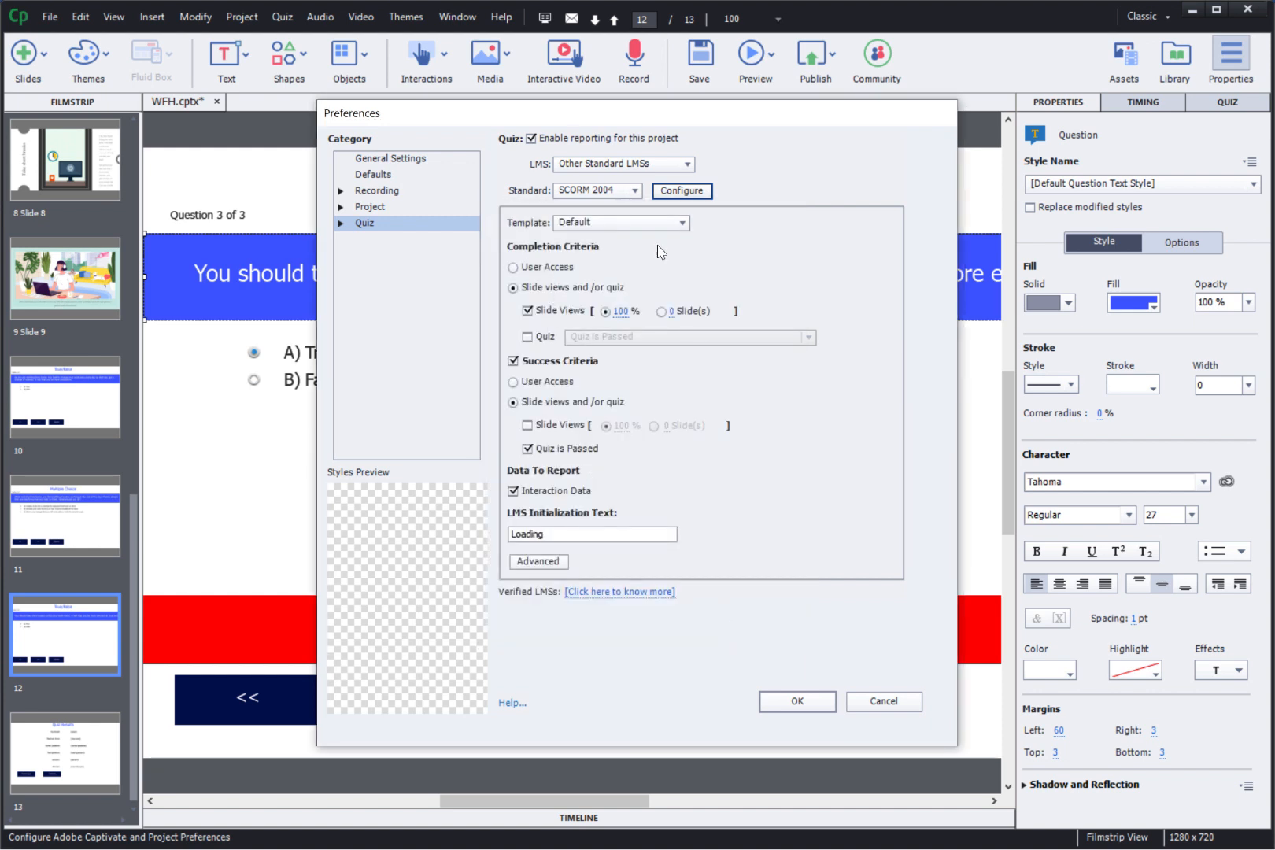
pyautogui.moveTo(622, 387)
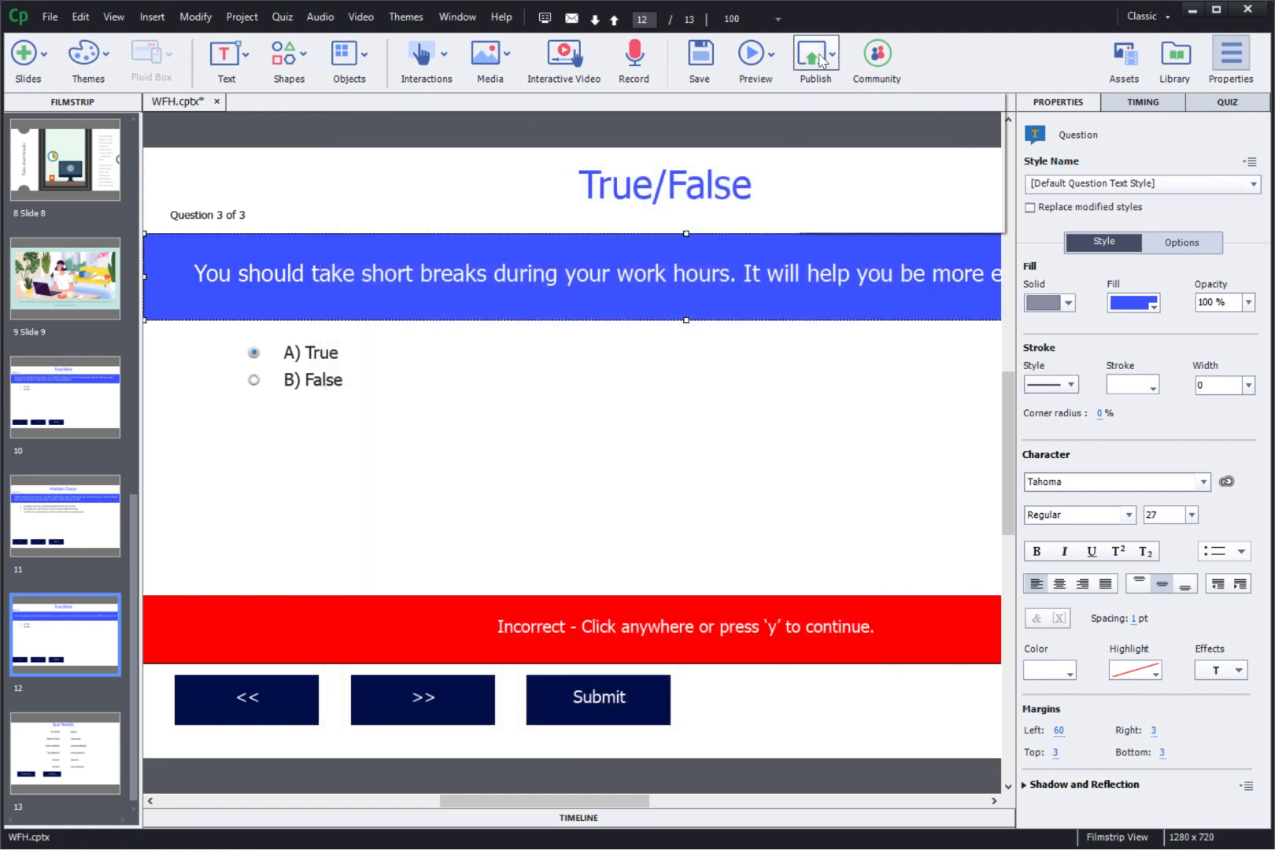
# Publish the WFH course to My Computer with Scalable HTML content and confirm success.
pyautogui.click(814, 57)
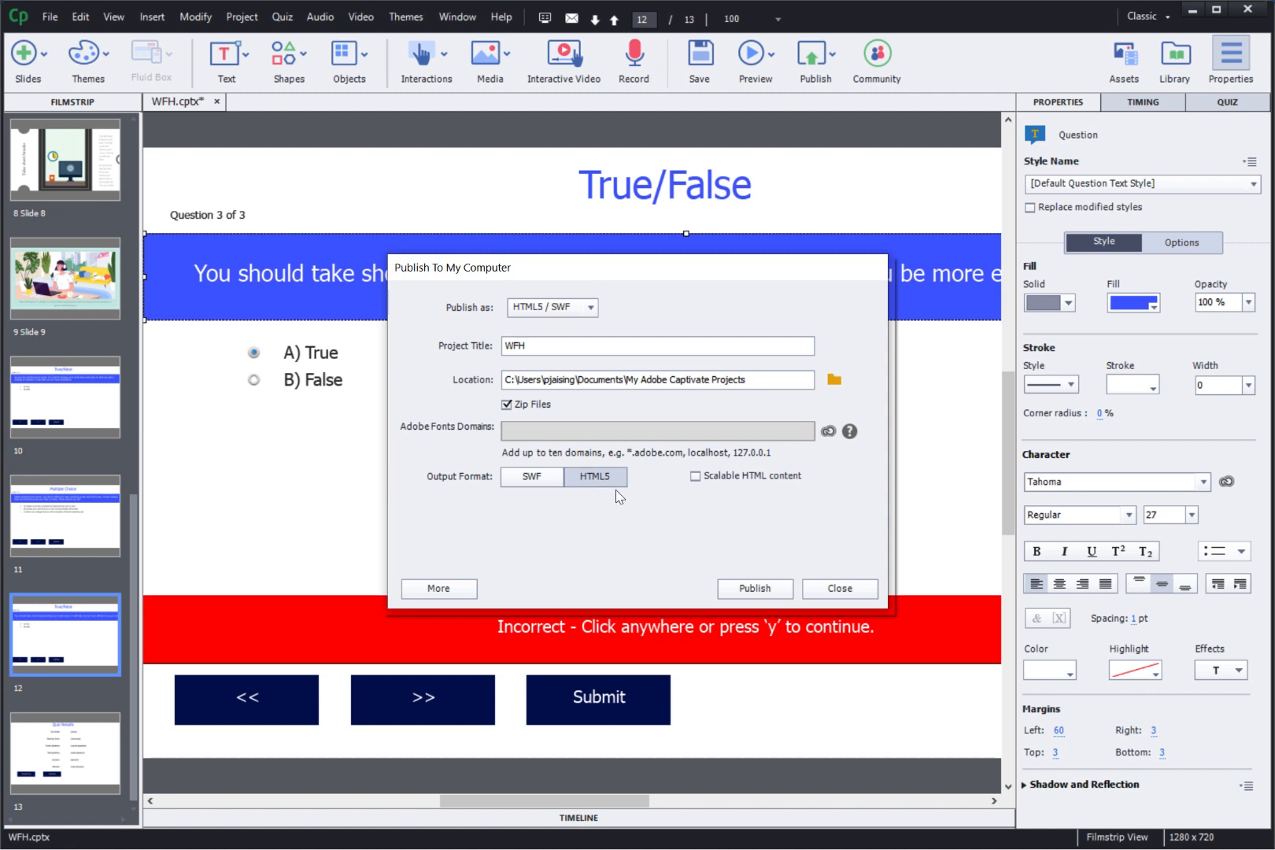
pyautogui.moveTo(717, 507)
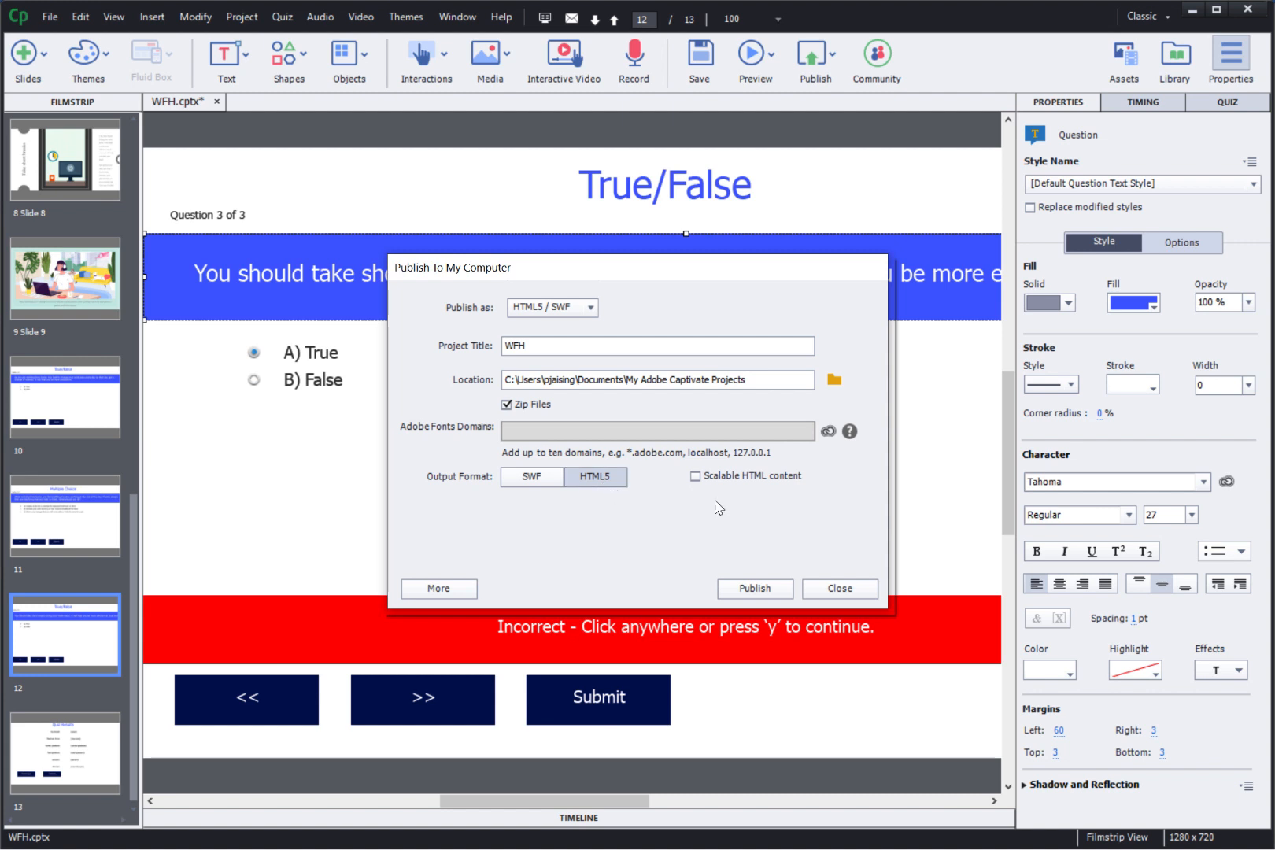
pyautogui.moveTo(719, 501)
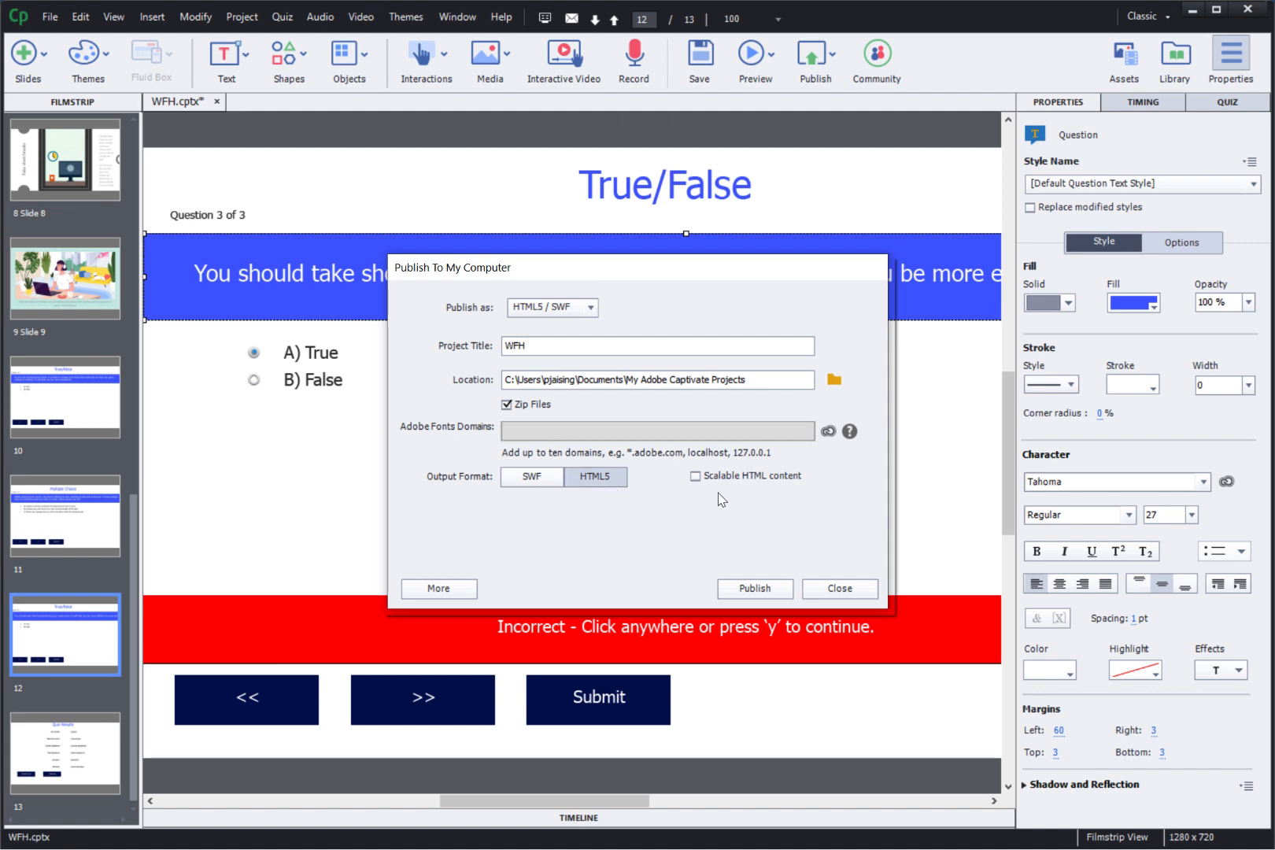
pyautogui.moveTo(702, 488)
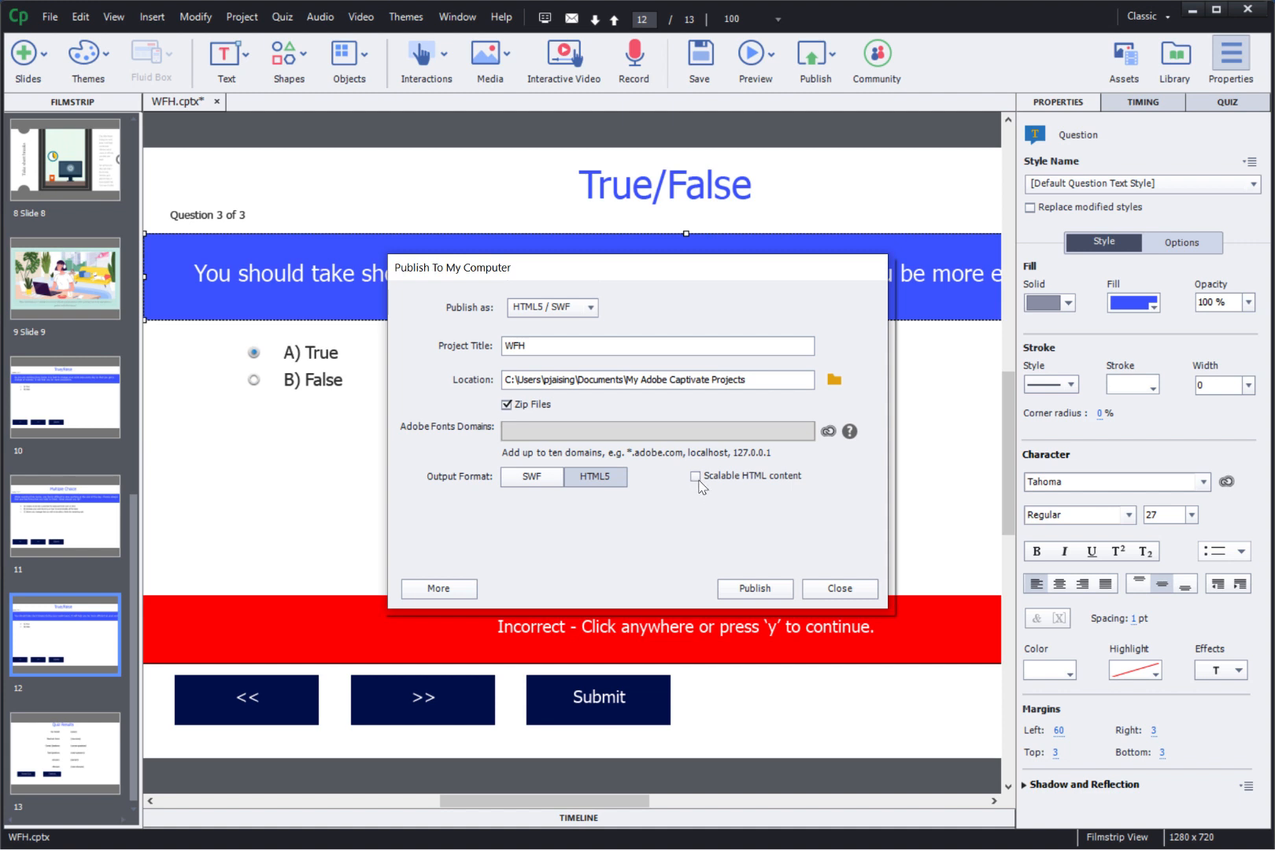
pyautogui.click(695, 475)
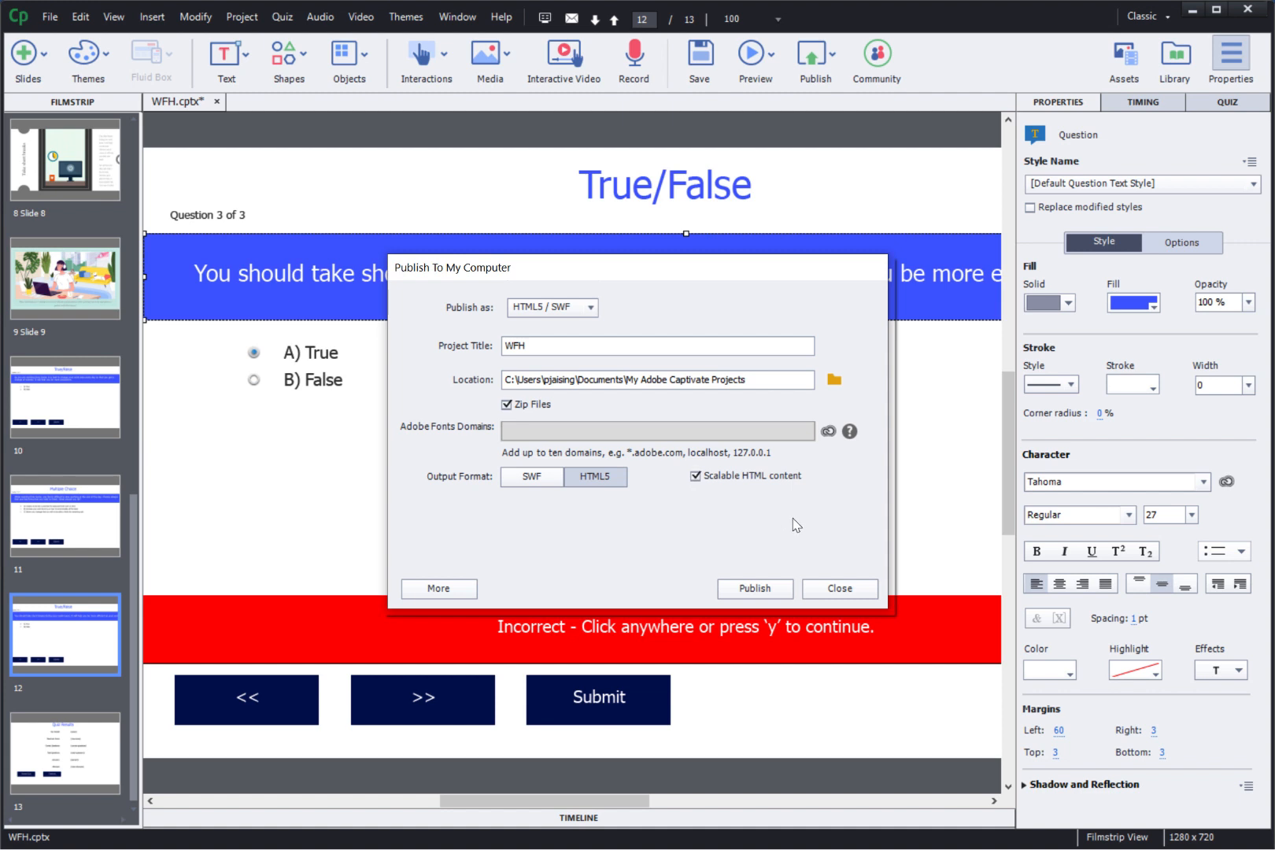
pyautogui.click(752, 588)
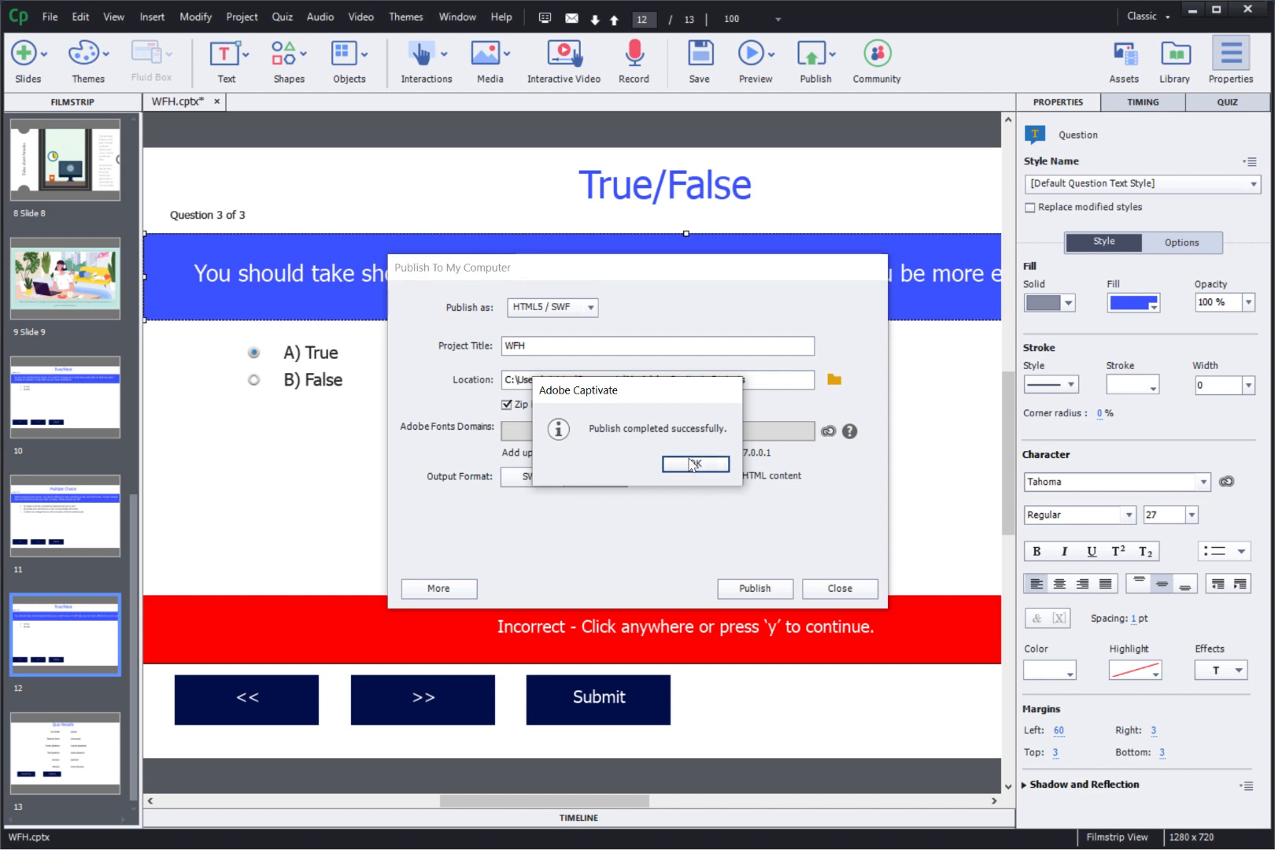
pyautogui.click(694, 464)
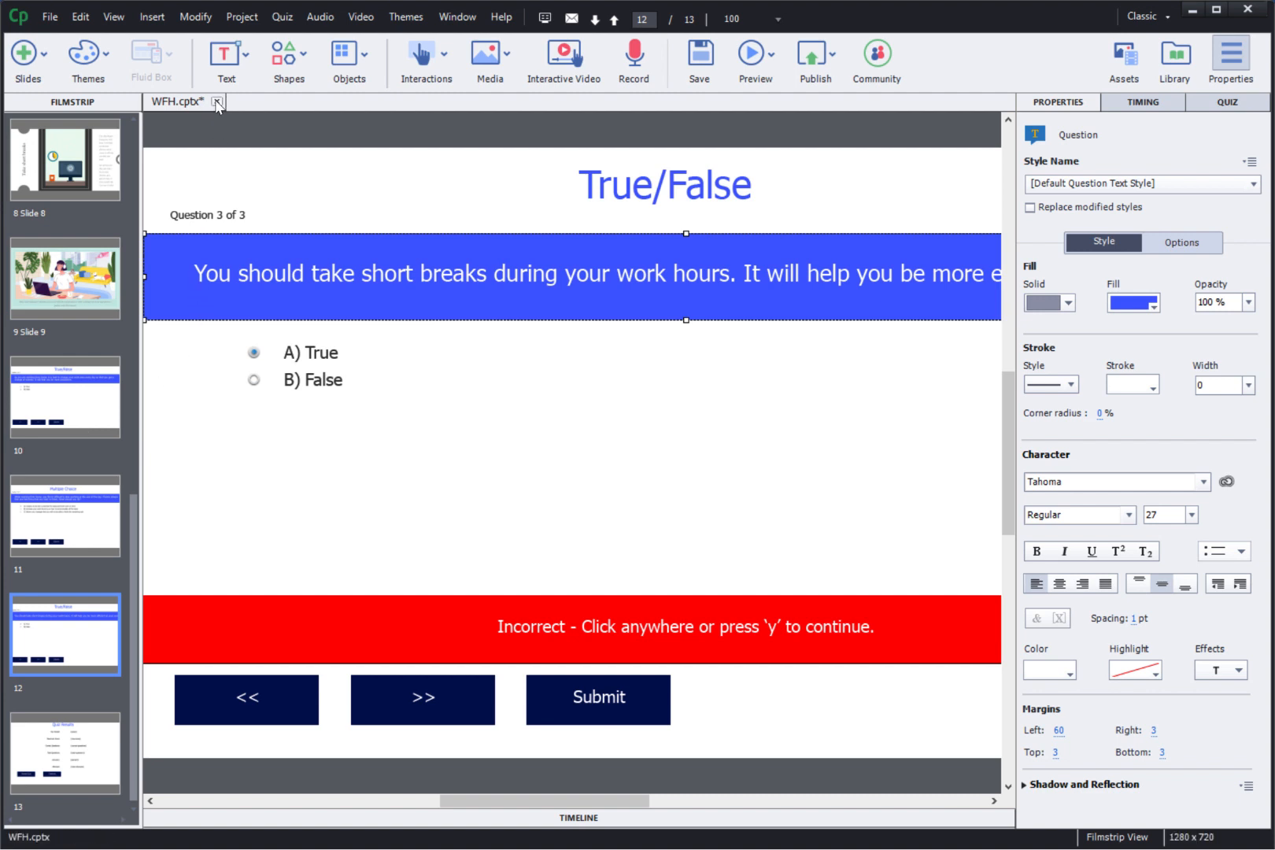
pyautogui.moveTo(216, 104)
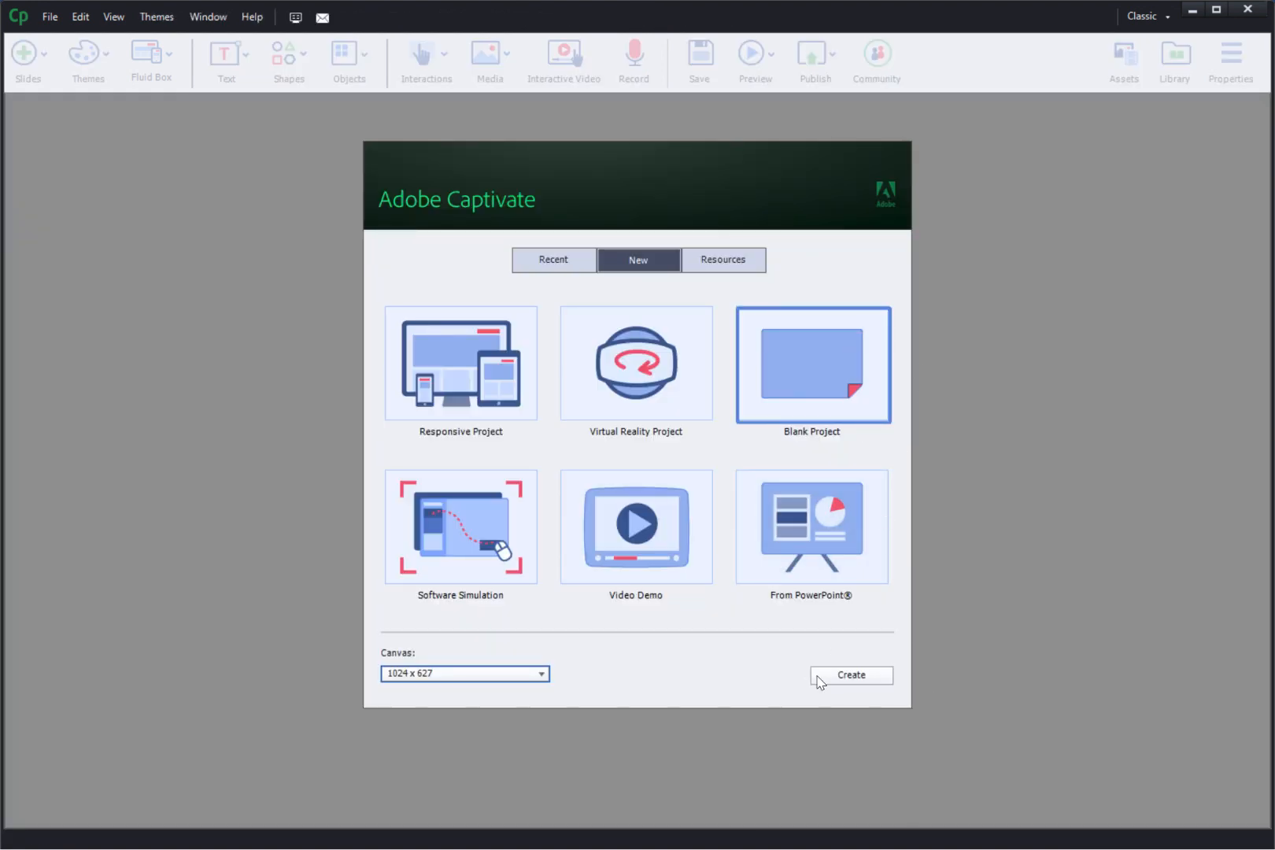
# Create the blank project and glance through the Shapes and Objects toolbar lists.
pyautogui.click(850, 675)
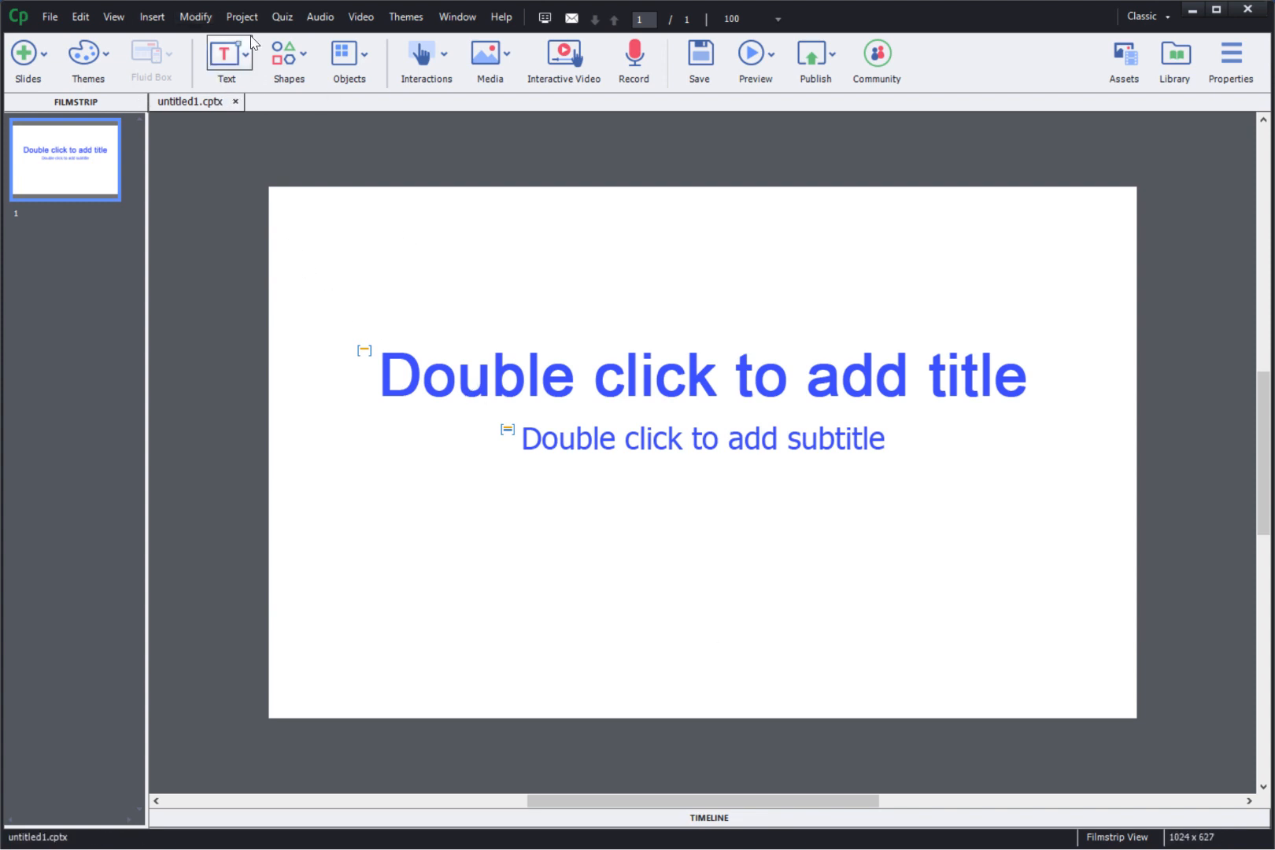
pyautogui.click(288, 61)
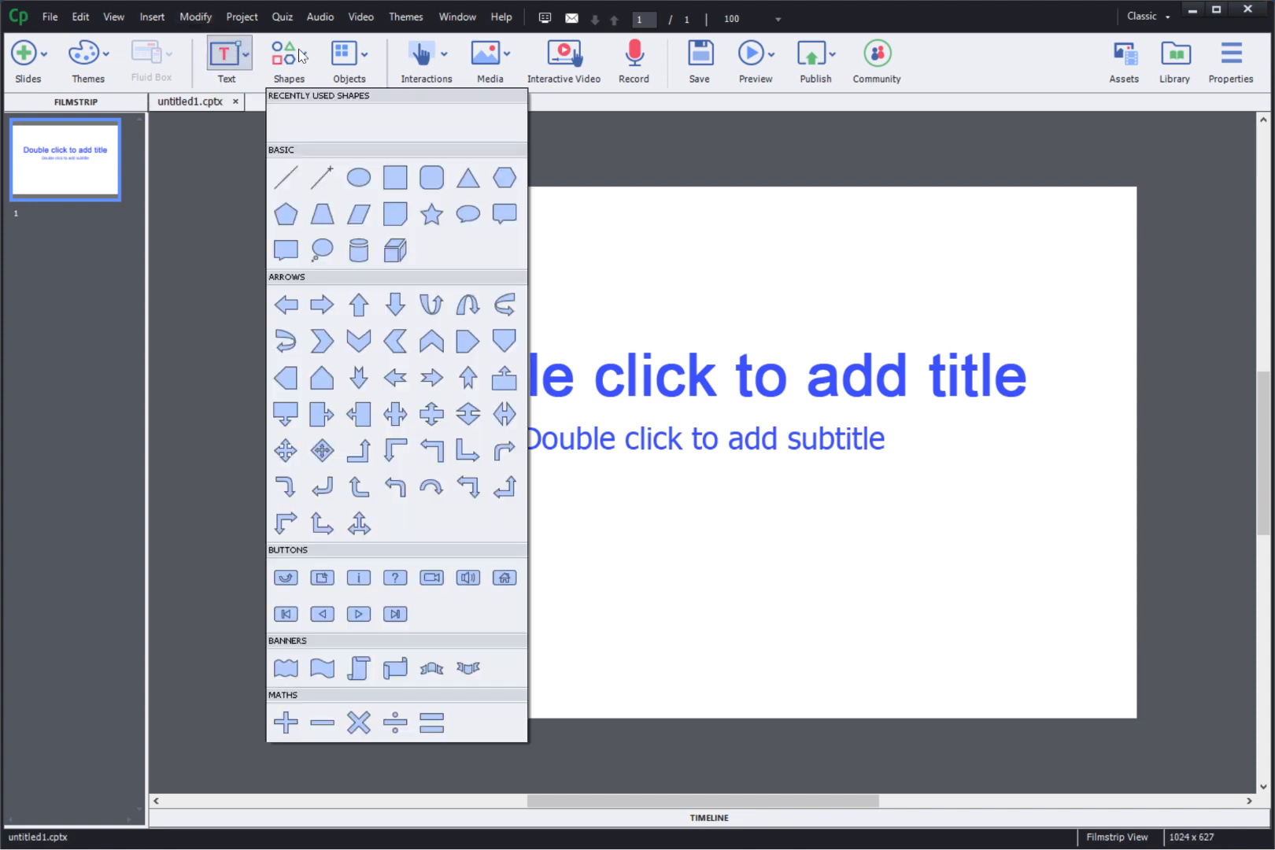
pyautogui.click(348, 57)
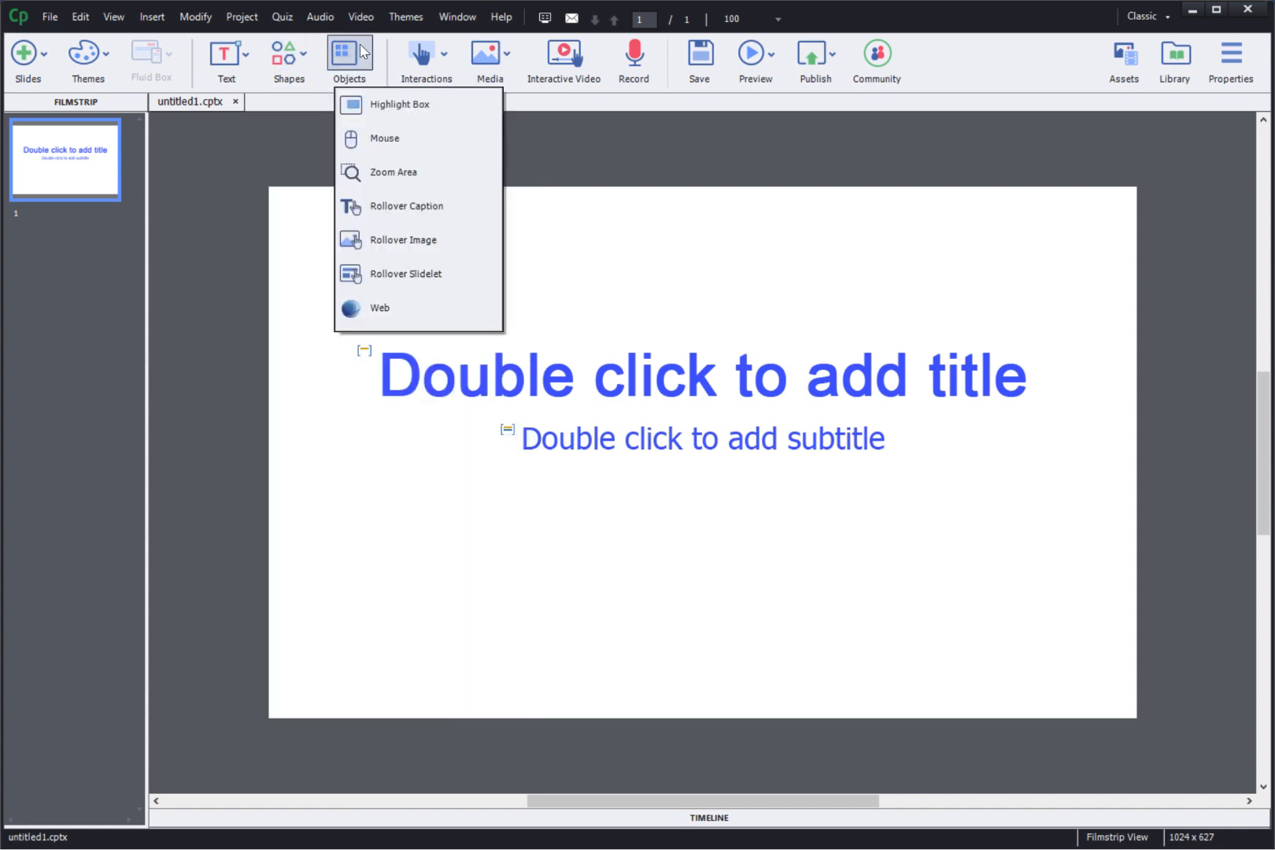
pyautogui.click(426, 62)
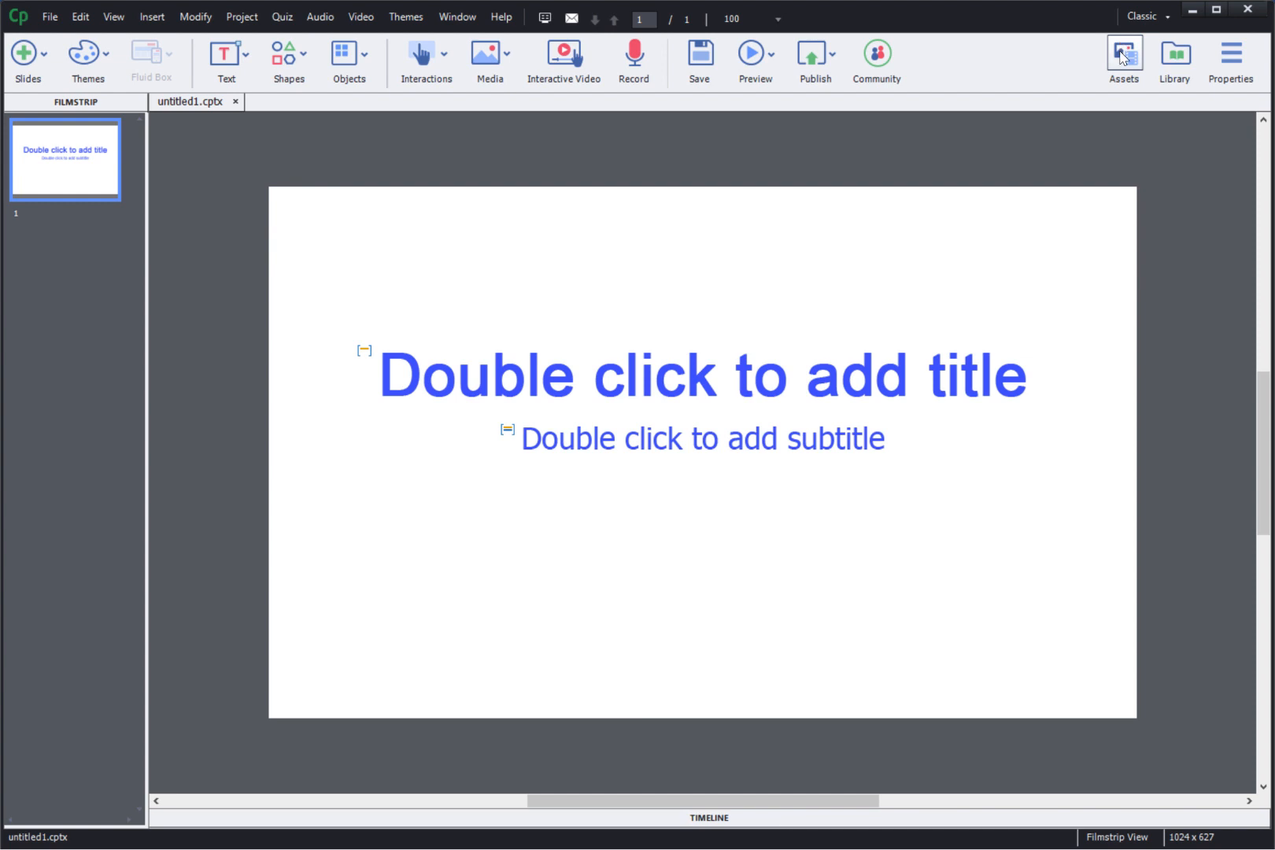
# Browse the Assets library's slide layouts and switch to the Projects templates.
pyautogui.click(1124, 56)
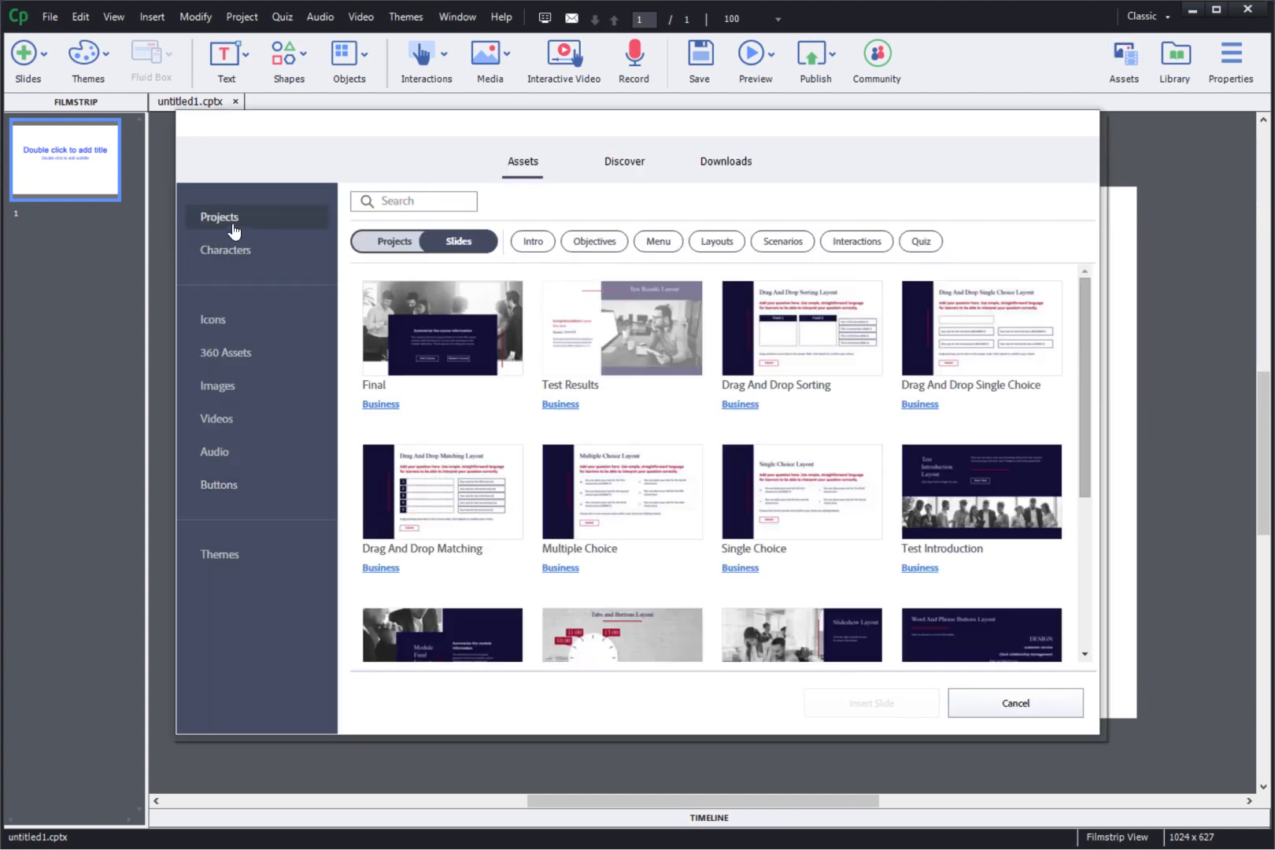
pyautogui.scroll(-3)
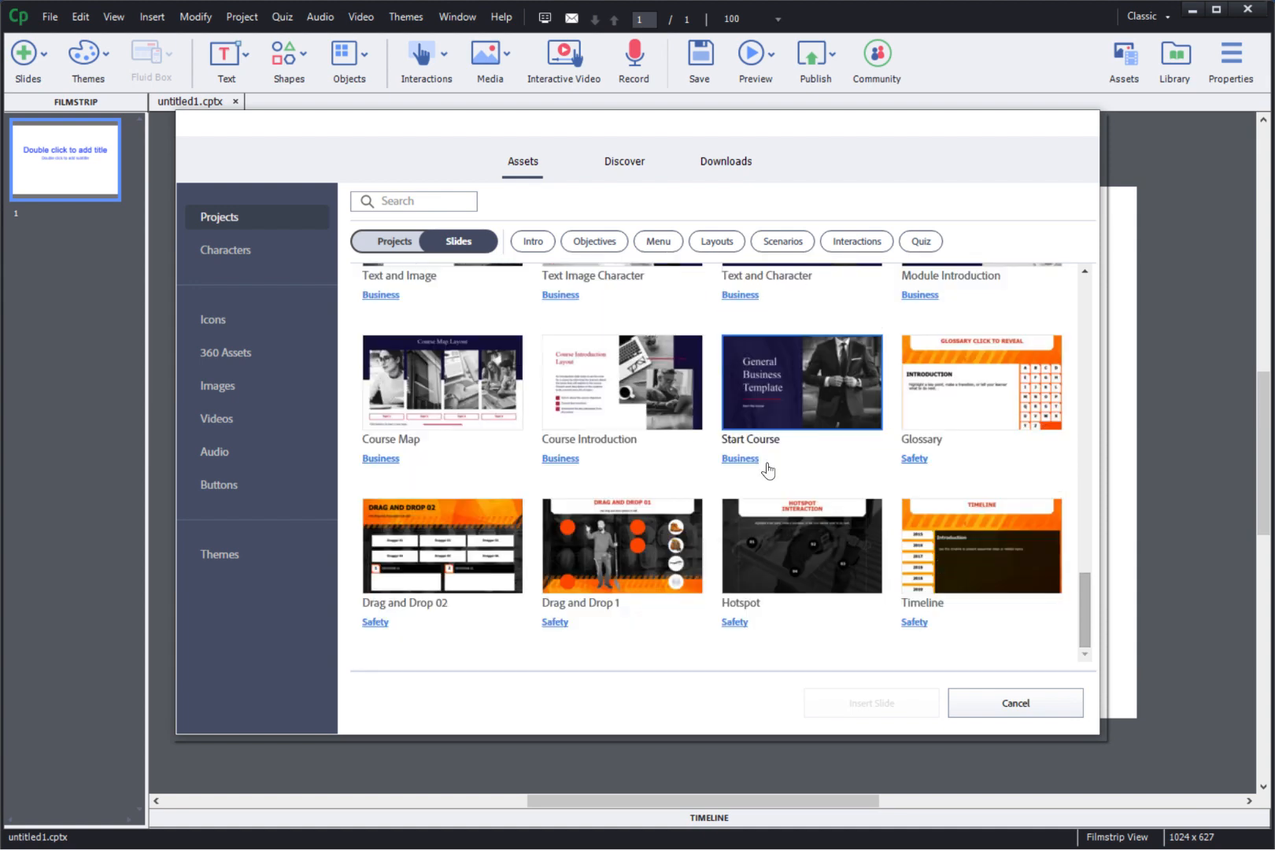
pyautogui.scroll(-3)
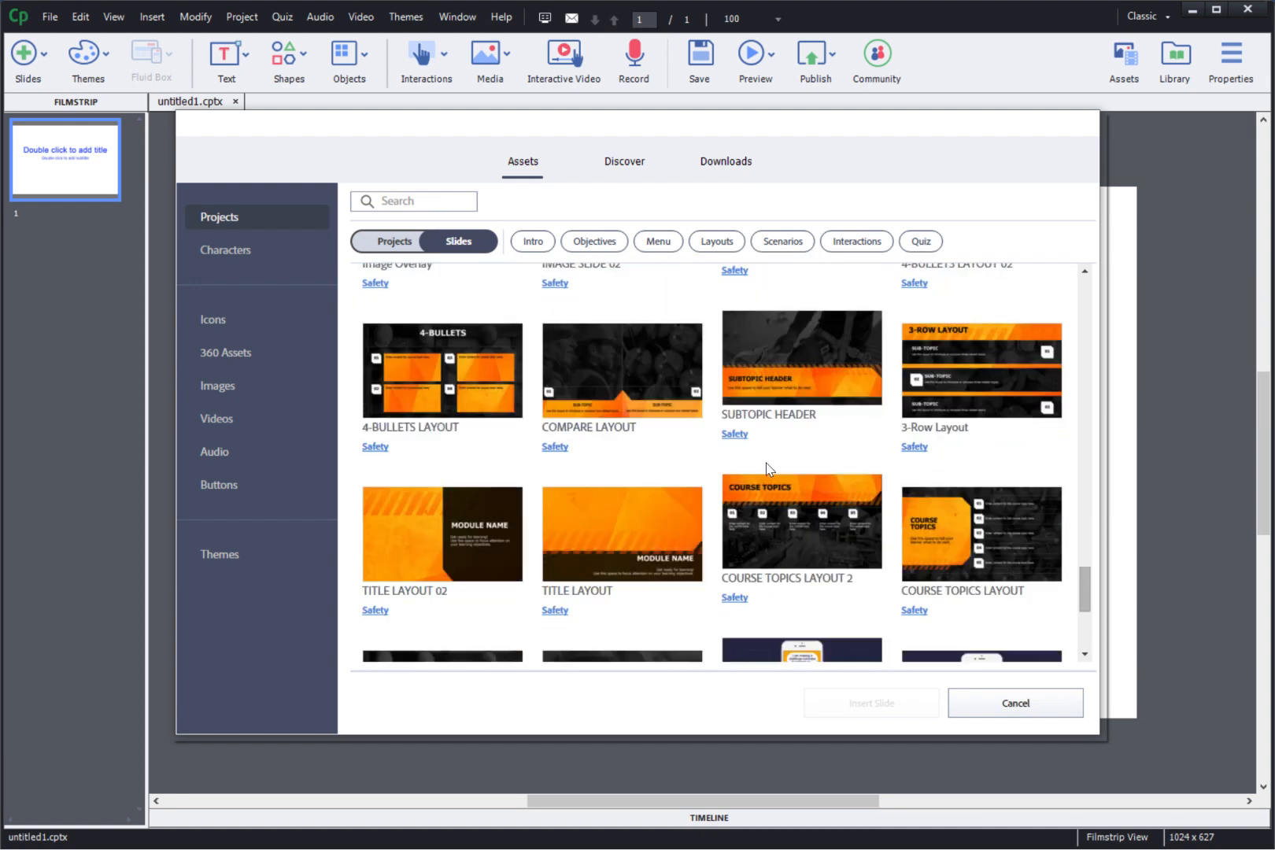
pyautogui.click(393, 241)
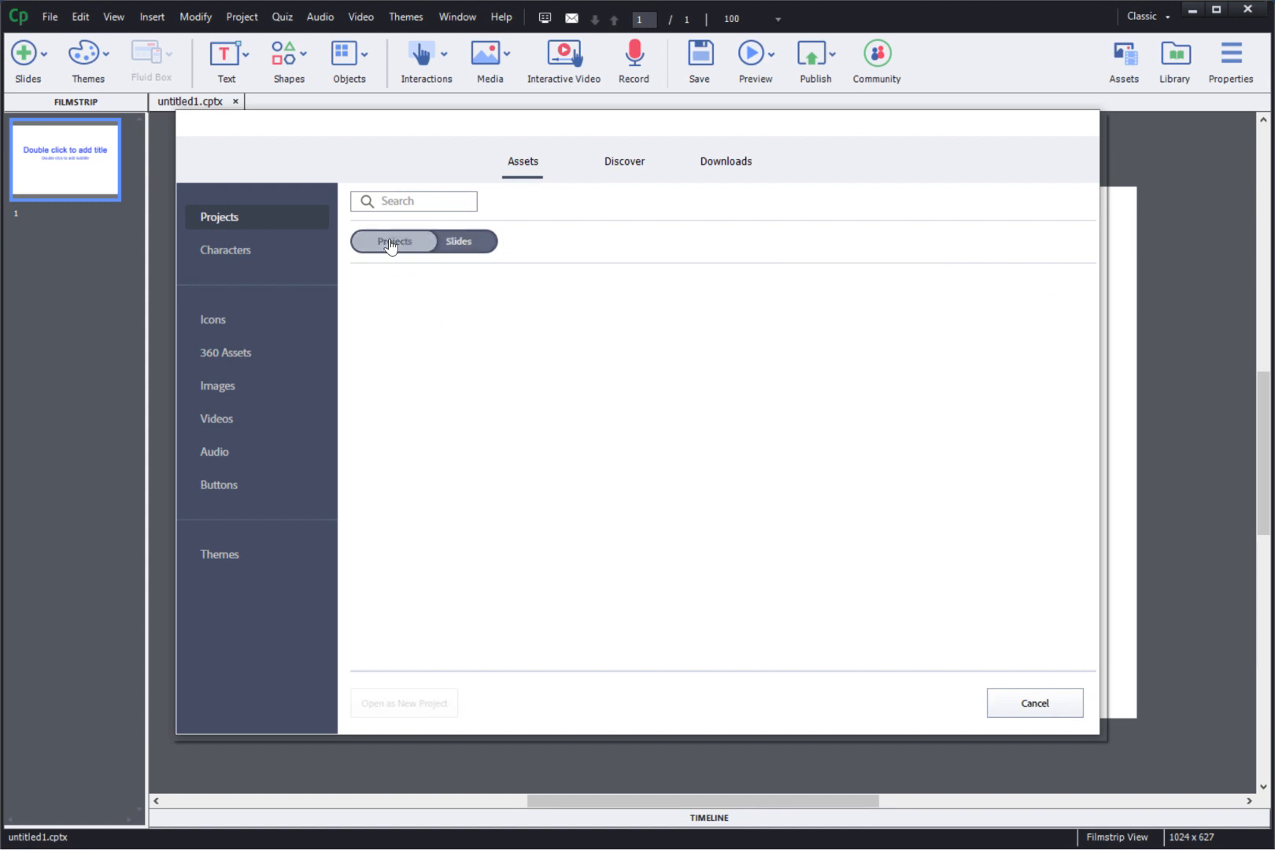
pyautogui.click(395, 241)
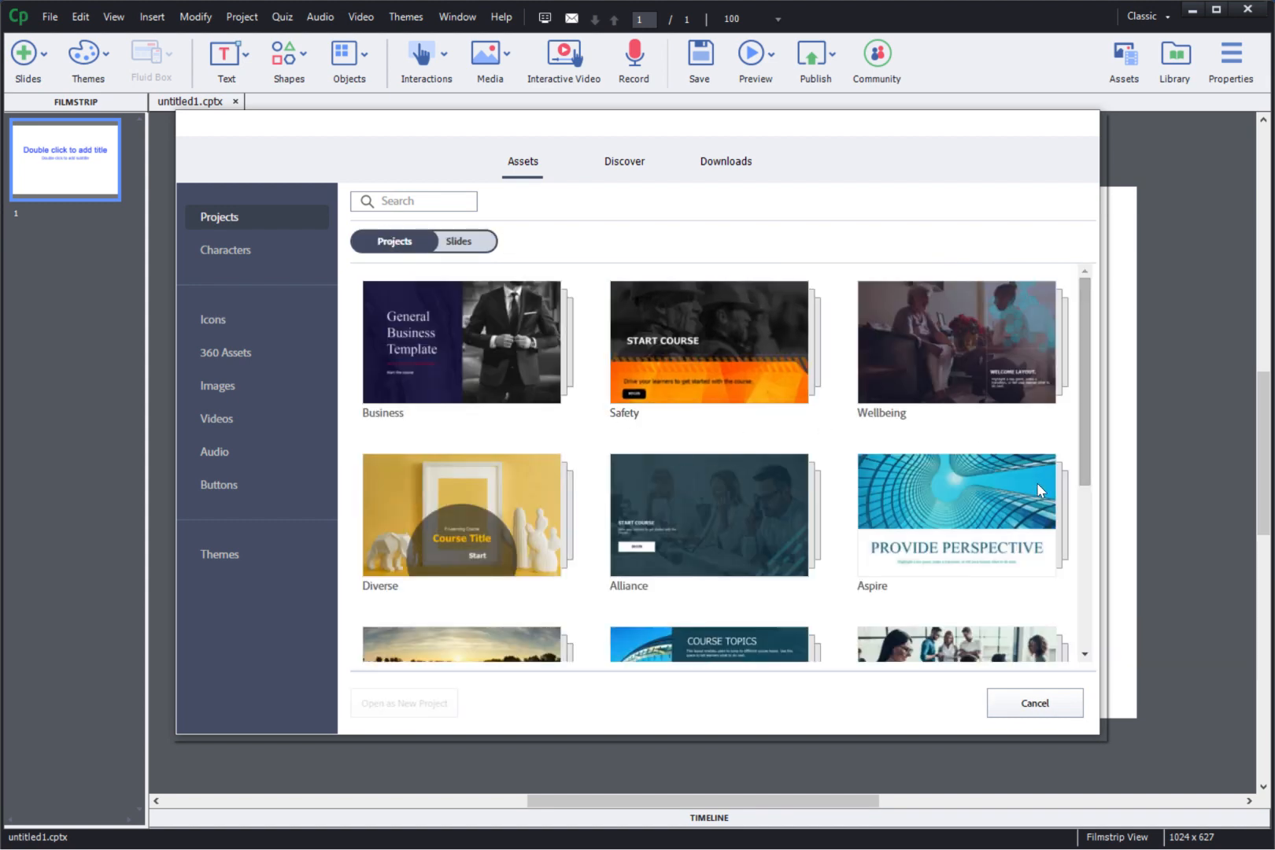
# Scroll the project templates and open the Alliance template's slides.
pyautogui.scroll(-3)
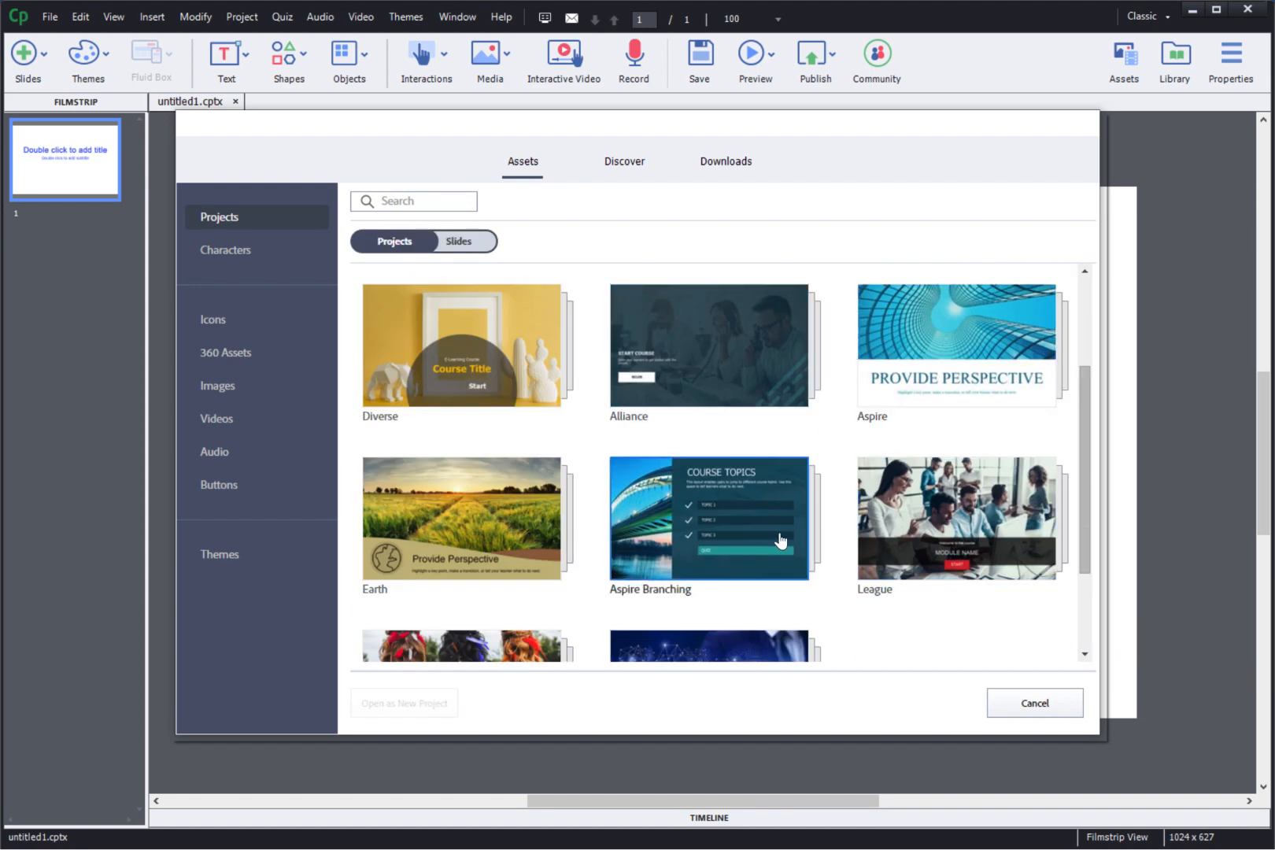
pyautogui.scroll(3)
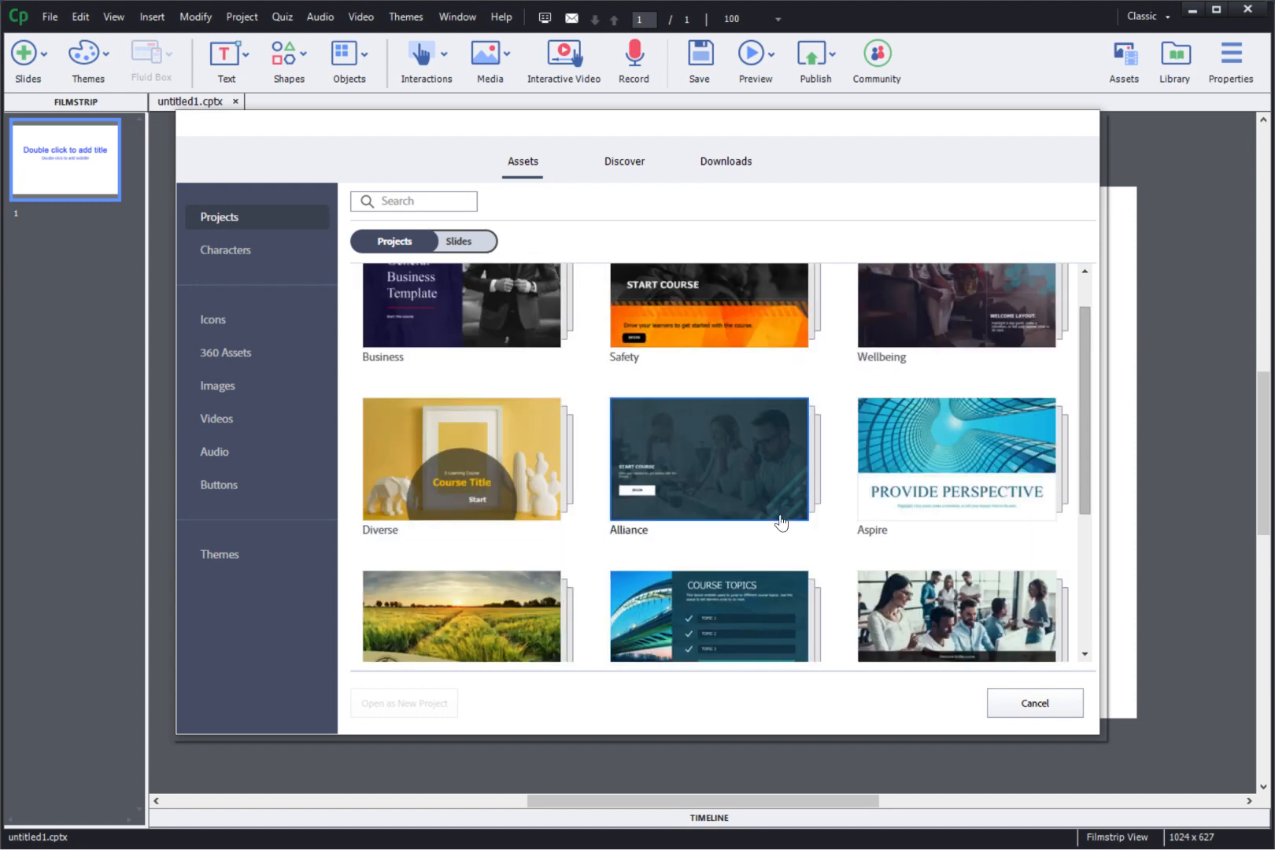
pyautogui.click(706, 458)
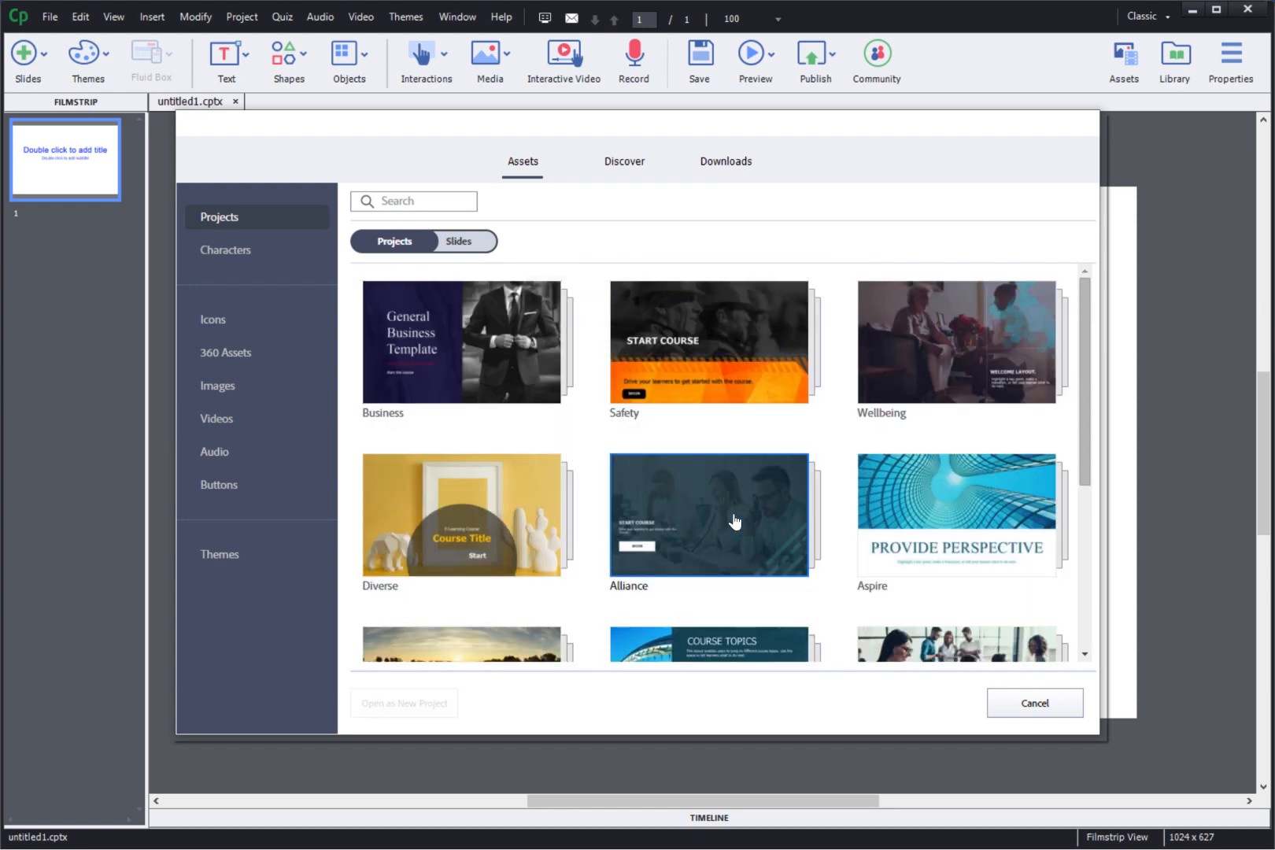
pyautogui.moveTo(697, 497)
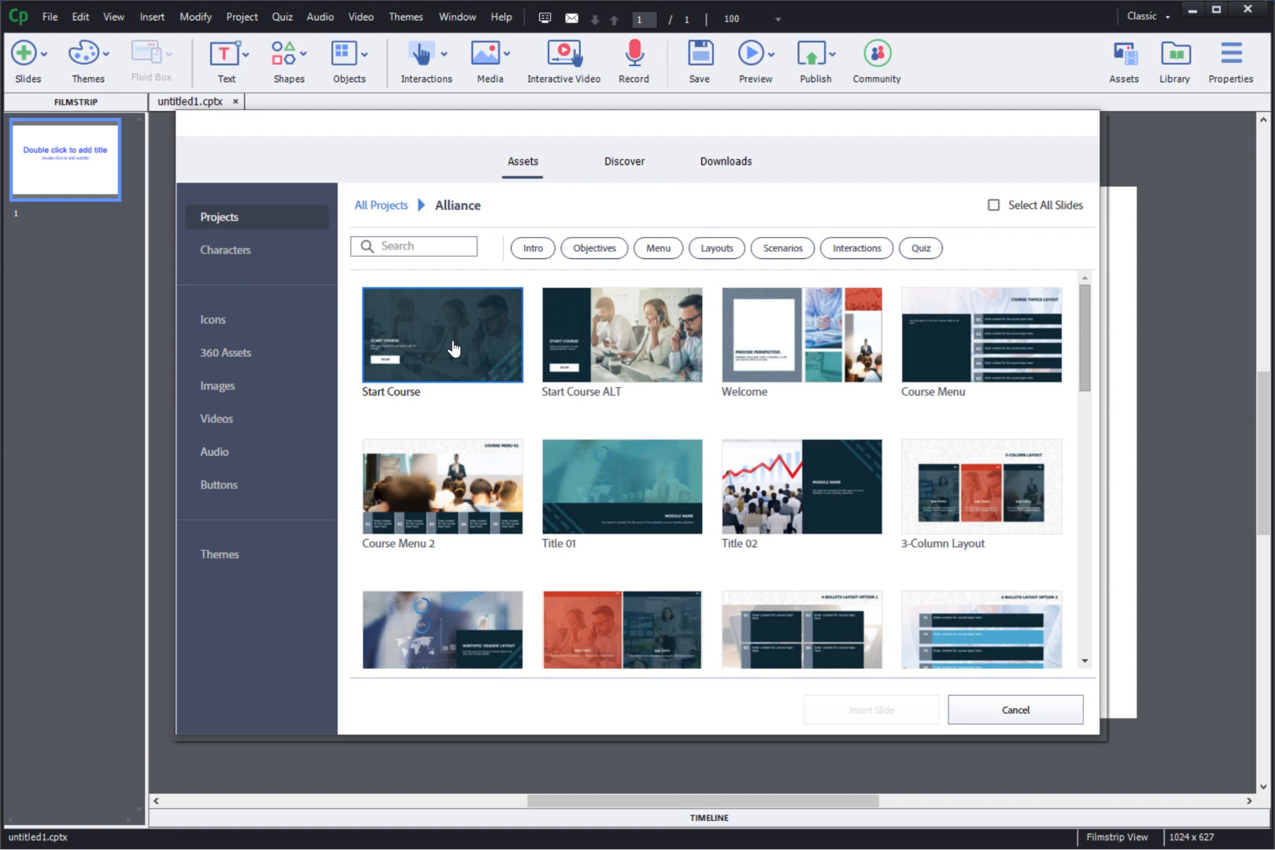
# Select Start Course, Click to Reveal and Subtopic Header with Title 01 and insert the 4 slides.
pyautogui.click(442, 333)
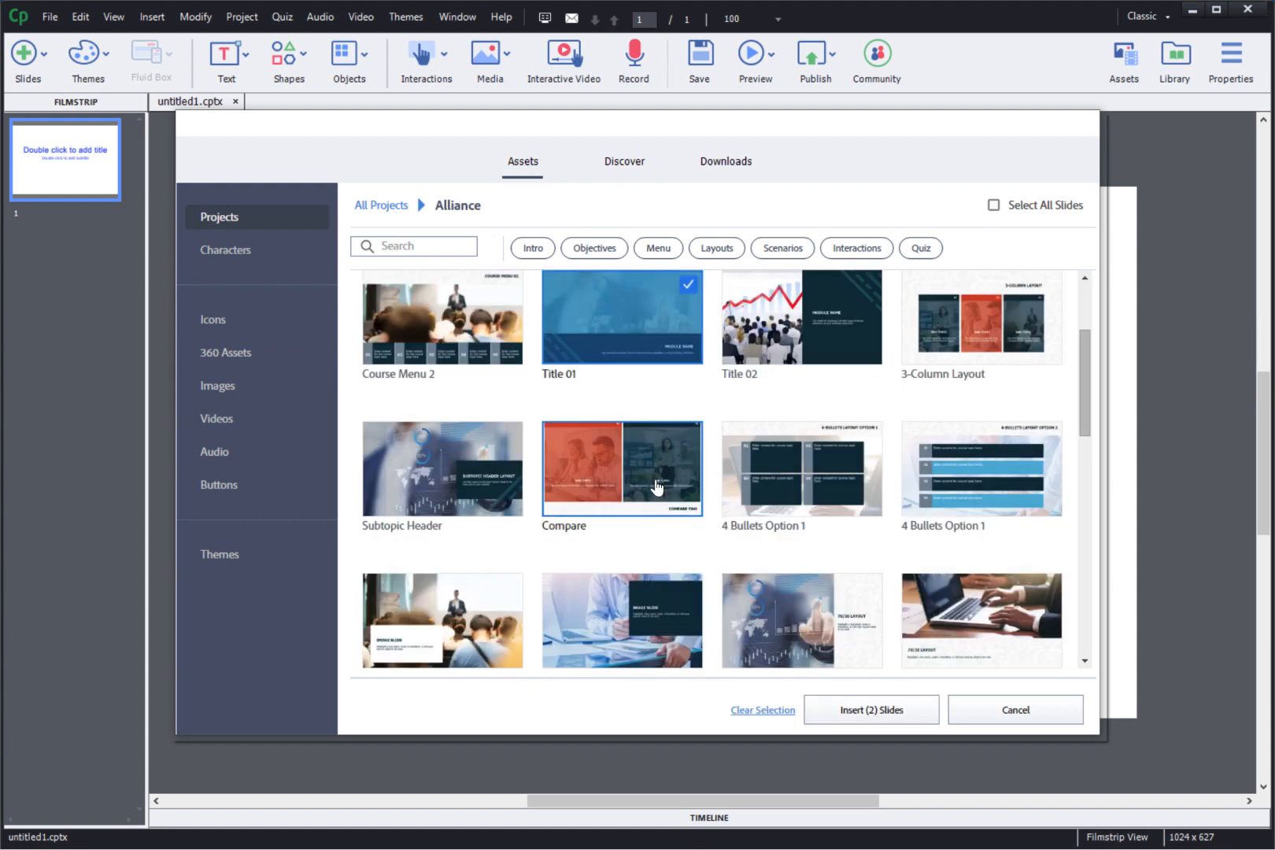
pyautogui.scroll(-3)
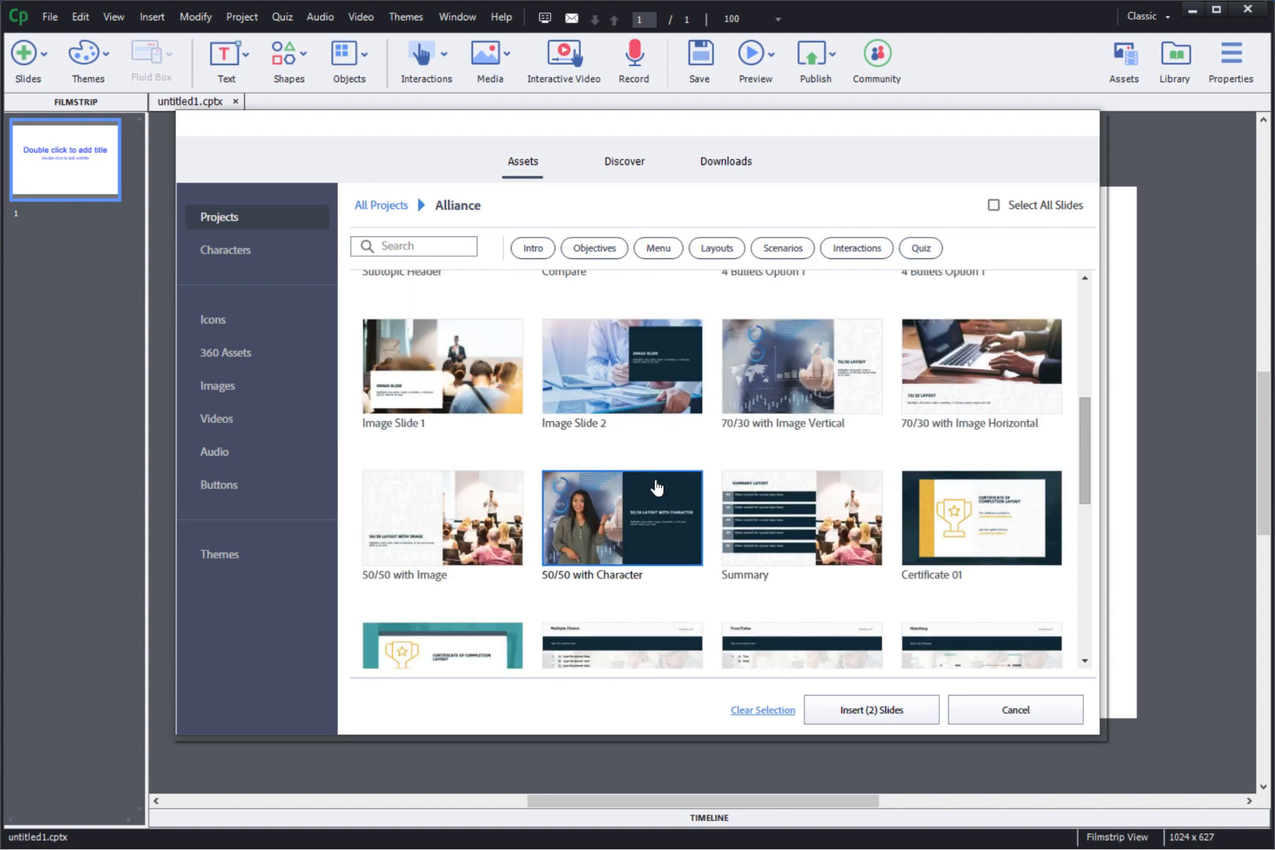
pyautogui.scroll(-3)
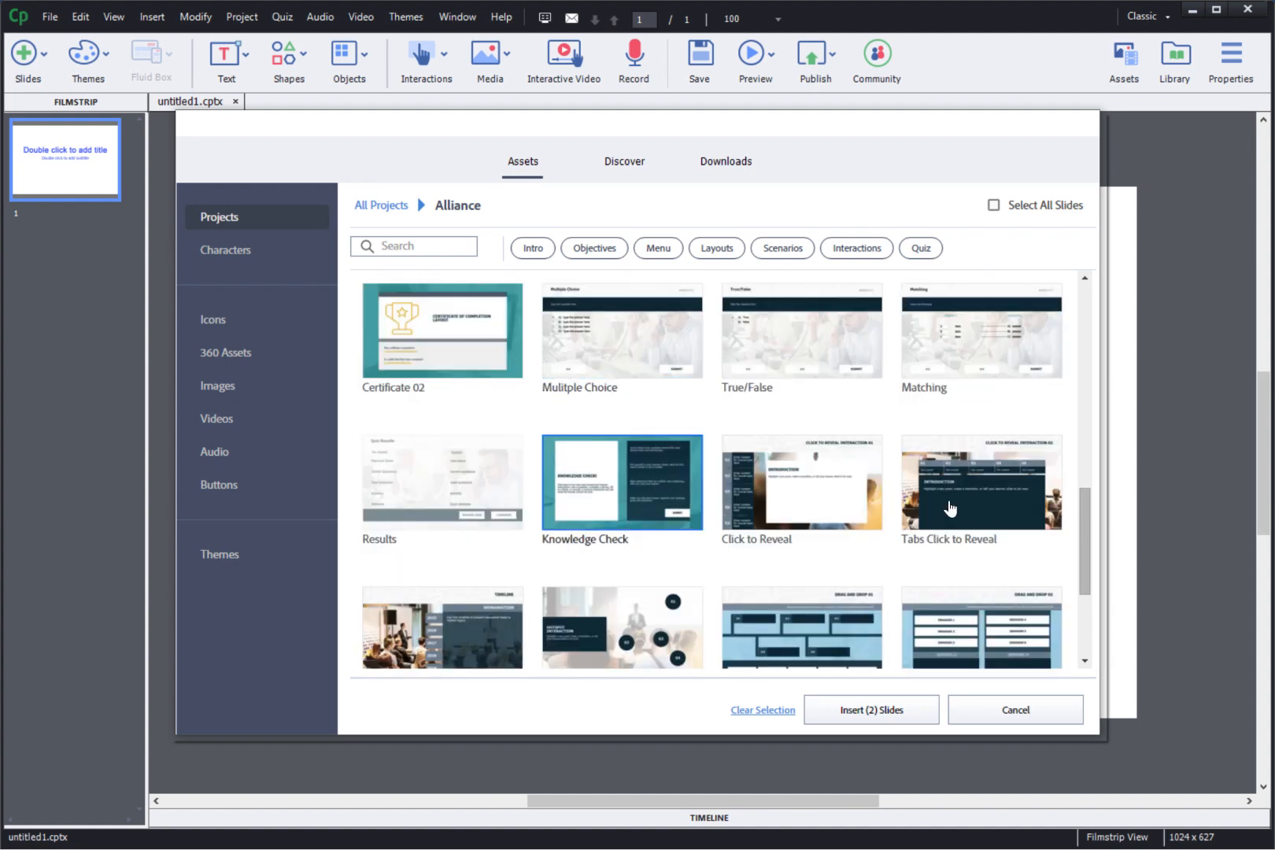
pyautogui.click(800, 481)
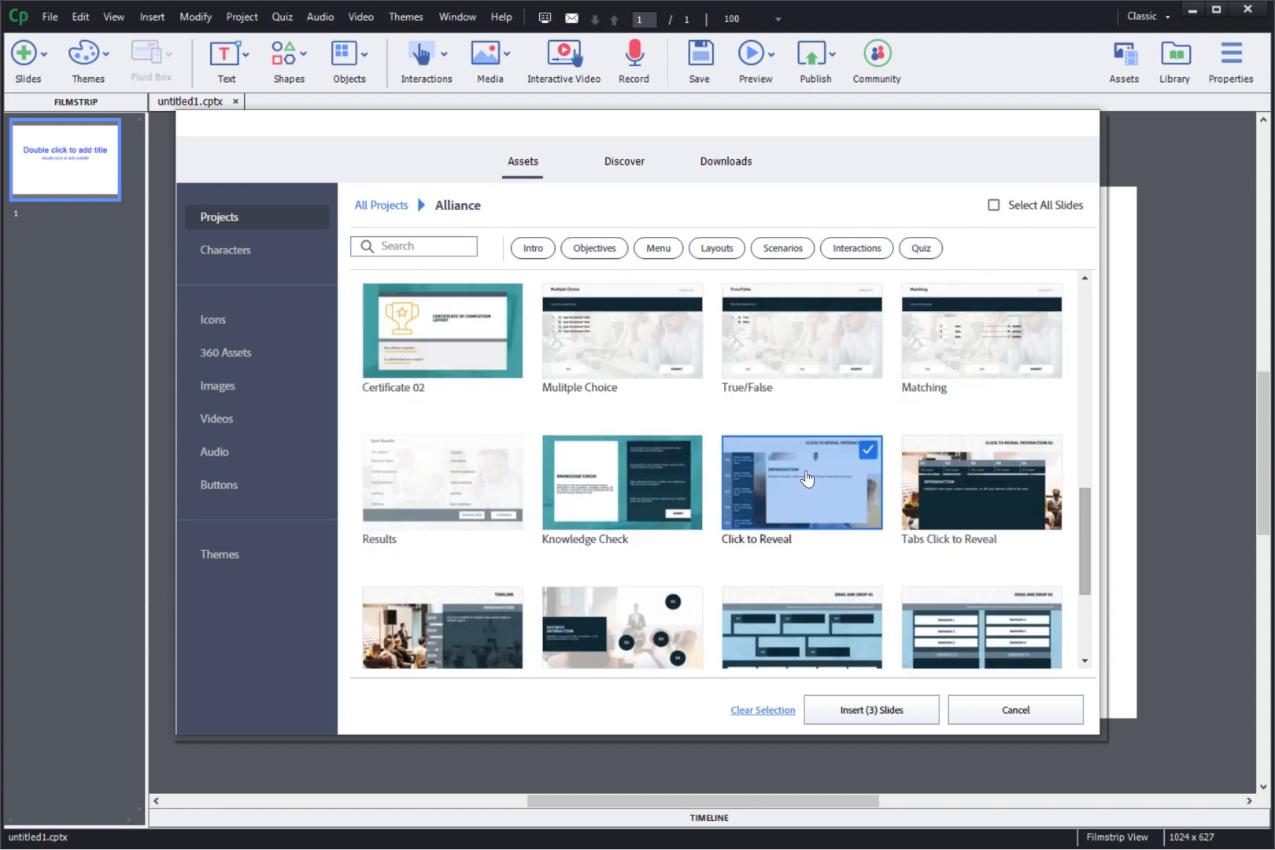
pyautogui.scroll(-3)
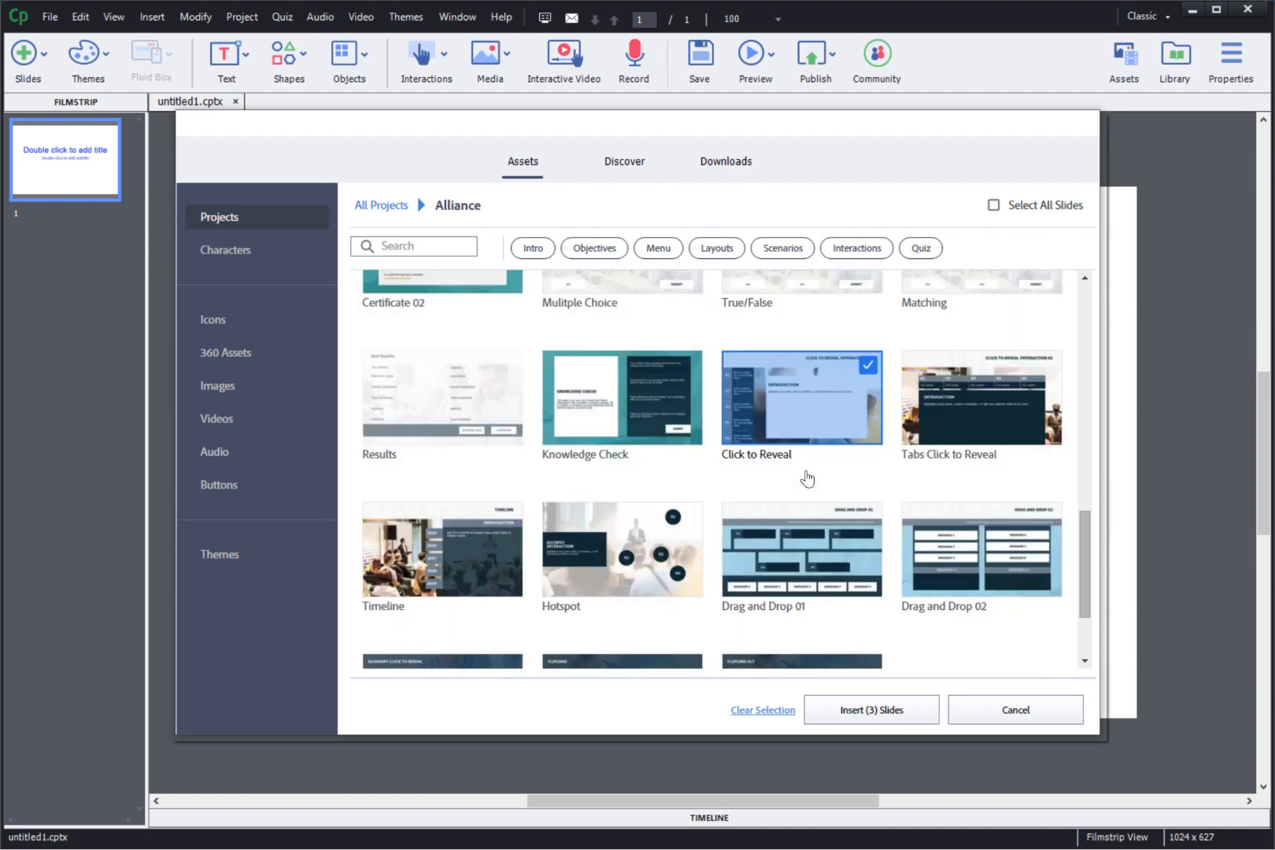
pyautogui.scroll(3)
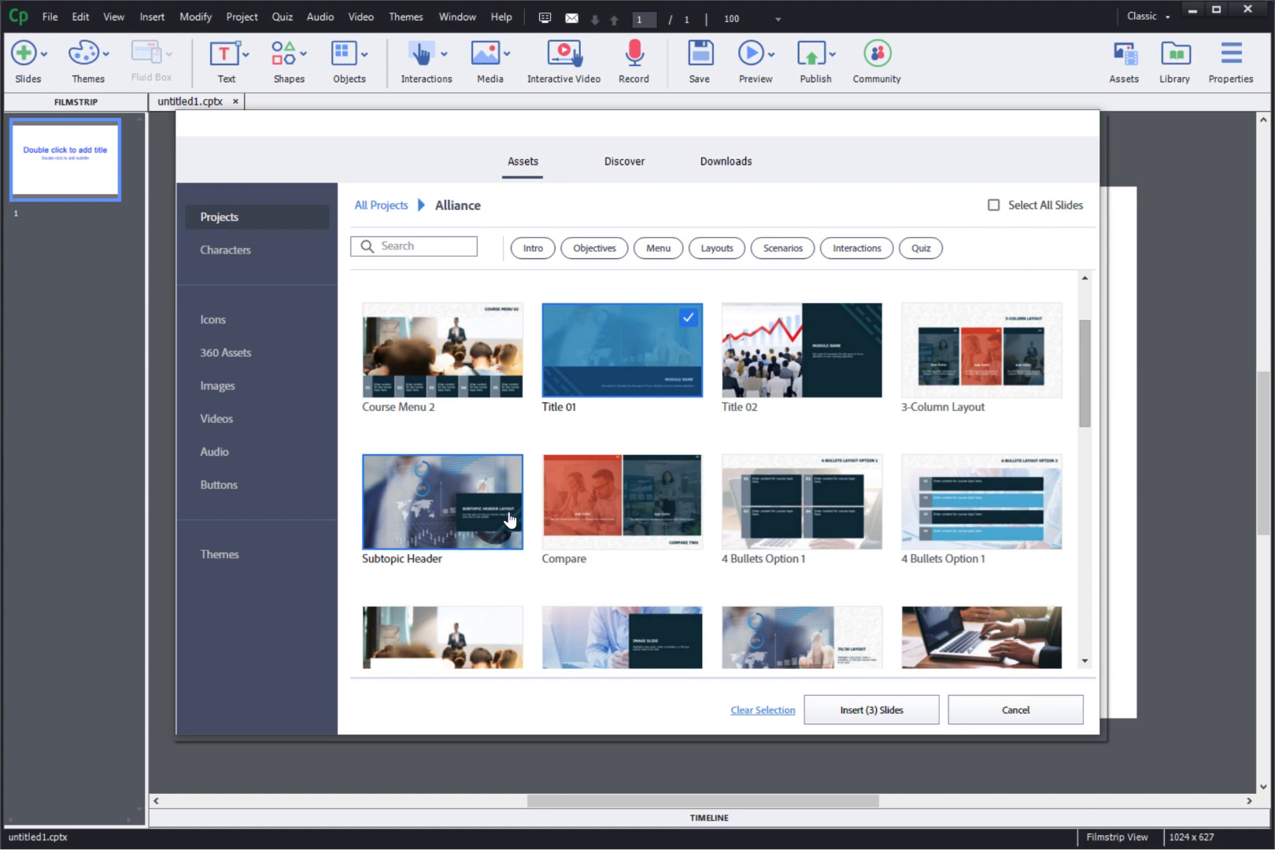
pyautogui.click(442, 502)
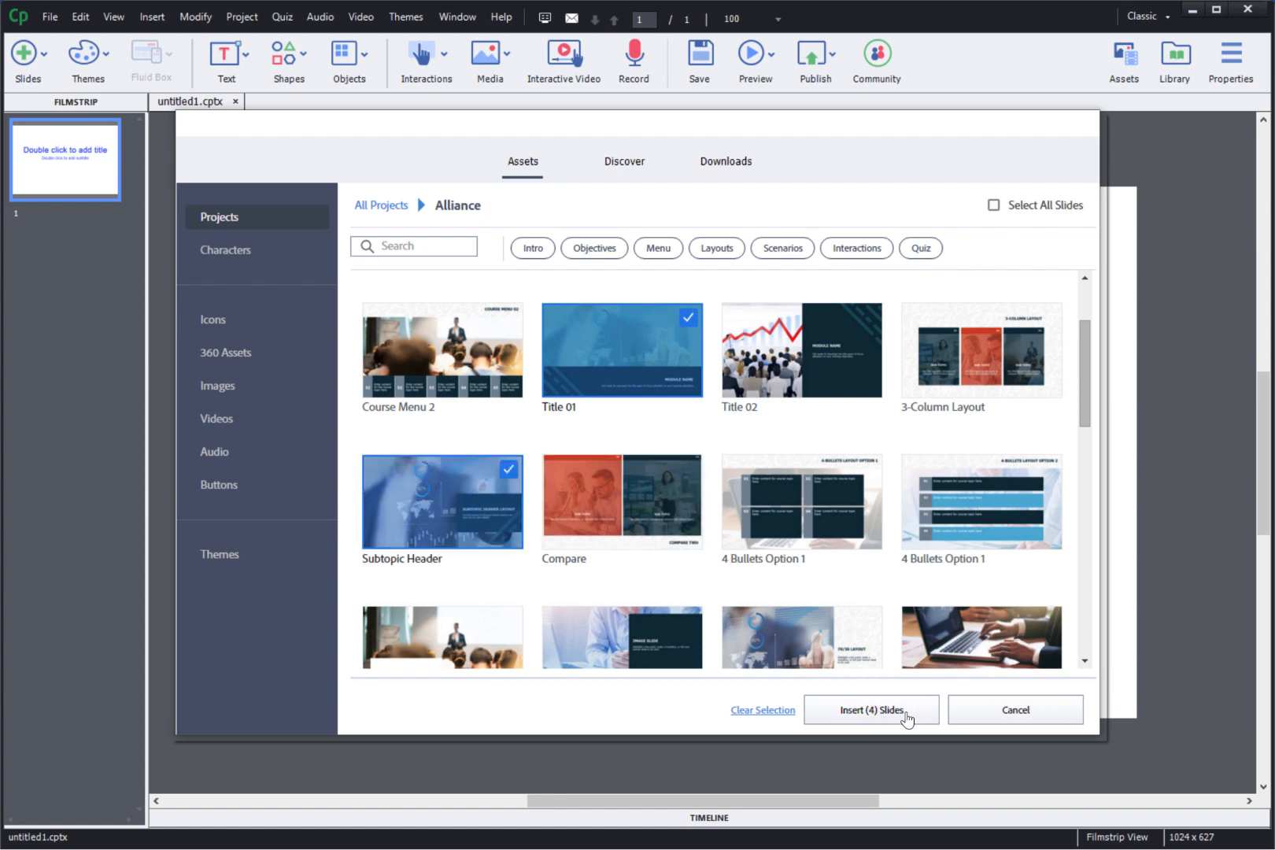
pyautogui.click(870, 710)
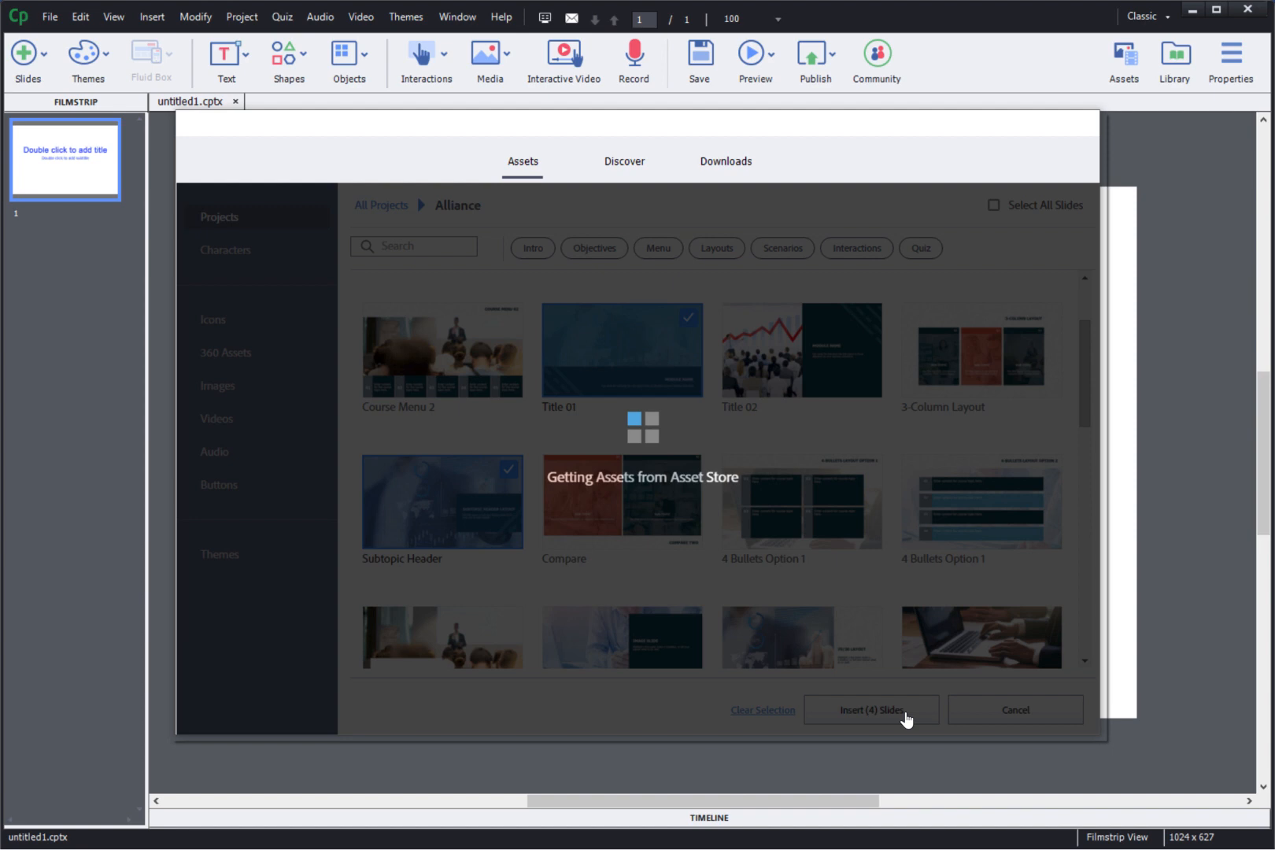
# View the inserted Subtopic Header and Click to Reveal slides in the Filmstrip.
pyautogui.click(868, 711)
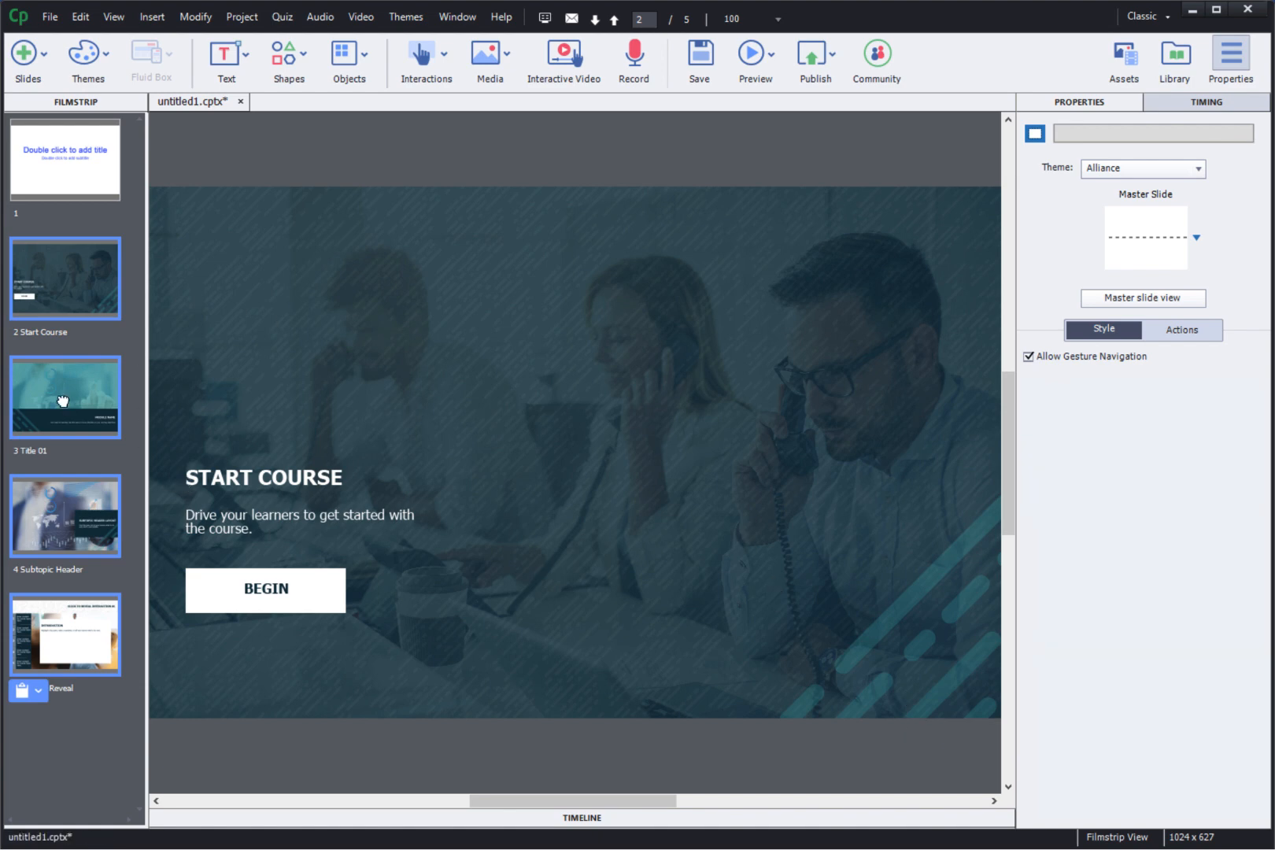
pyautogui.click(65, 633)
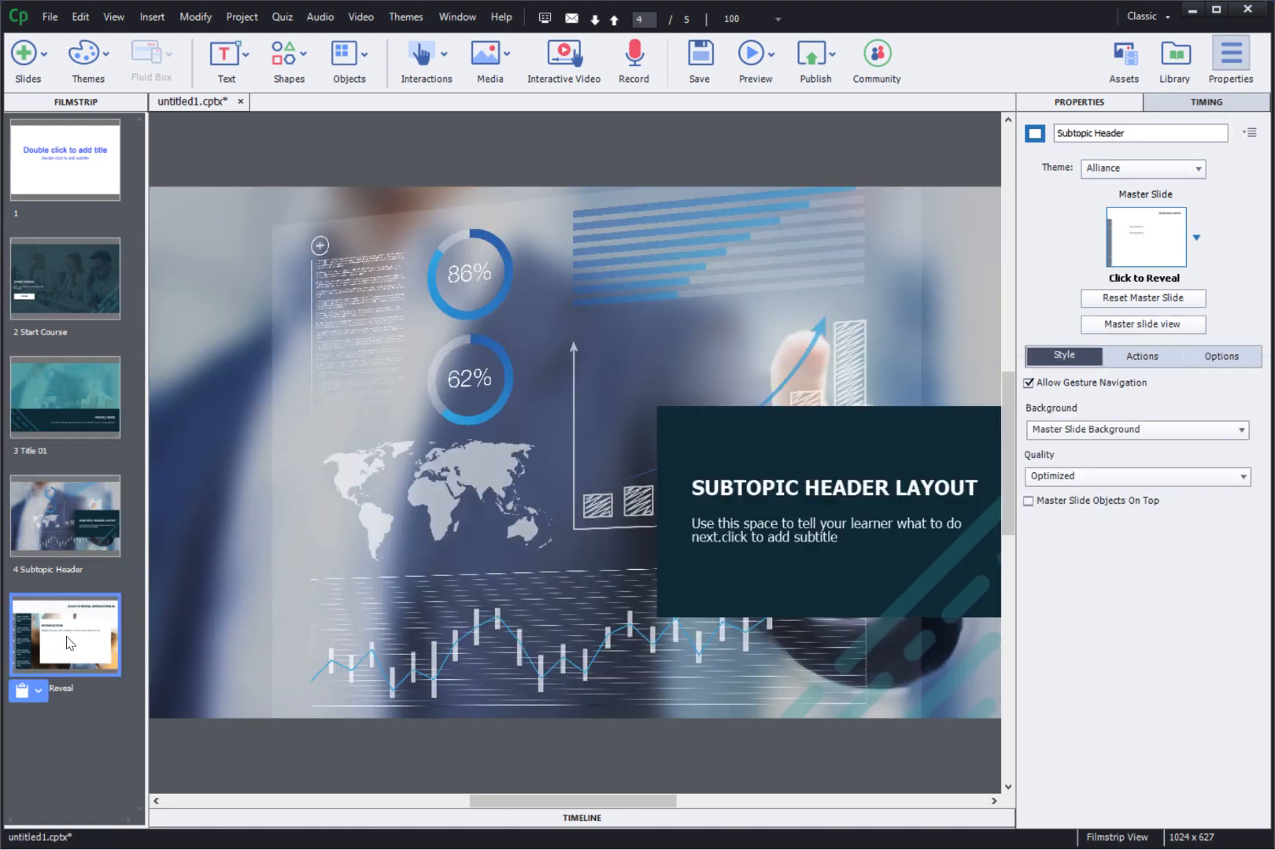
pyautogui.click(65, 634)
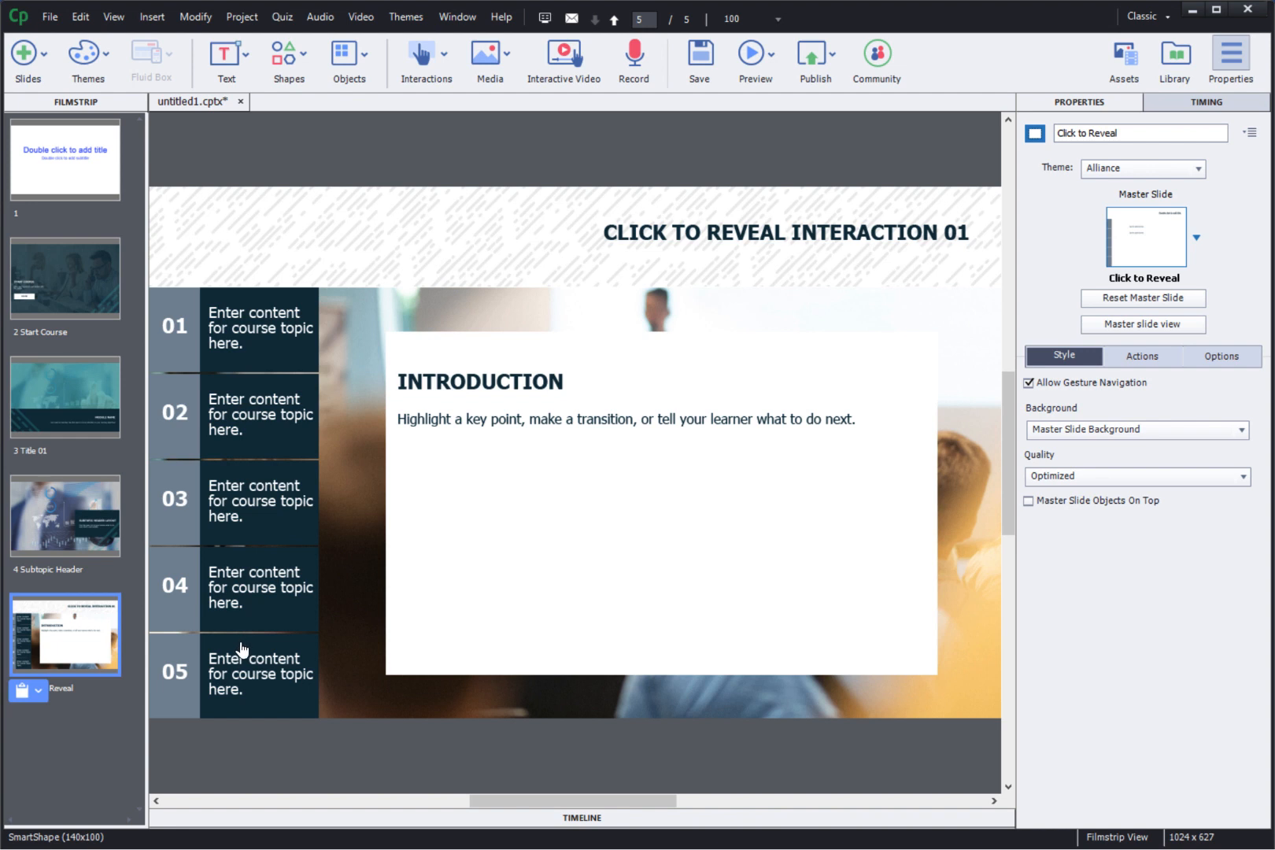
pyautogui.click(754, 61)
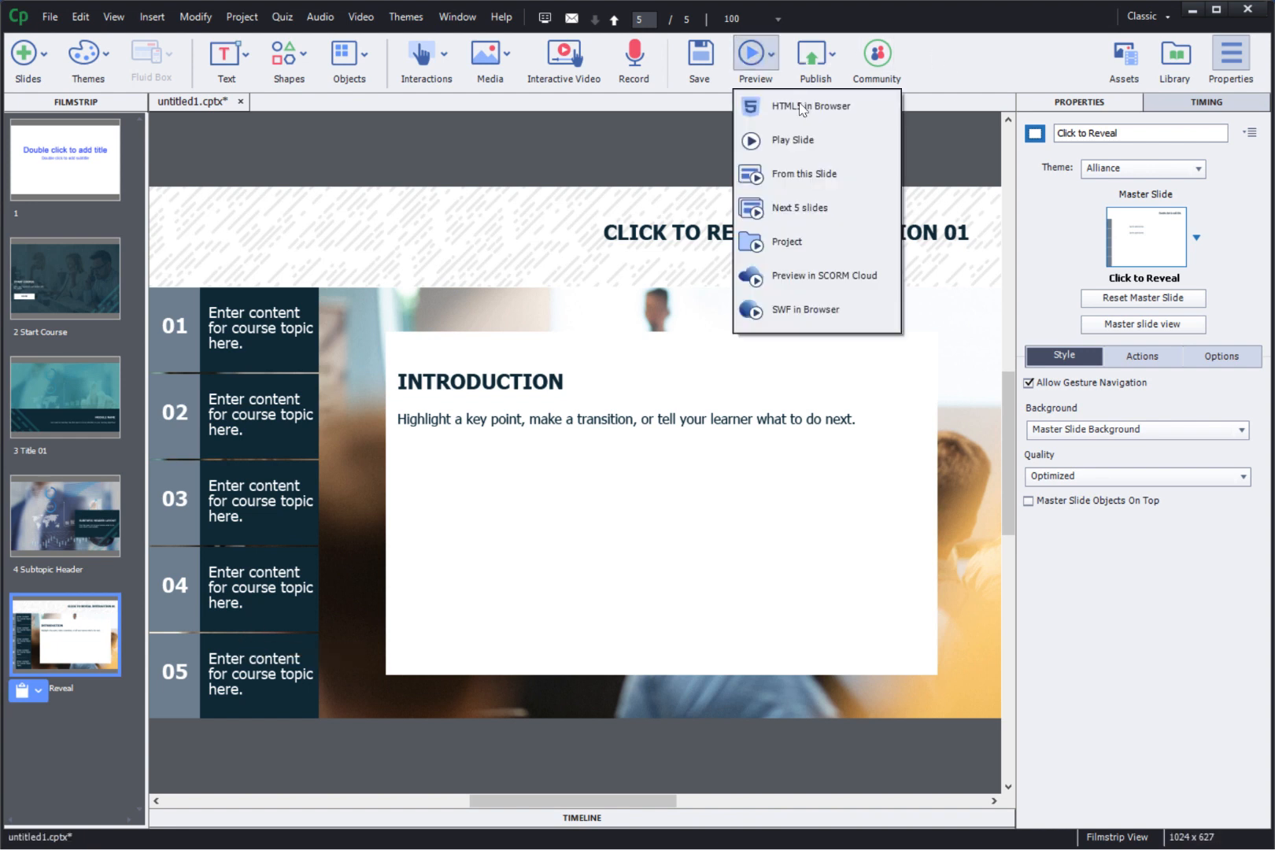
# Preview the project as HTML5 in Chrome and begin the course from Start Course.
pyautogui.click(809, 105)
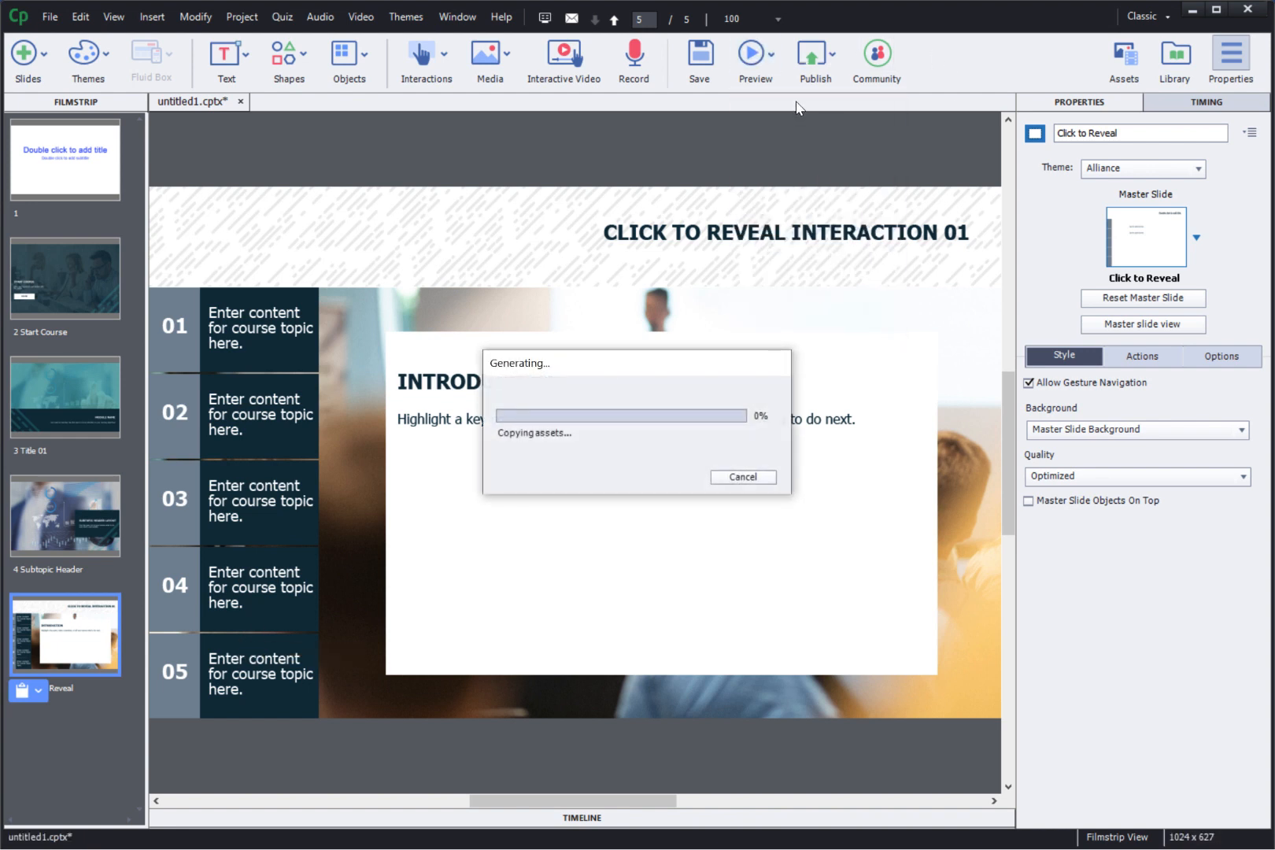
pyautogui.click(753, 52)
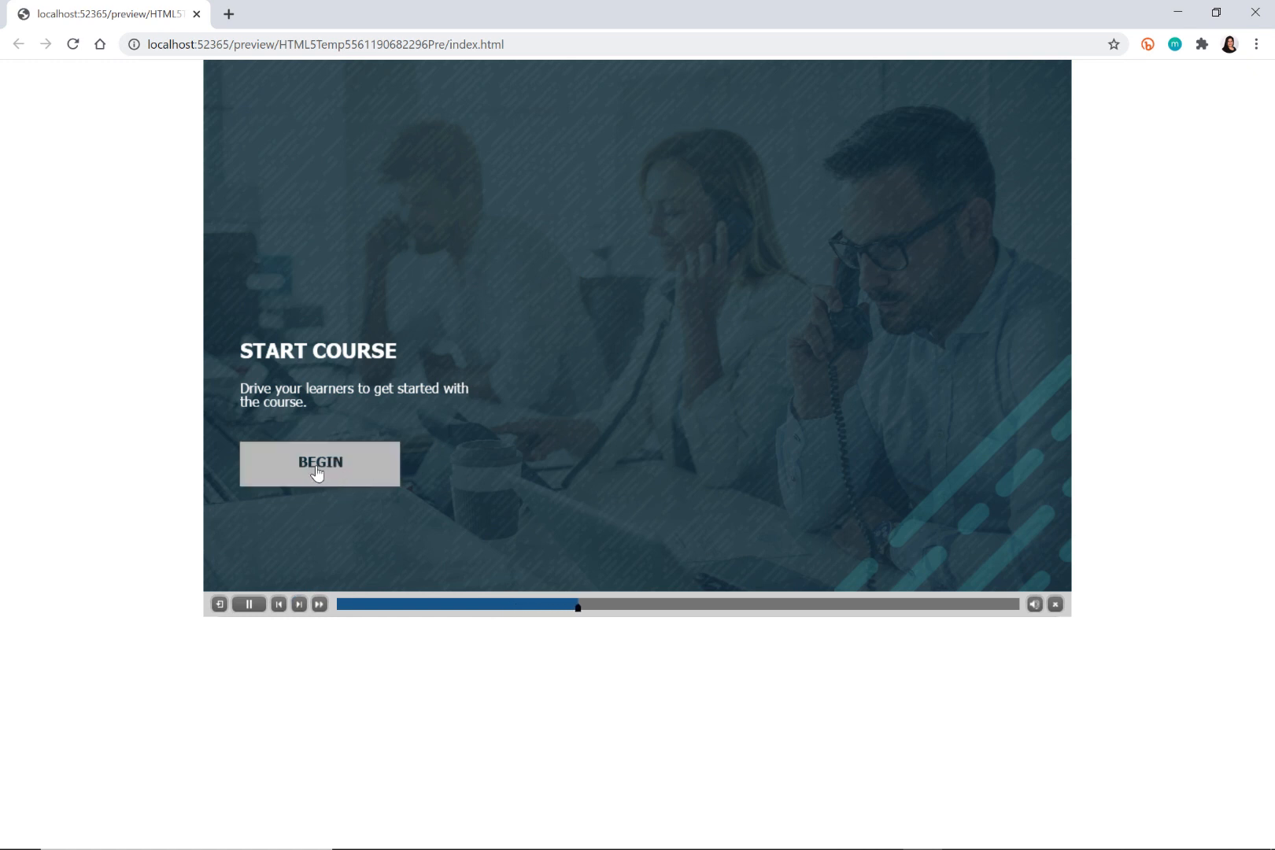
pyautogui.click(318, 464)
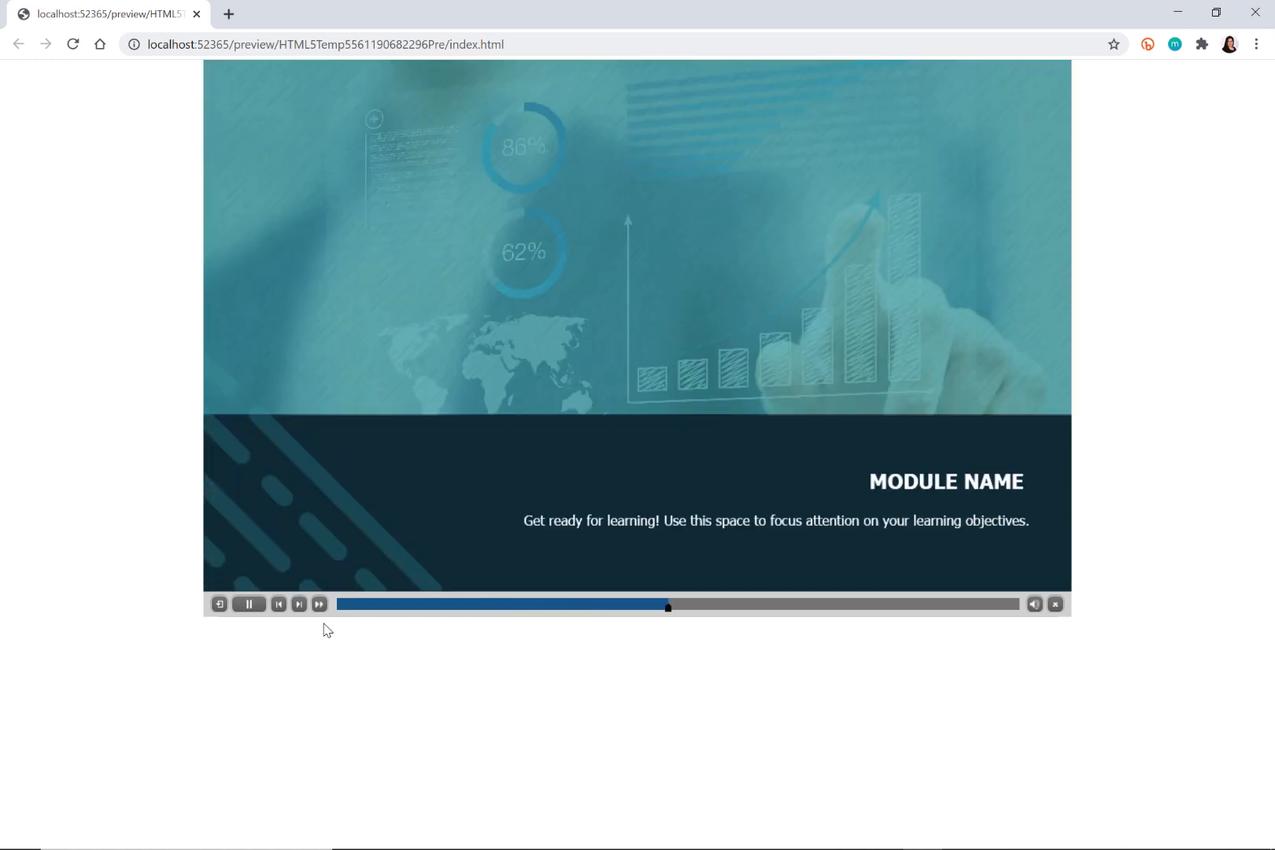
# Jump to the Click to Reveal slide and reveal item 02 and another numbered topic.
pyautogui.click(299, 604)
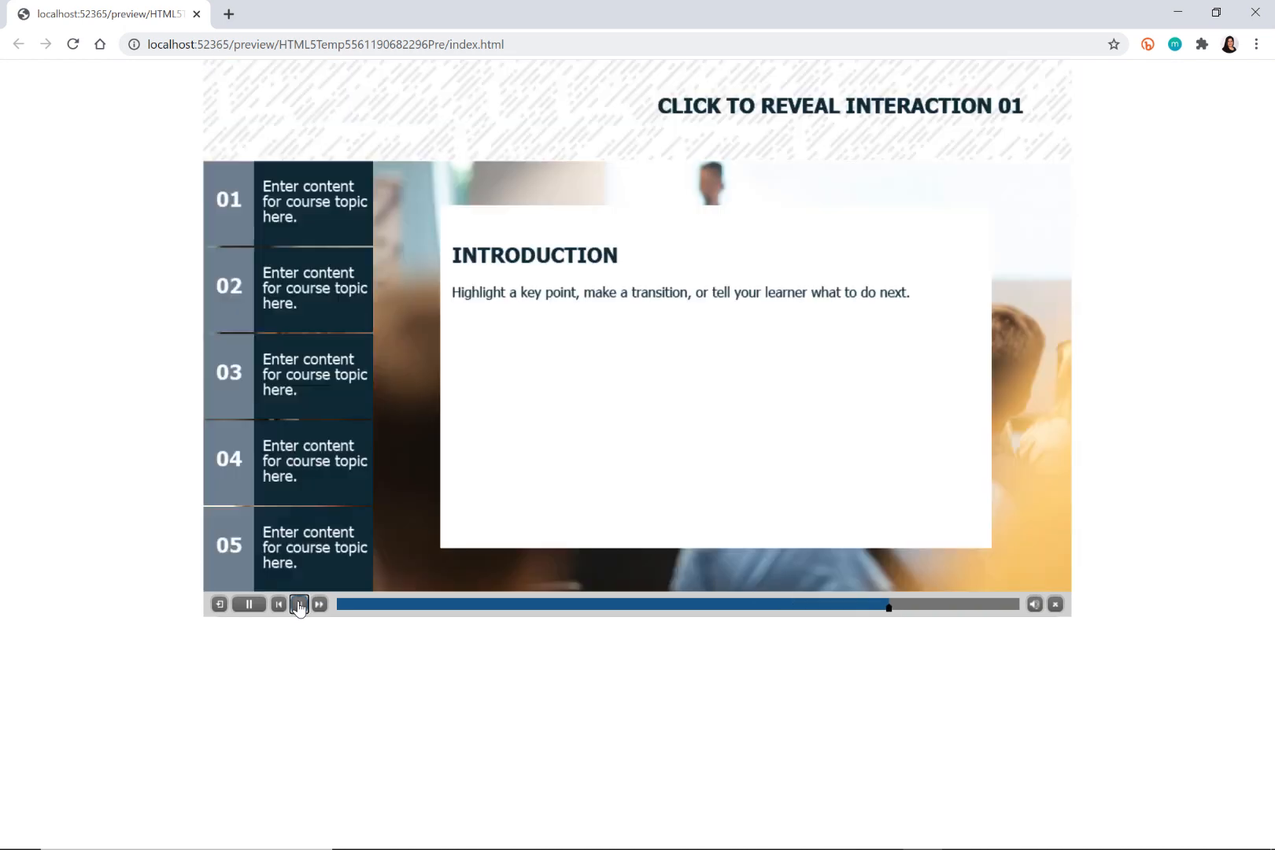
pyautogui.click(288, 288)
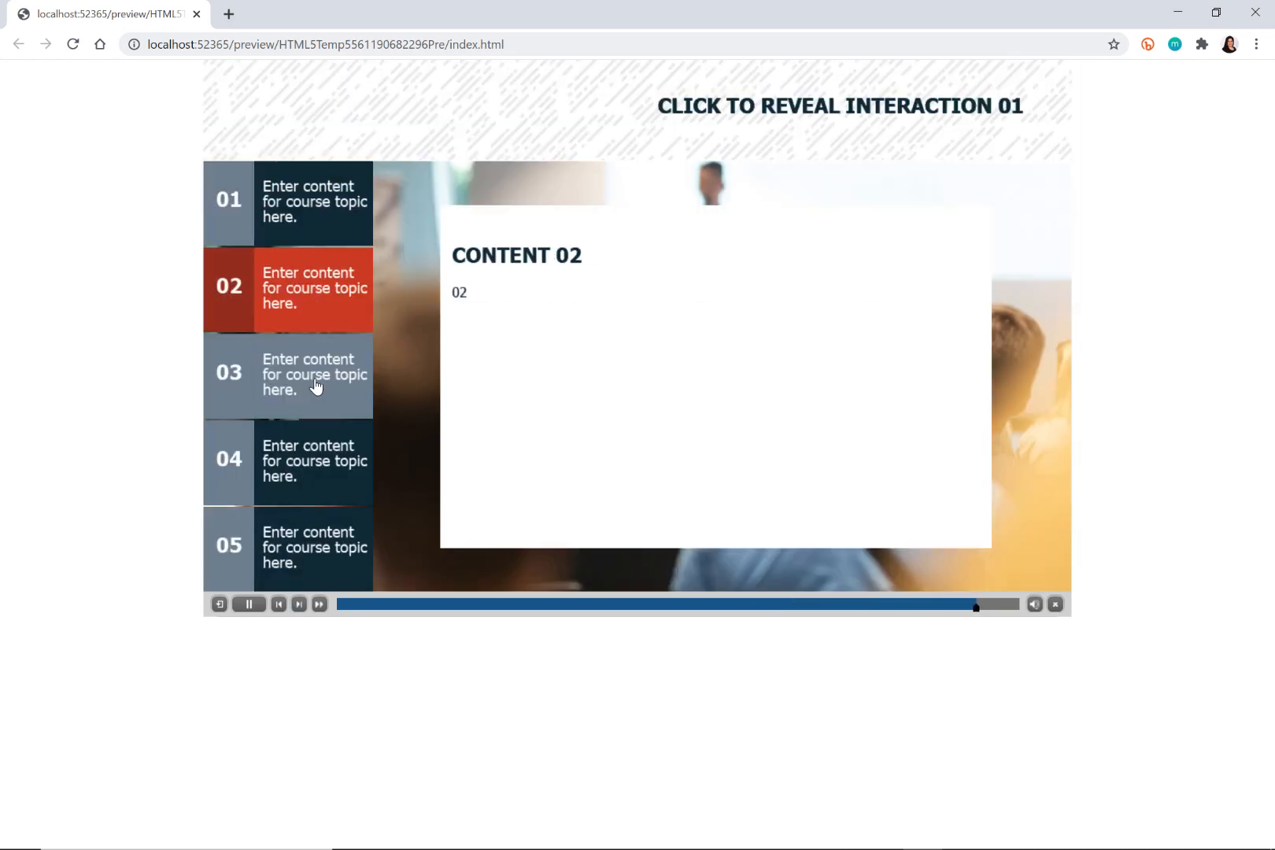
pyautogui.click(313, 548)
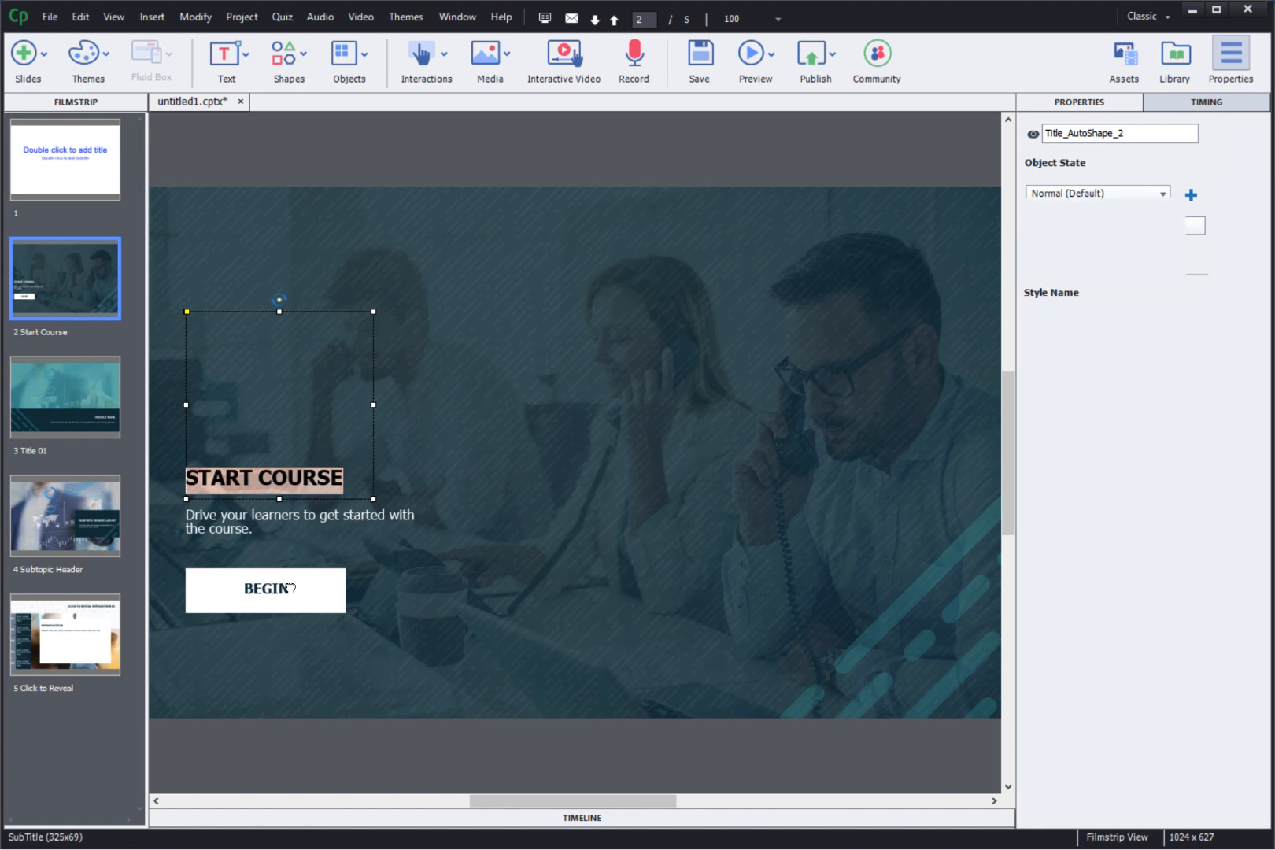
# Confirm the BEGIN button's On Success action is Go to Next Slide.
pyautogui.click(299, 521)
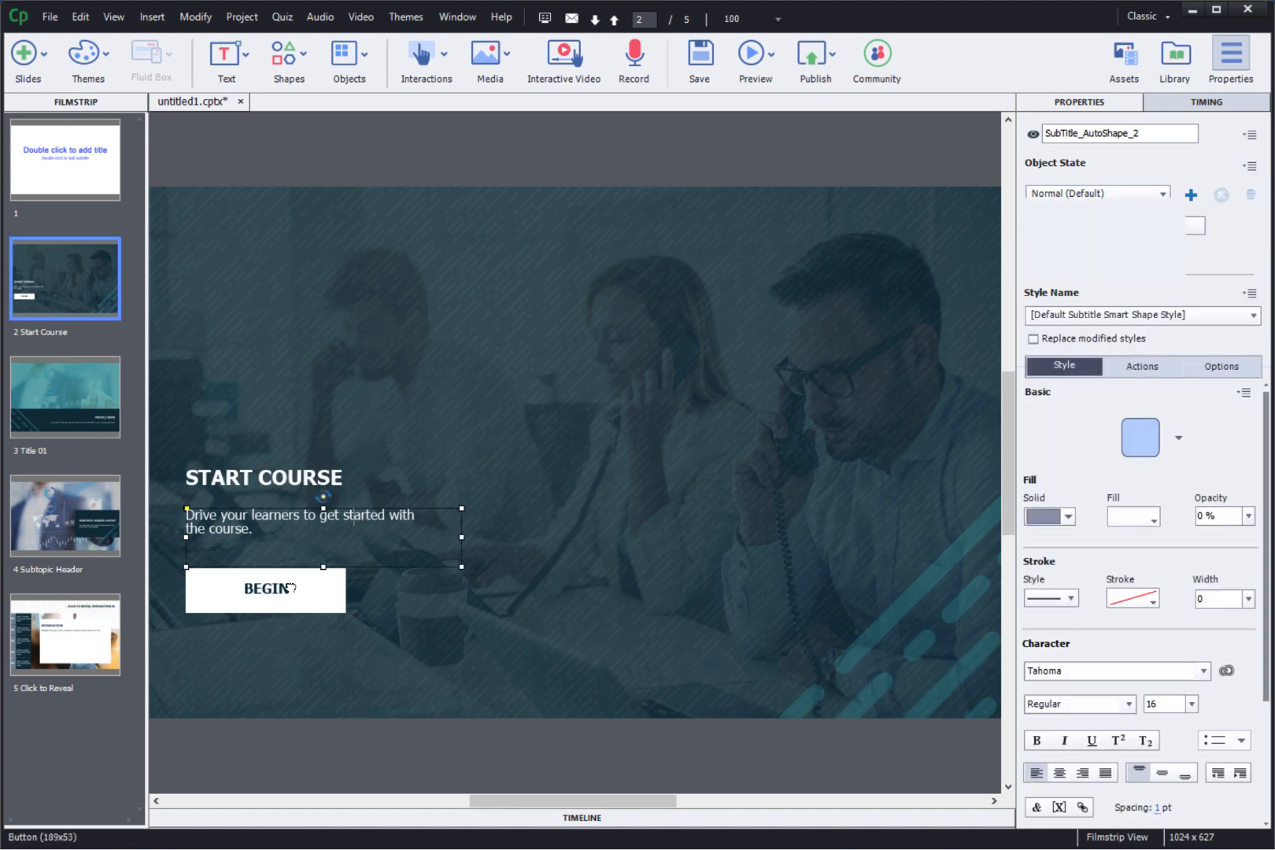
pyautogui.click(265, 591)
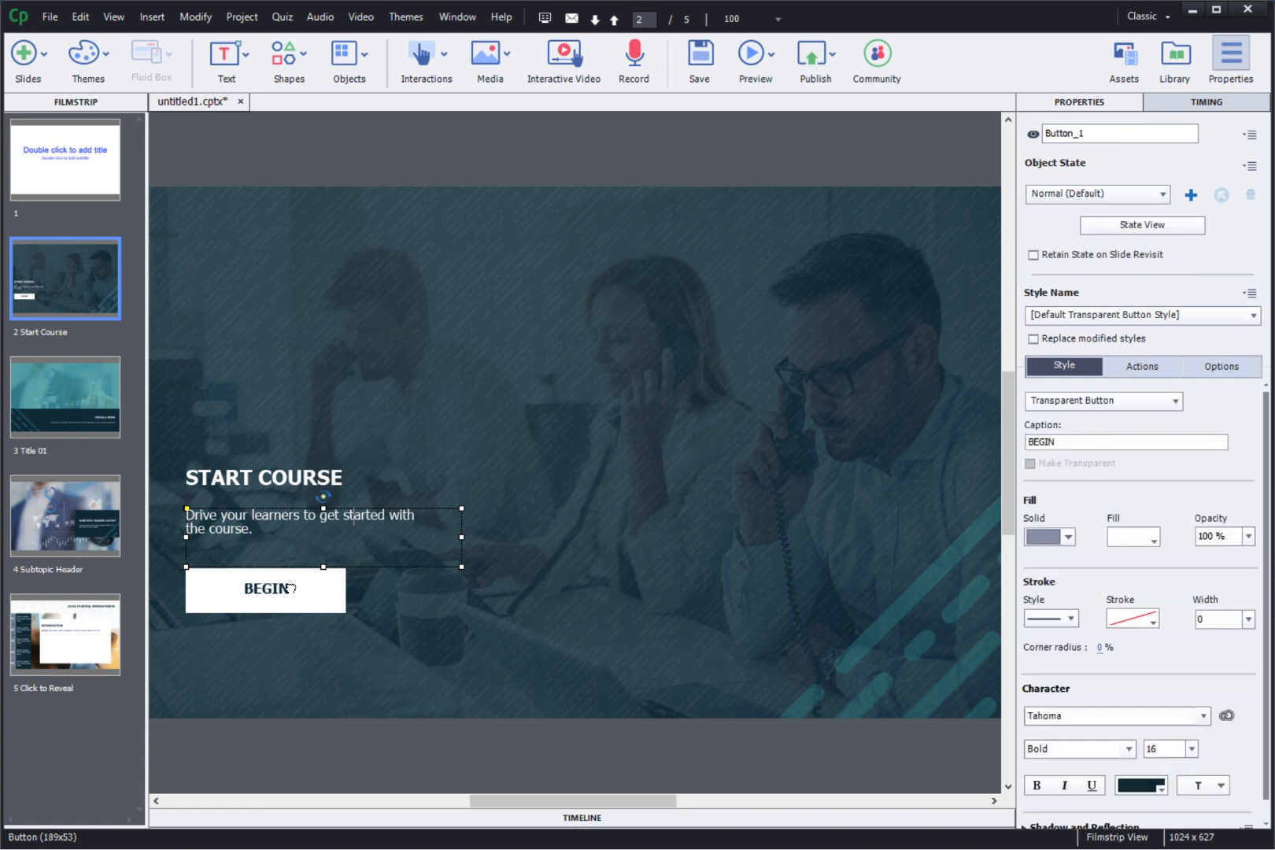
pyautogui.click(1141, 366)
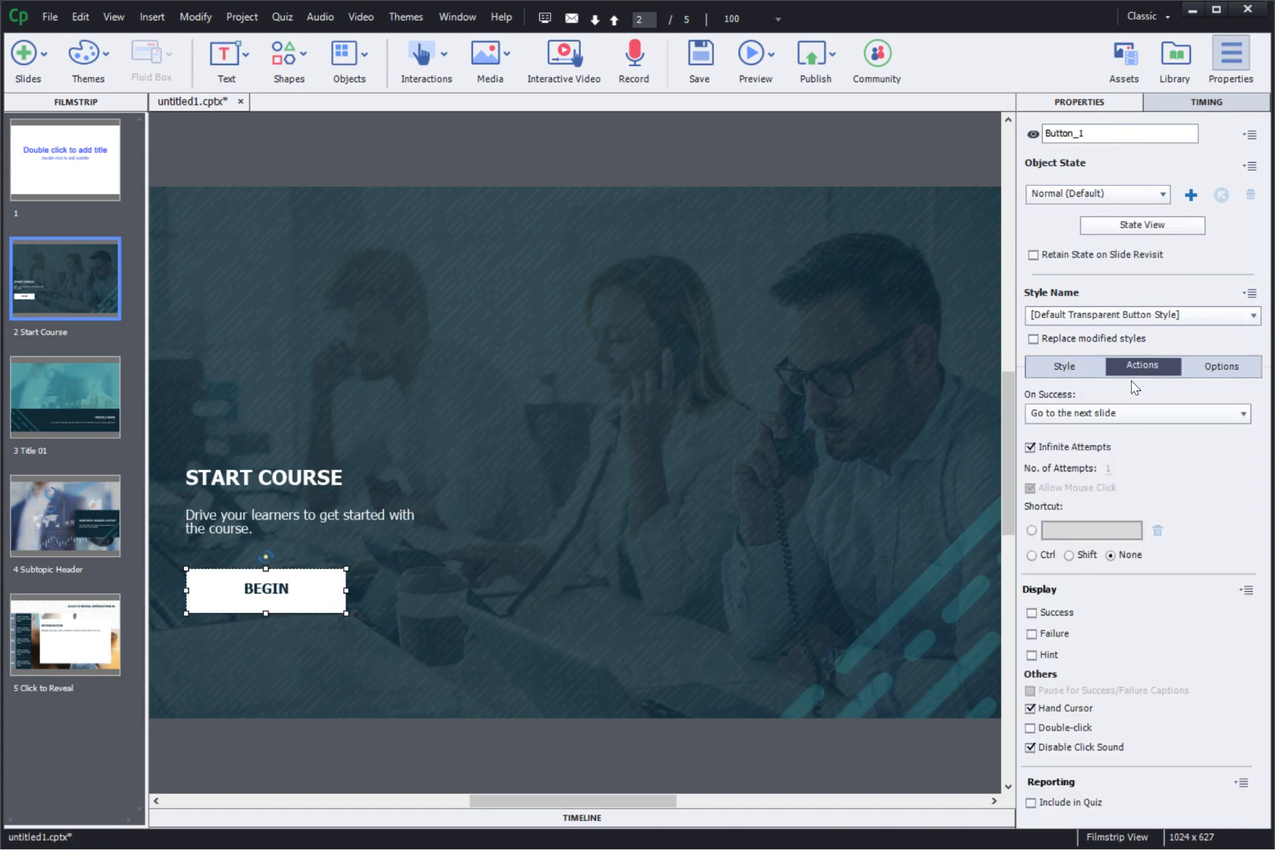
pyautogui.moveTo(1151, 421)
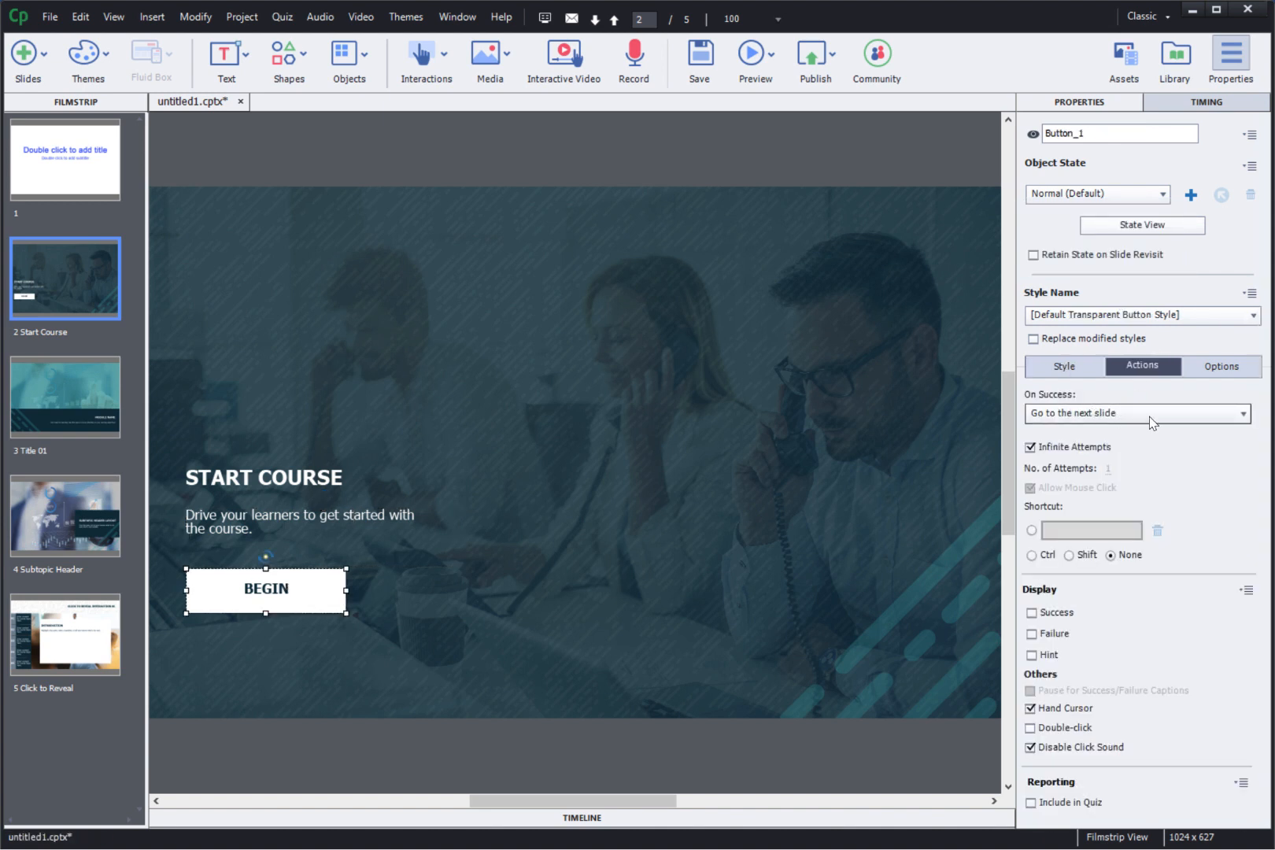
pyautogui.click(1240, 413)
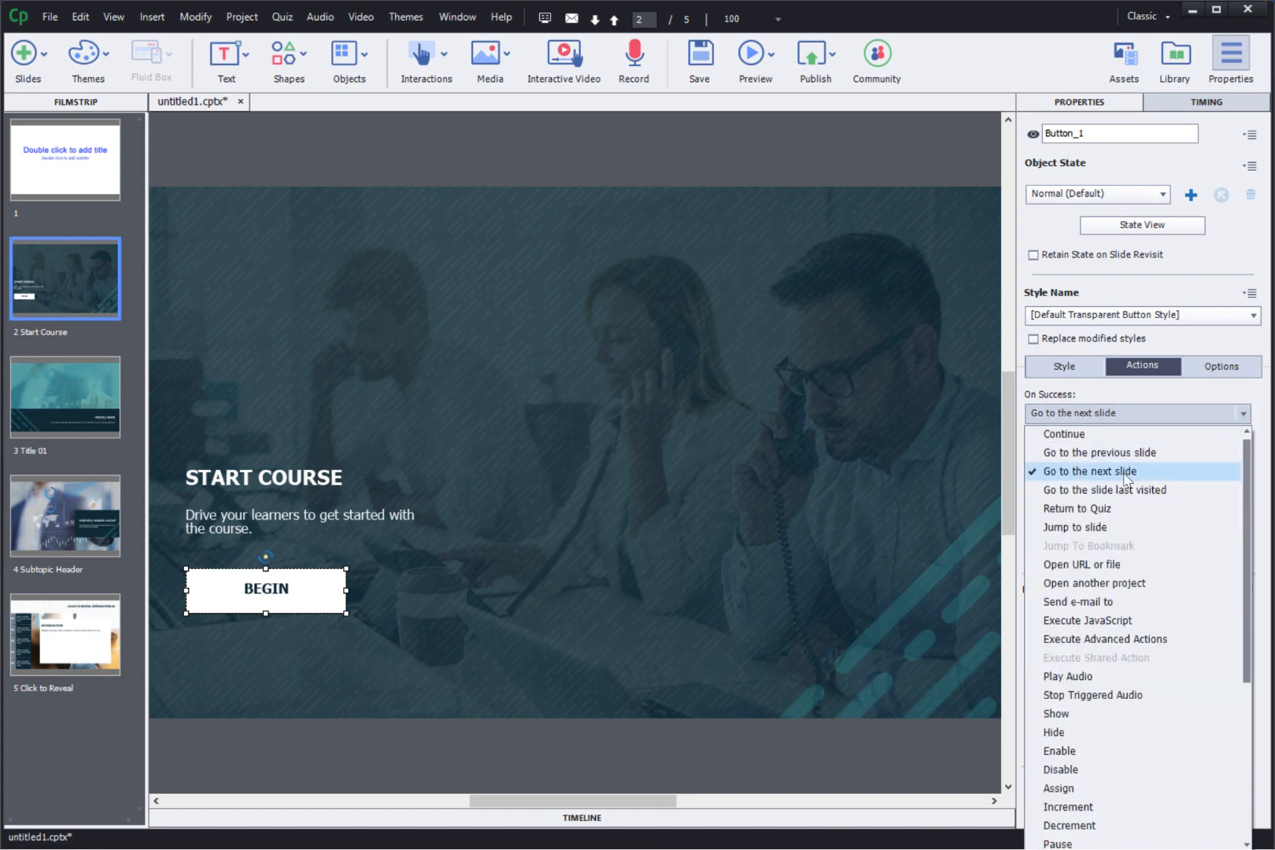
pyautogui.click(1089, 471)
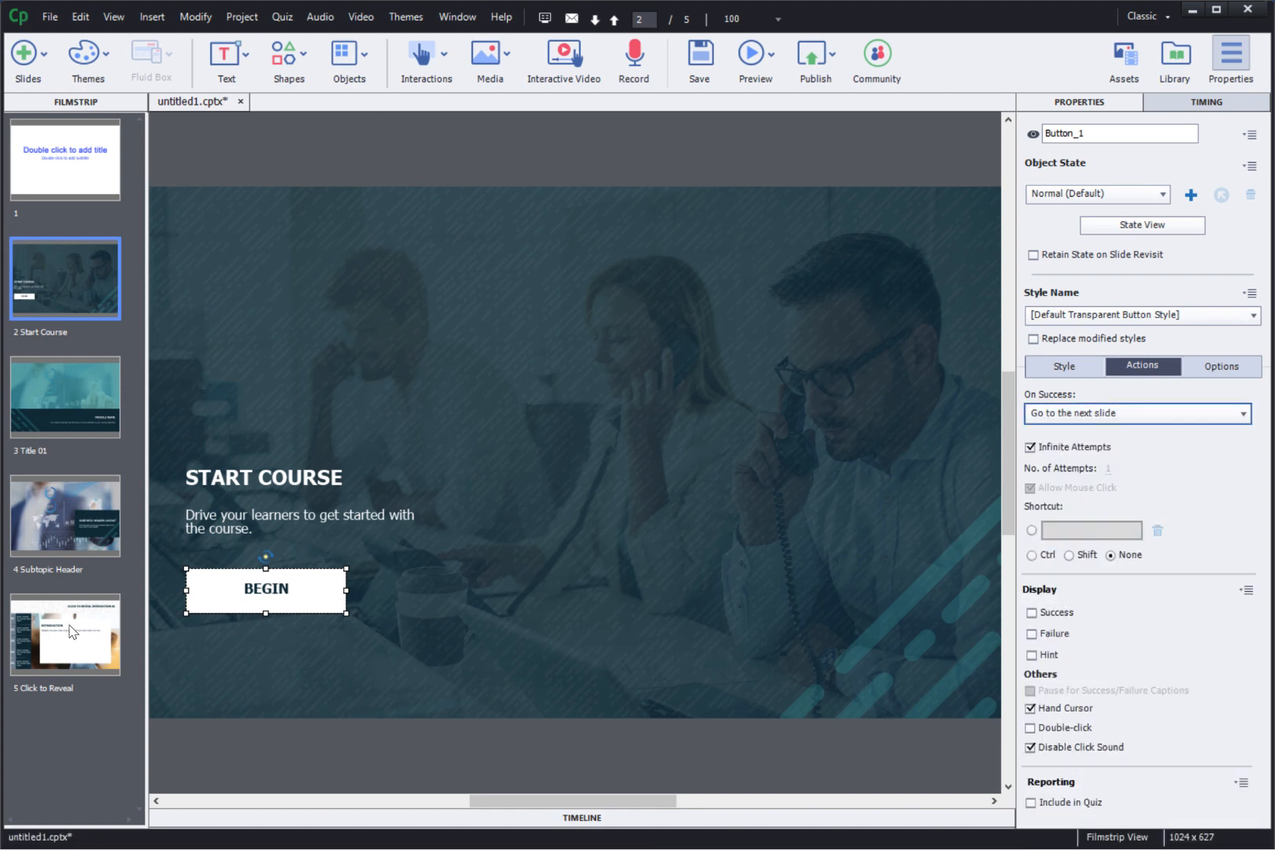
# Open the finished Work From Home.cptx course.
pyautogui.click(65, 634)
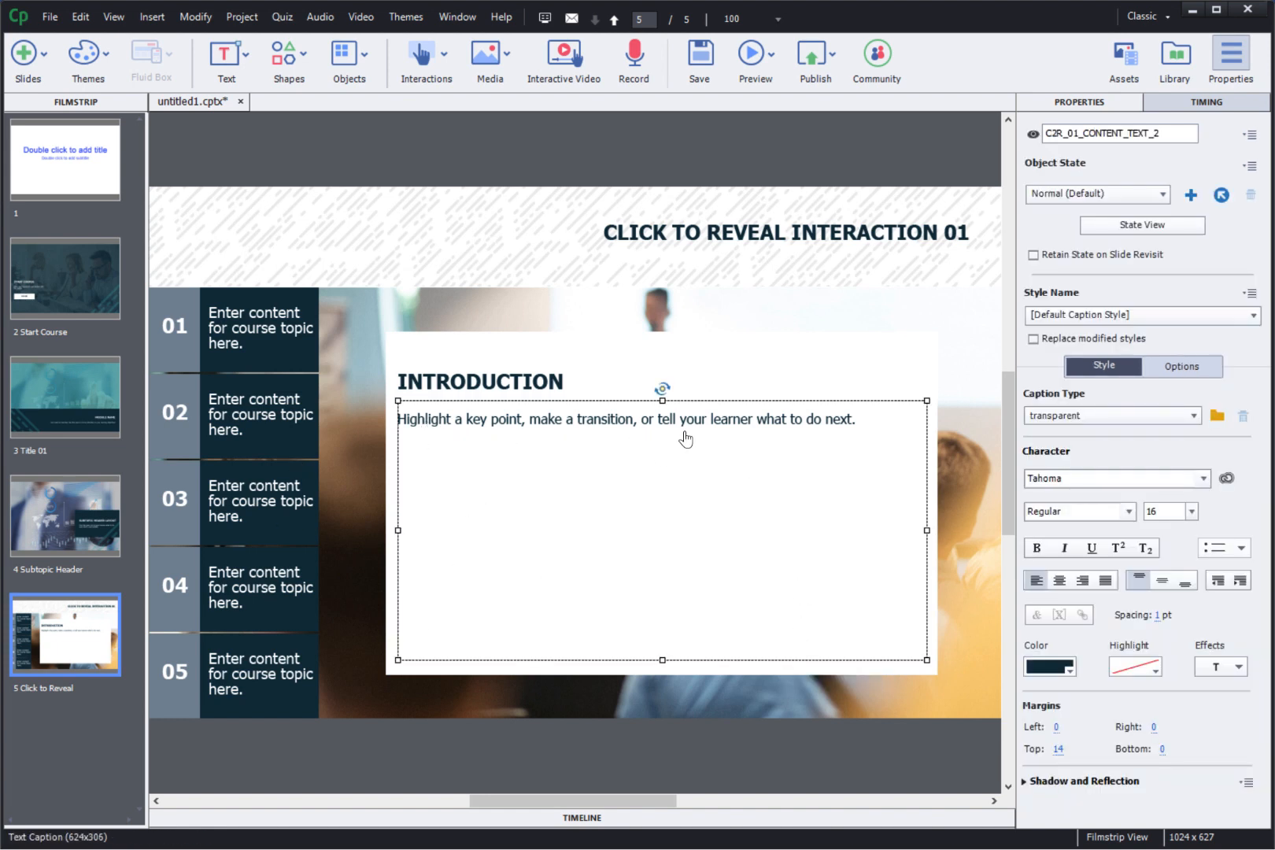
pyautogui.click(313, 101)
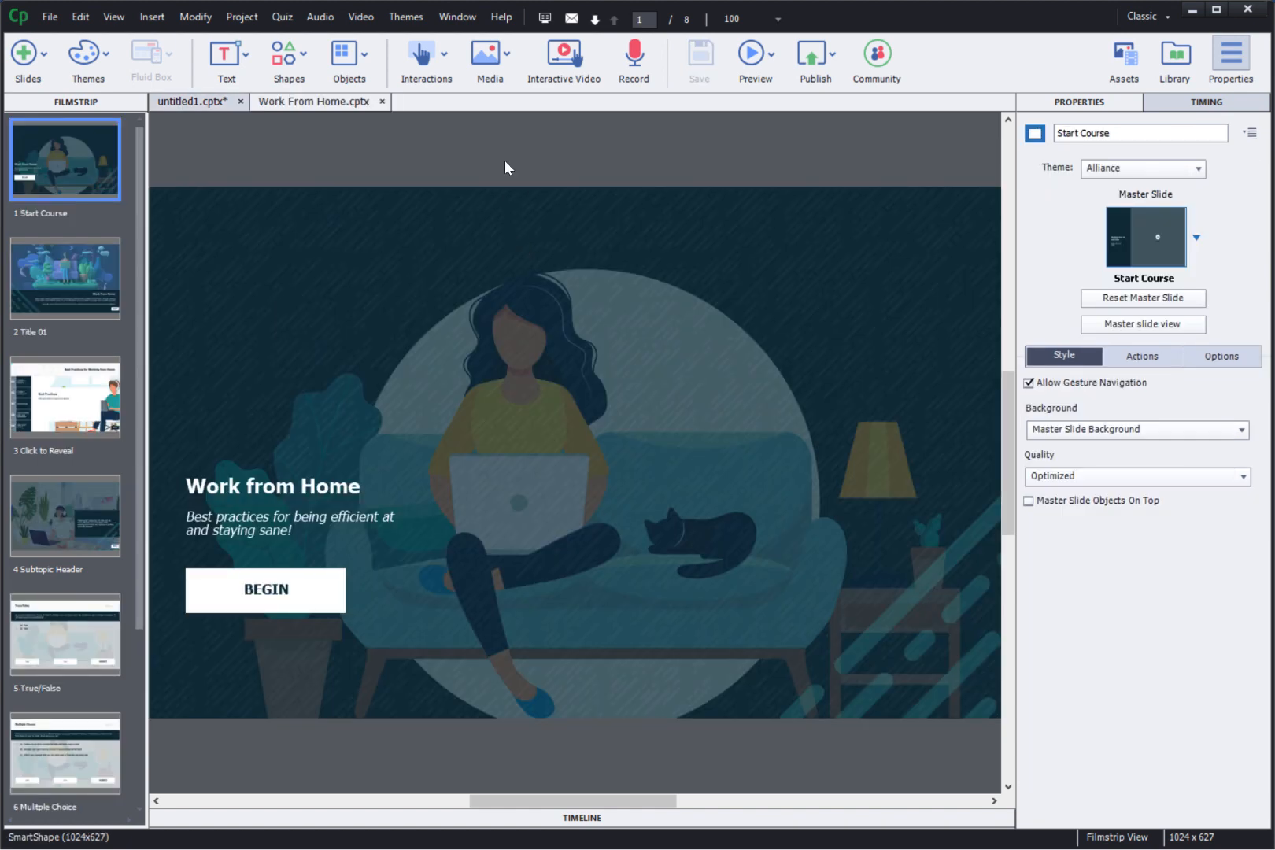
pyautogui.moveTo(51, 297)
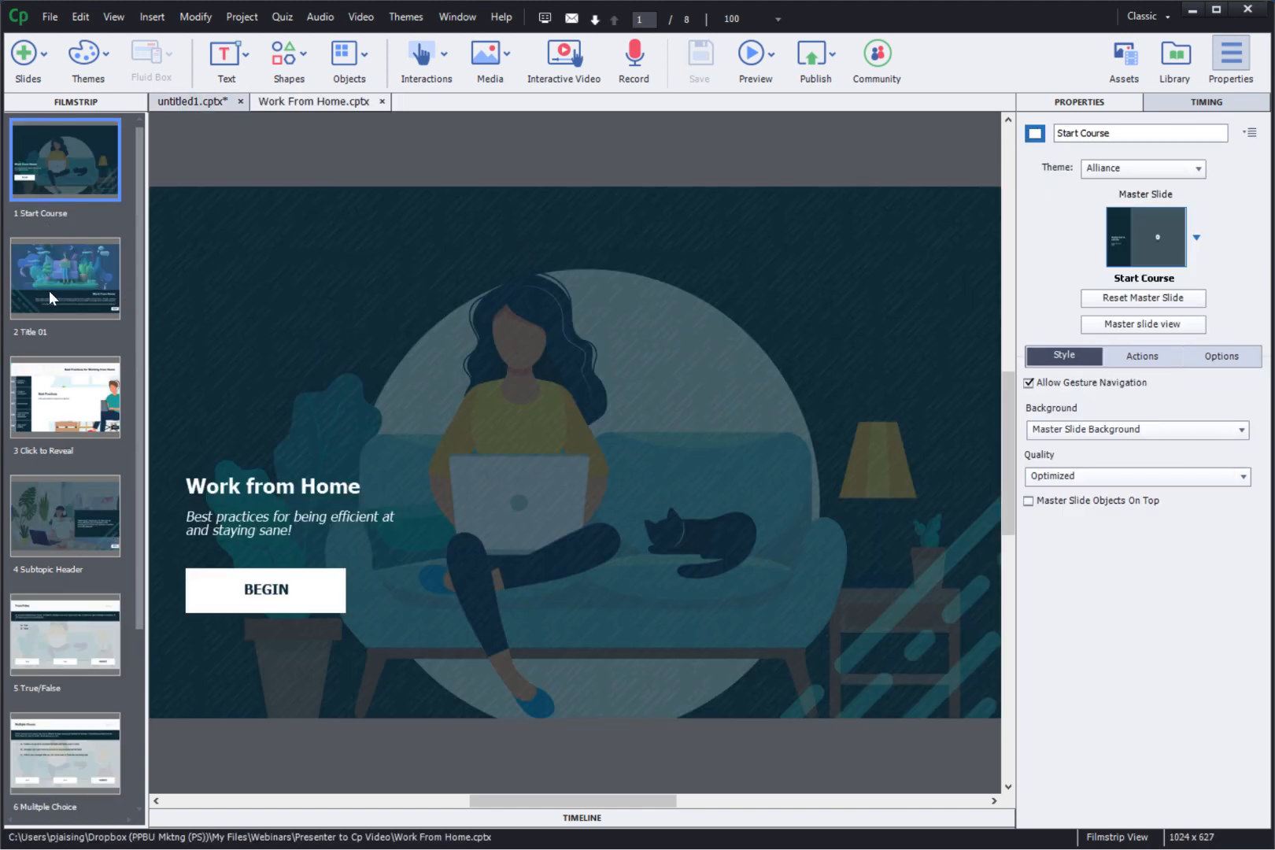
pyautogui.moveTo(667, 458)
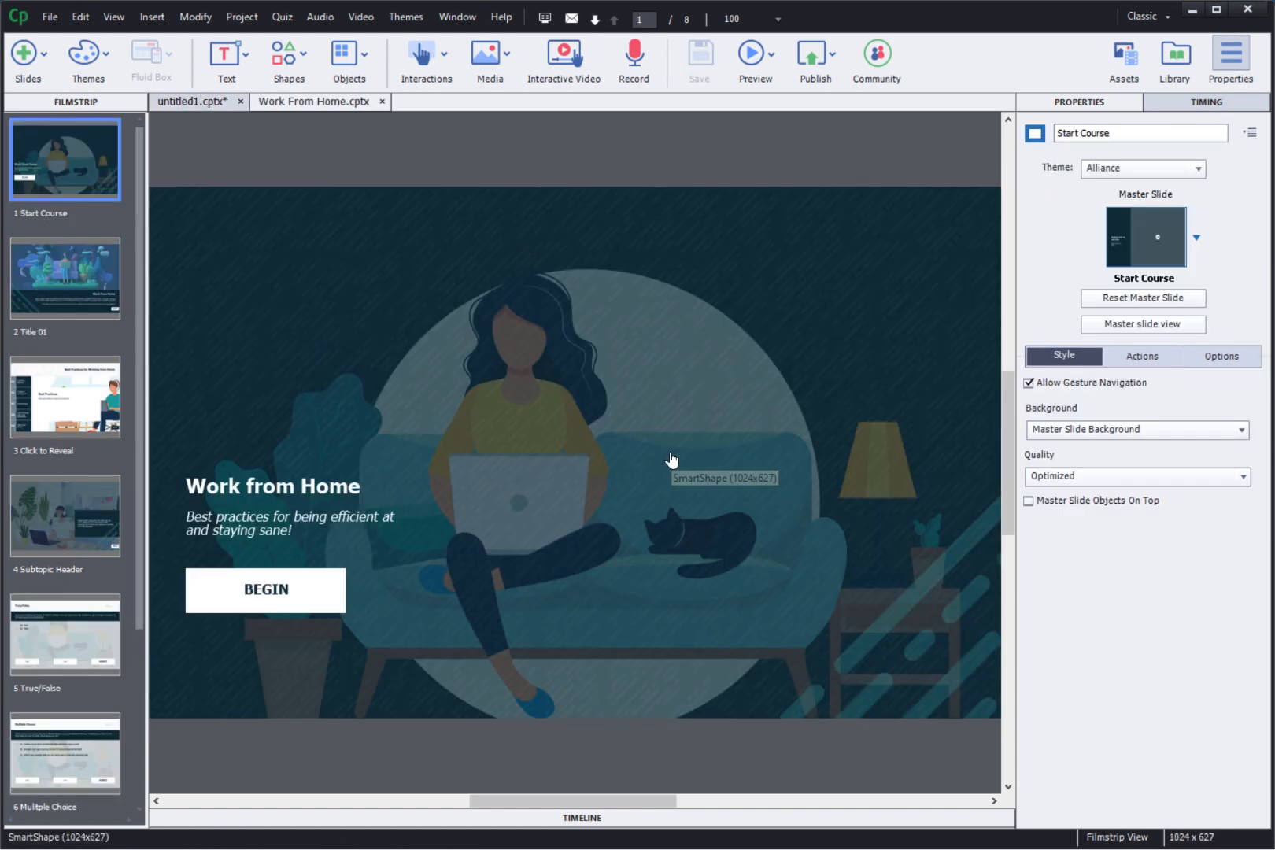
# Page through the Title 01, Subtopic Header, True/False and Multiple Choice slides.
pyautogui.click(64, 277)
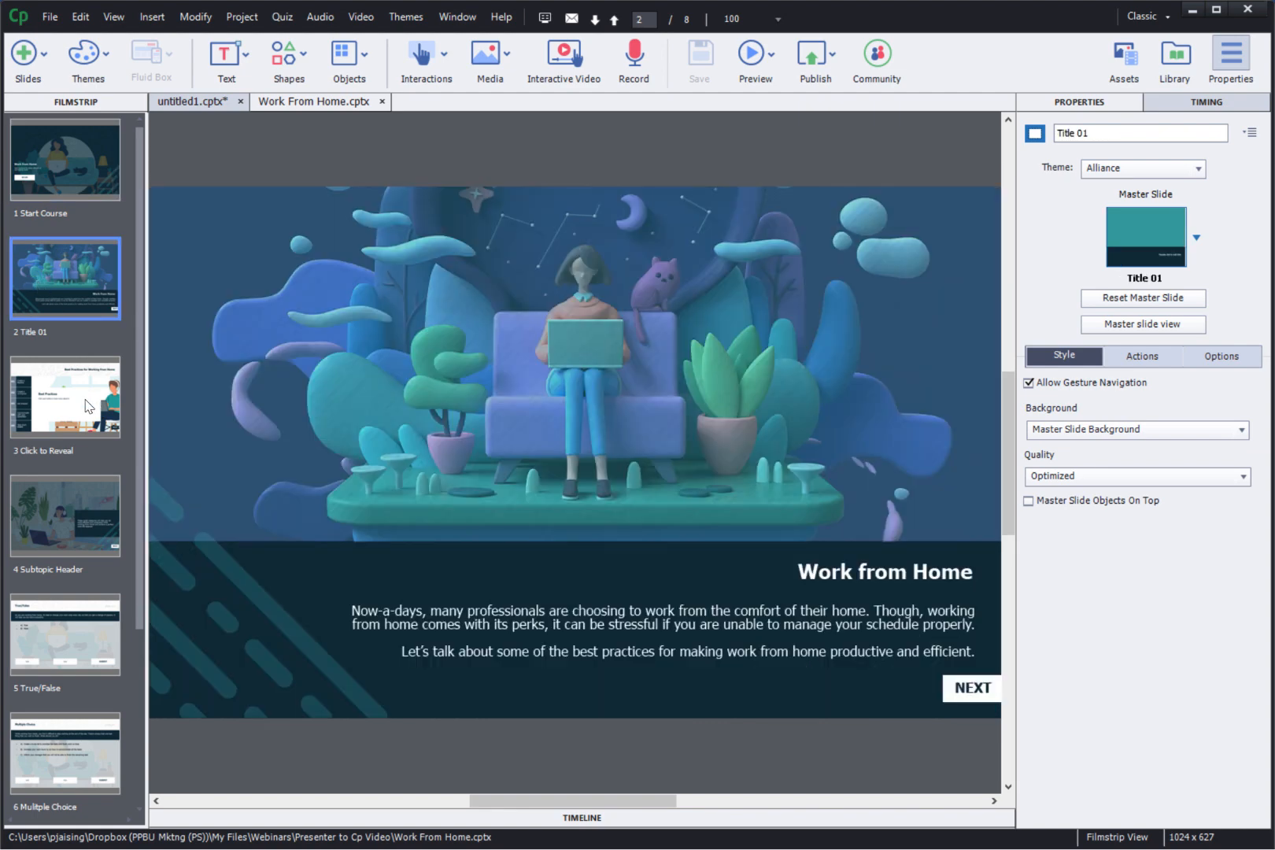
pyautogui.click(64, 514)
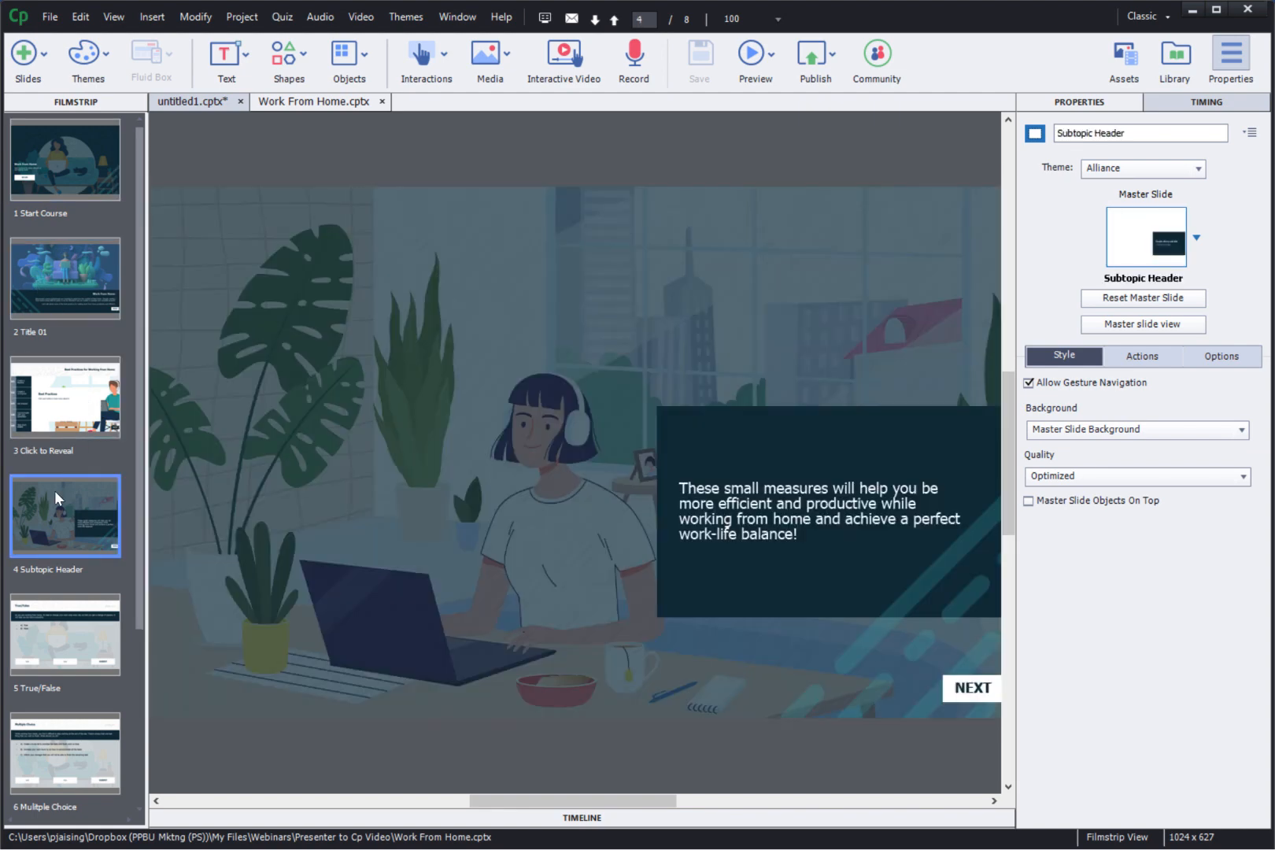
pyautogui.click(64, 635)
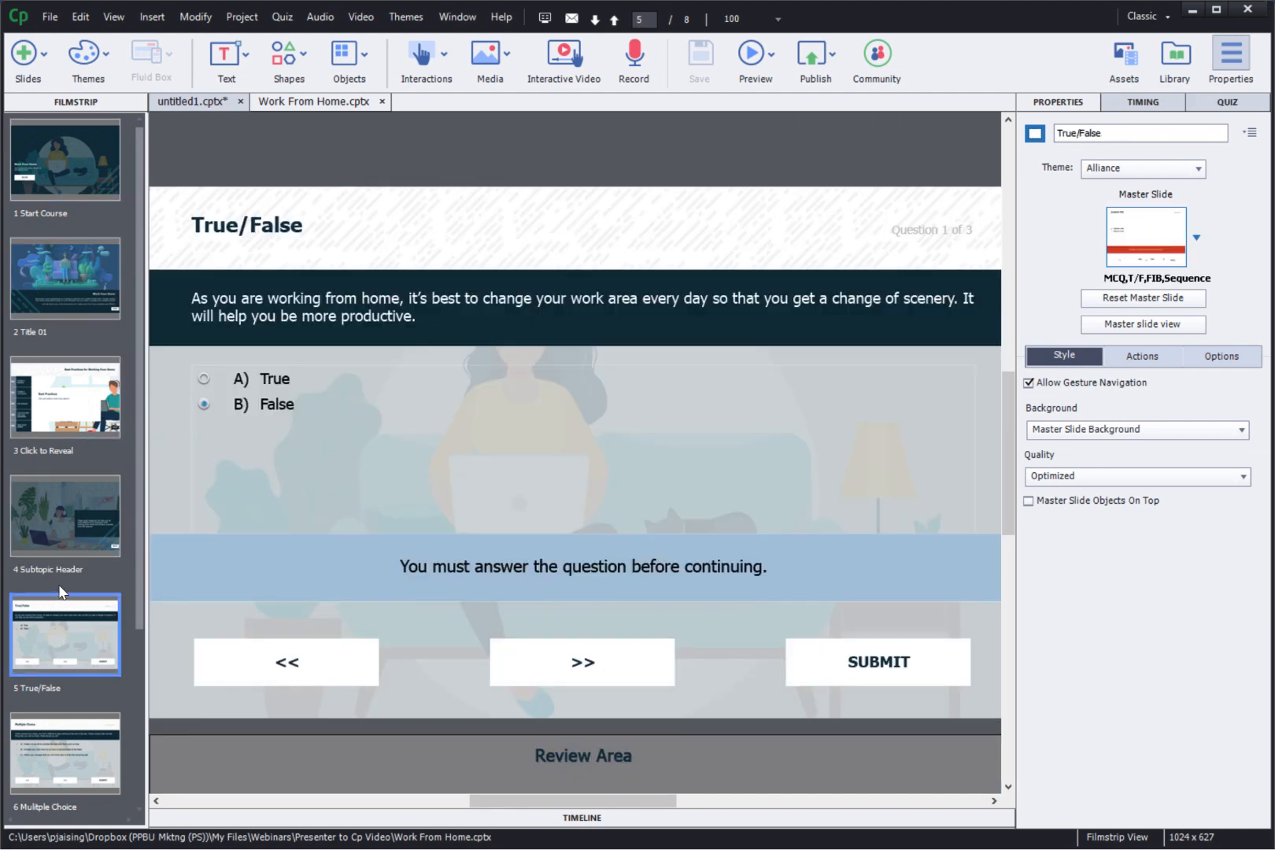
pyautogui.click(65, 514)
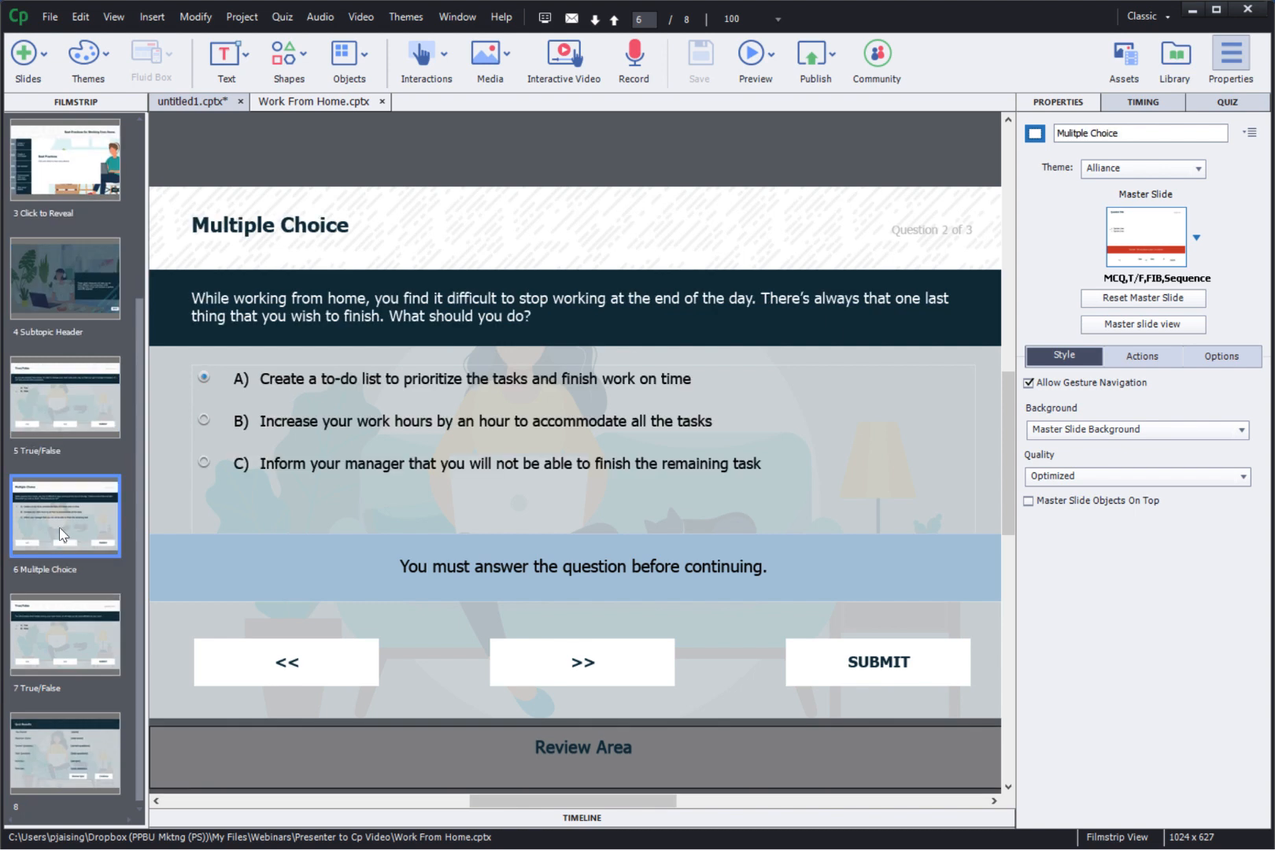